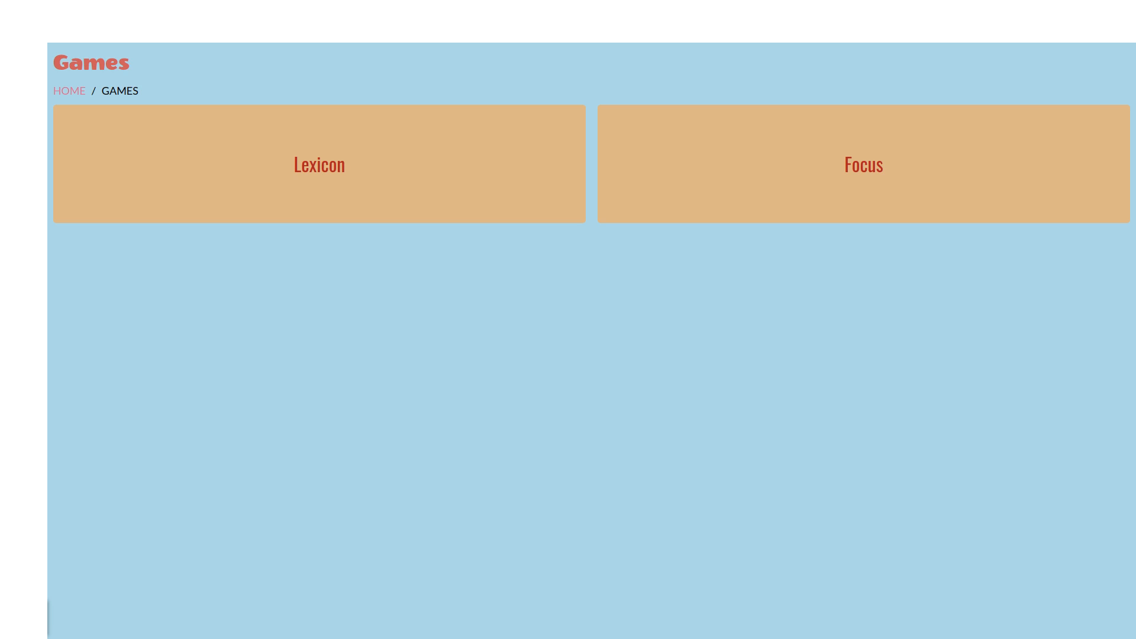
mouse_move(397, 531)
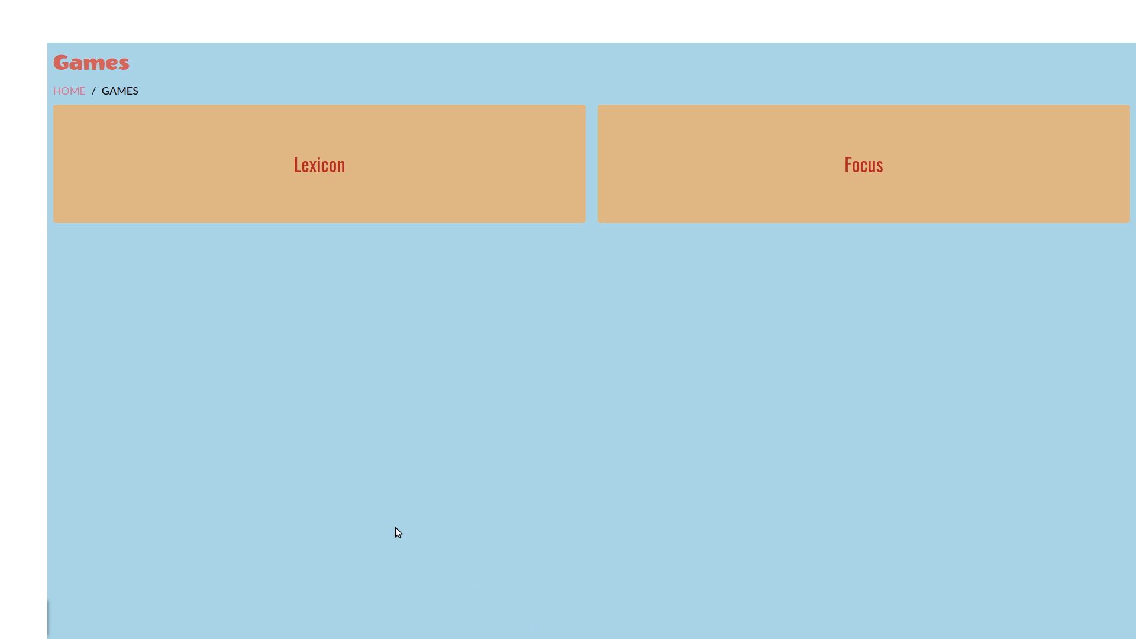
mouse_move(548, 196)
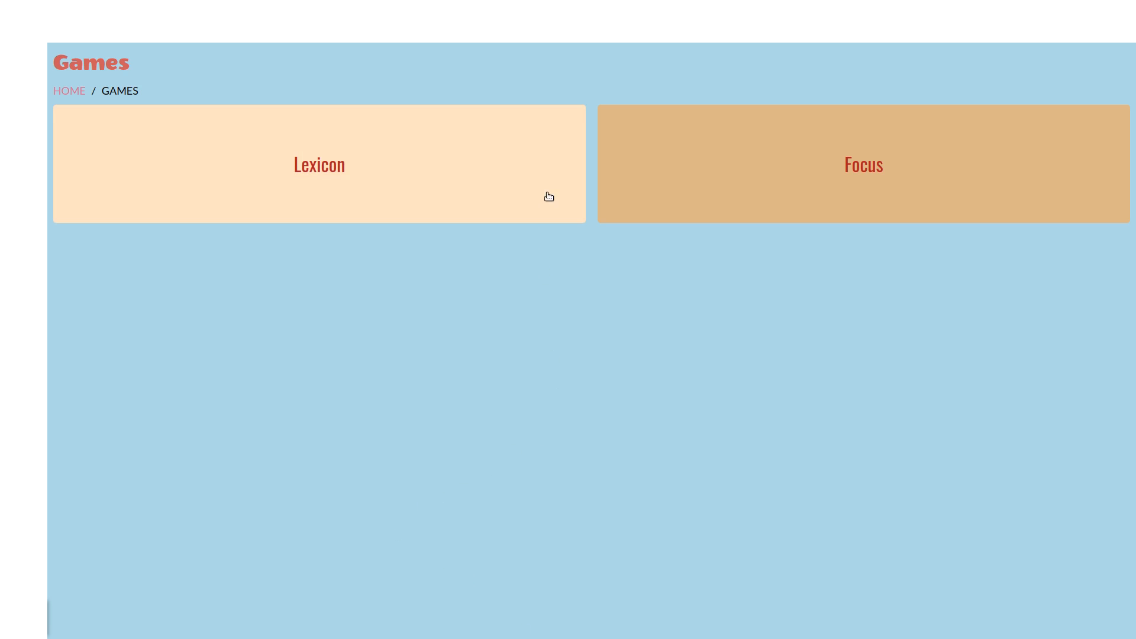
mouse_move(564, 198)
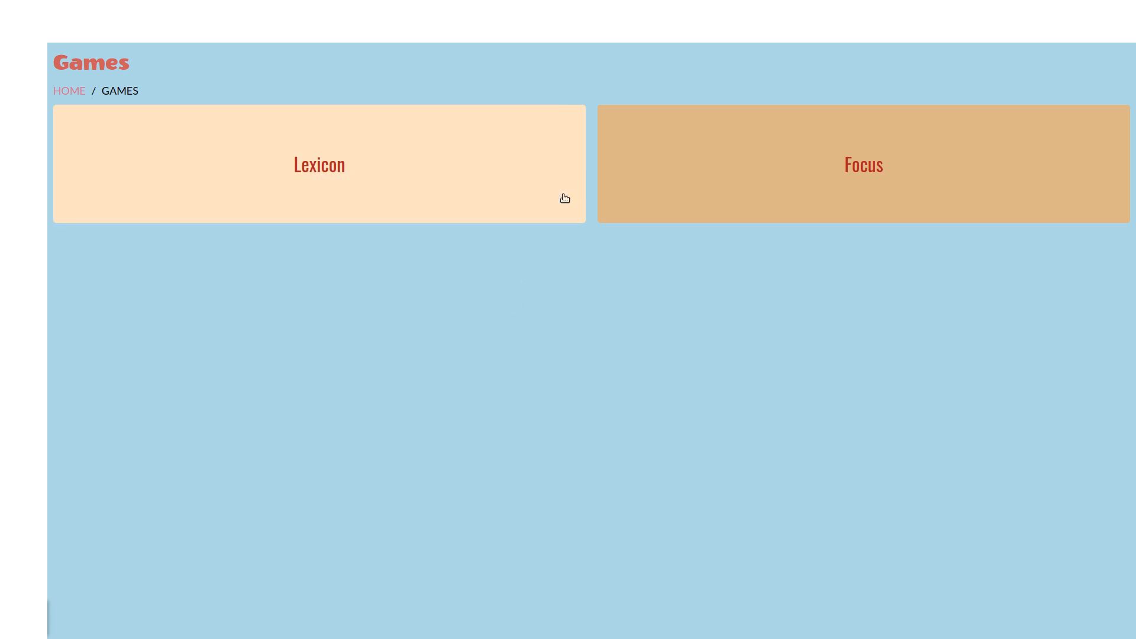
mouse_move(637, 305)
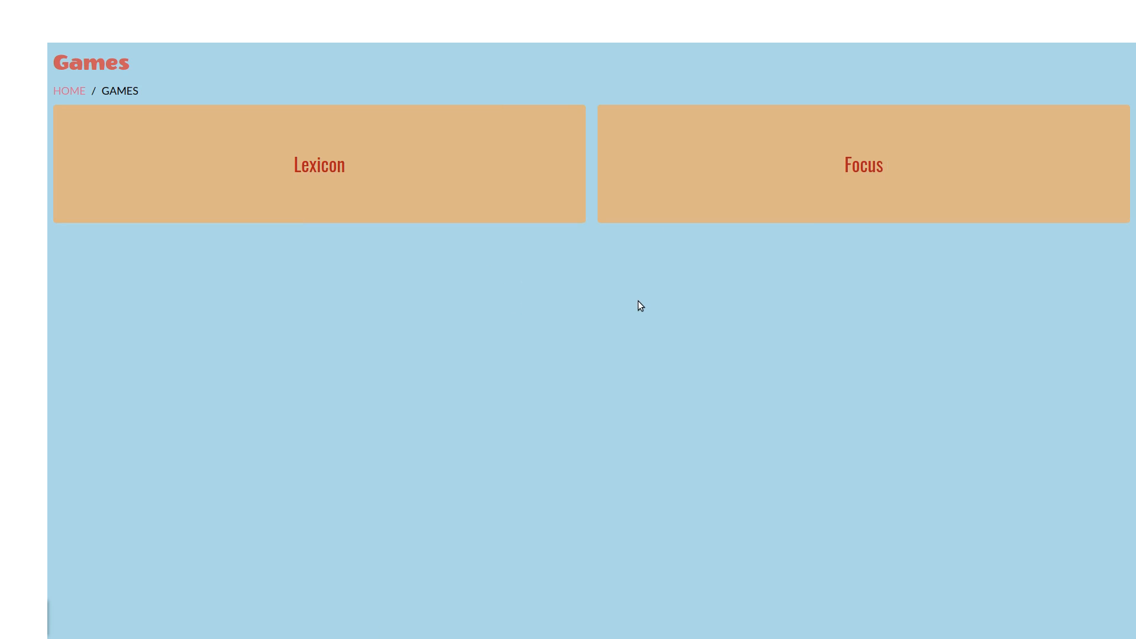
mouse_move(637, 288)
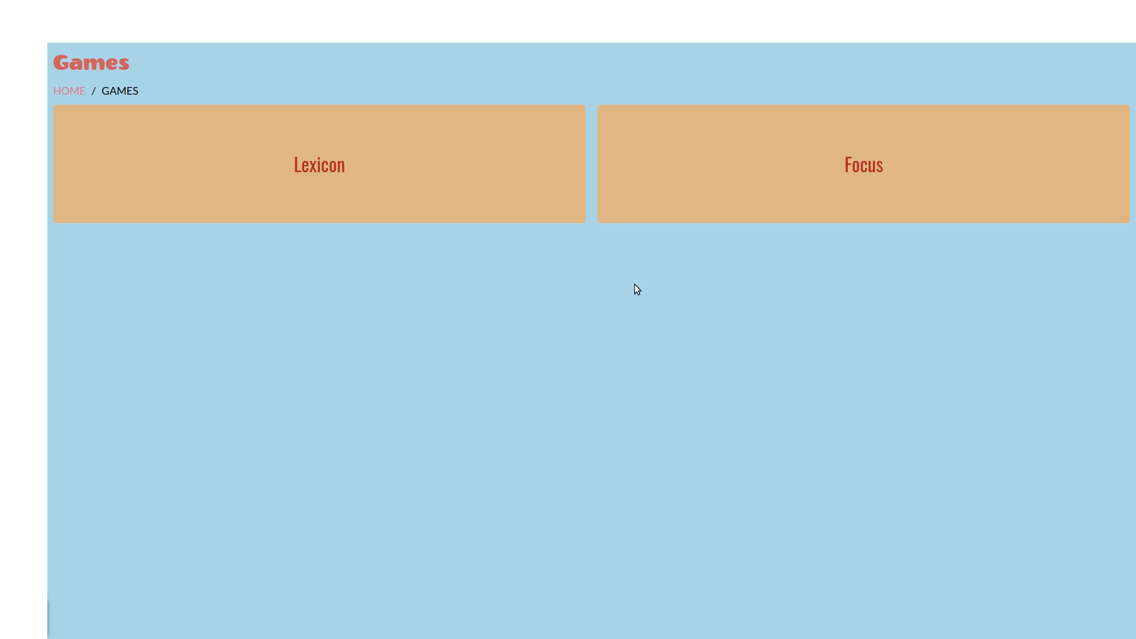
mouse_move(640, 197)
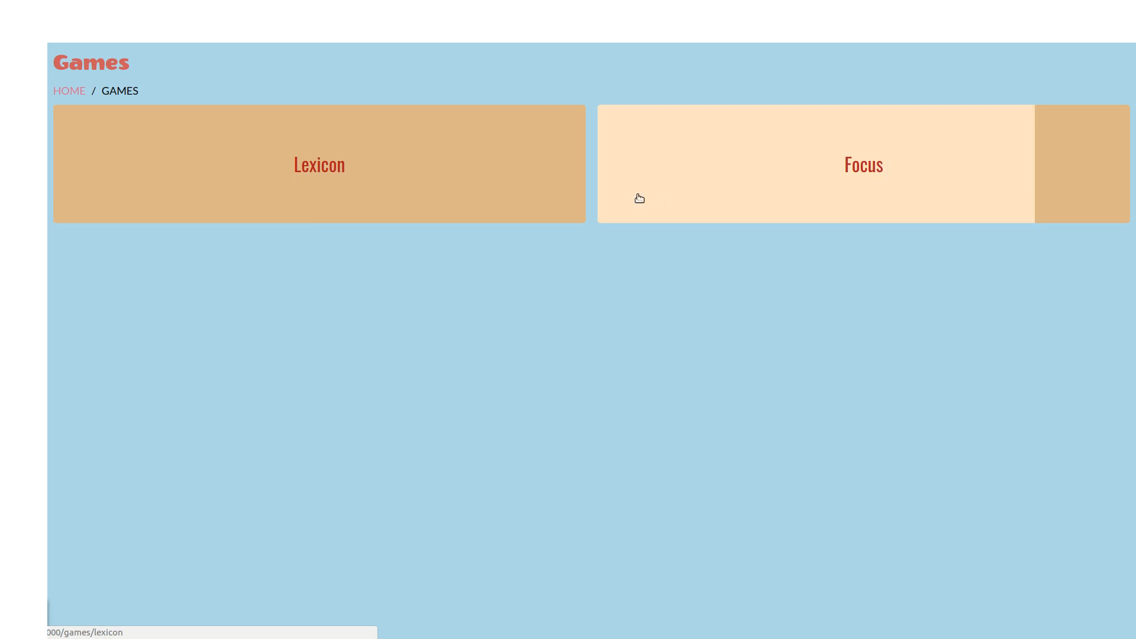
mouse_move(524, 191)
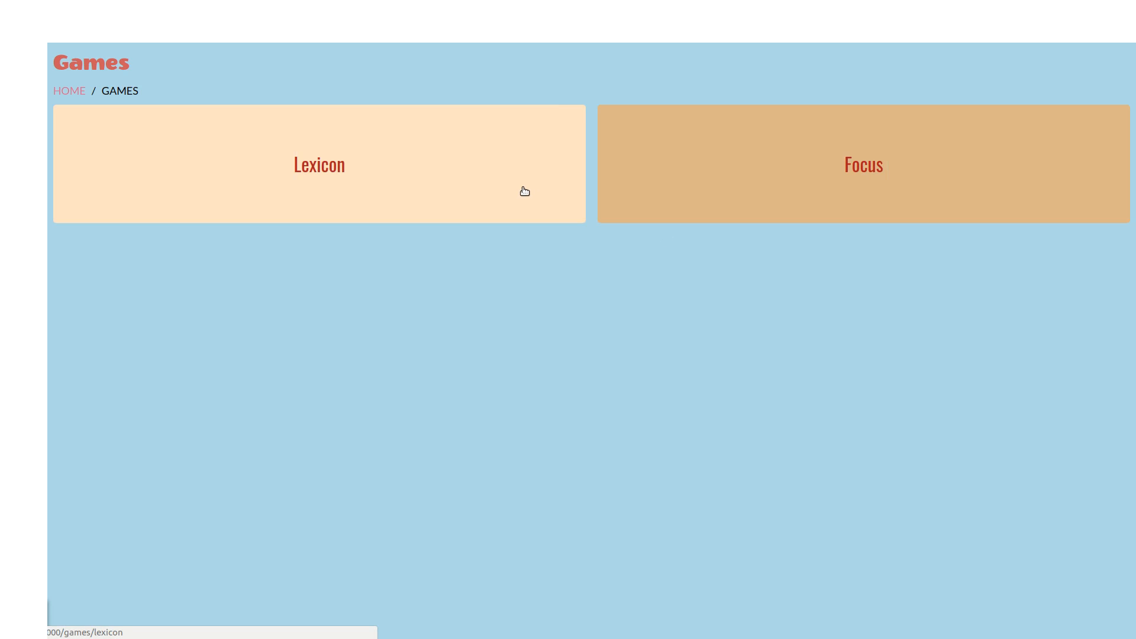
mouse_move(617, 191)
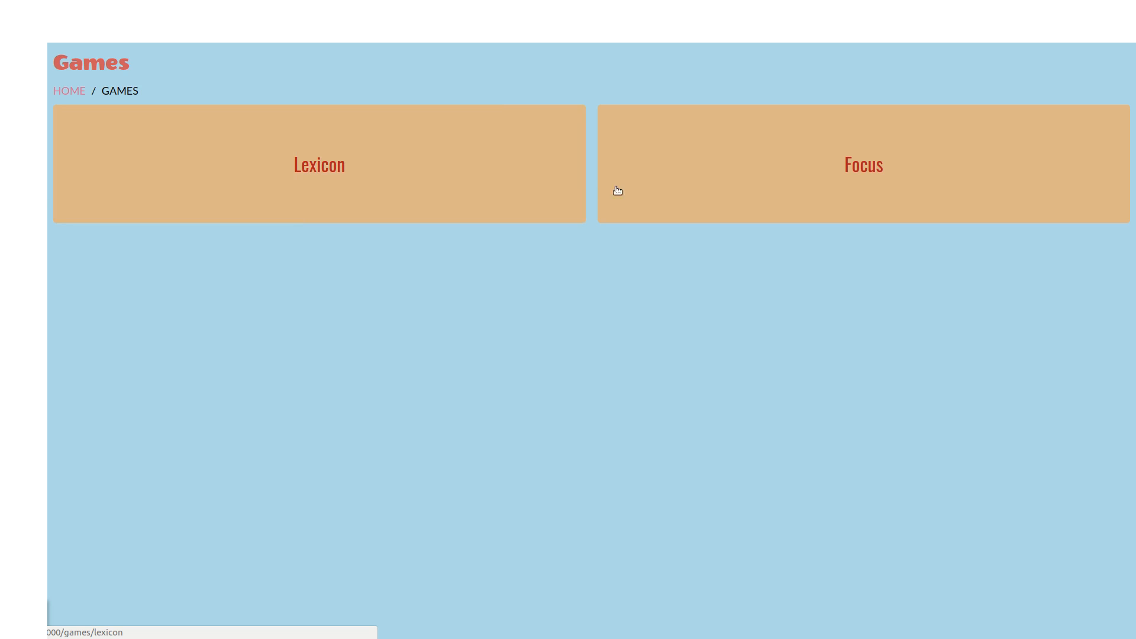
mouse_move(644, 186)
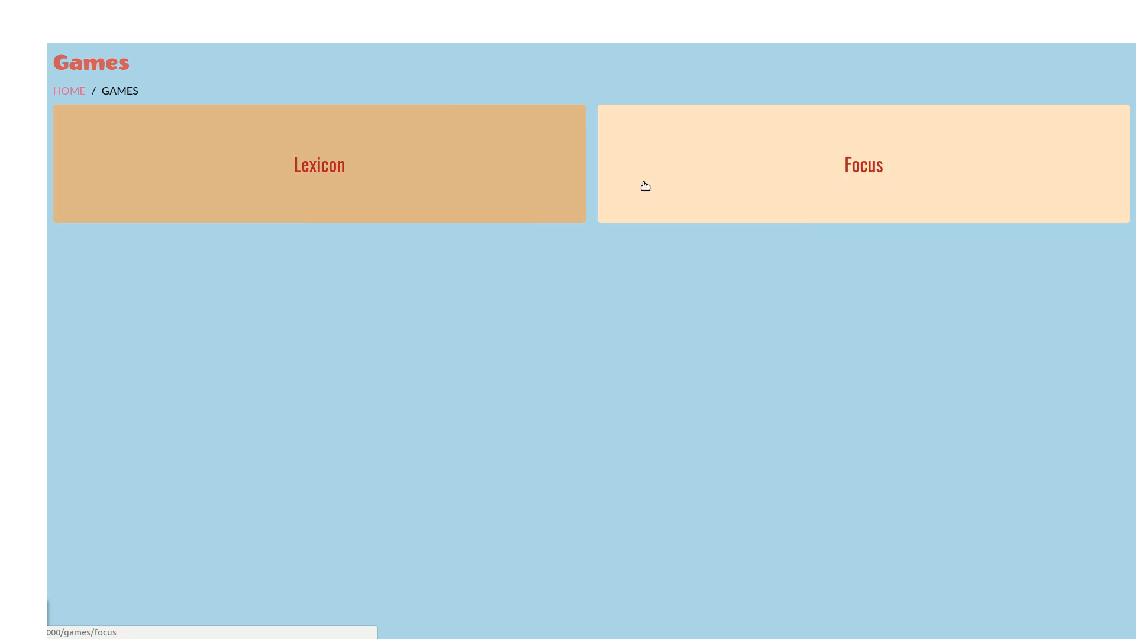
mouse_move(509, 190)
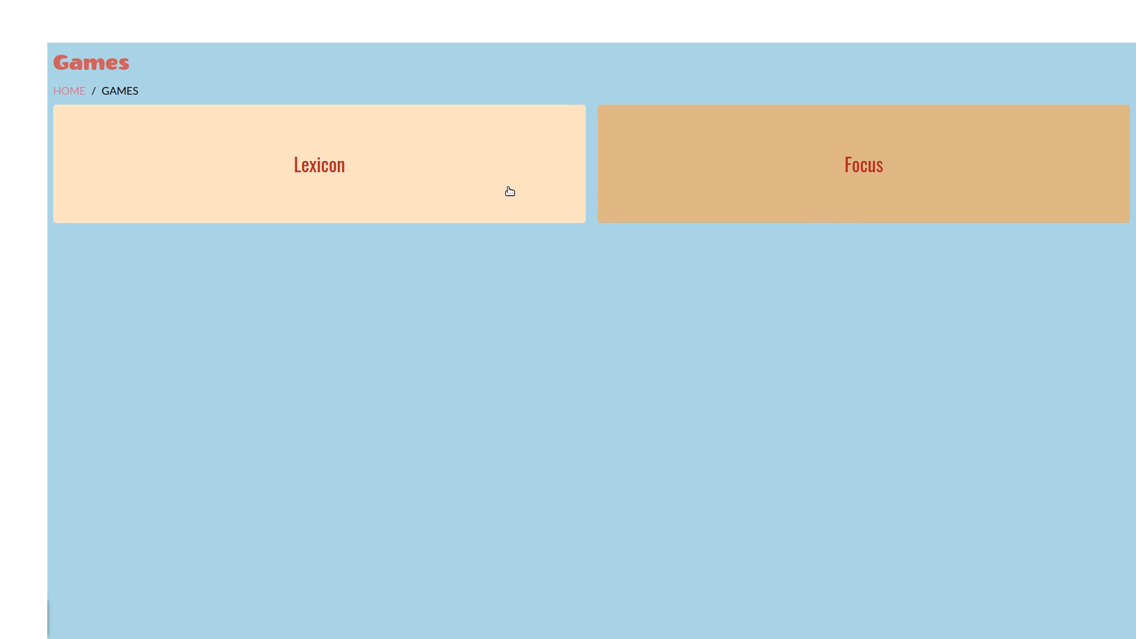
mouse_move(505, 192)
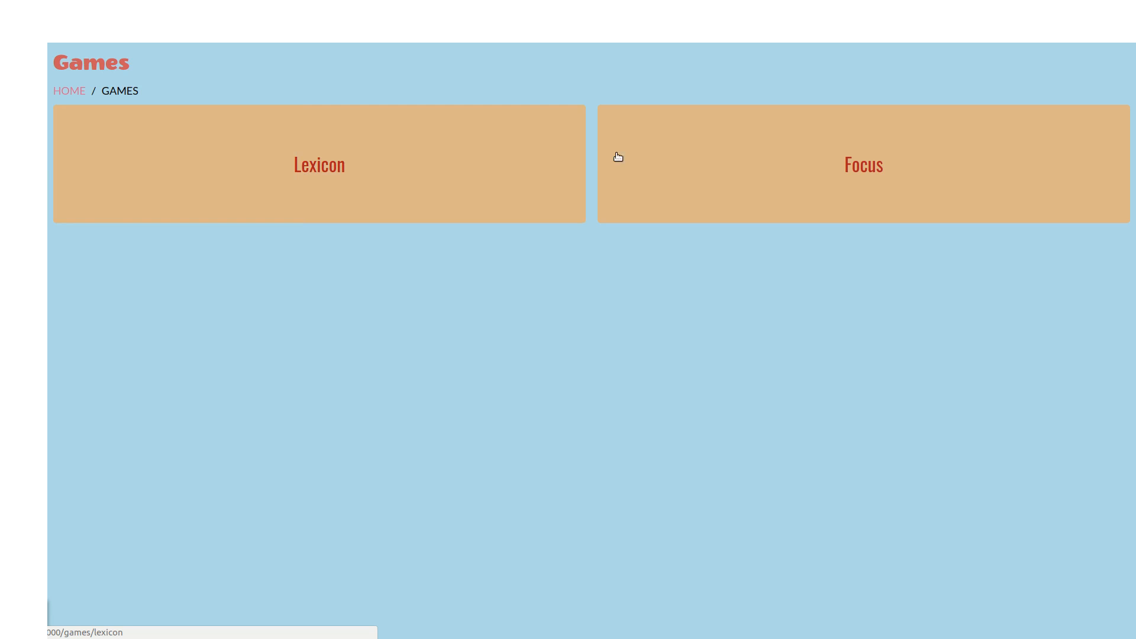
mouse_move(647, 182)
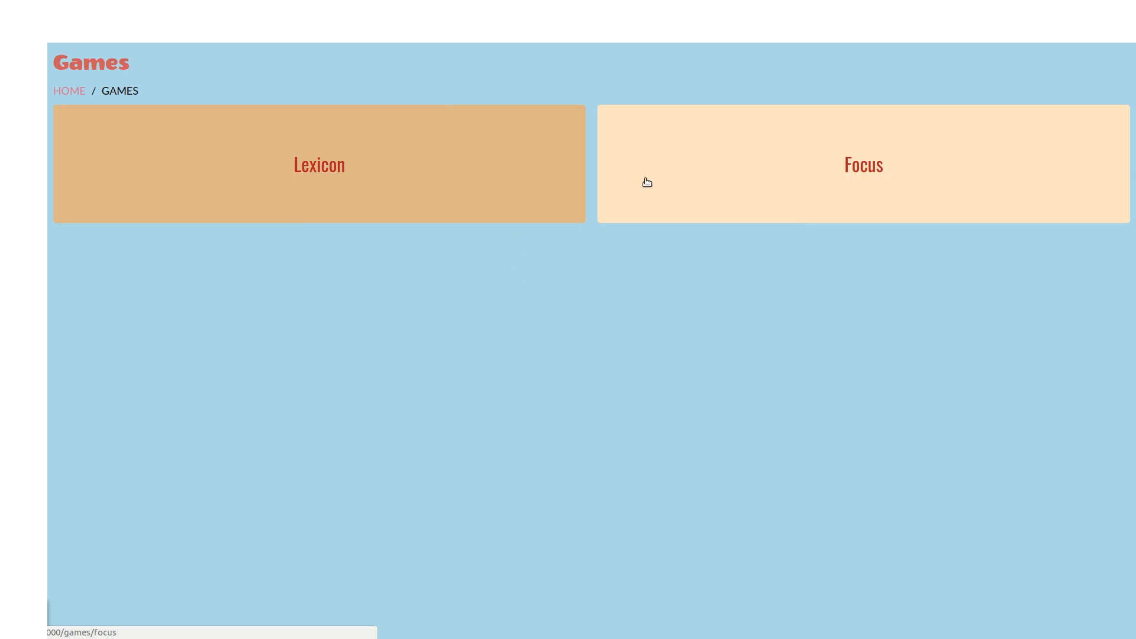
mouse_move(487, 166)
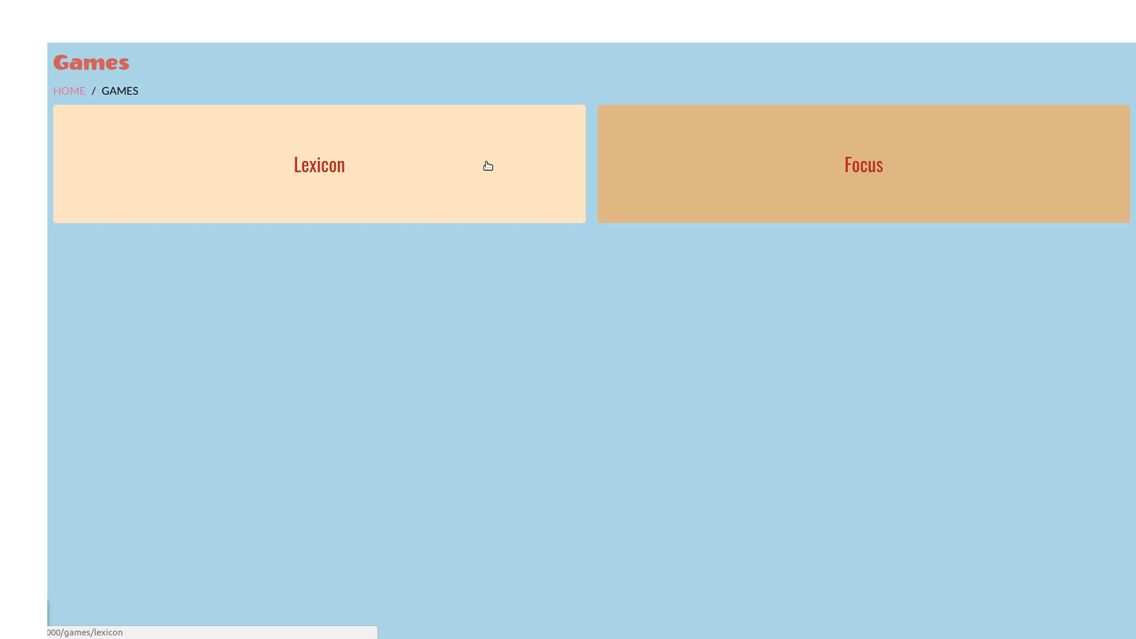
mouse_move(667, 167)
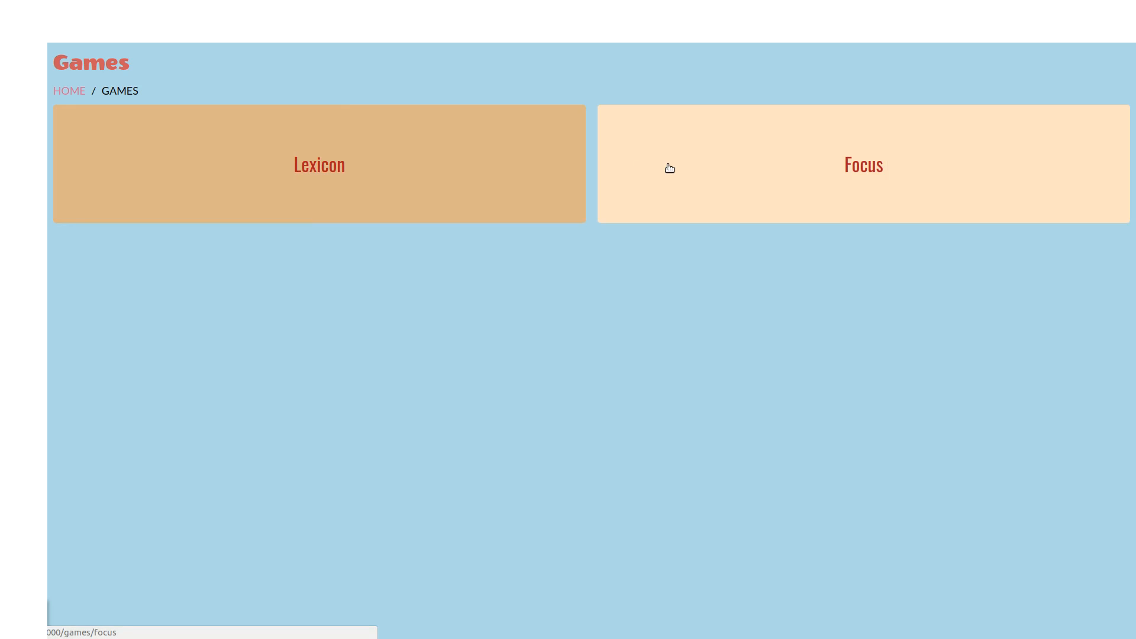
mouse_move(511, 304)
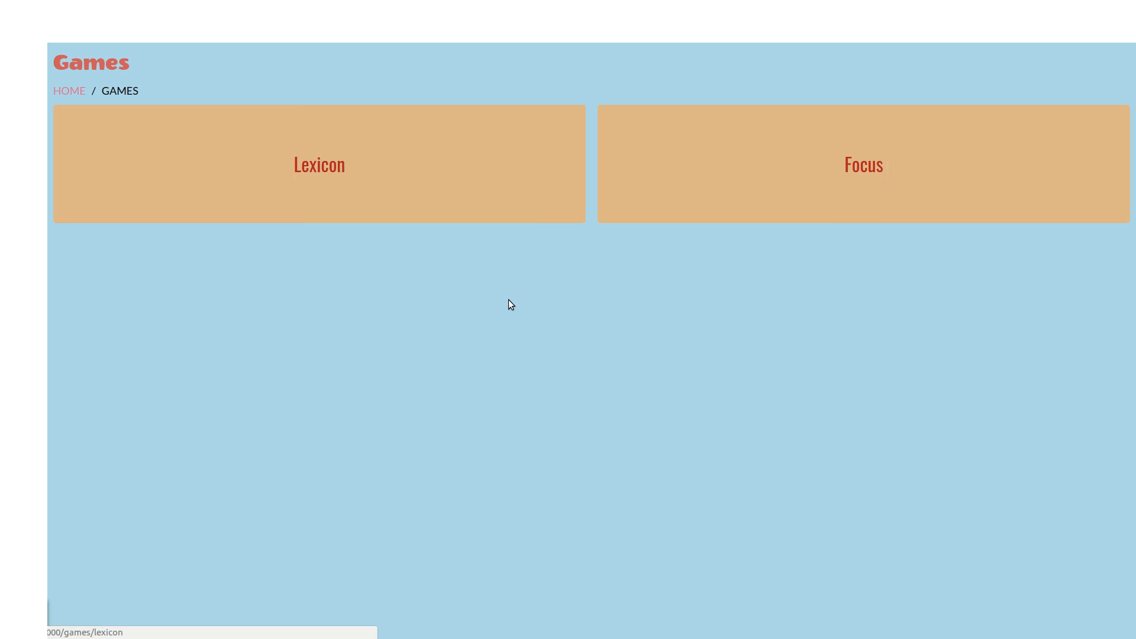
mouse_move(427, 138)
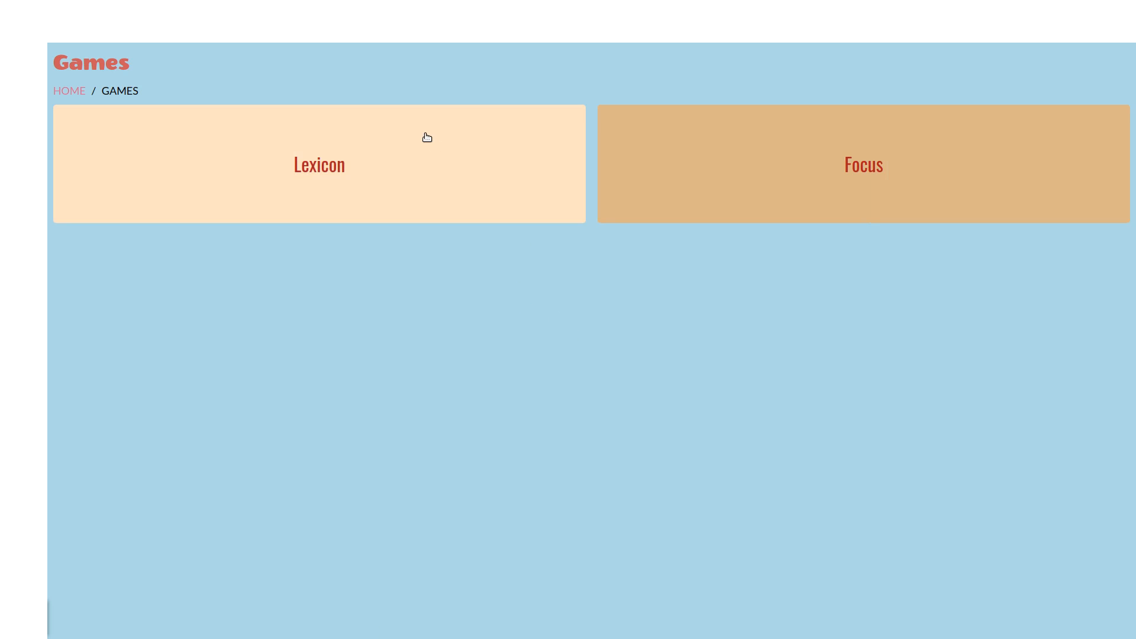
- Go to the Services page offering Blog Entries and Park Info tiles
click(318, 164)
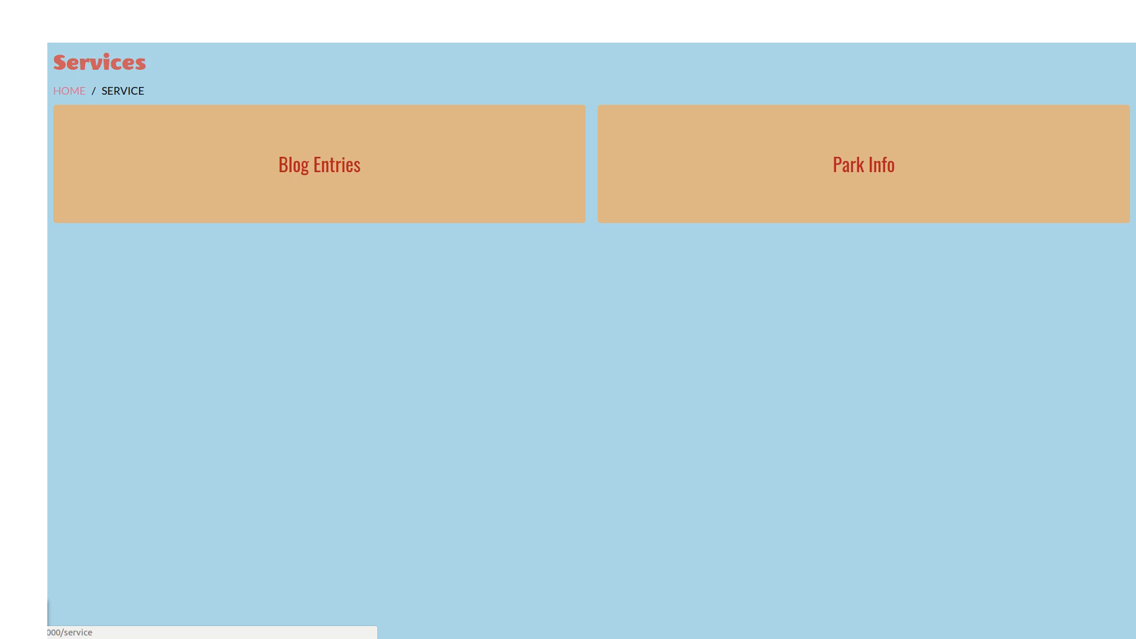
mouse_move(513, 192)
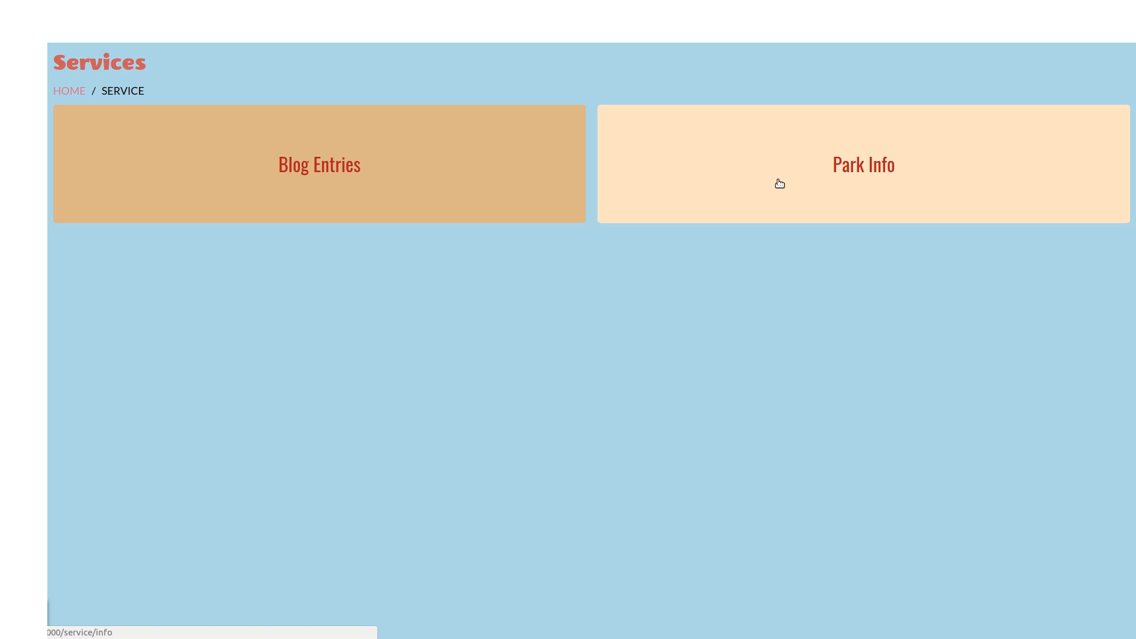
mouse_move(788, 193)
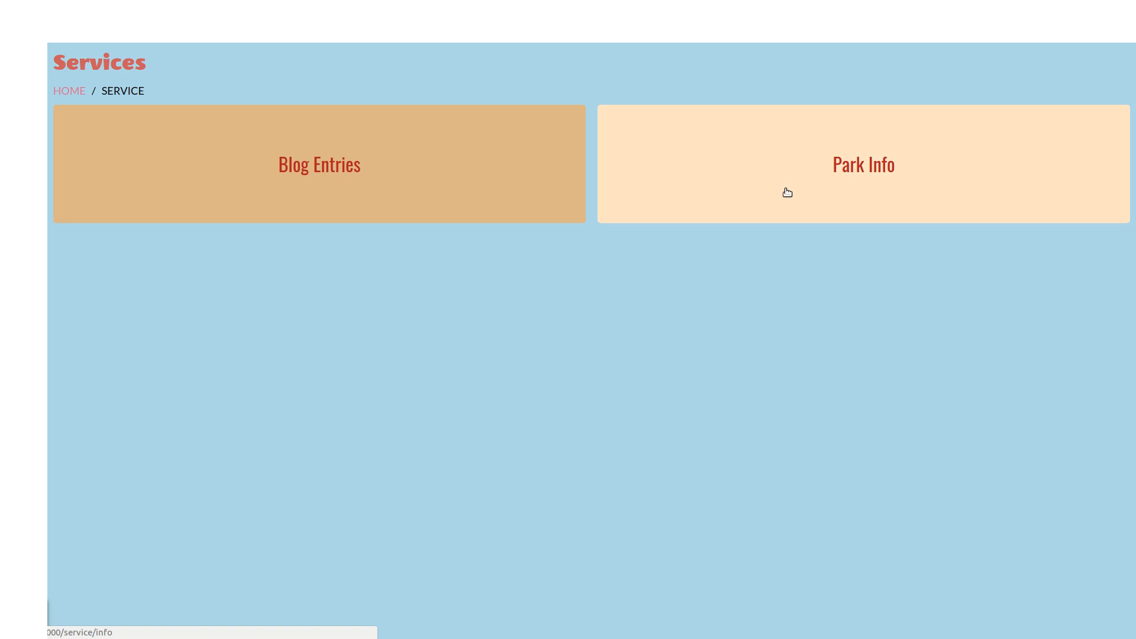
- Open the Park Info tile to show the attractions table with types, locations and dates
click(862, 163)
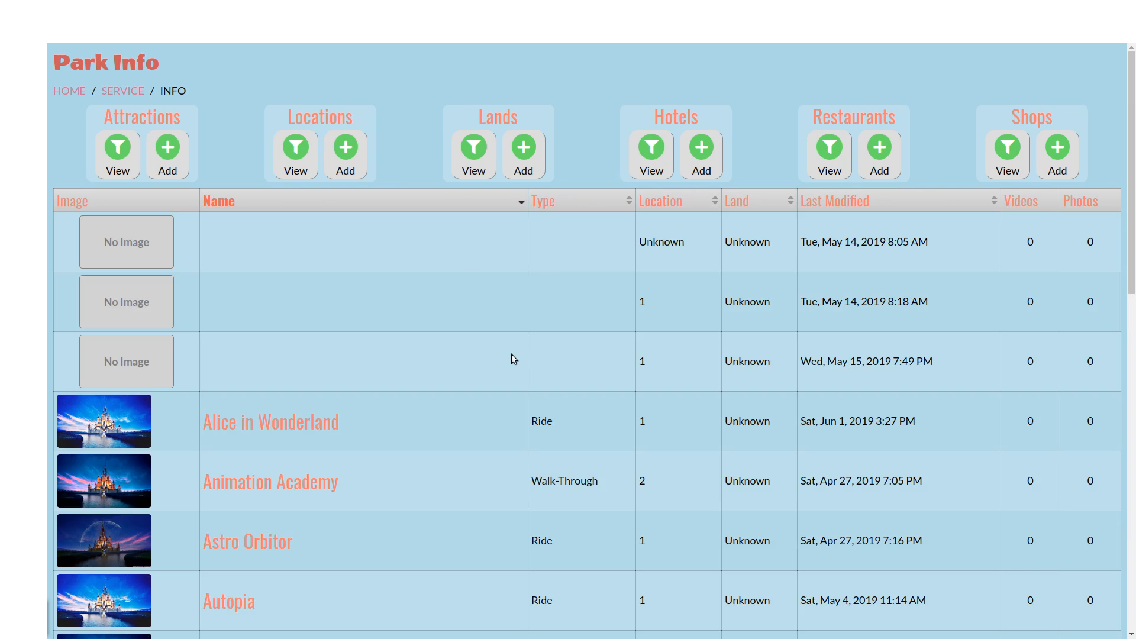
mouse_move(470, 478)
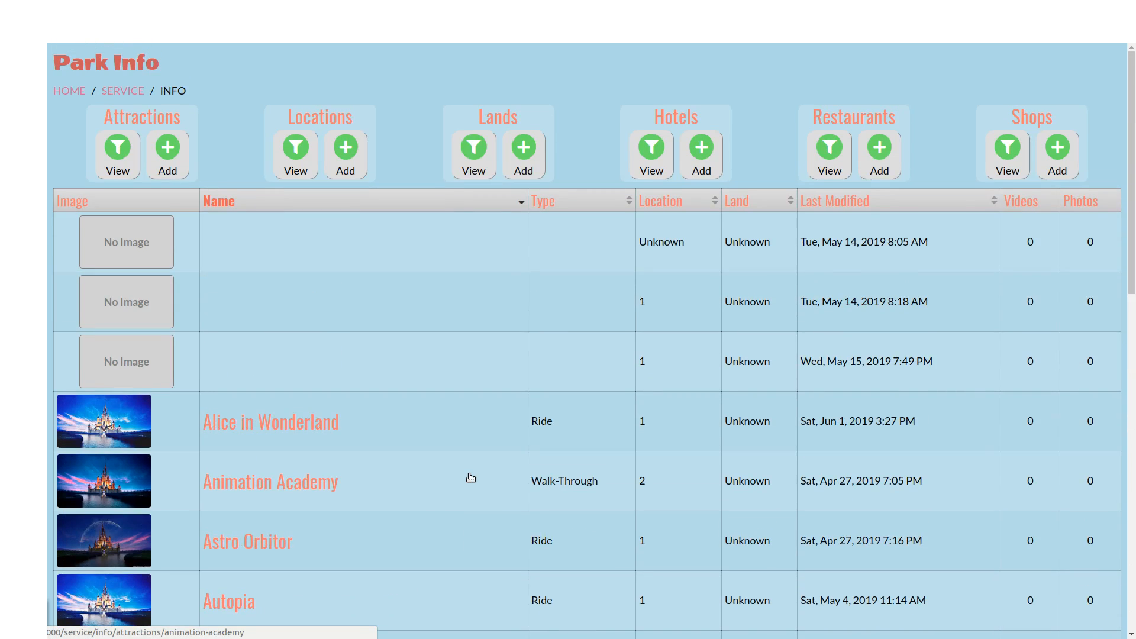
mouse_move(170, 124)
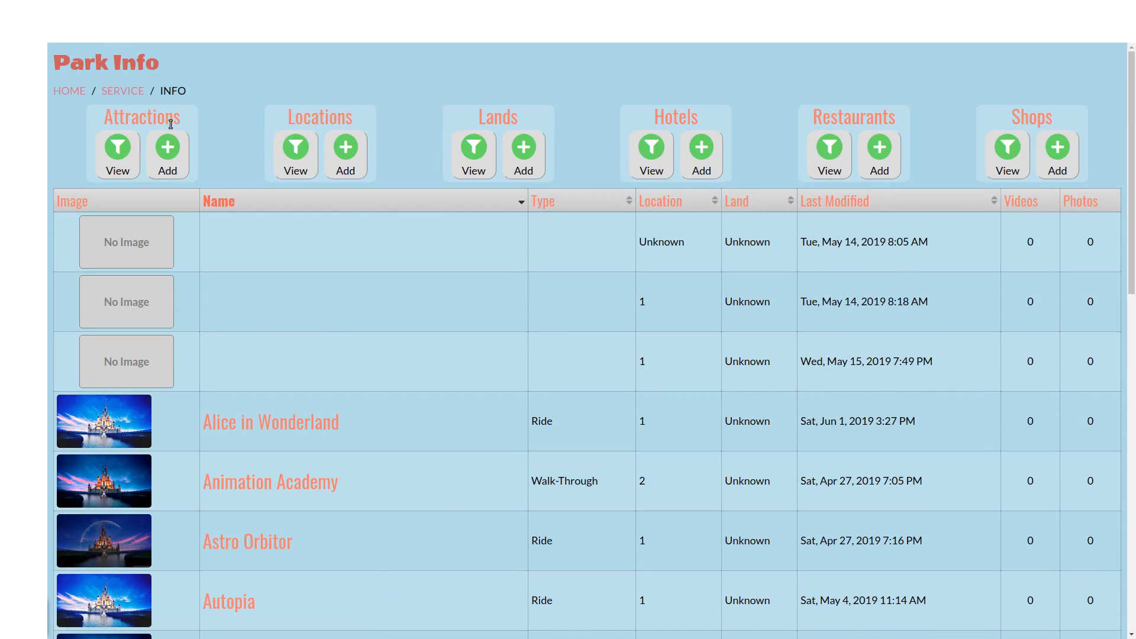
mouse_move(505, 117)
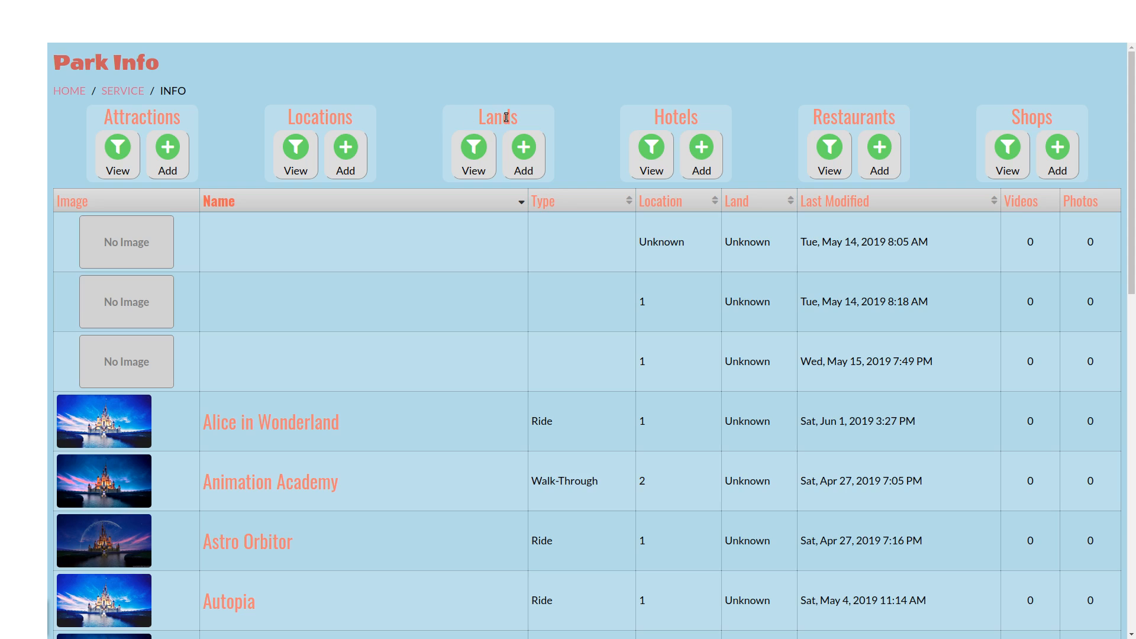
mouse_move(856, 120)
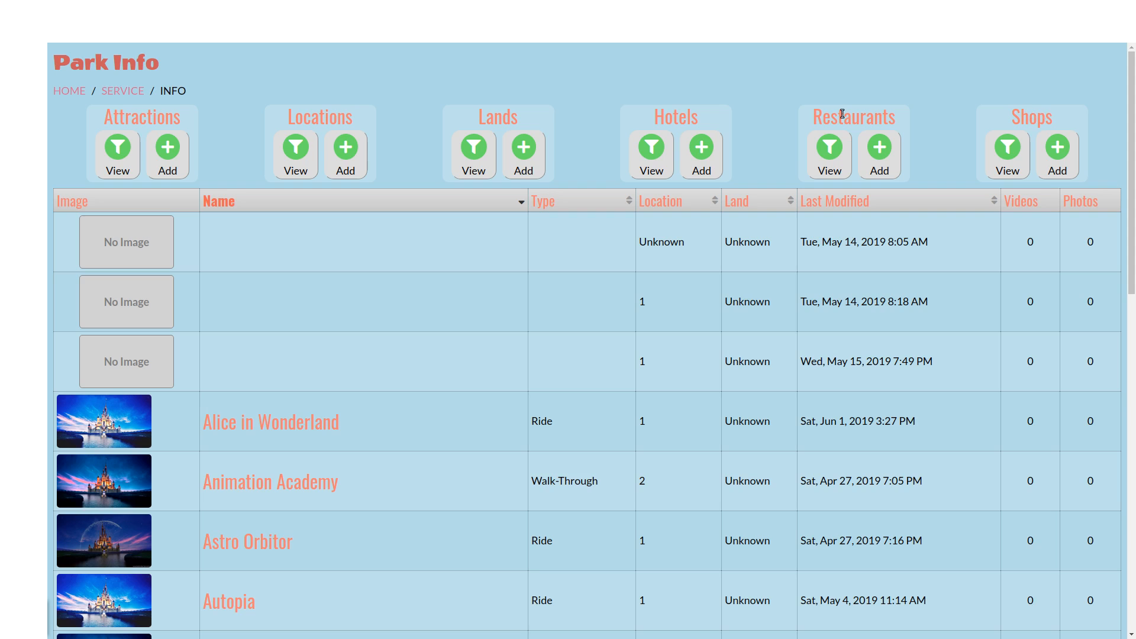
mouse_move(411, 503)
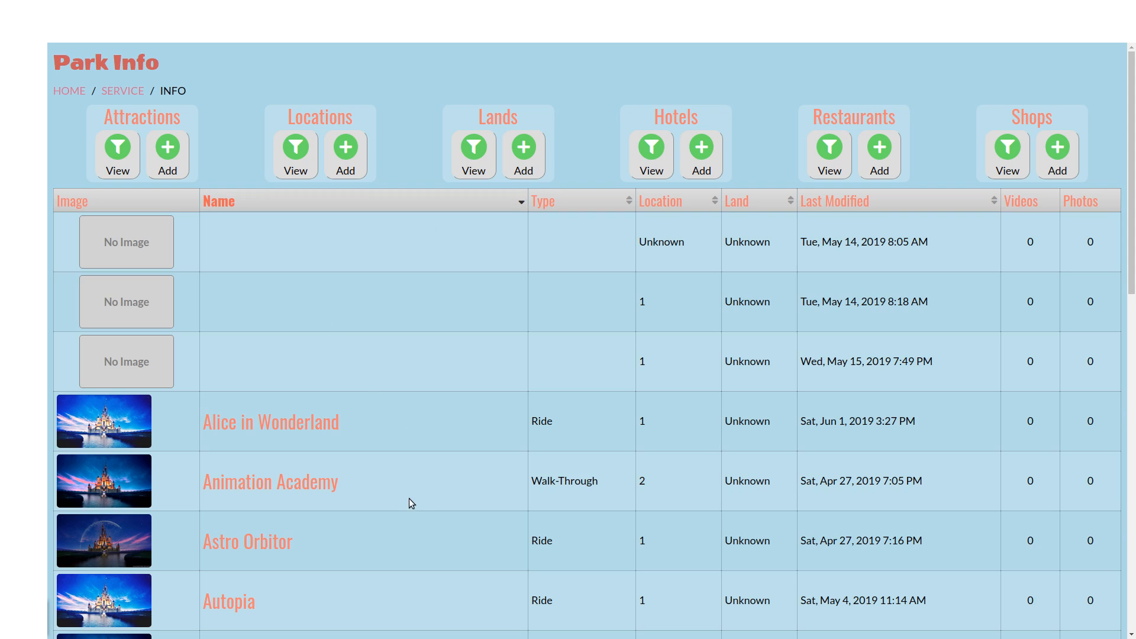
- Browse page 1 of the Park Info table down to Downtown Disney and the five-page pagination, then back to the top
scroll(down, 3)
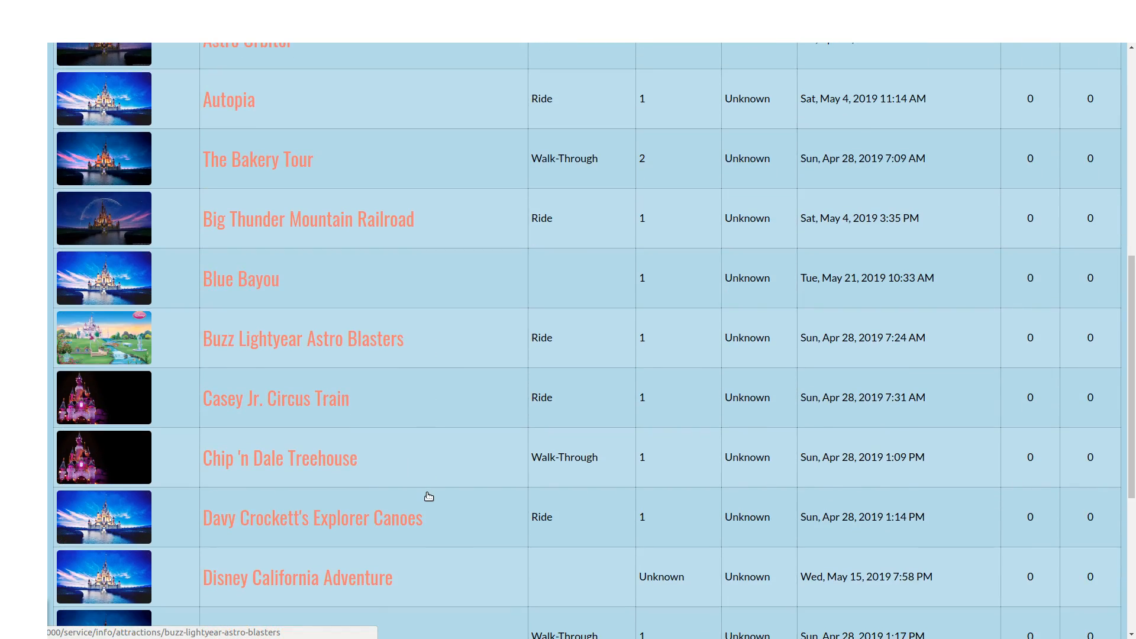
scroll(down, 3)
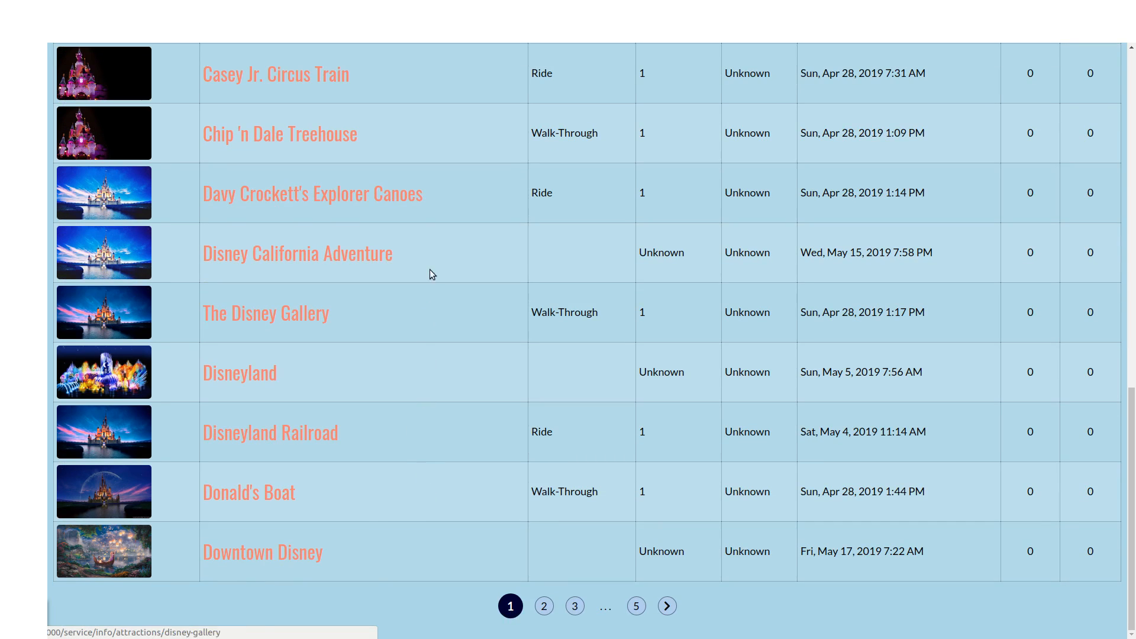
mouse_move(427, 488)
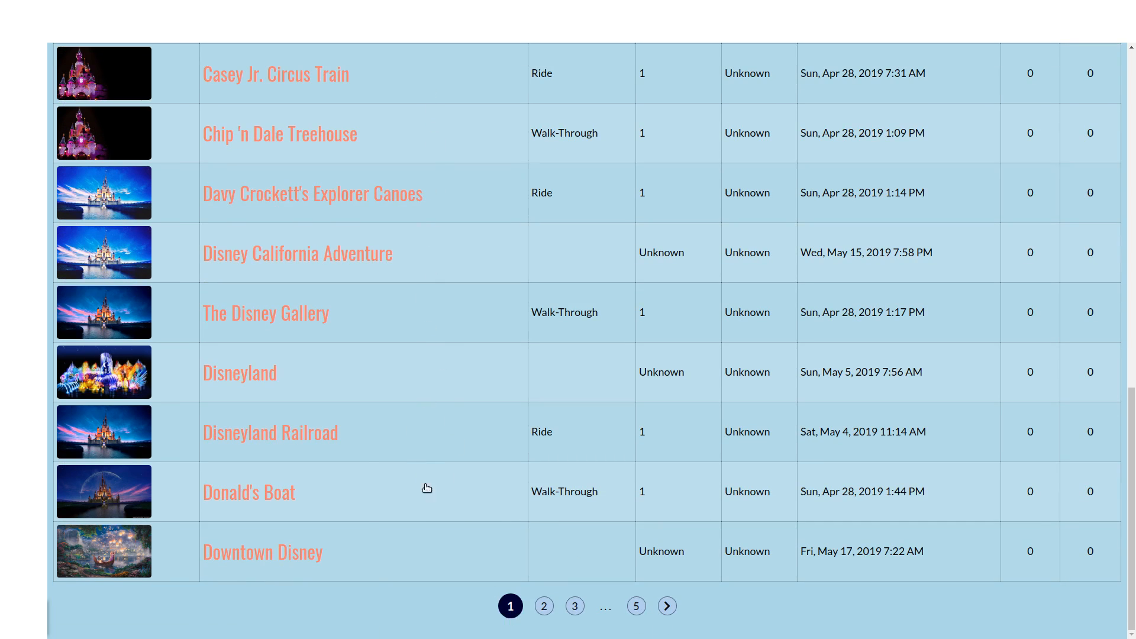
mouse_move(457, 466)
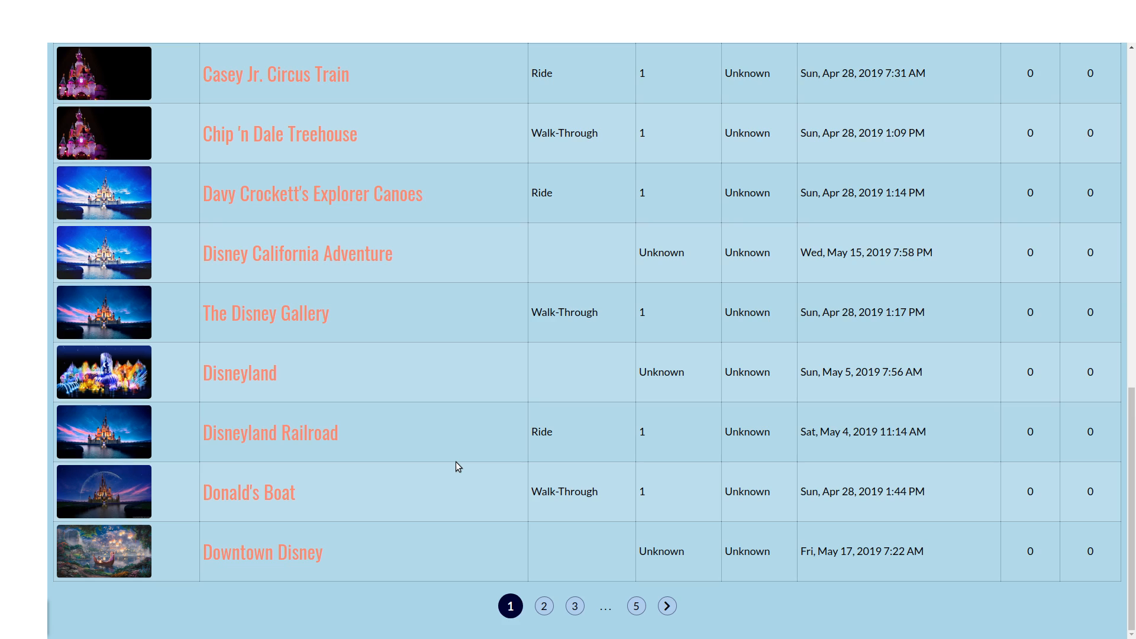
mouse_move(517, 433)
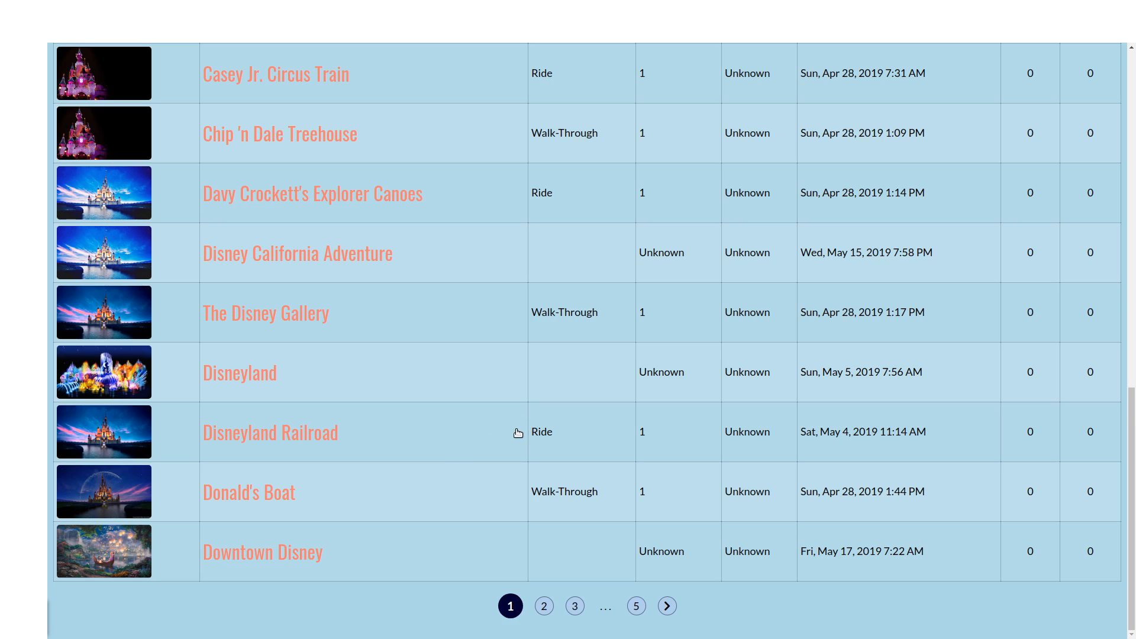
mouse_move(509, 409)
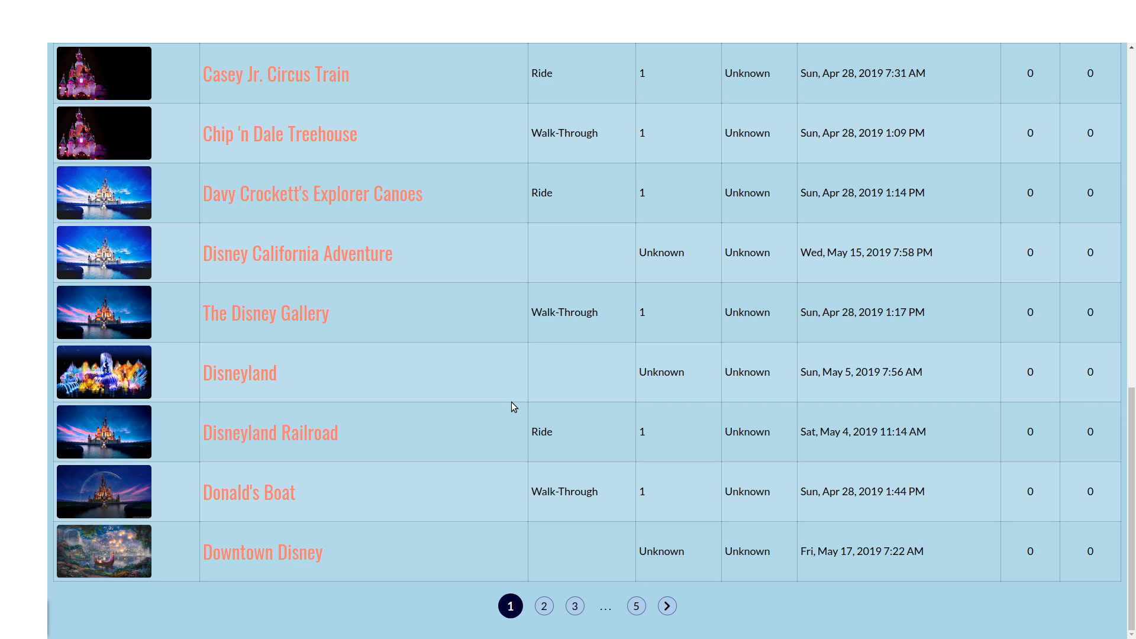
scroll(up, 3)
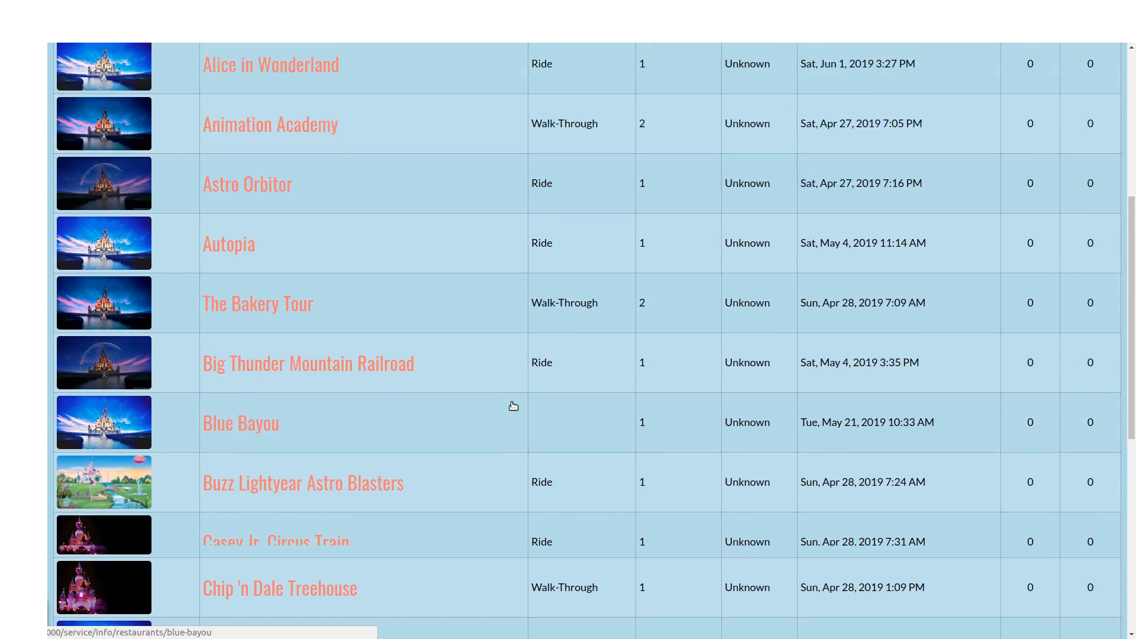
scroll(up, 3)
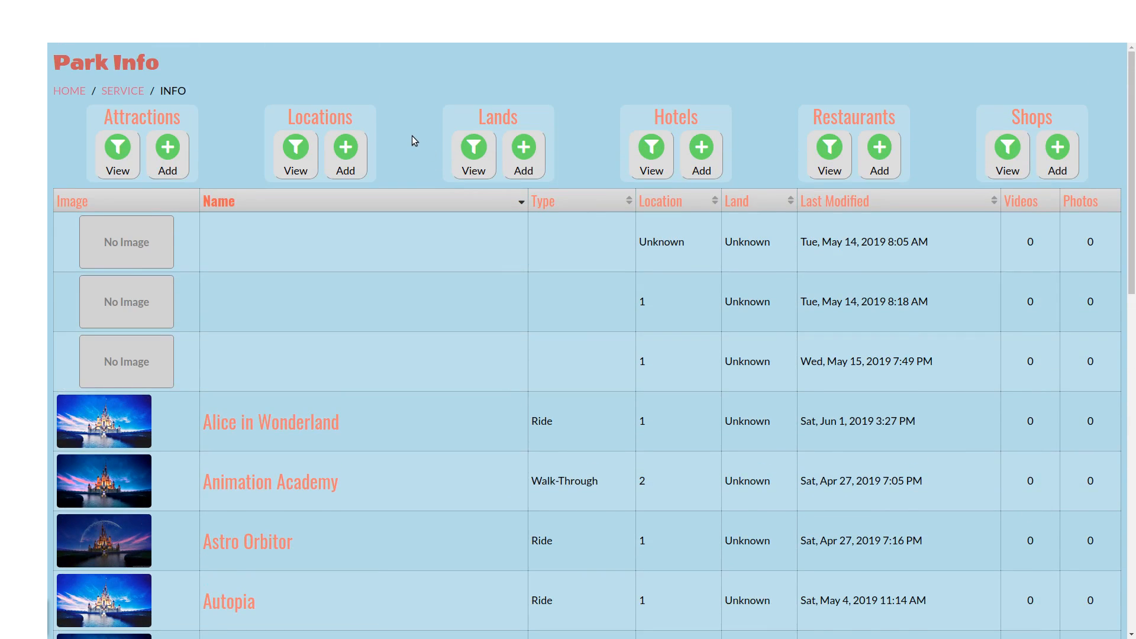
scroll(down, 3)
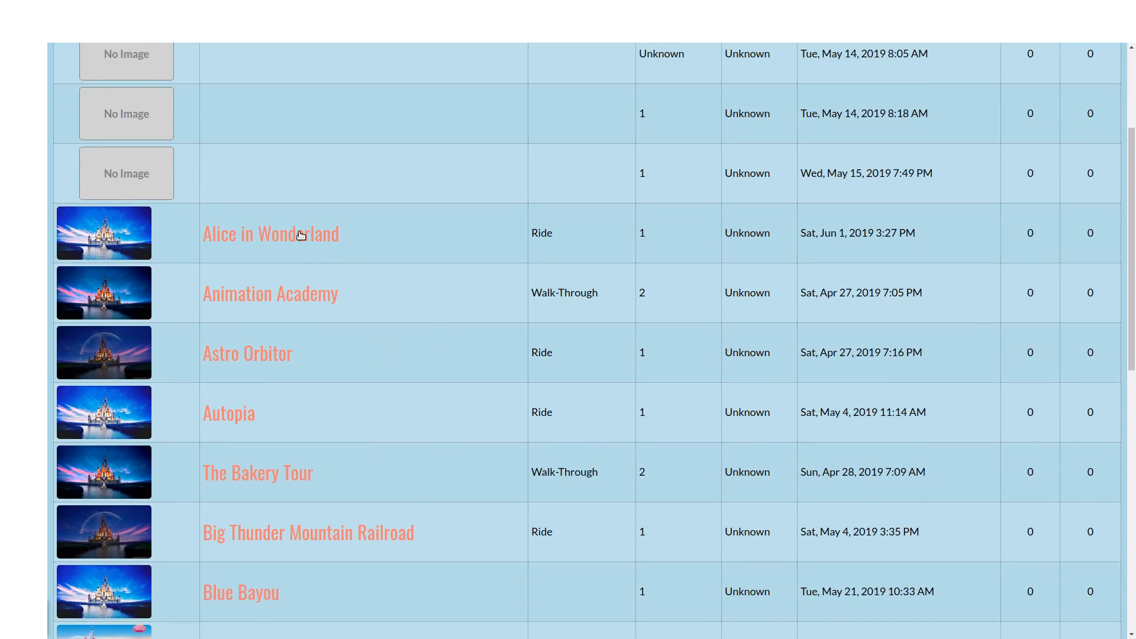
mouse_move(298, 293)
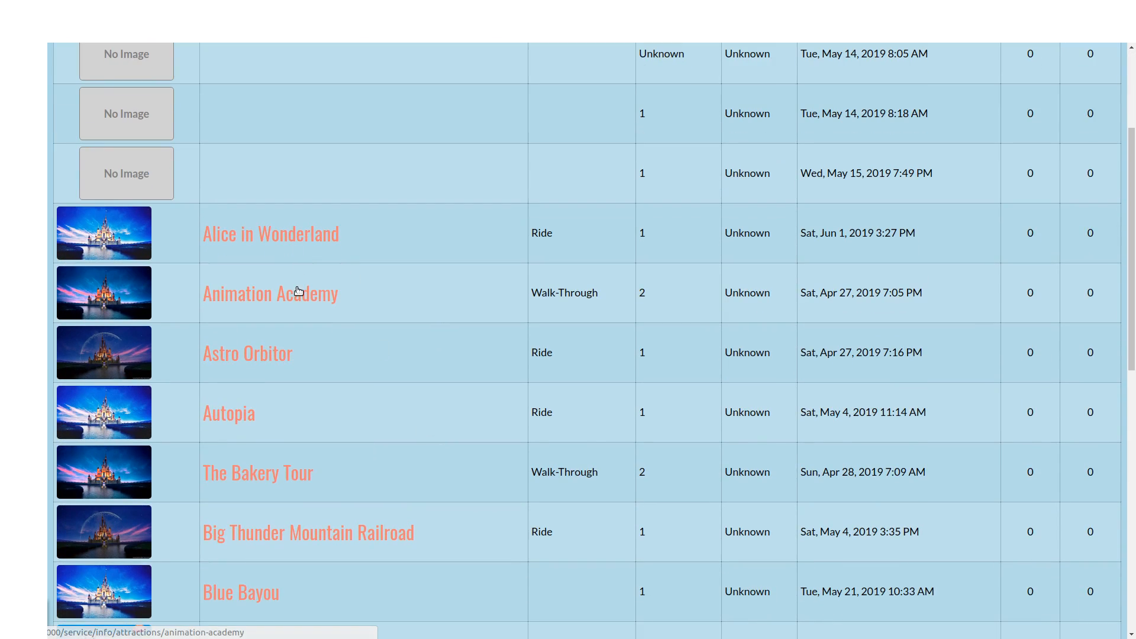
mouse_move(472, 441)
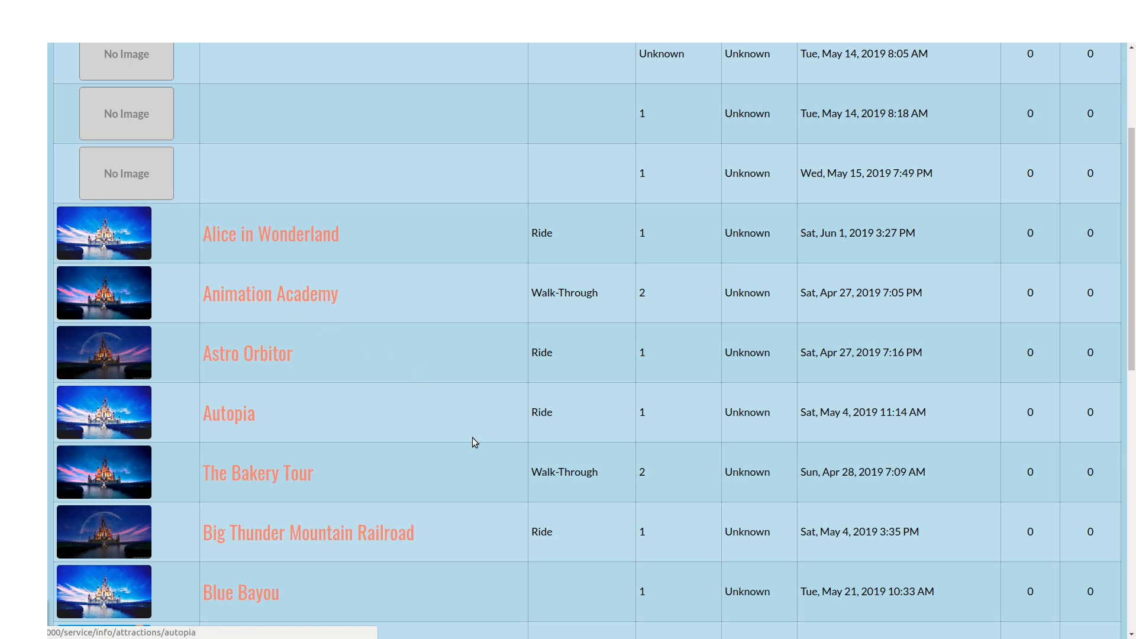
scroll(down, 3)
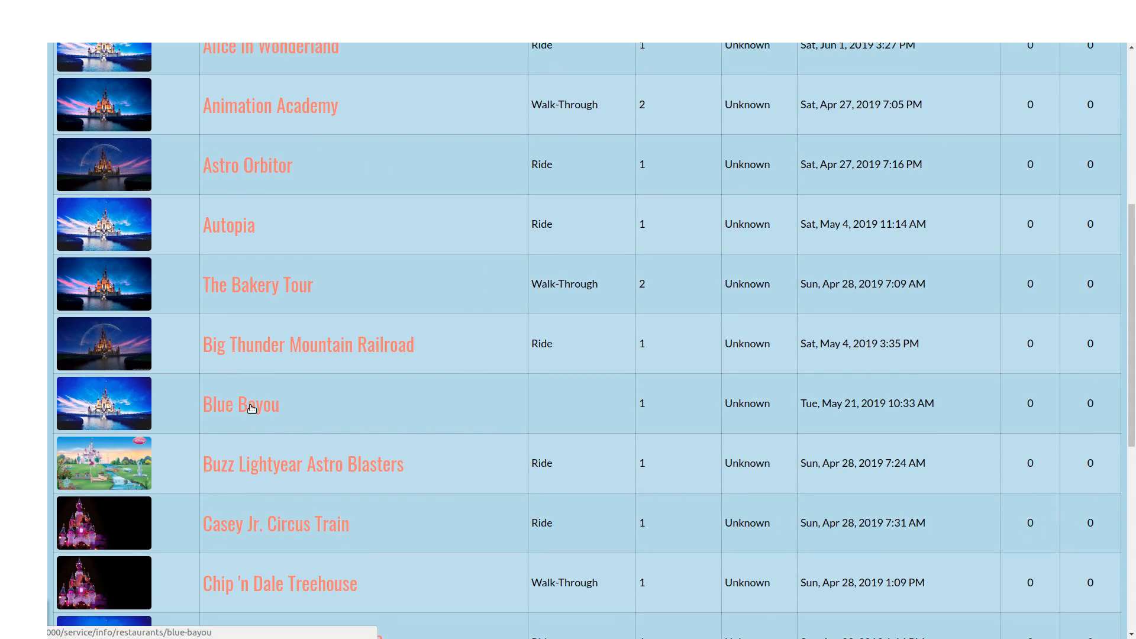
scroll(down, 3)
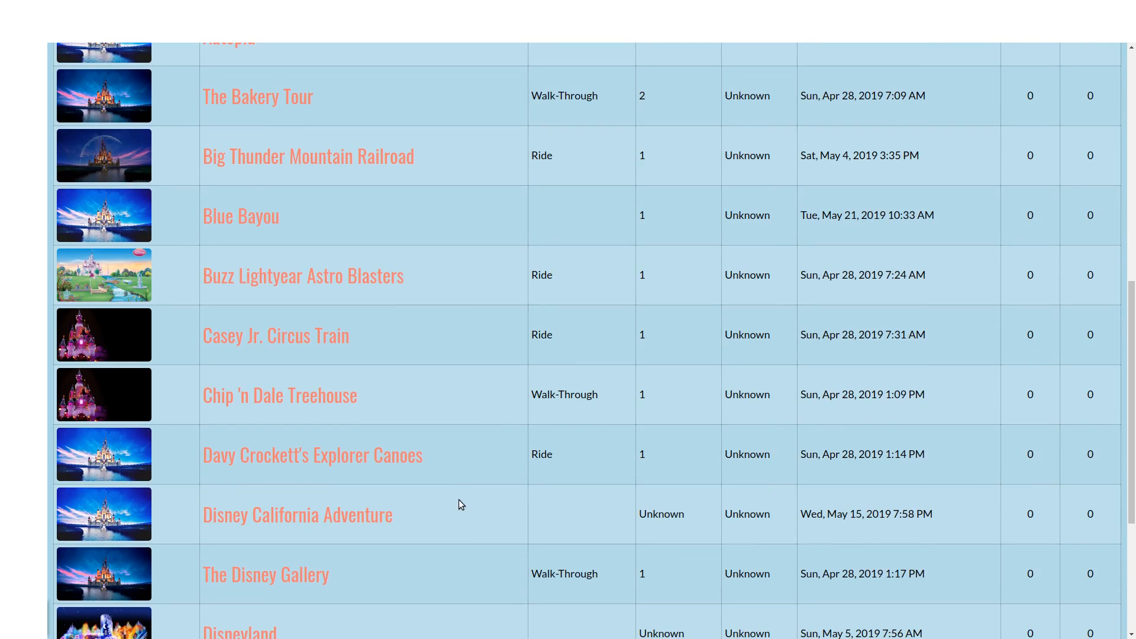
scroll(down, 3)
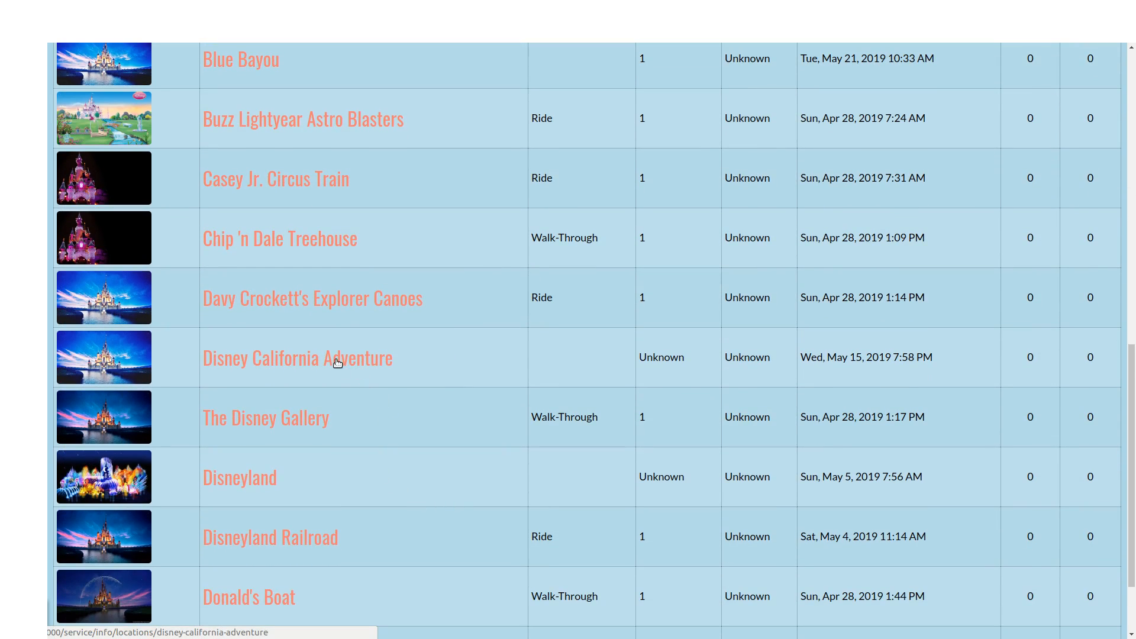
mouse_move(253, 478)
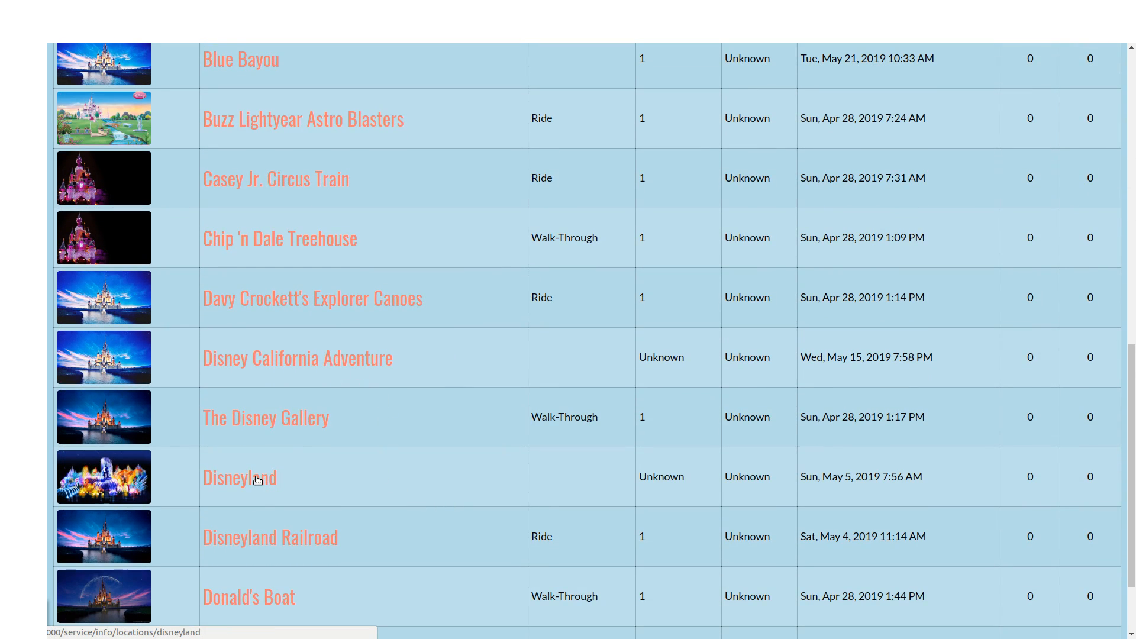
scroll(down, 3)
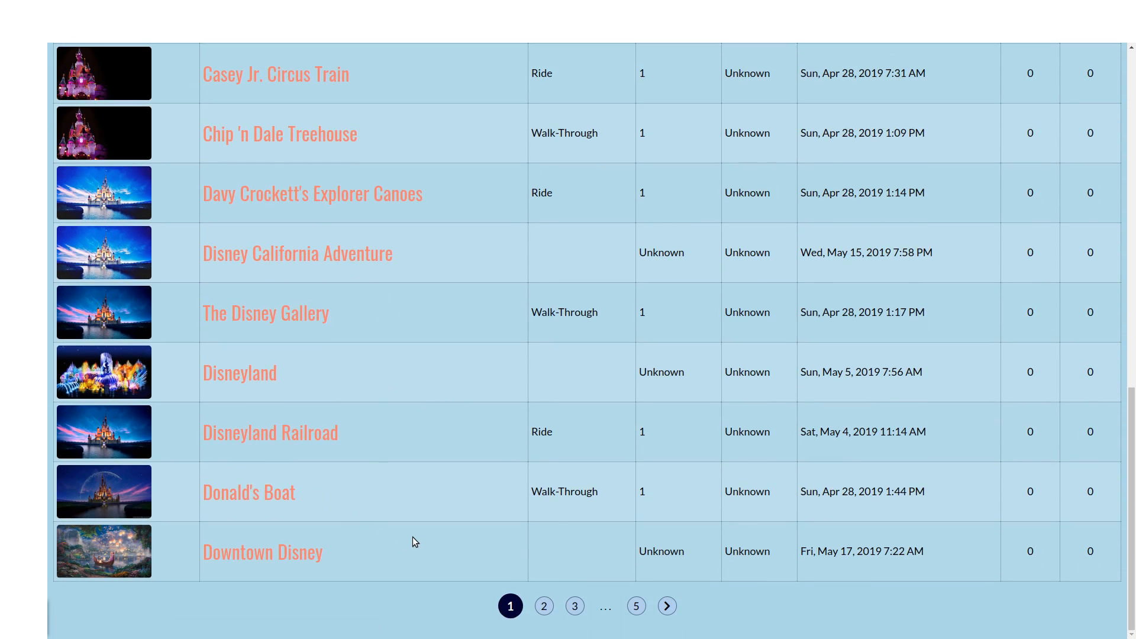
scroll(up, 3)
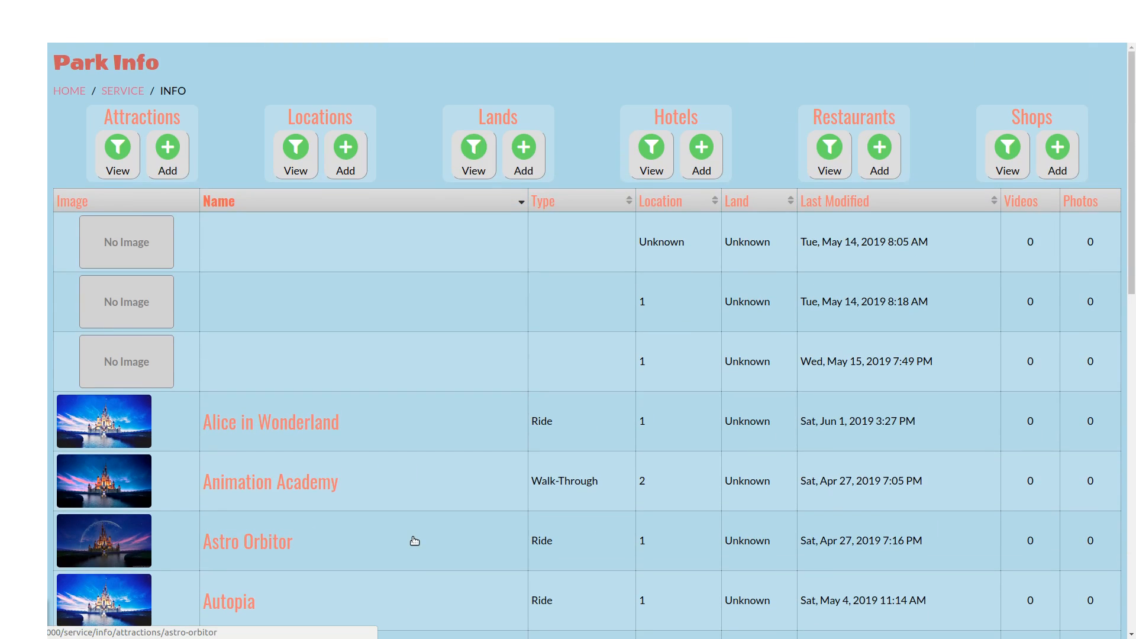
- Reverse the Name sort, move to page 2, and reverse the Type ordering of the Park Info list
scroll(down, 3)
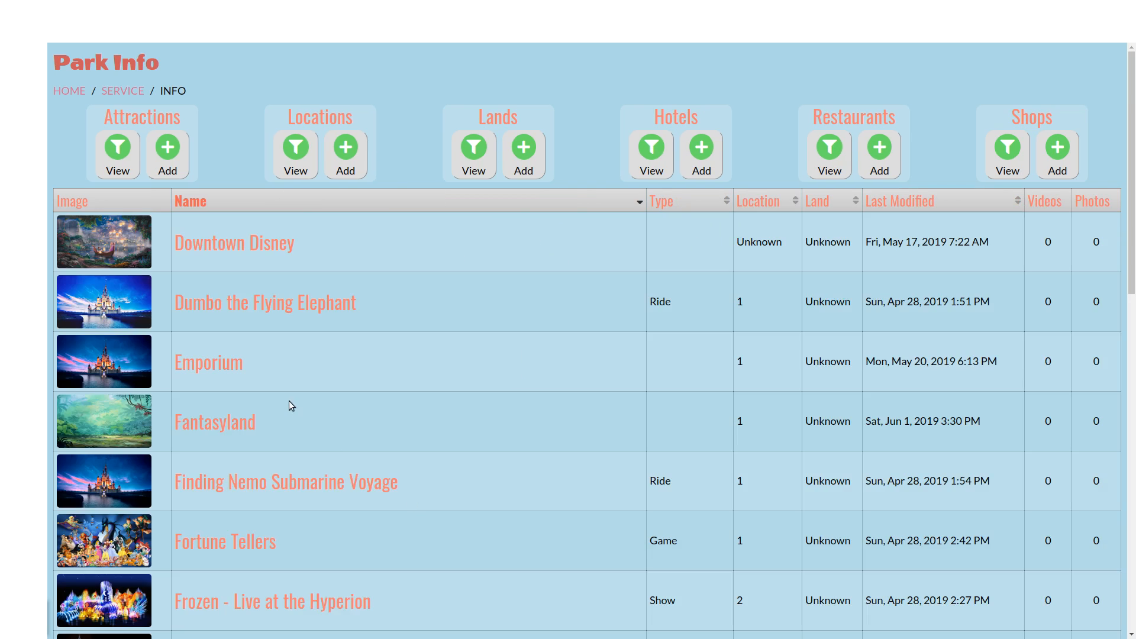
scroll(down, 3)
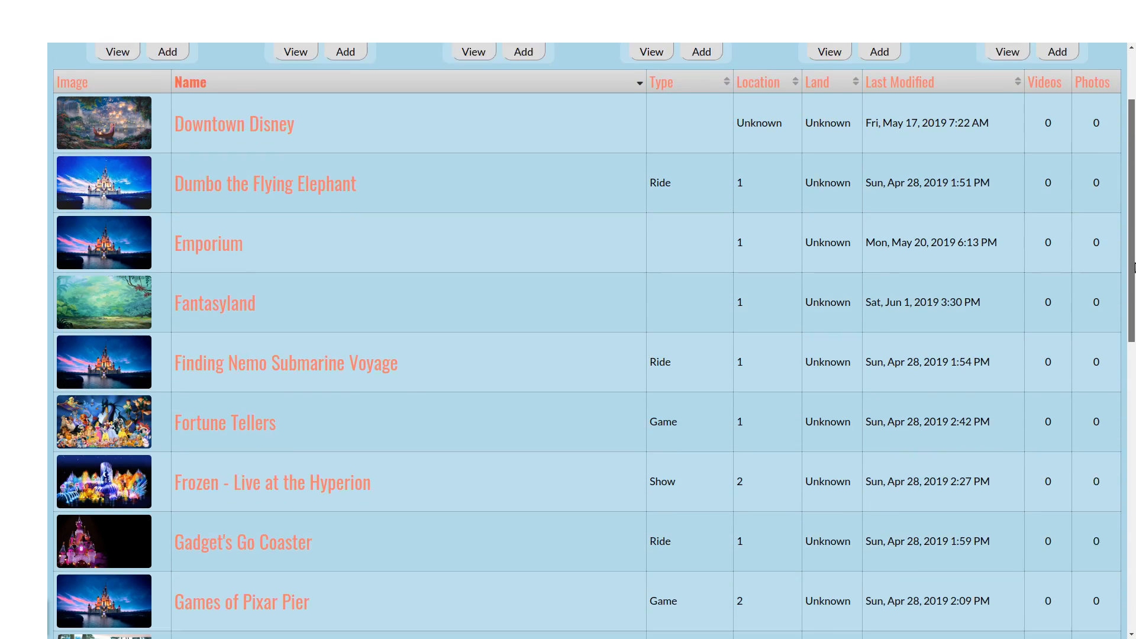
scroll(up, 3)
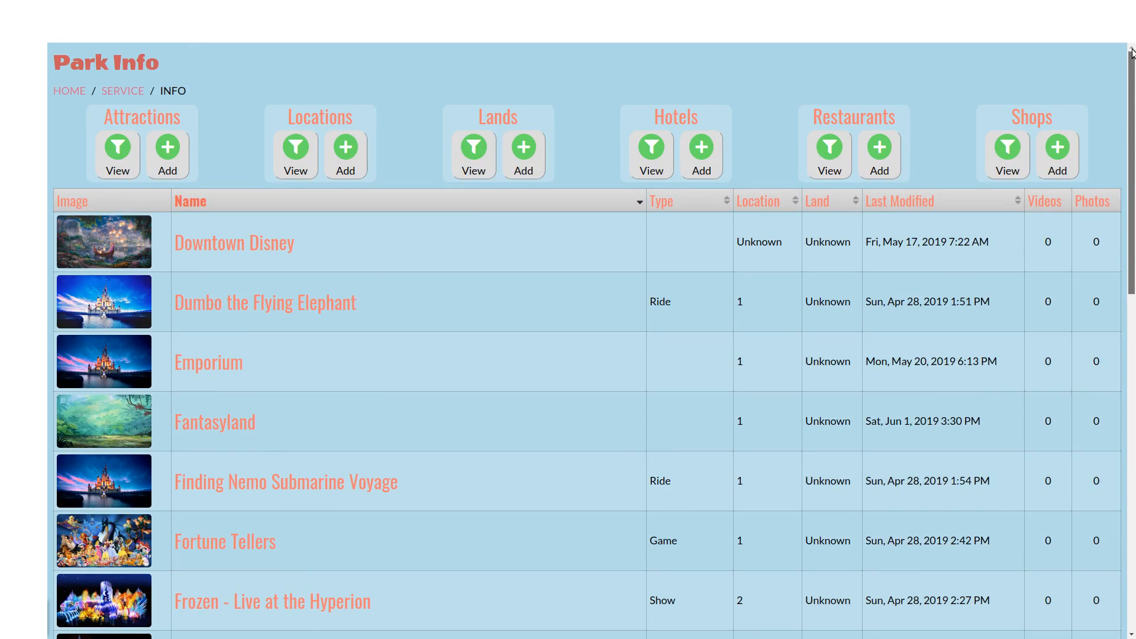
mouse_move(517, 233)
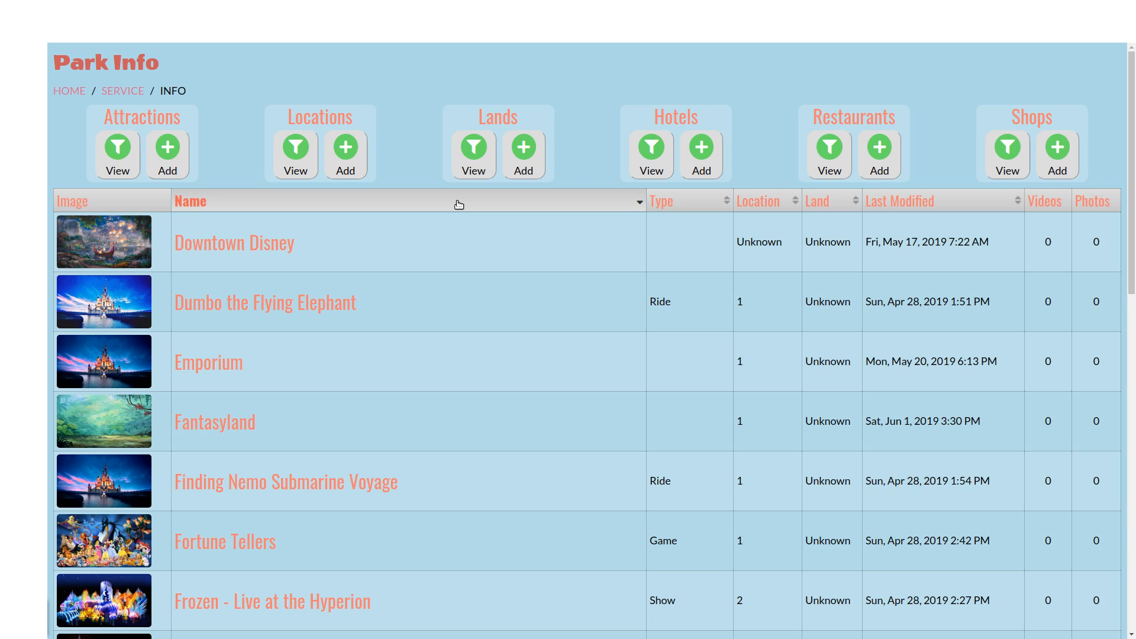
mouse_move(383, 208)
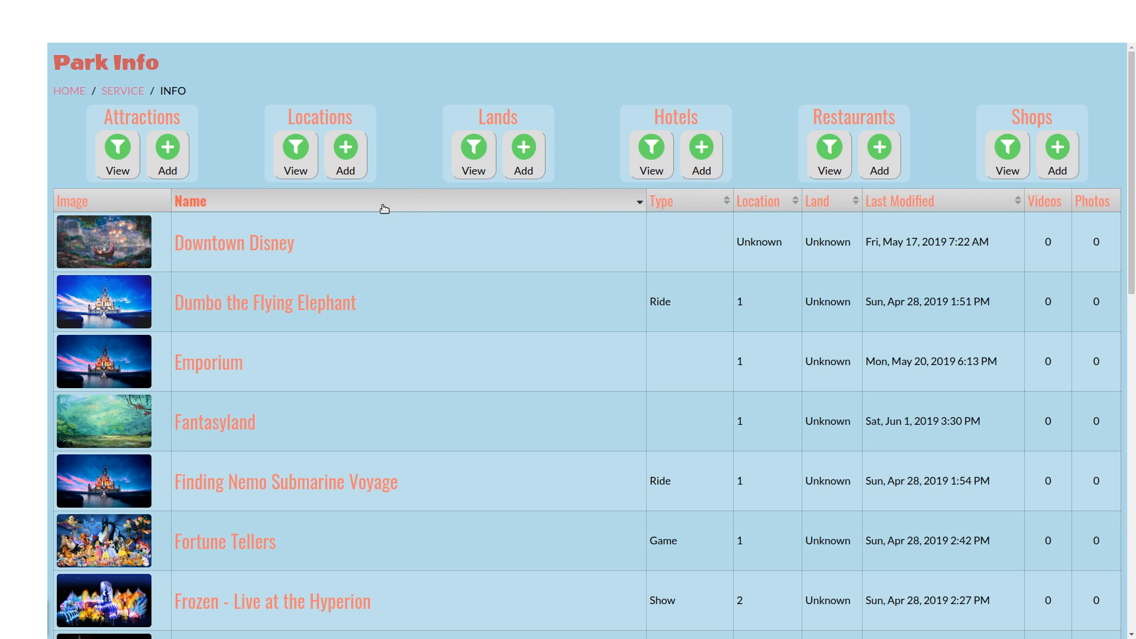
click(190, 201)
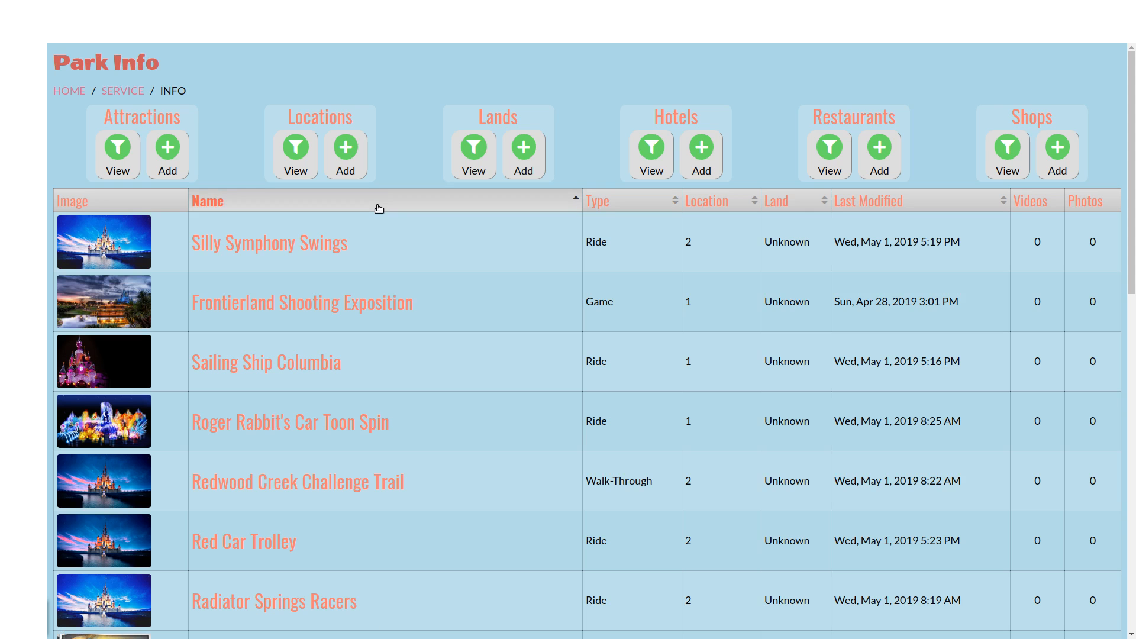
mouse_move(1108, 188)
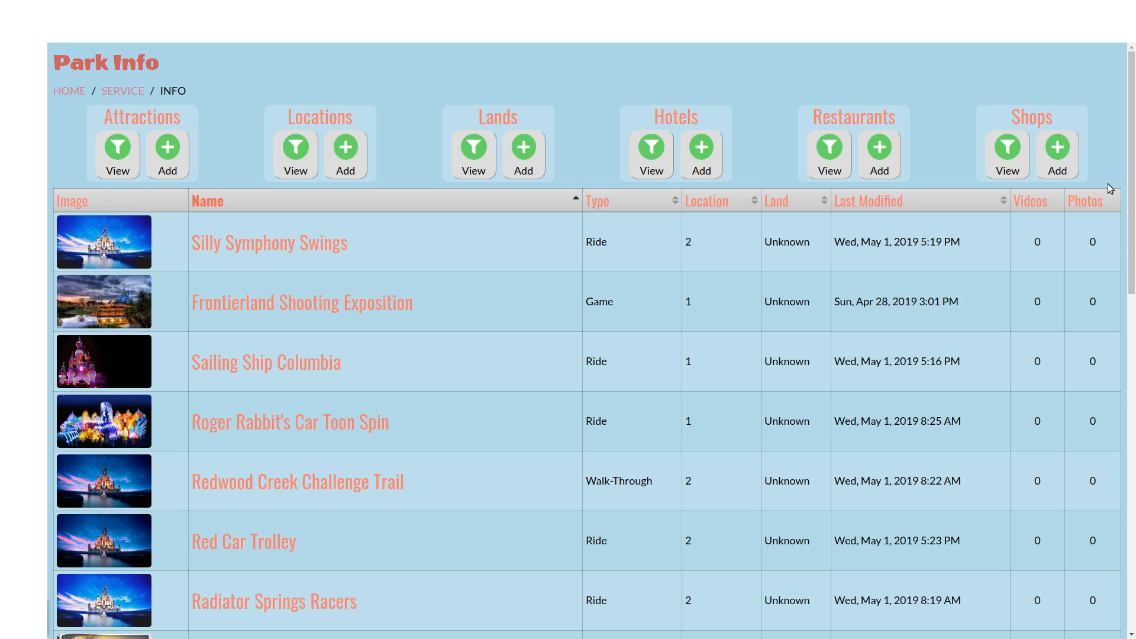
click(556, 606)
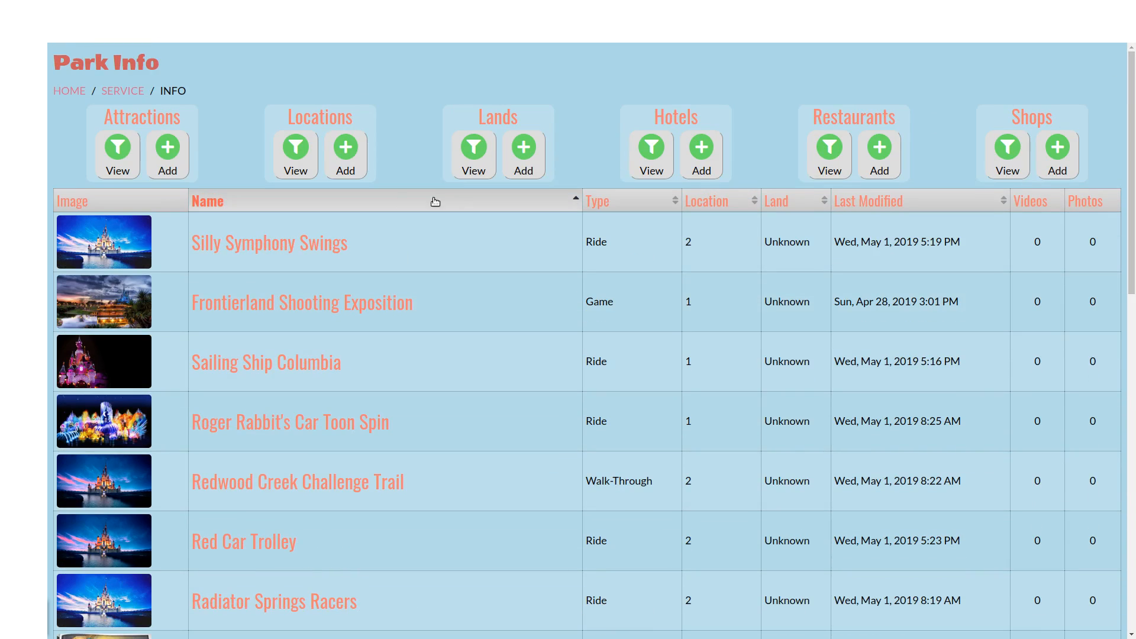
mouse_move(433, 210)
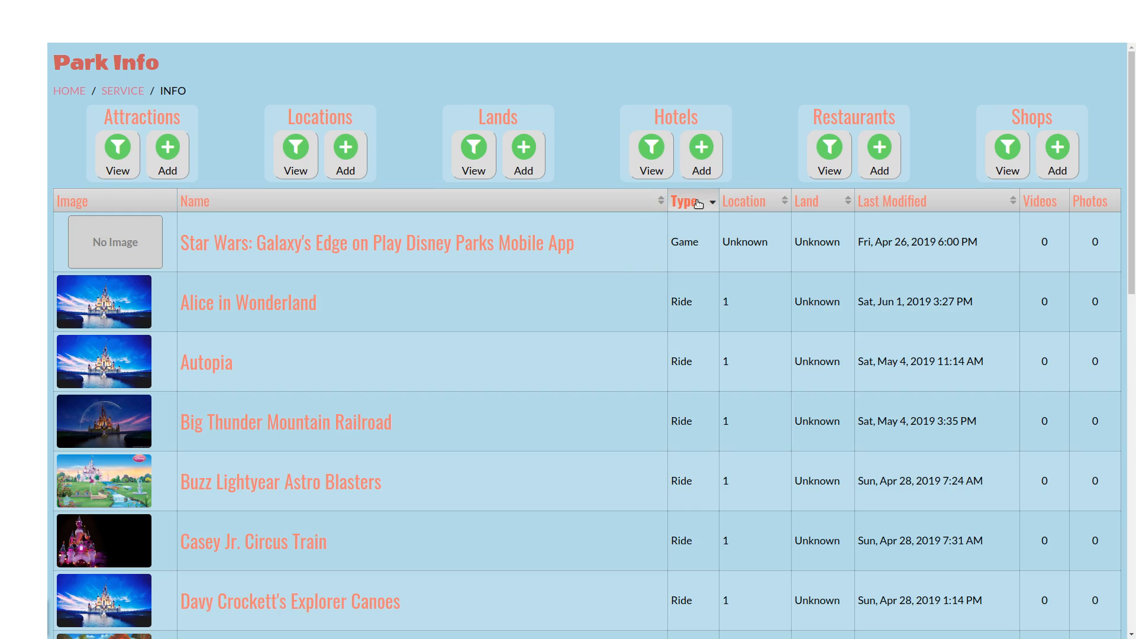
click(679, 201)
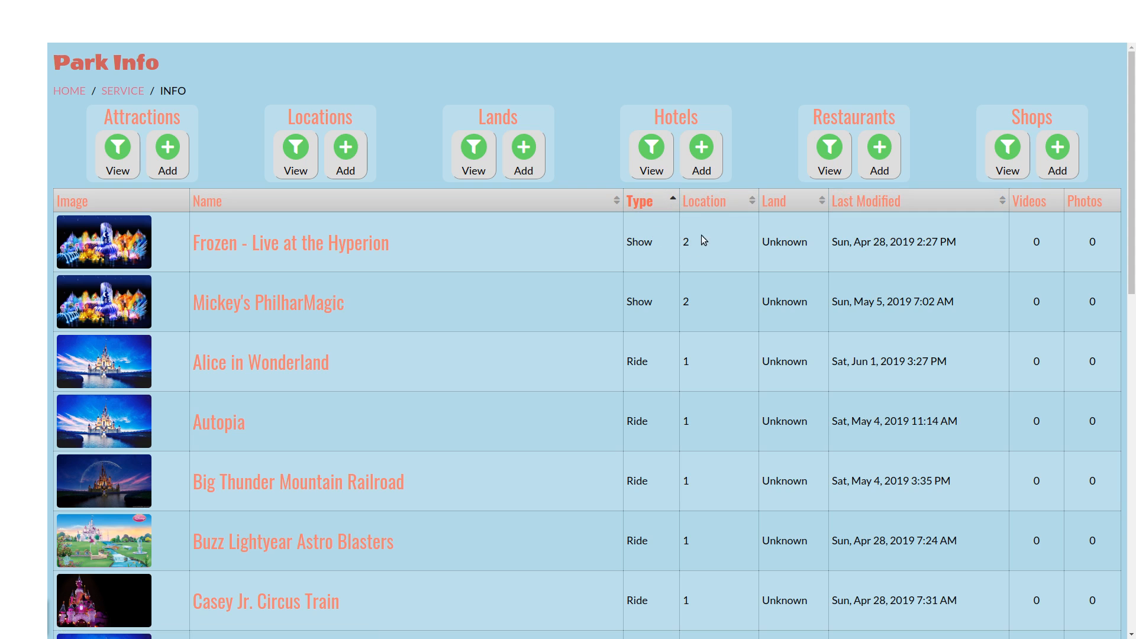
- Sort the list by Location and Land in both directions, ending with Last Modified newest first
click(700, 201)
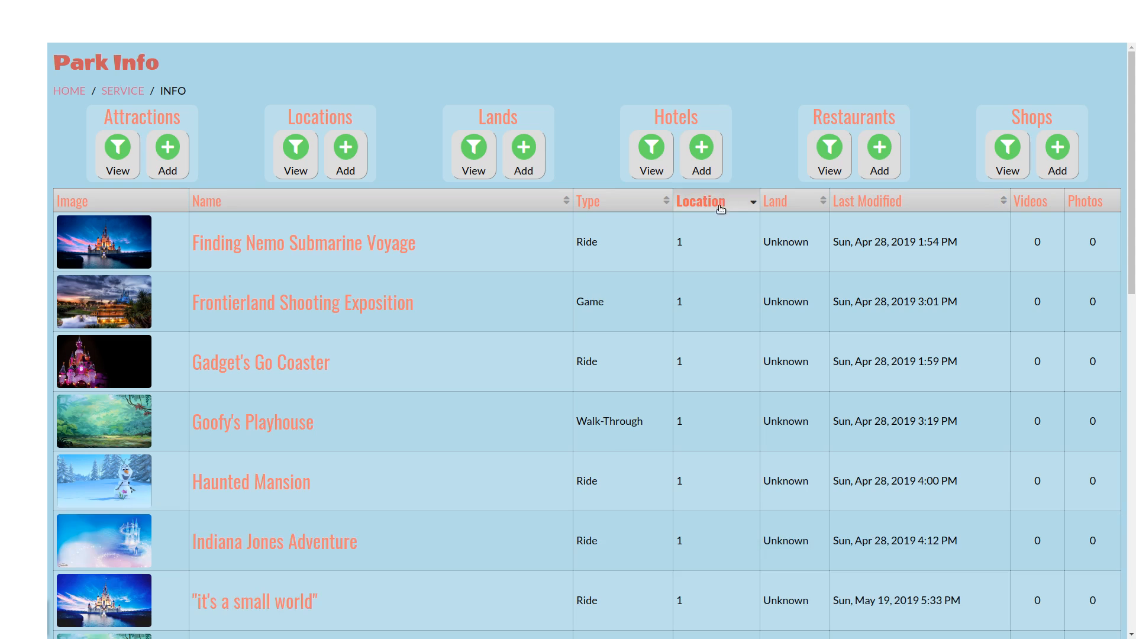
click(699, 201)
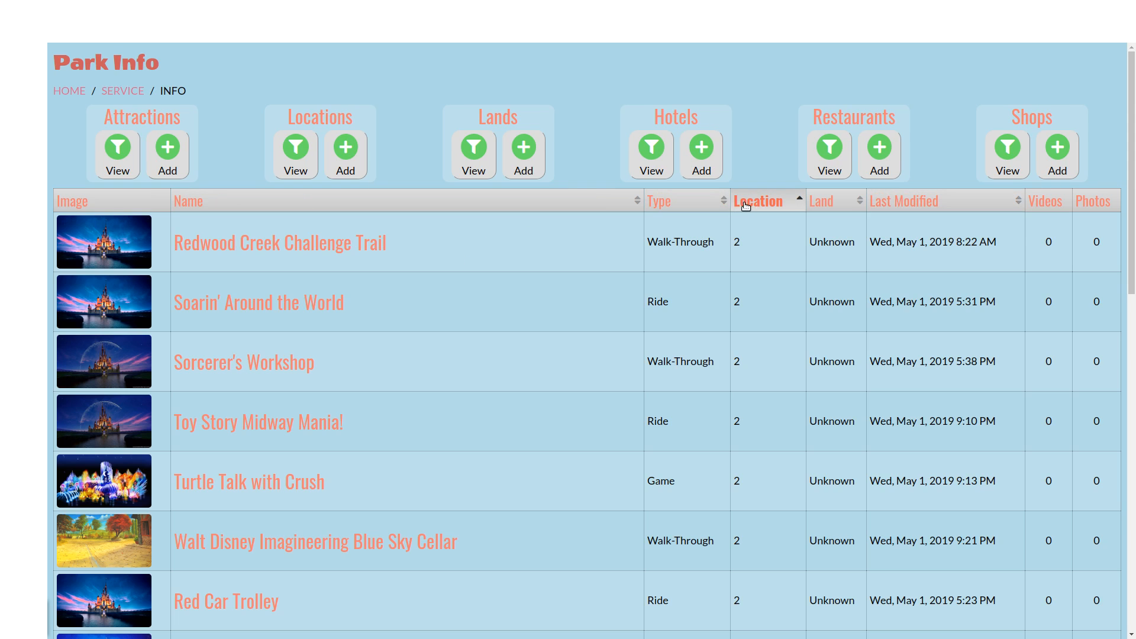
mouse_move(852, 211)
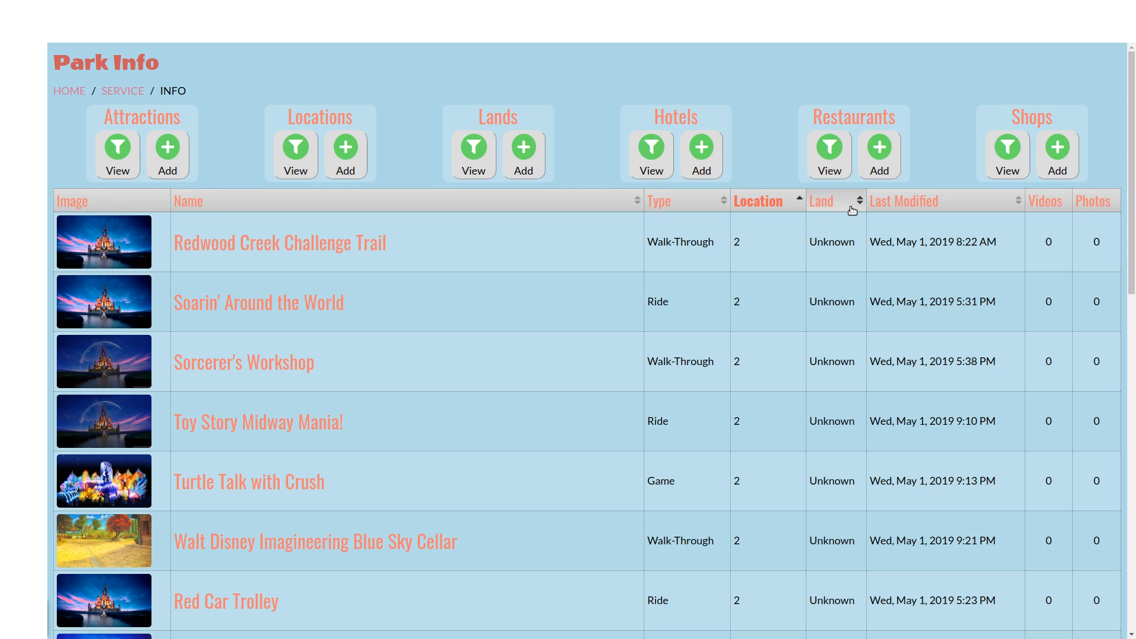
click(821, 201)
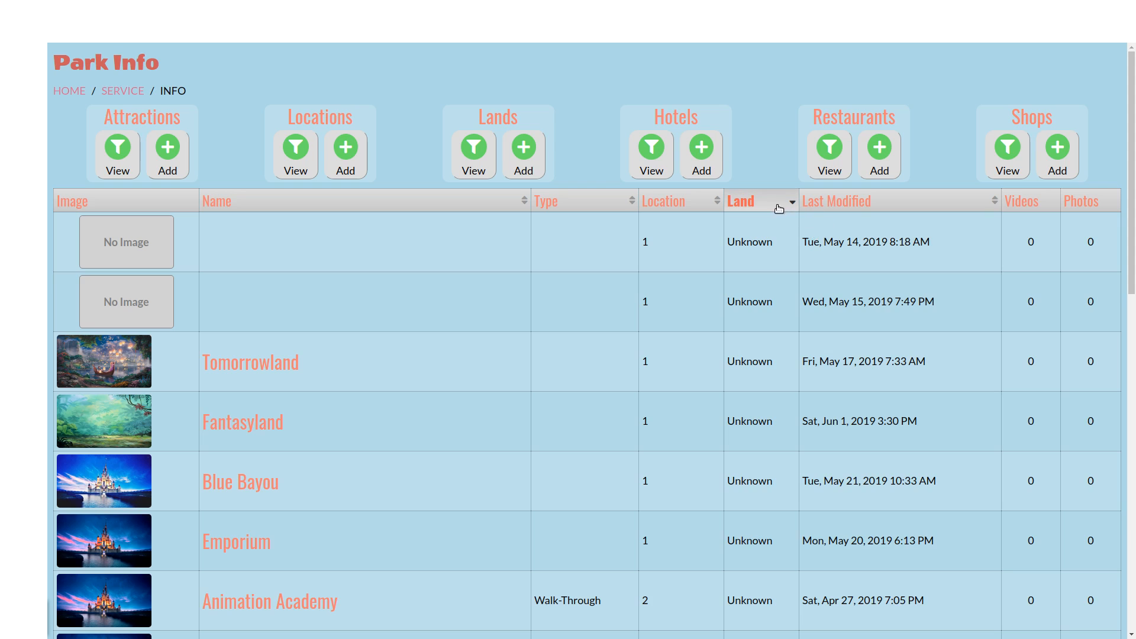
click(741, 201)
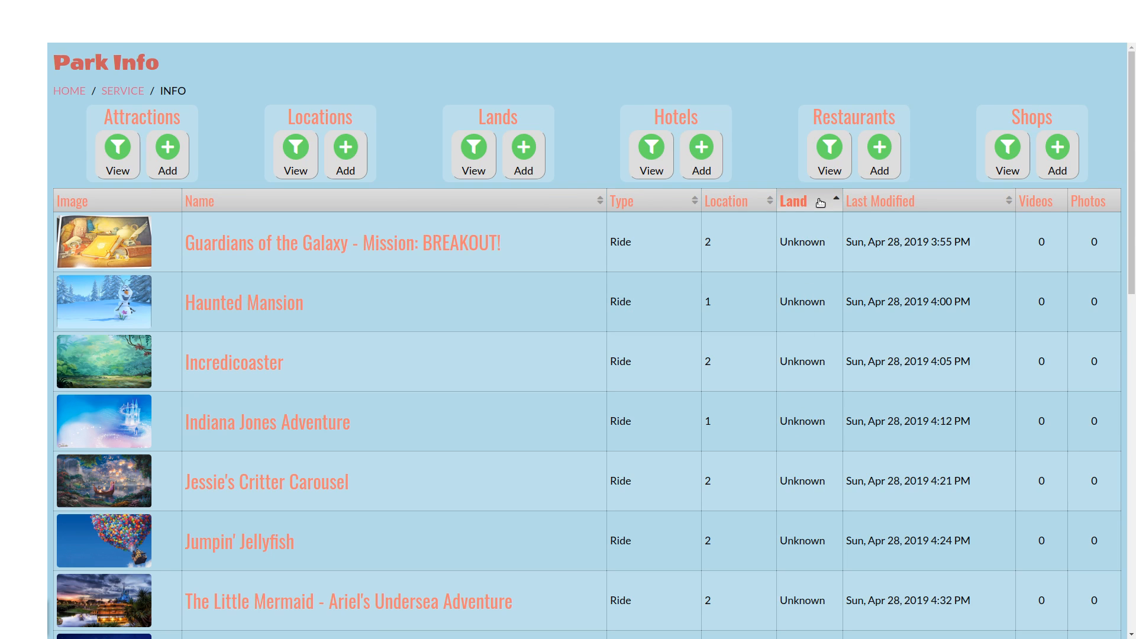
click(901, 201)
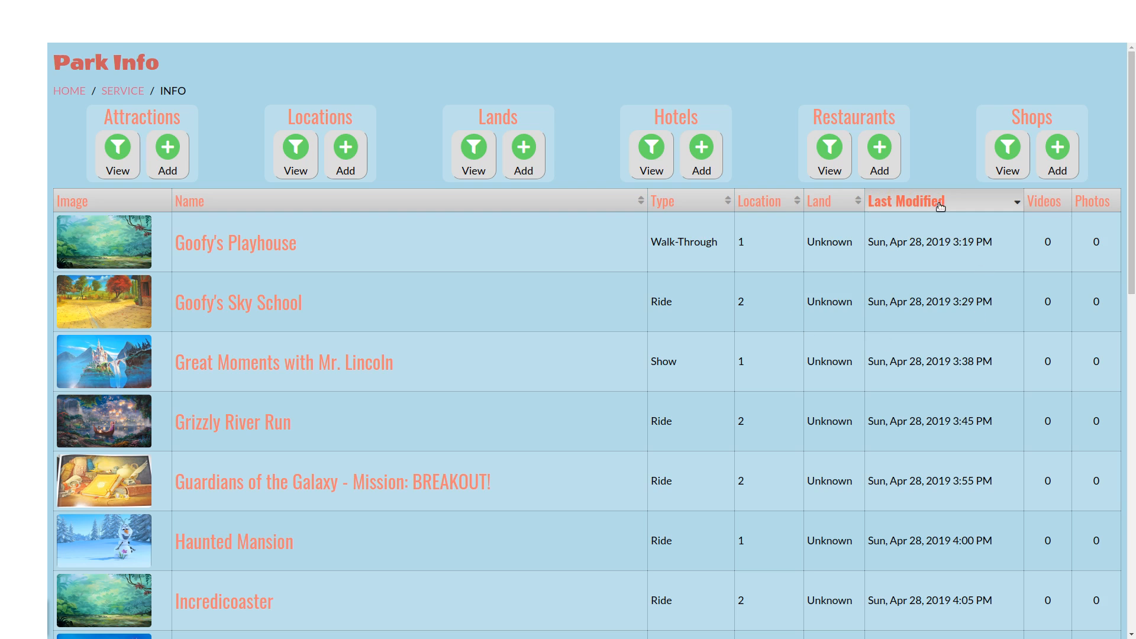
scroll(down, 3)
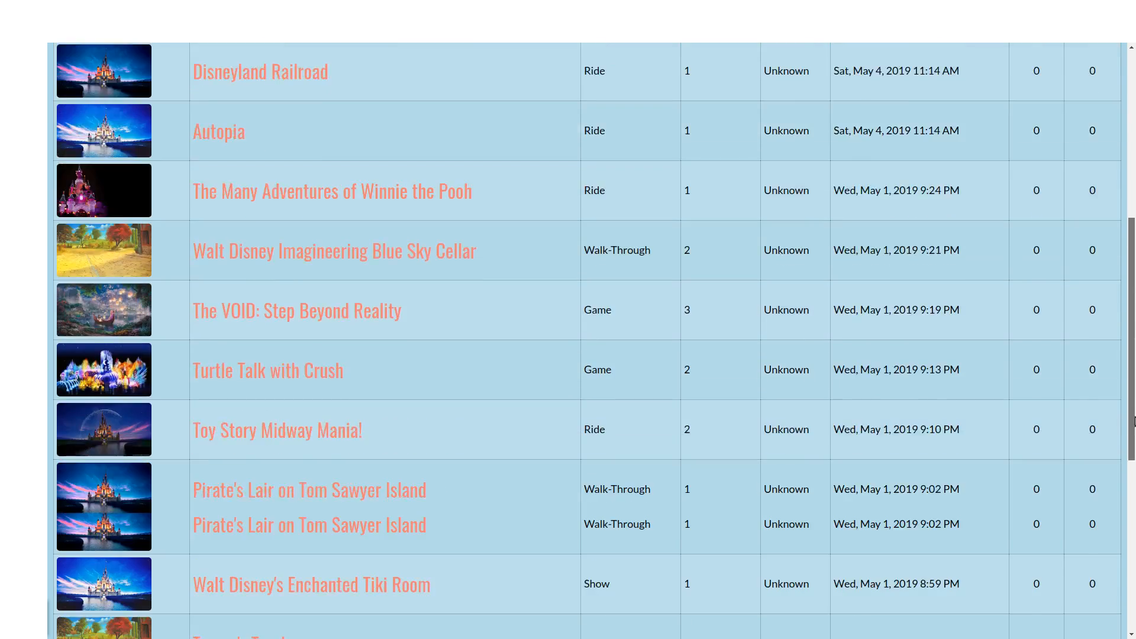
scroll(up, 3)
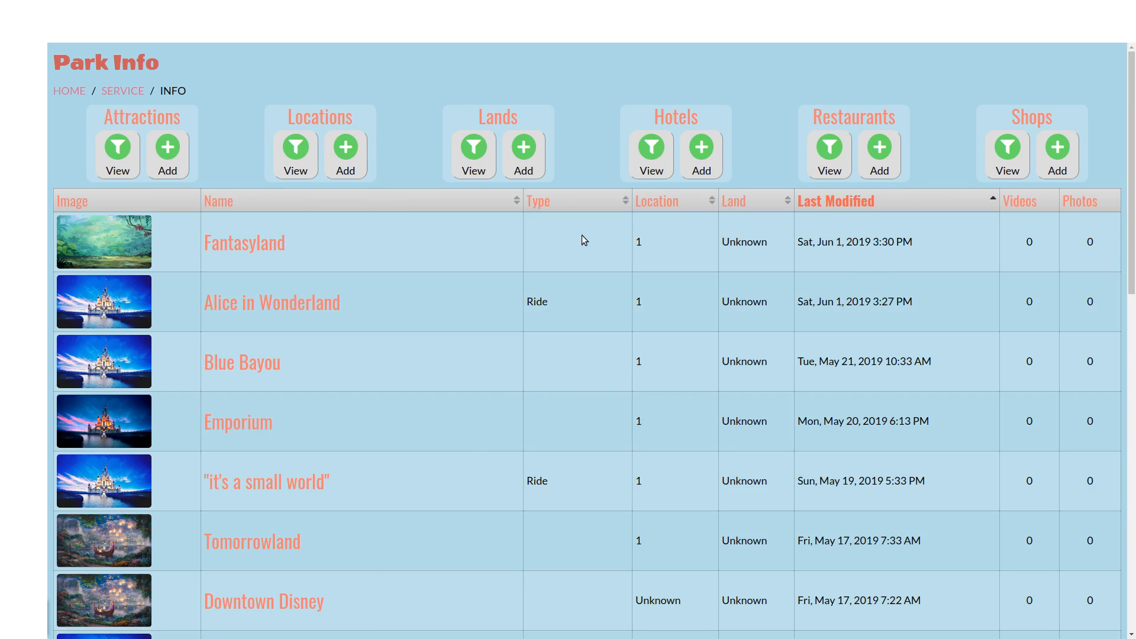
mouse_move(903, 254)
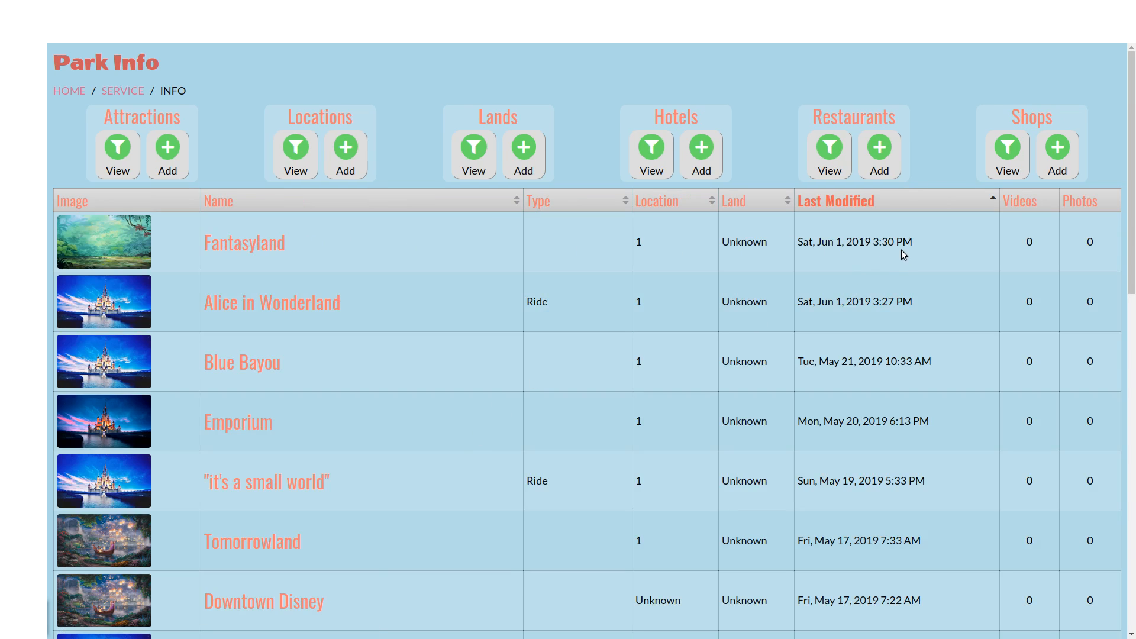
mouse_move(397, 611)
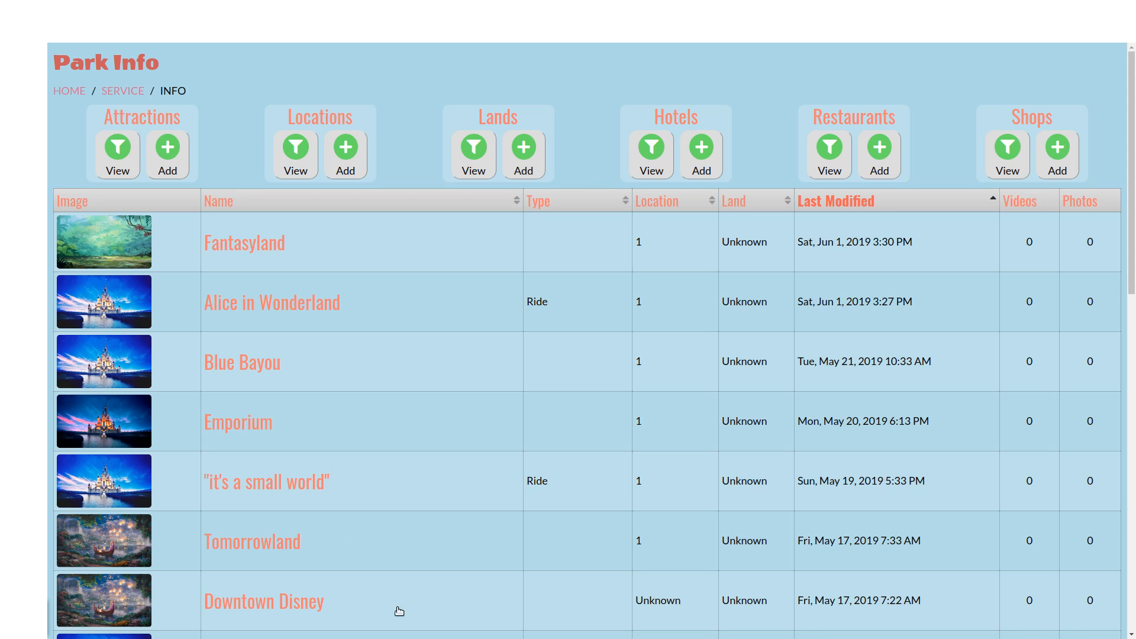
- View the Attractions, Locations, Lands, Restaurants and Shops lists in turn, then return to Attractions
click(117, 154)
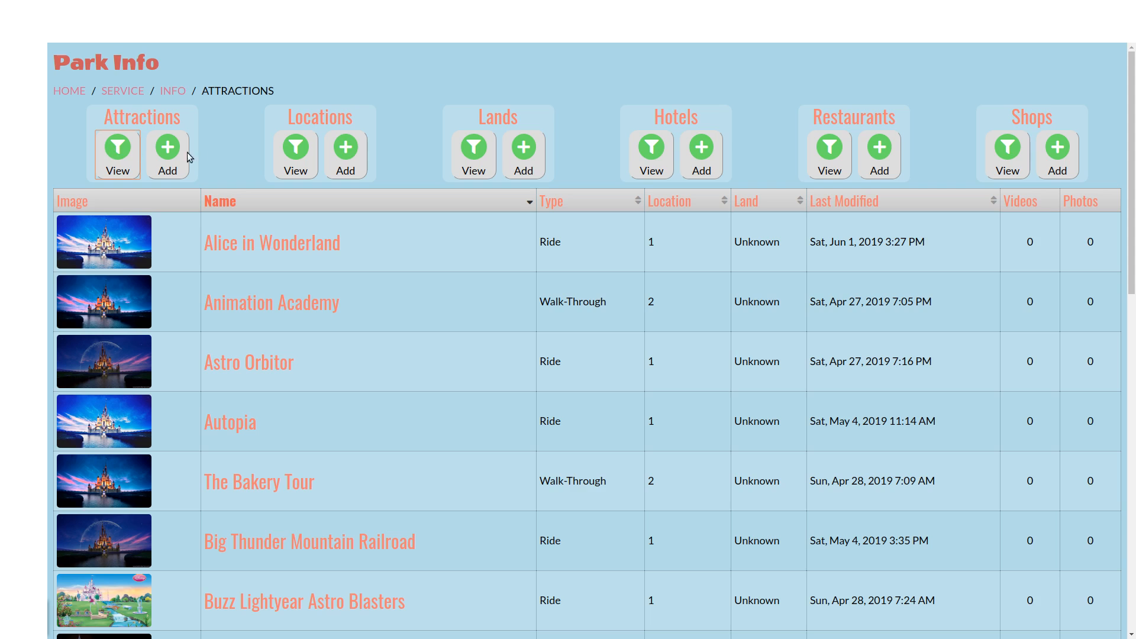
click(295, 153)
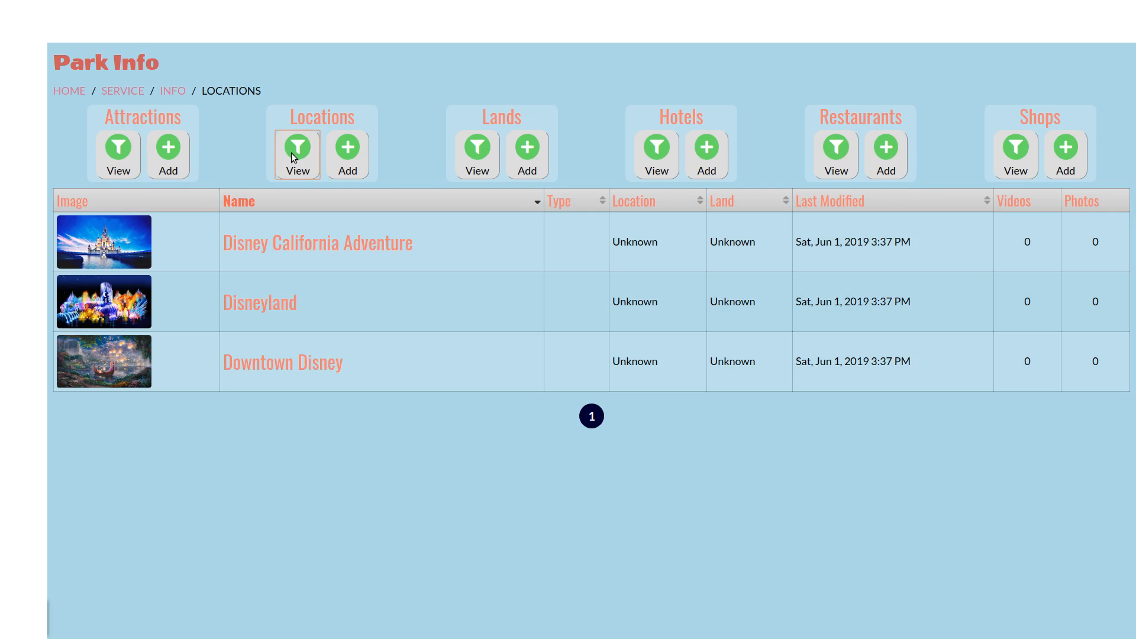
click(477, 154)
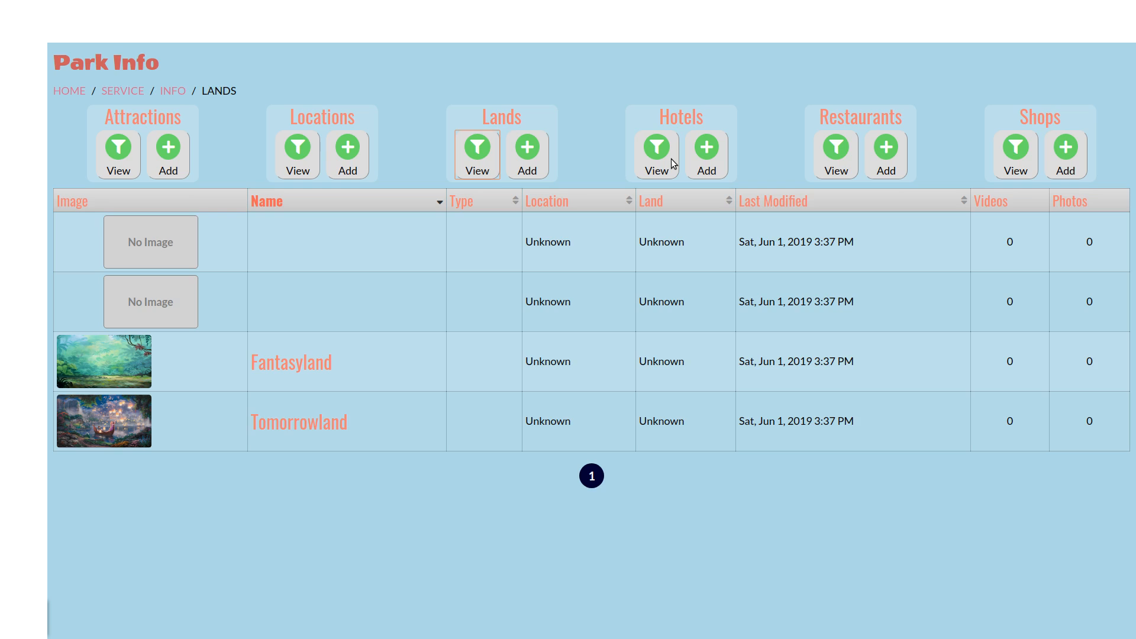
click(834, 152)
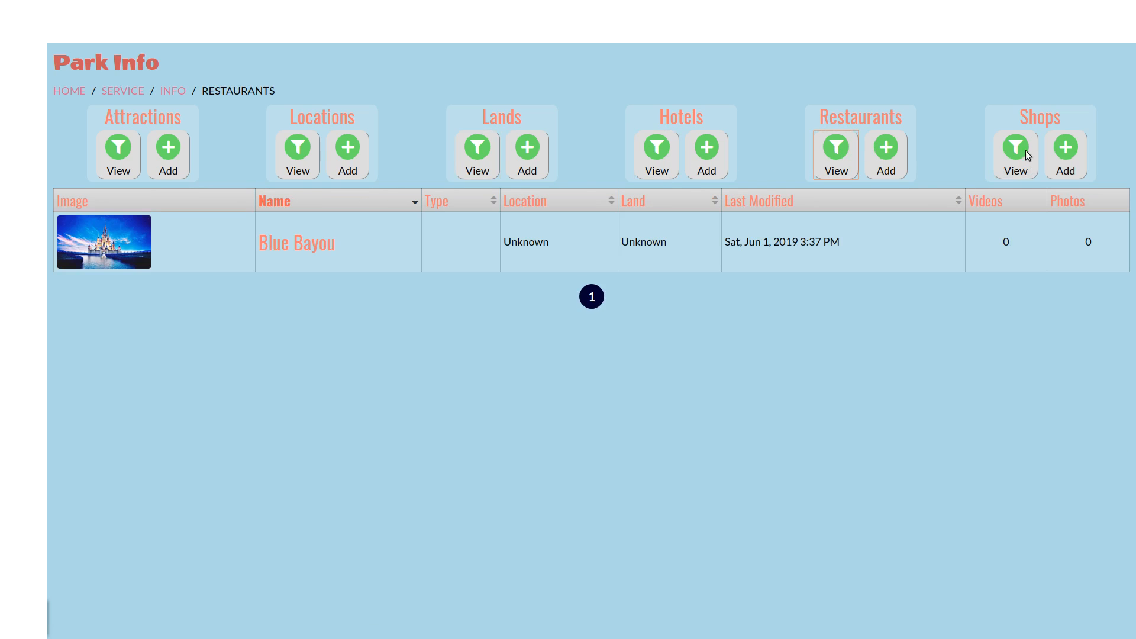
click(1014, 149)
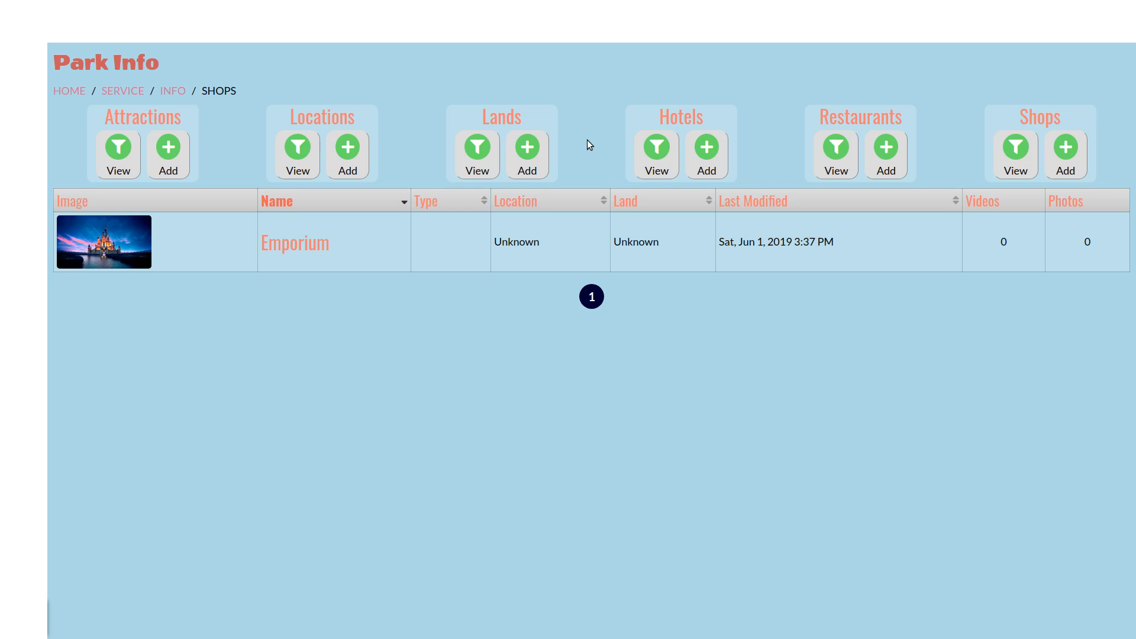
mouse_move(522, 96)
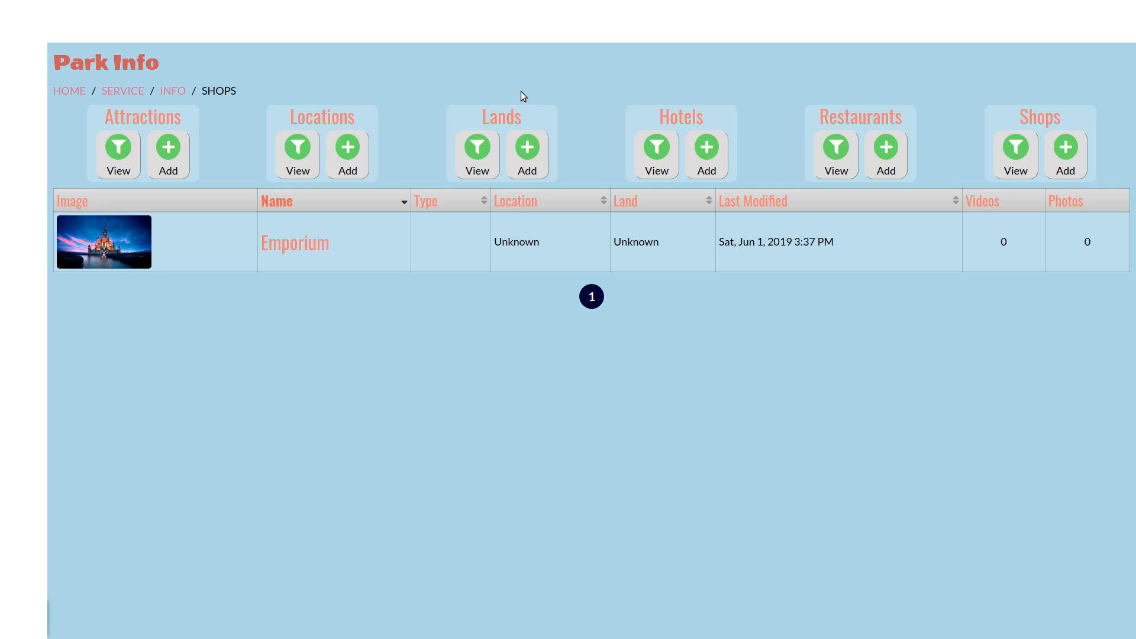
mouse_move(191, 212)
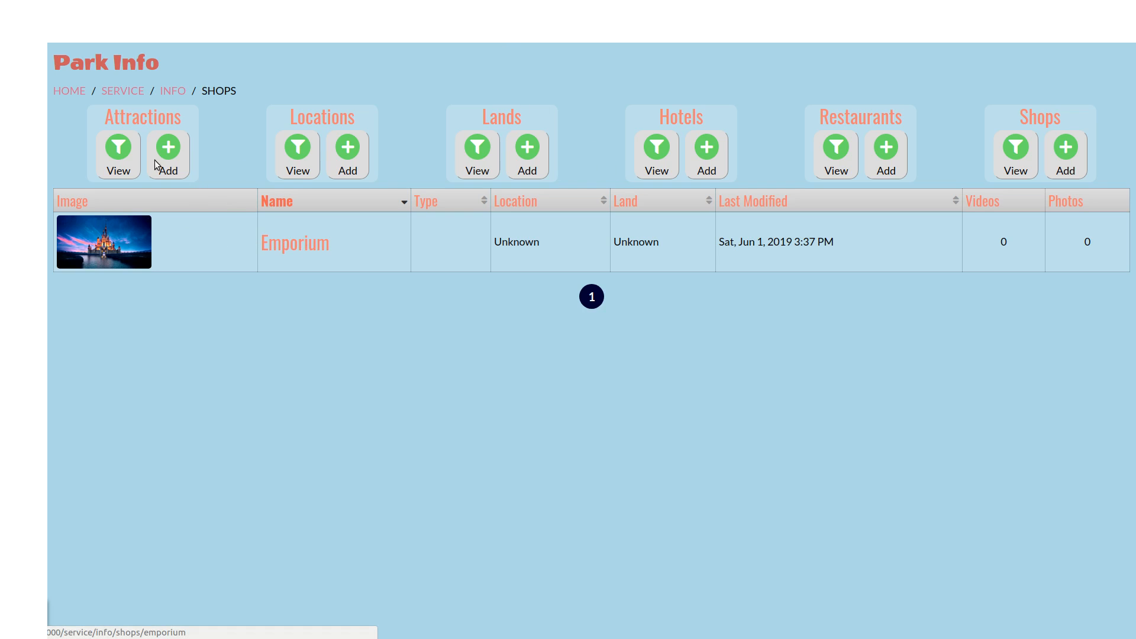
click(117, 149)
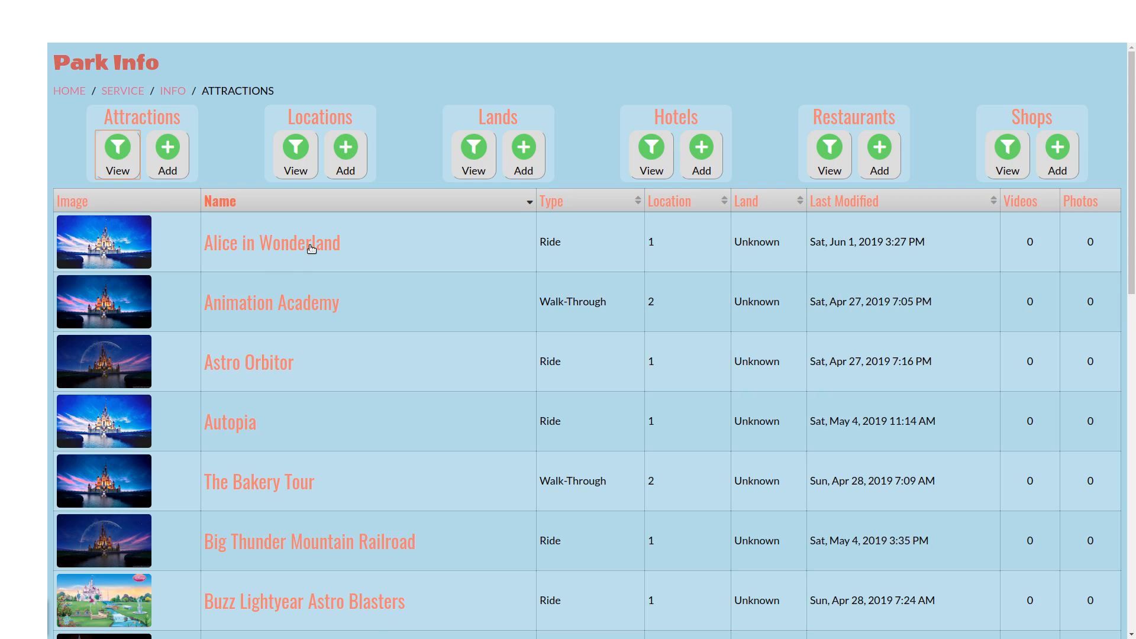
mouse_move(306, 542)
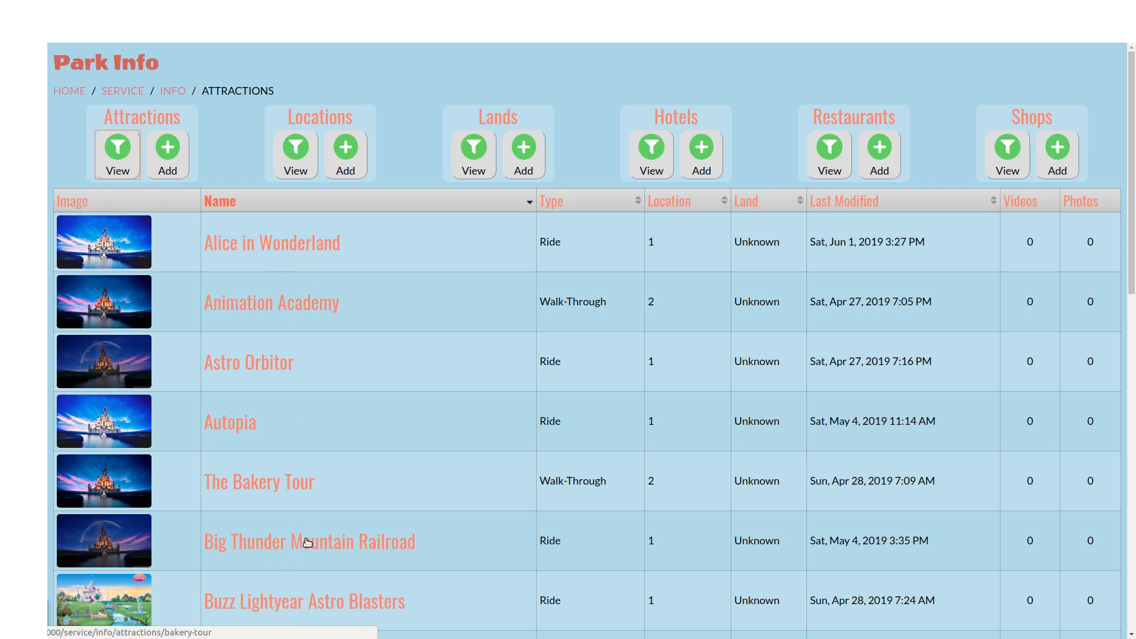
- Open Big Thunder Mountain Railroad and update its header image to castle-1.jpg
click(309, 541)
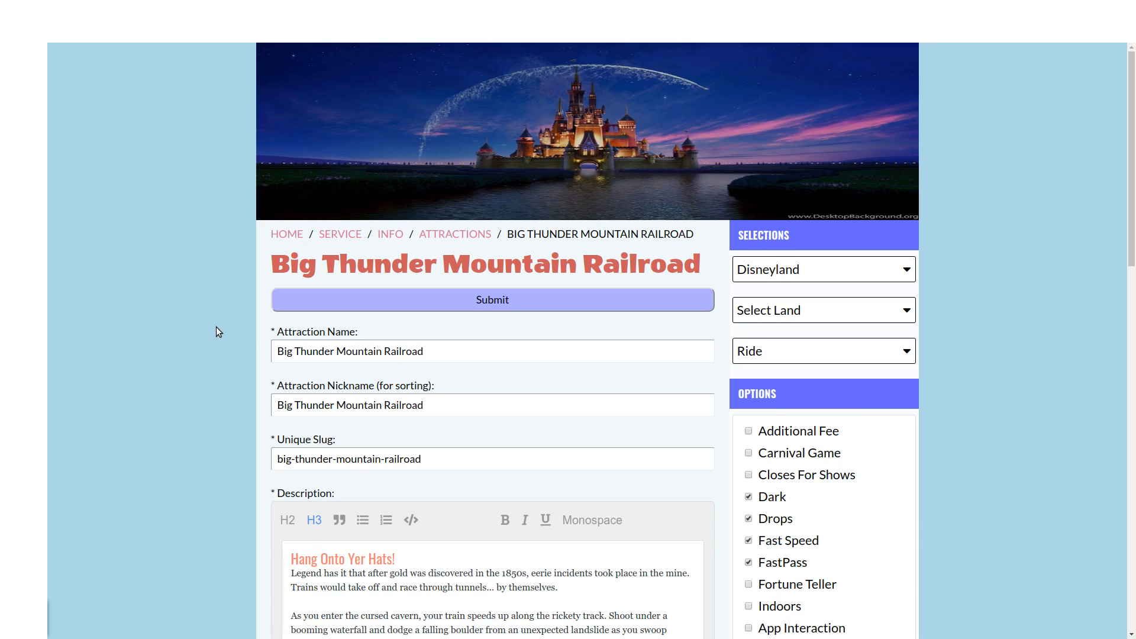
mouse_move(737, 132)
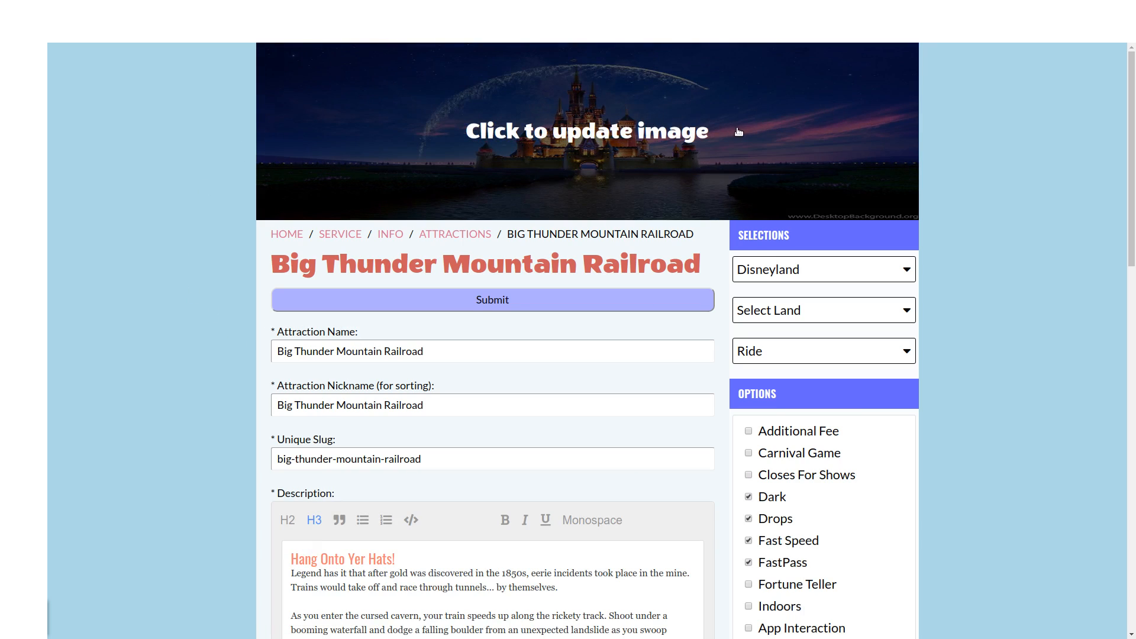
mouse_move(179, 180)
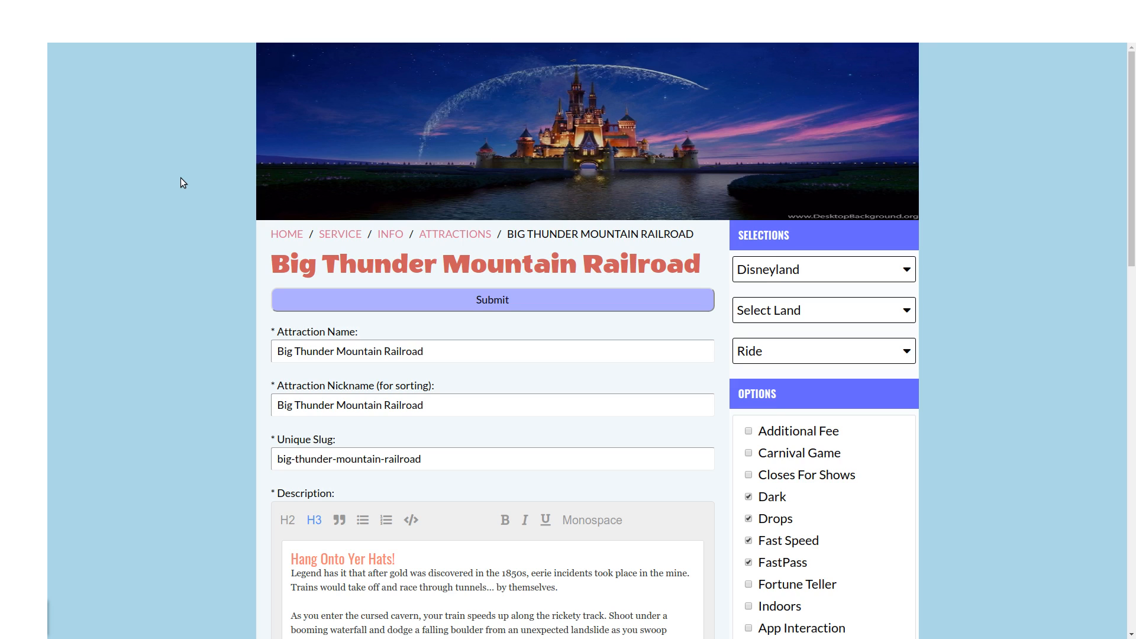
mouse_move(214, 121)
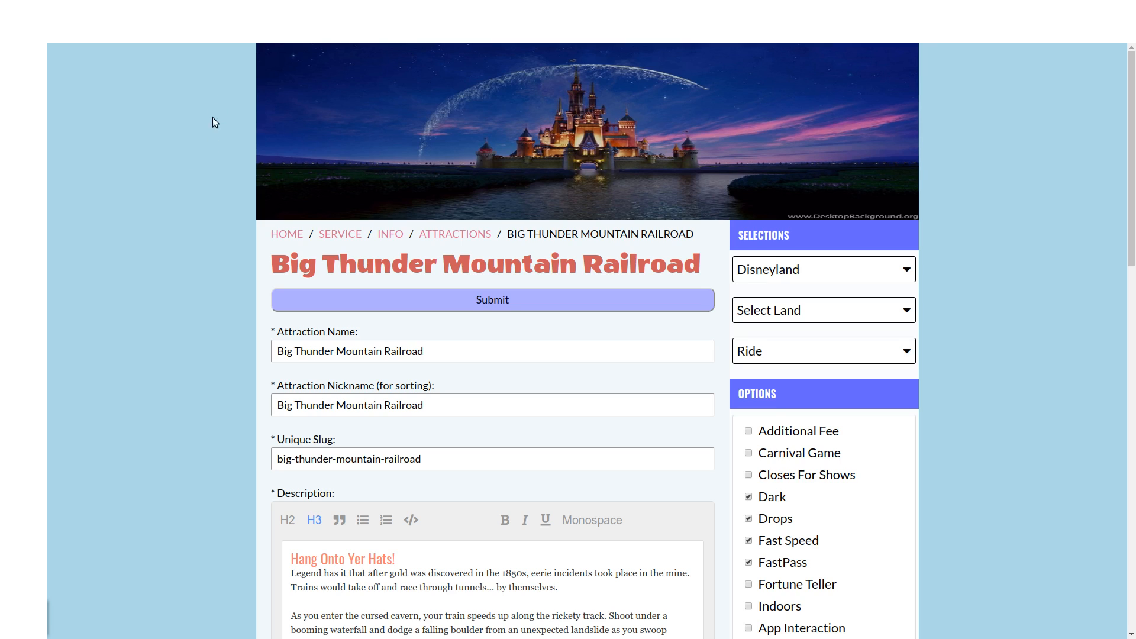
mouse_move(426, 154)
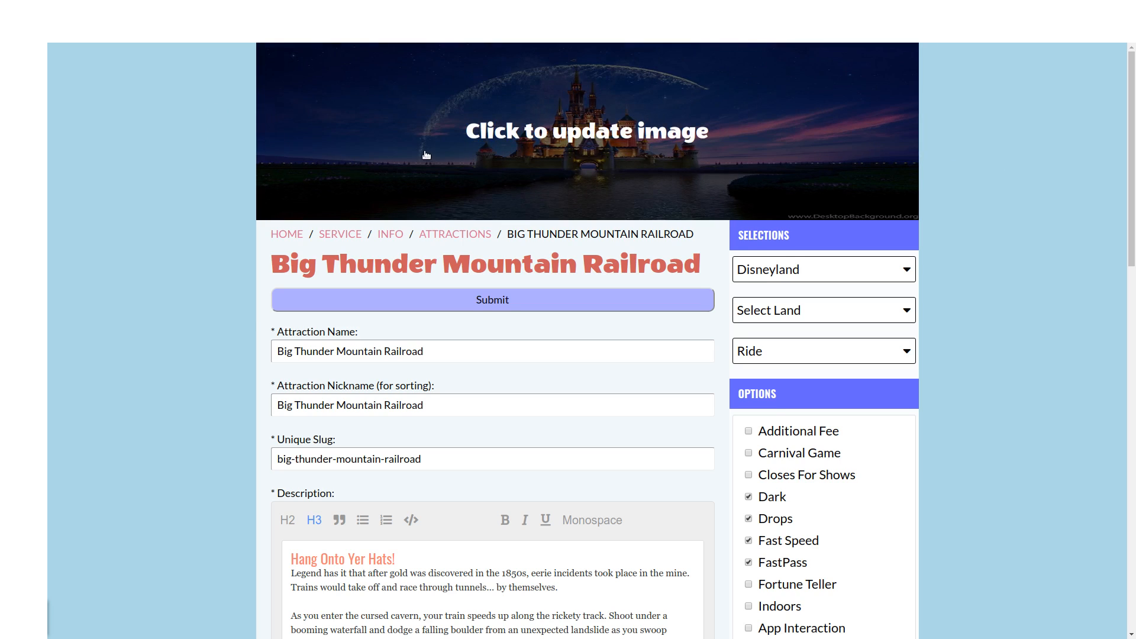
click(586, 131)
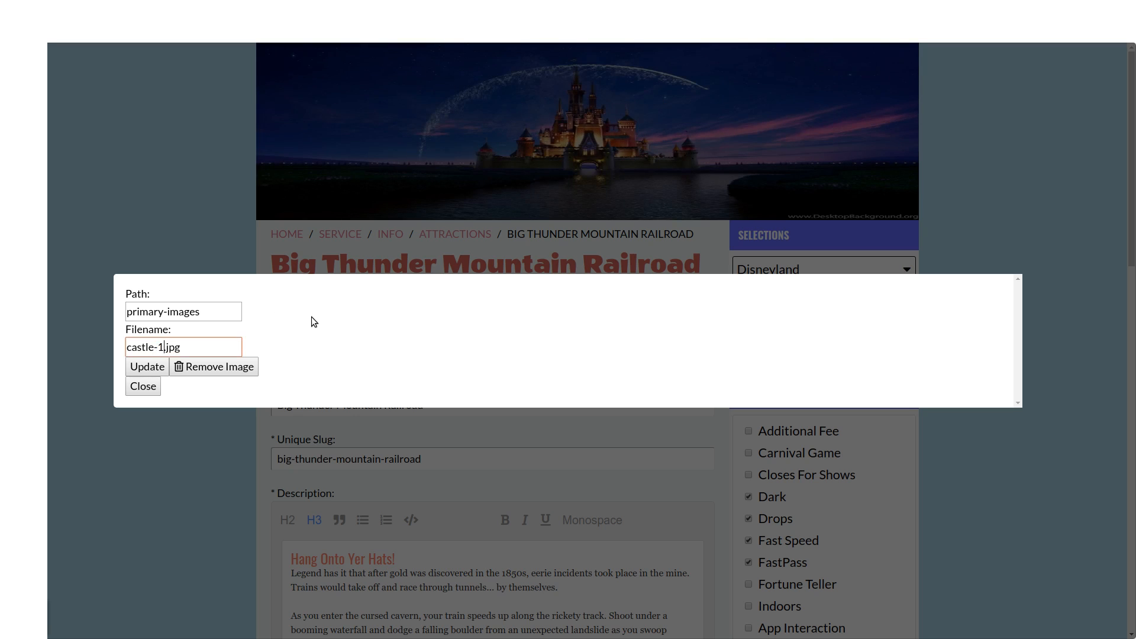
click(146, 367)
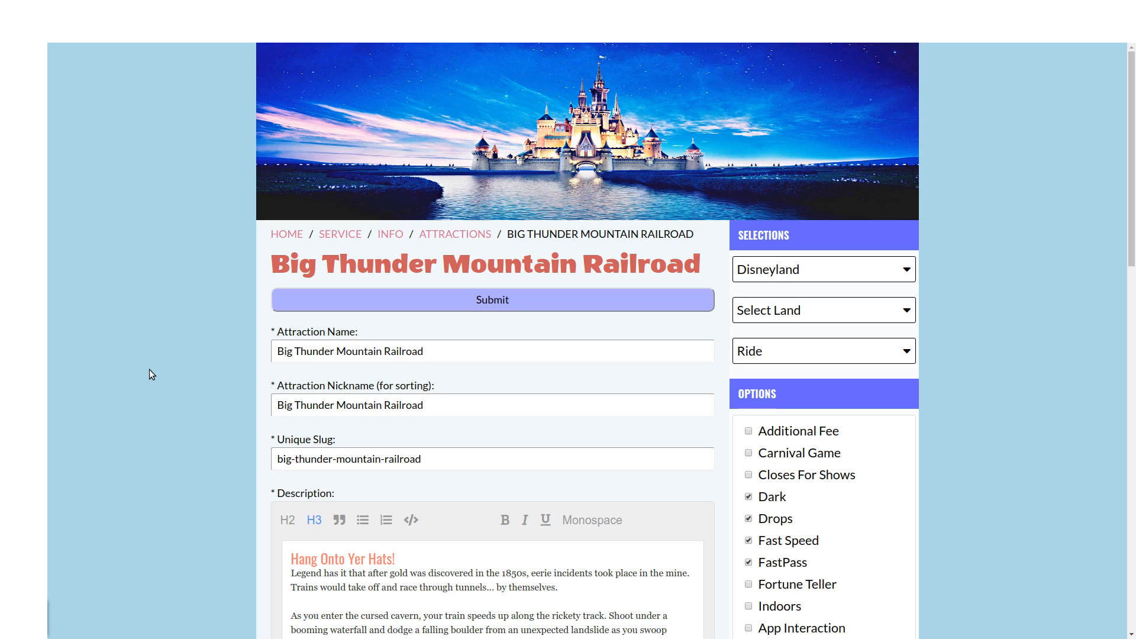
mouse_move(287, 154)
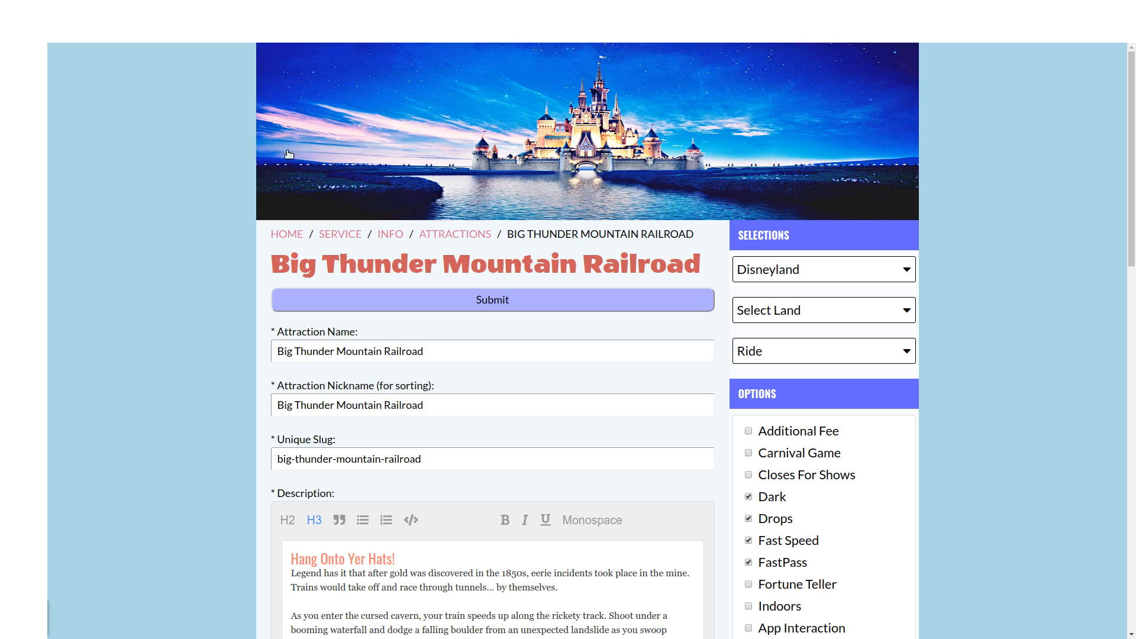
mouse_move(143, 182)
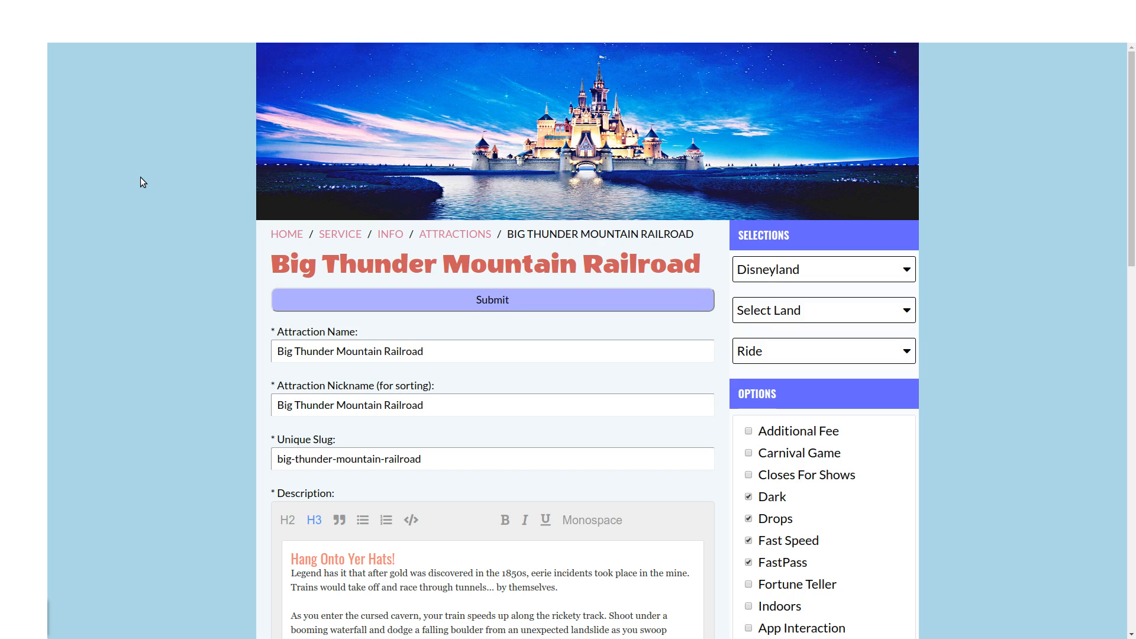
mouse_move(153, 186)
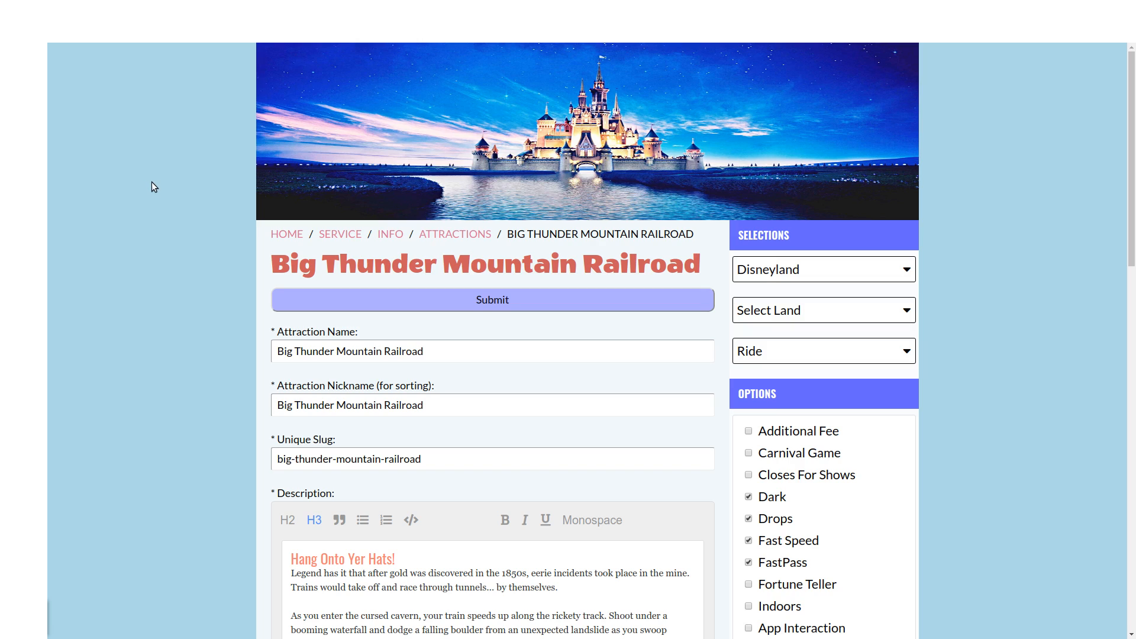
mouse_move(290, 326)
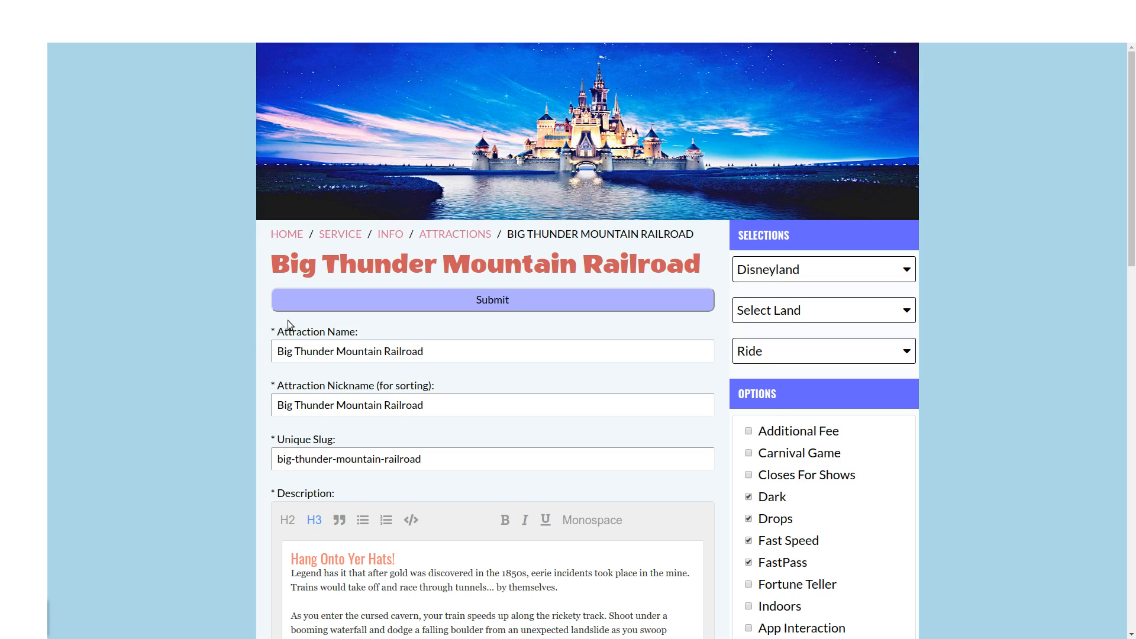
mouse_move(440, 453)
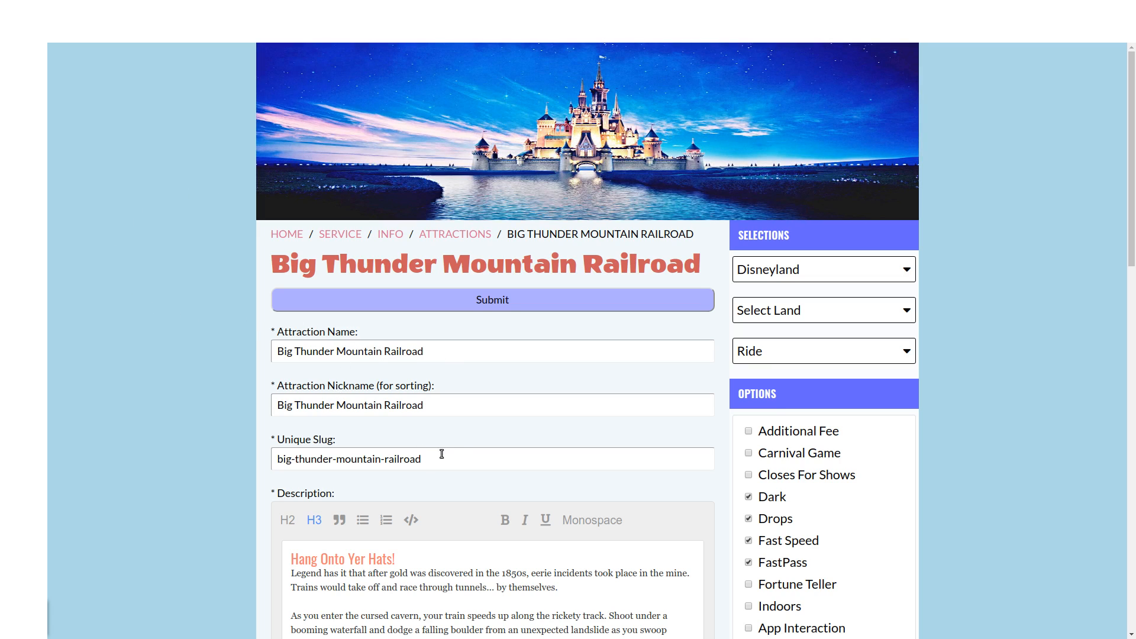
- Re-enter the First Opened date as September 2, 1979 using the date picker and typed year 1979
scroll(down, 3)
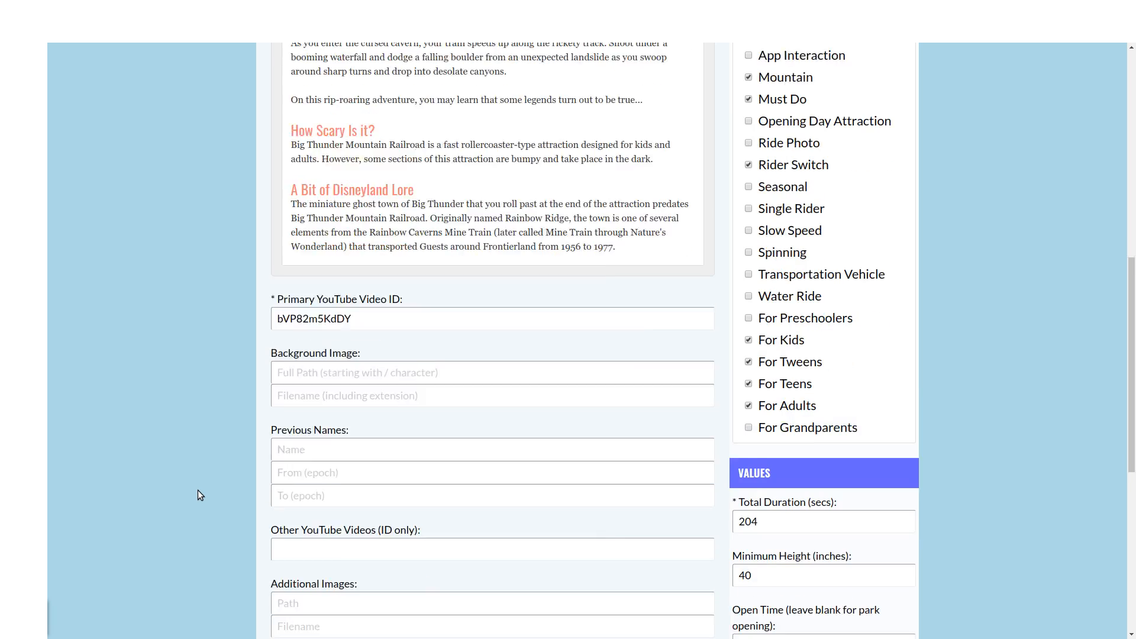
scroll(down, 3)
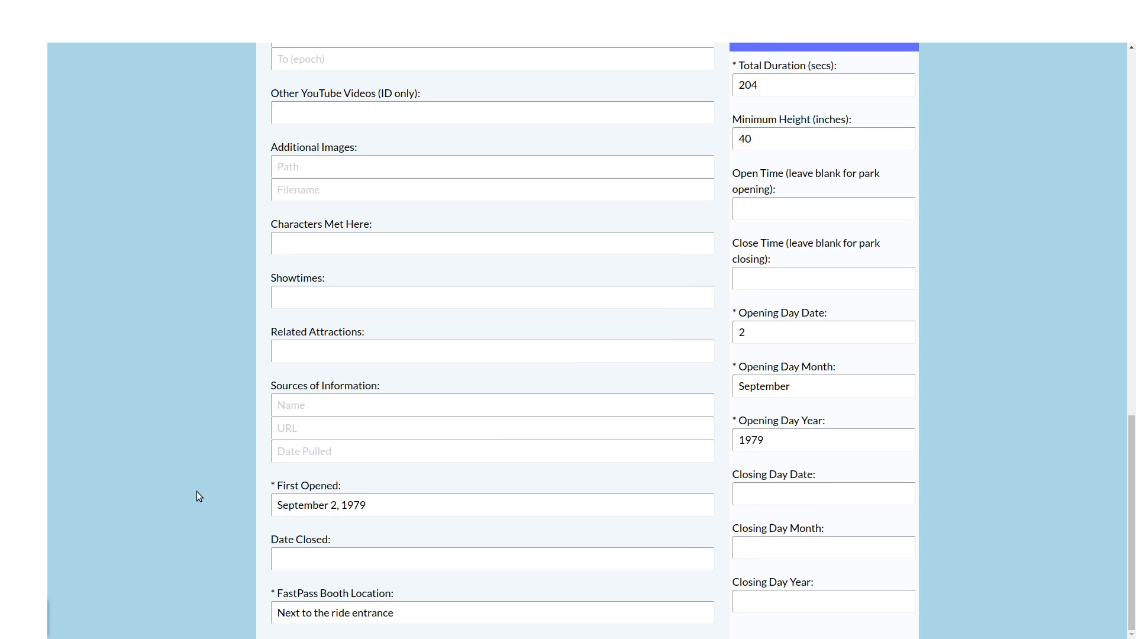
click(492, 505)
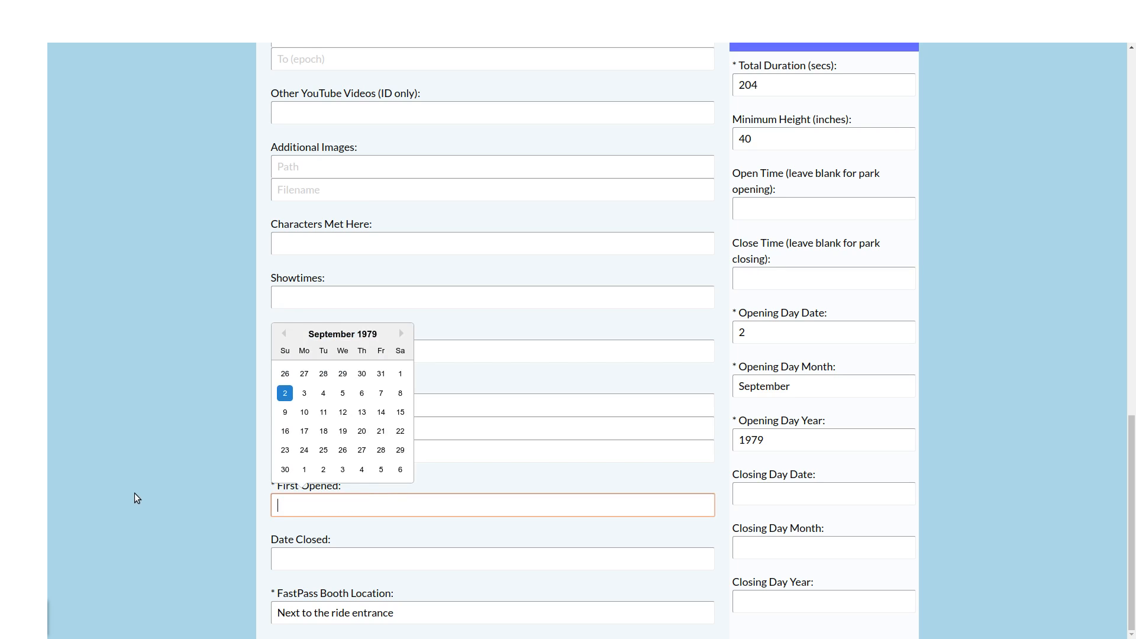
scroll(up, 3)
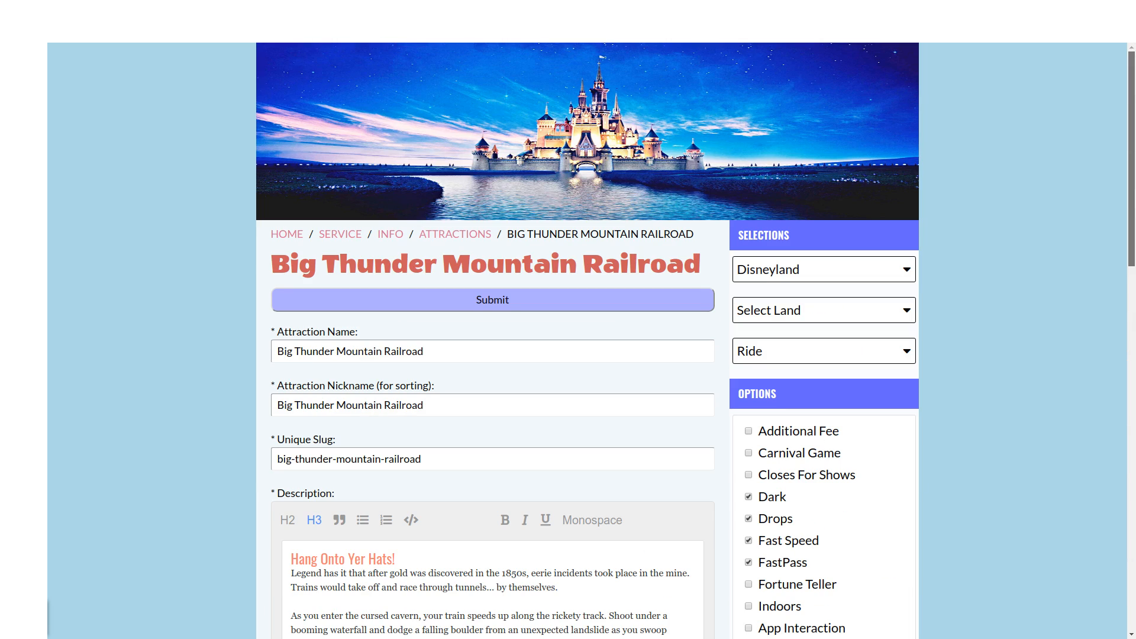
click(492, 299)
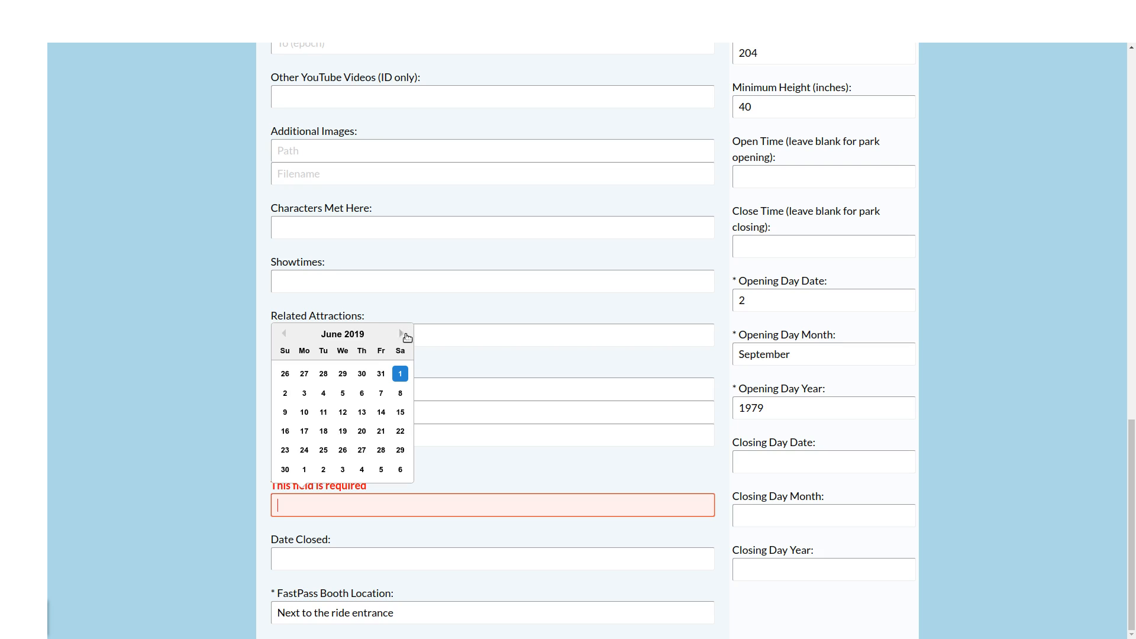
click(401, 334)
text(September 2, 2)
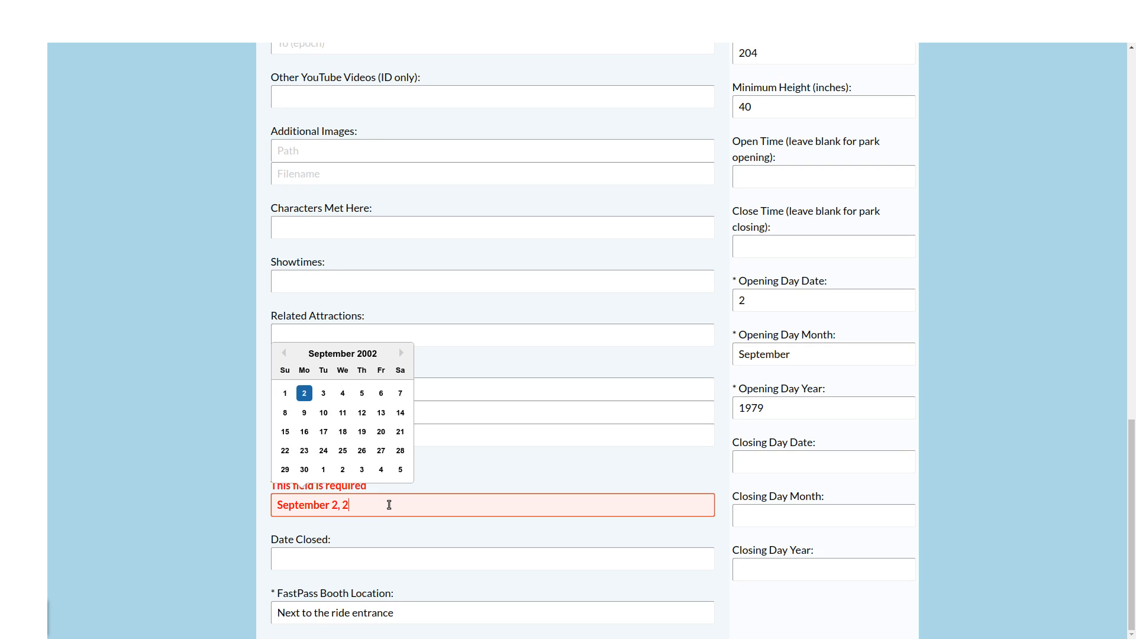
text(1979)
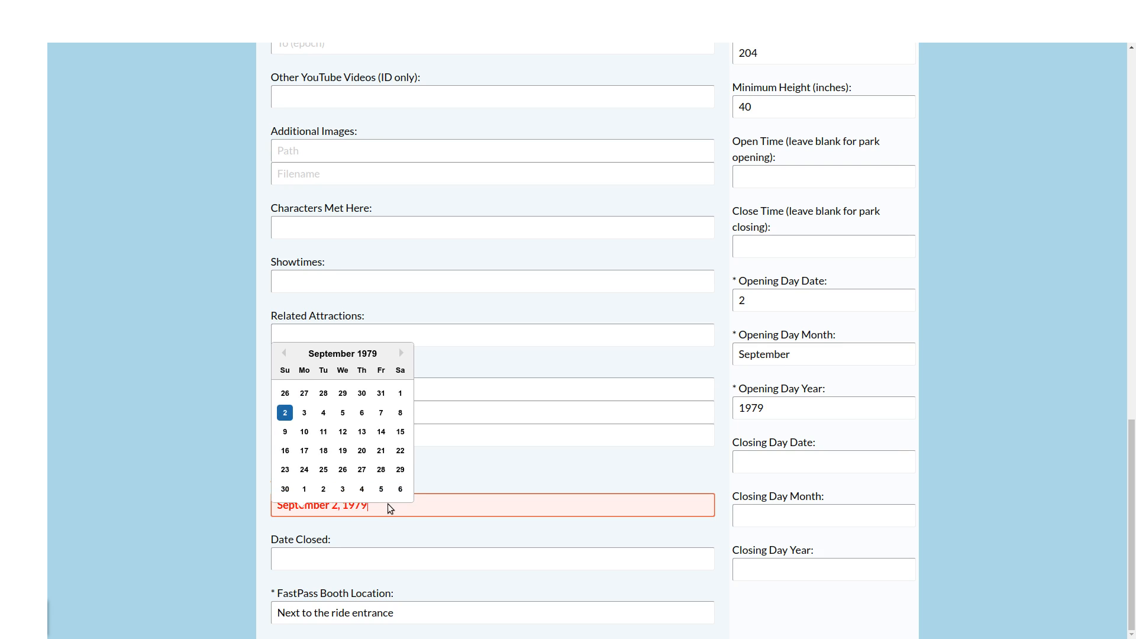
click(195, 437)
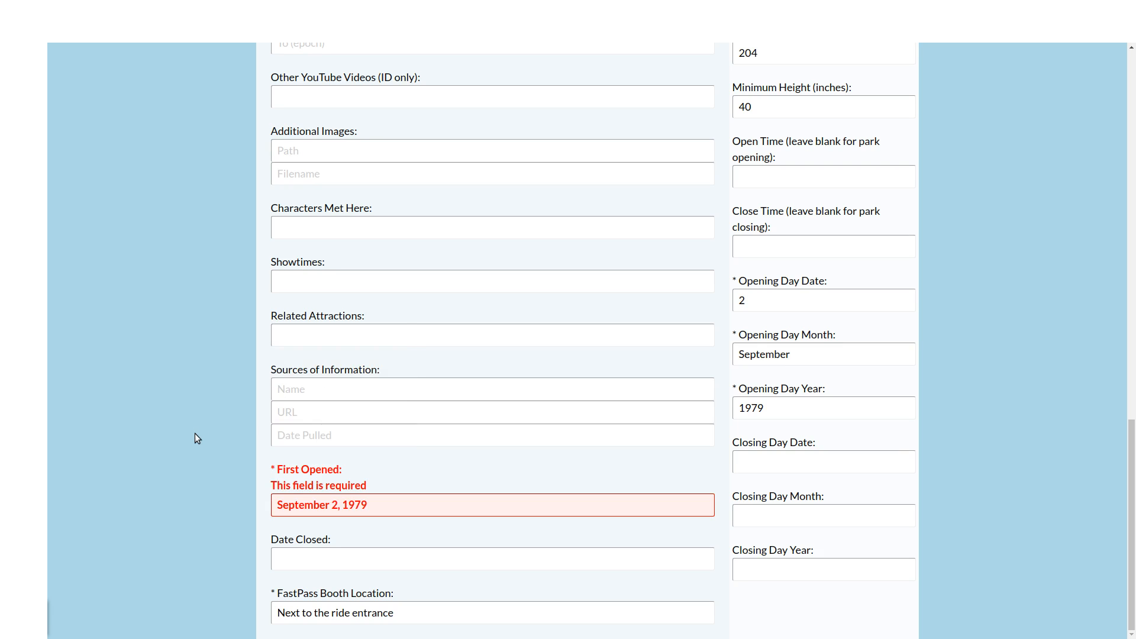
- Clear the Location dropdown to Select Location so Location and Type are flagged as required
scroll(up, 3)
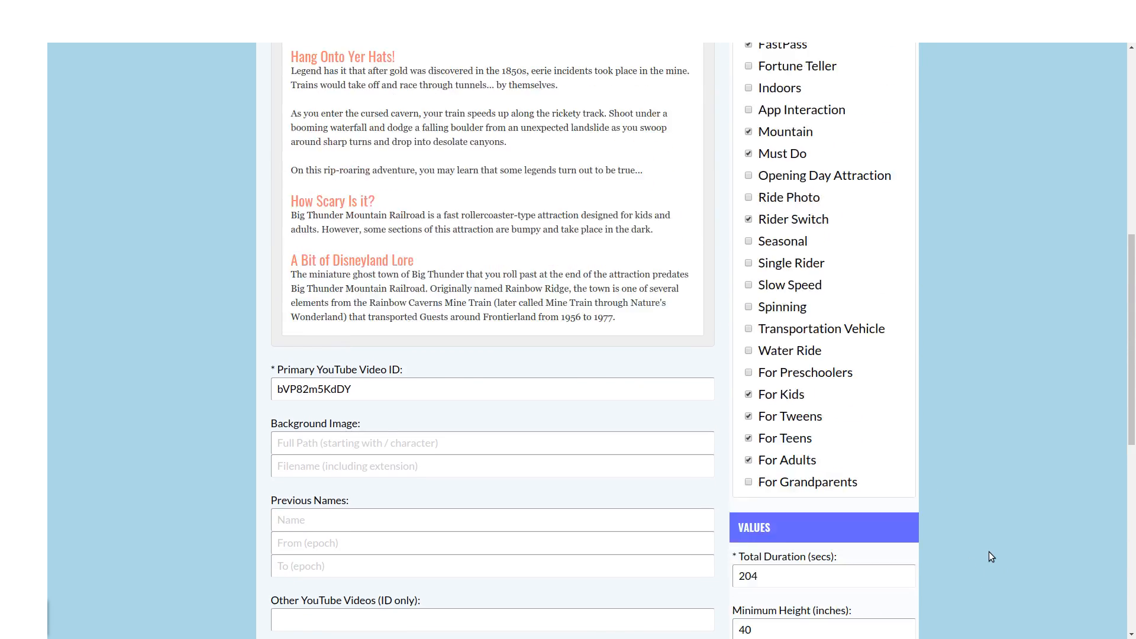
scroll(up, 3)
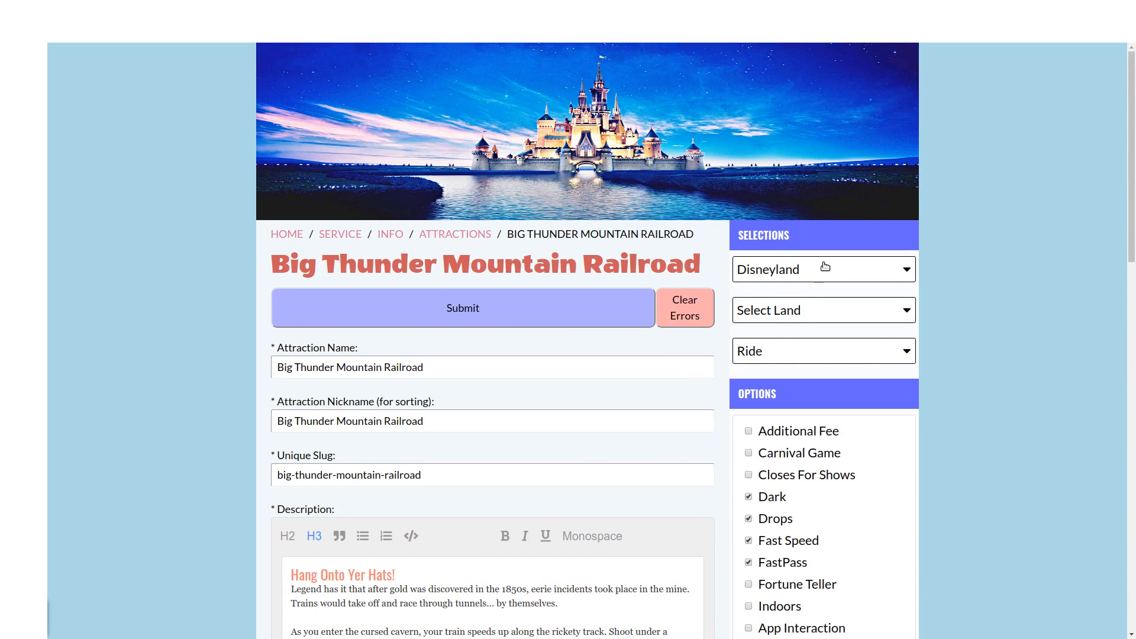
click(822, 268)
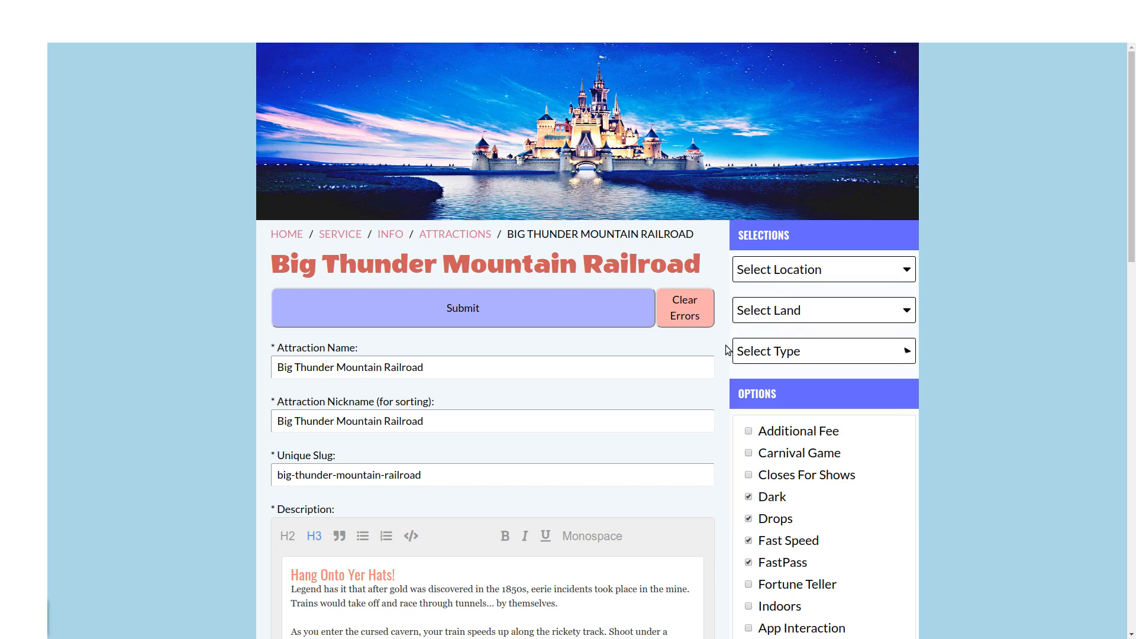
click(462, 307)
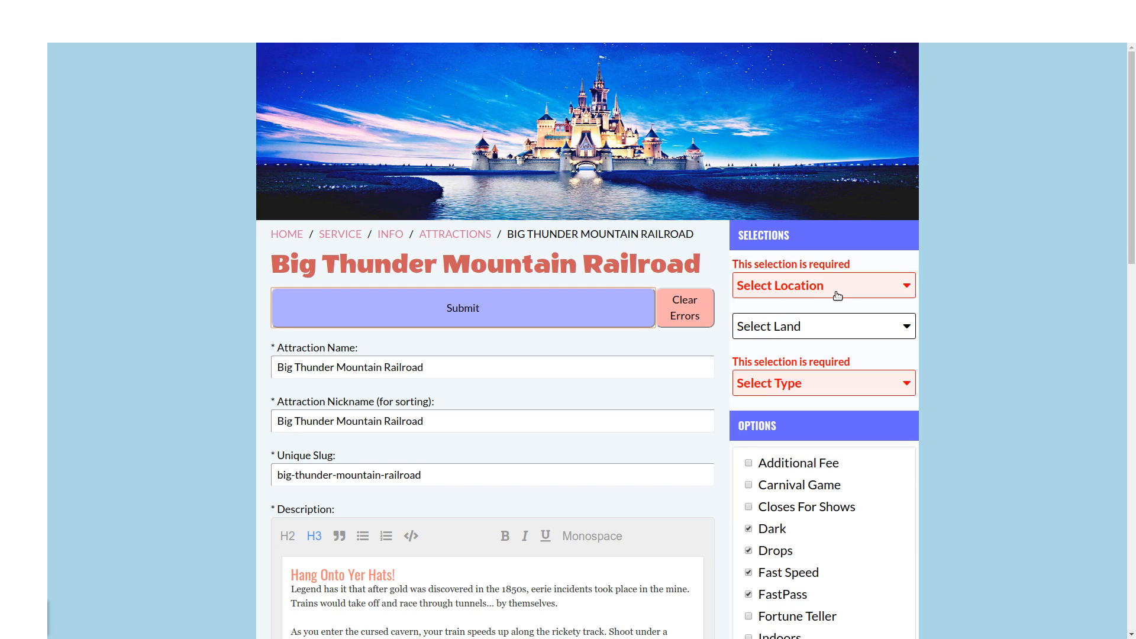
- Set the attraction's Type to Ride and submit, confirming the update succeeded
click(822, 382)
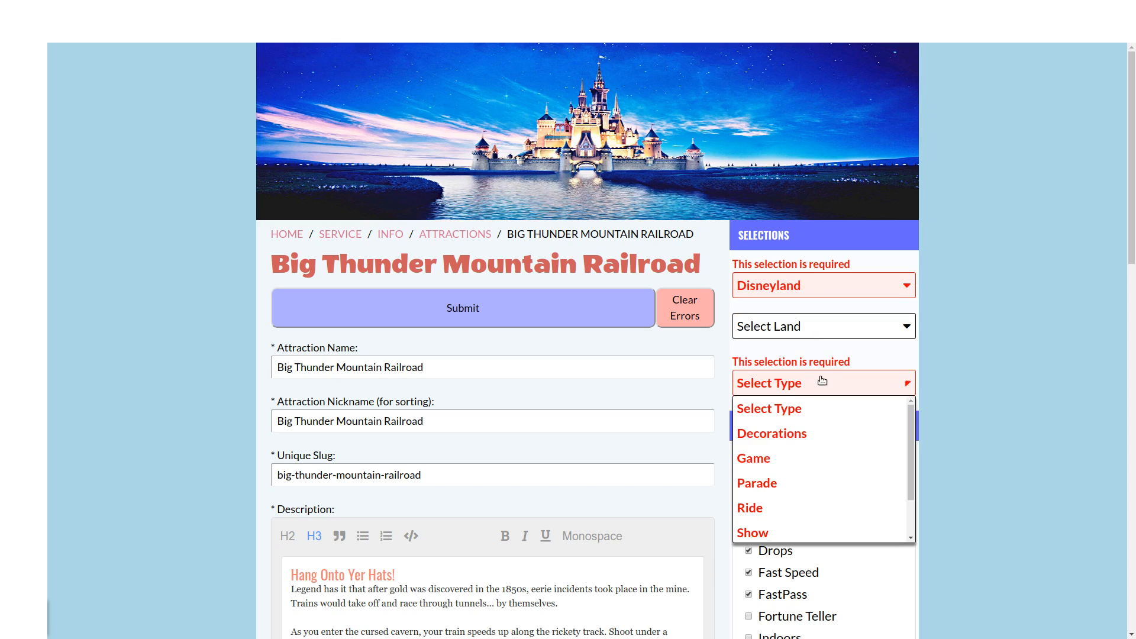
click(749, 508)
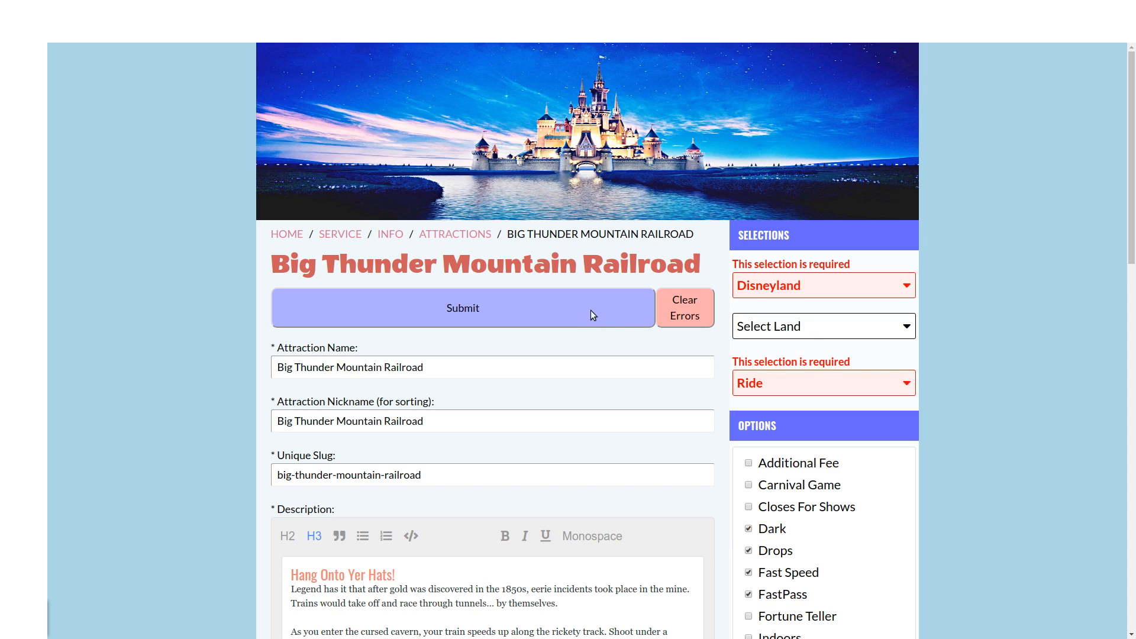
click(462, 307)
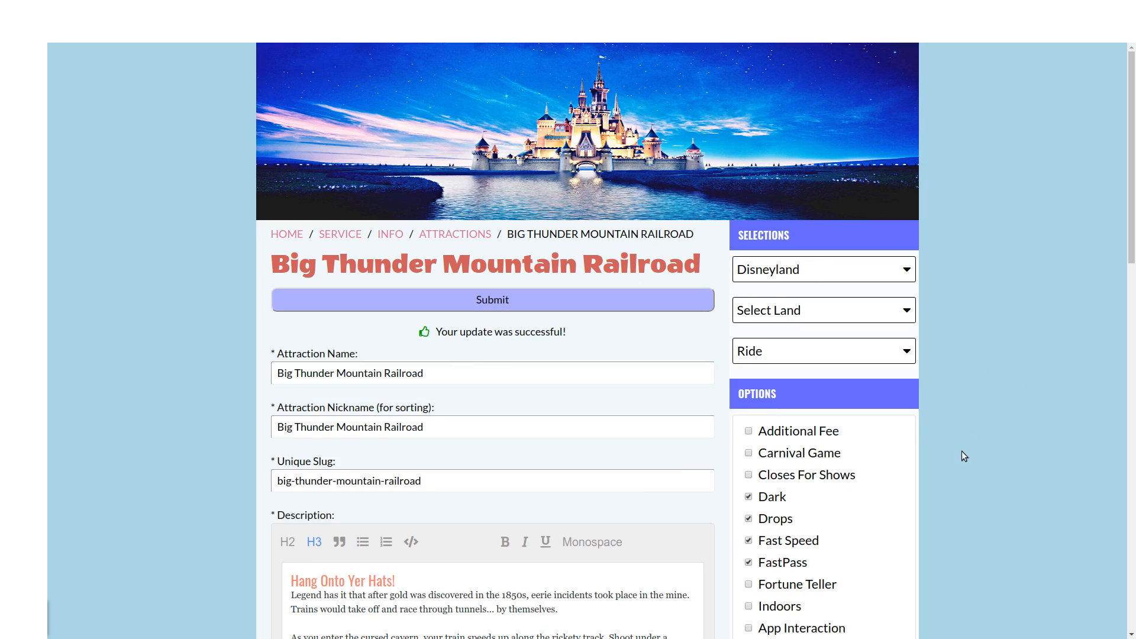
scroll(down, 3)
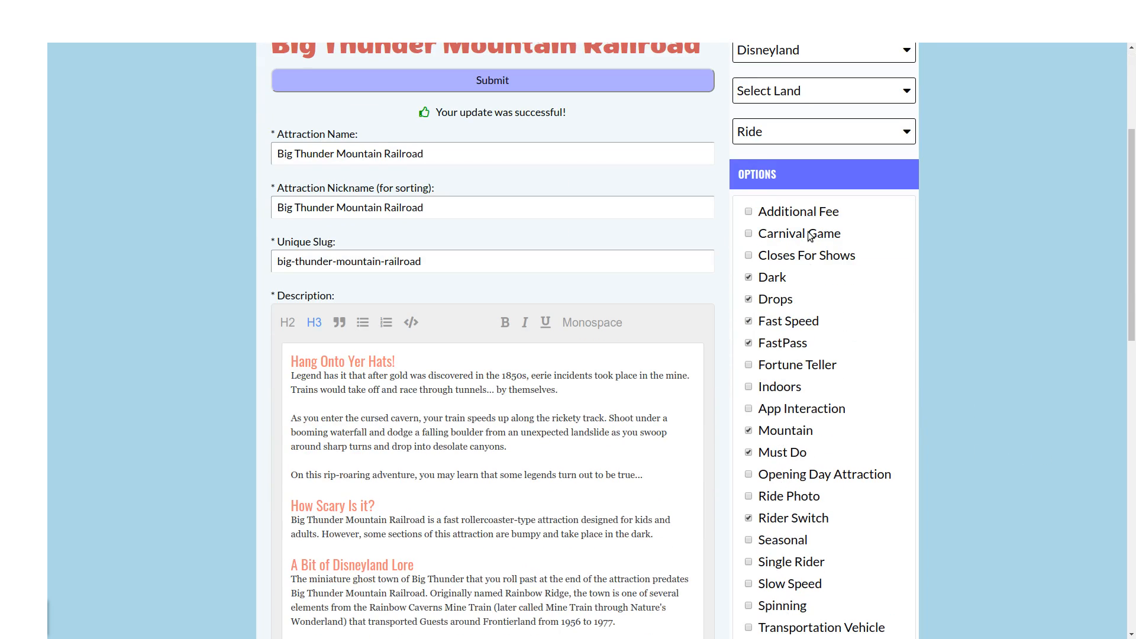
scroll(down, 3)
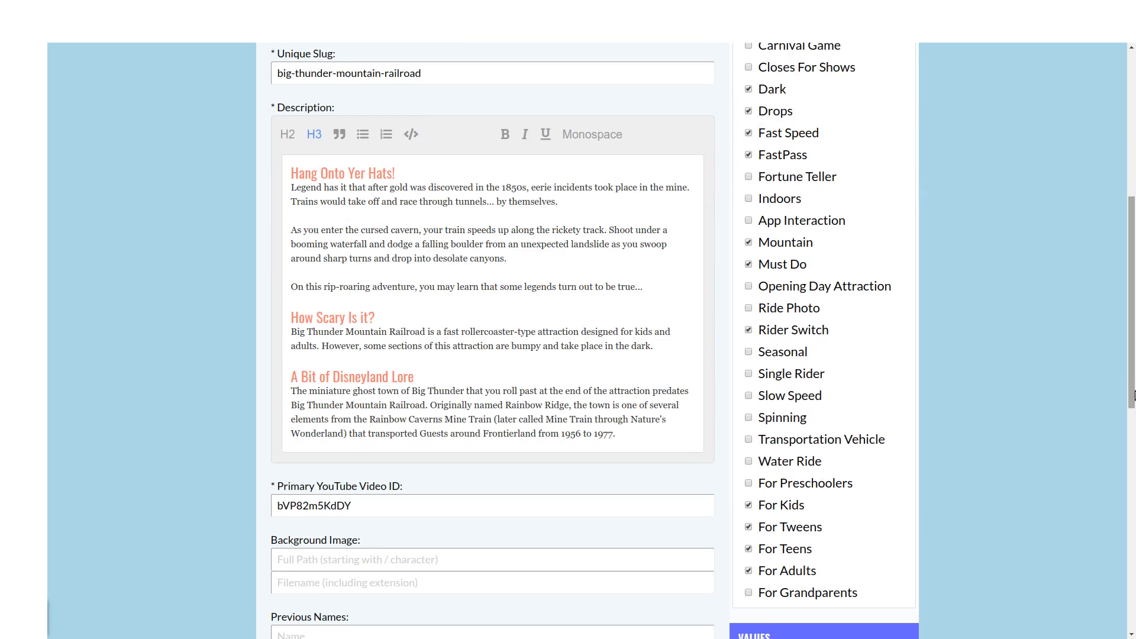
scroll(down, 3)
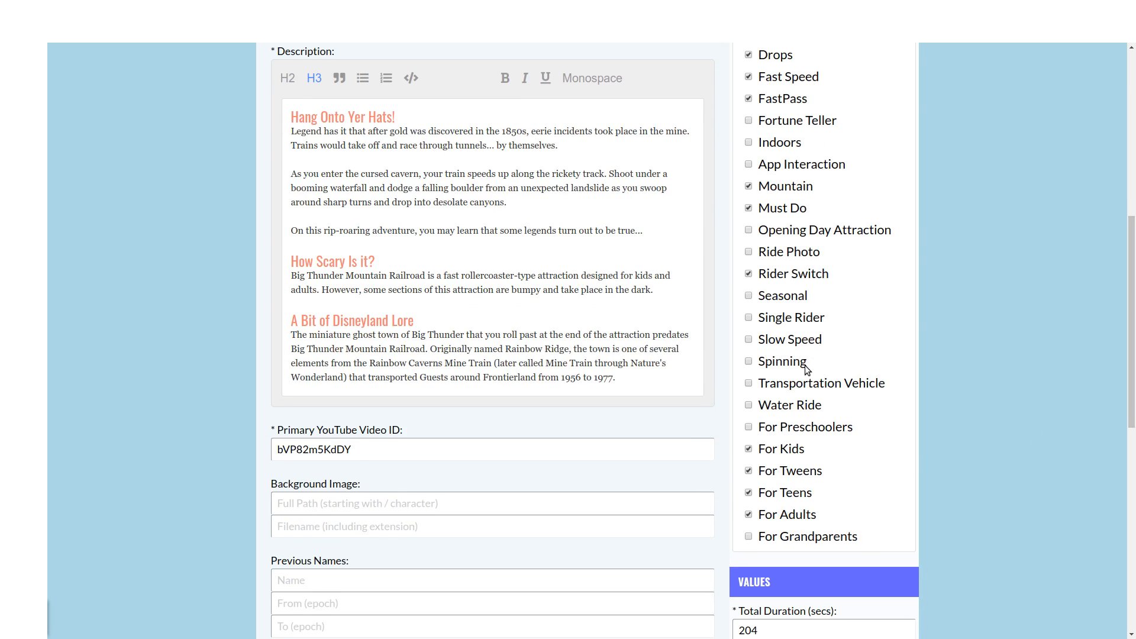
scroll(up, 3)
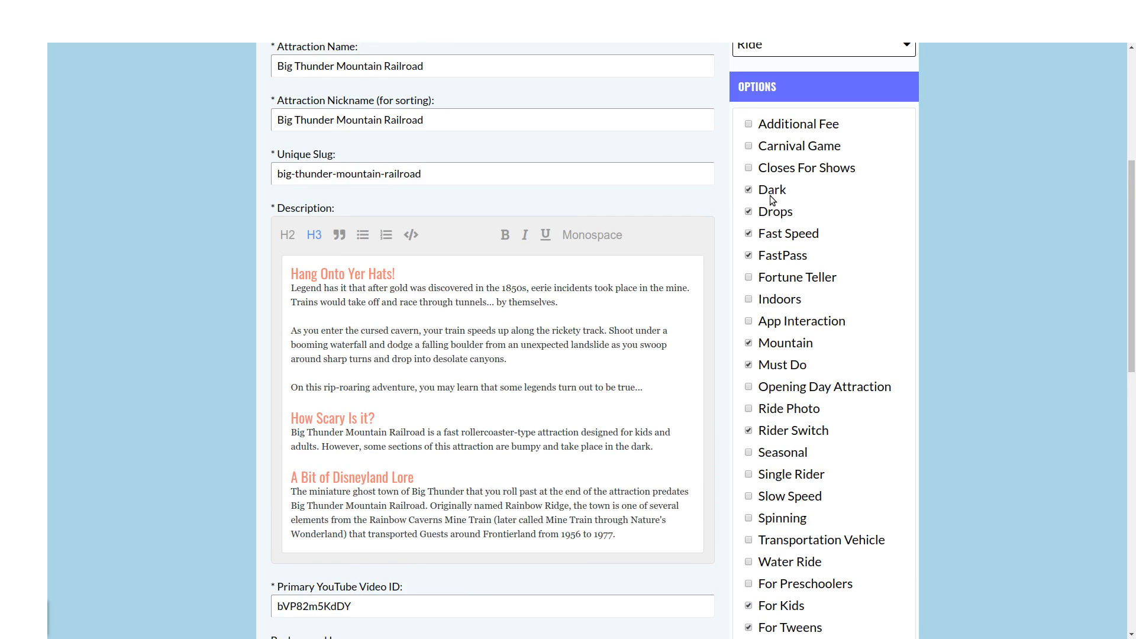
mouse_move(829, 246)
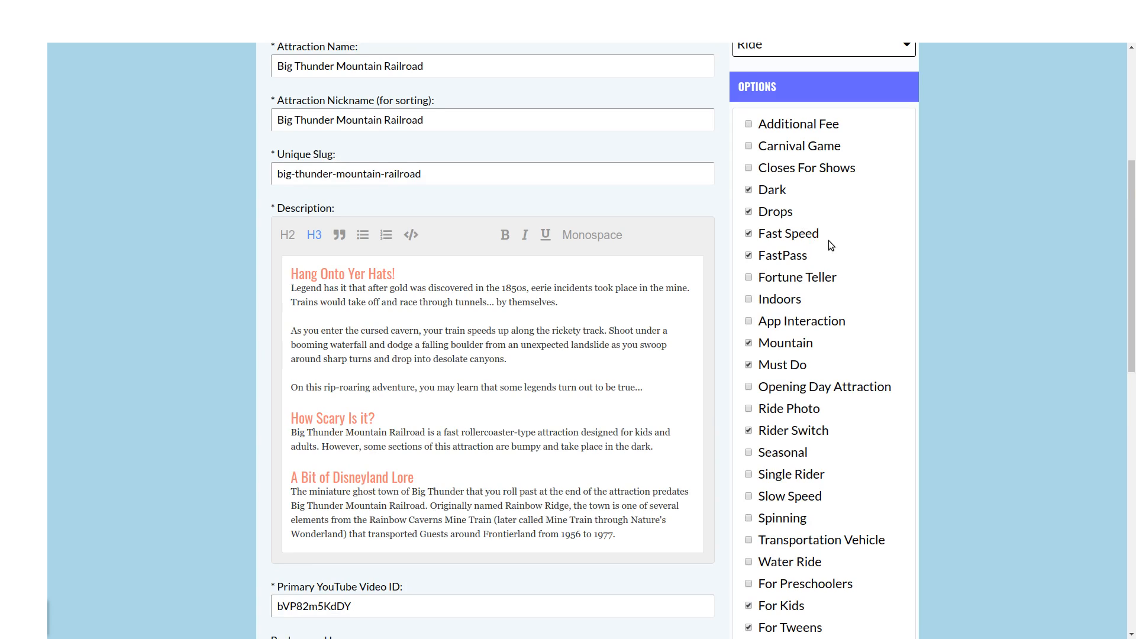
mouse_move(778, 499)
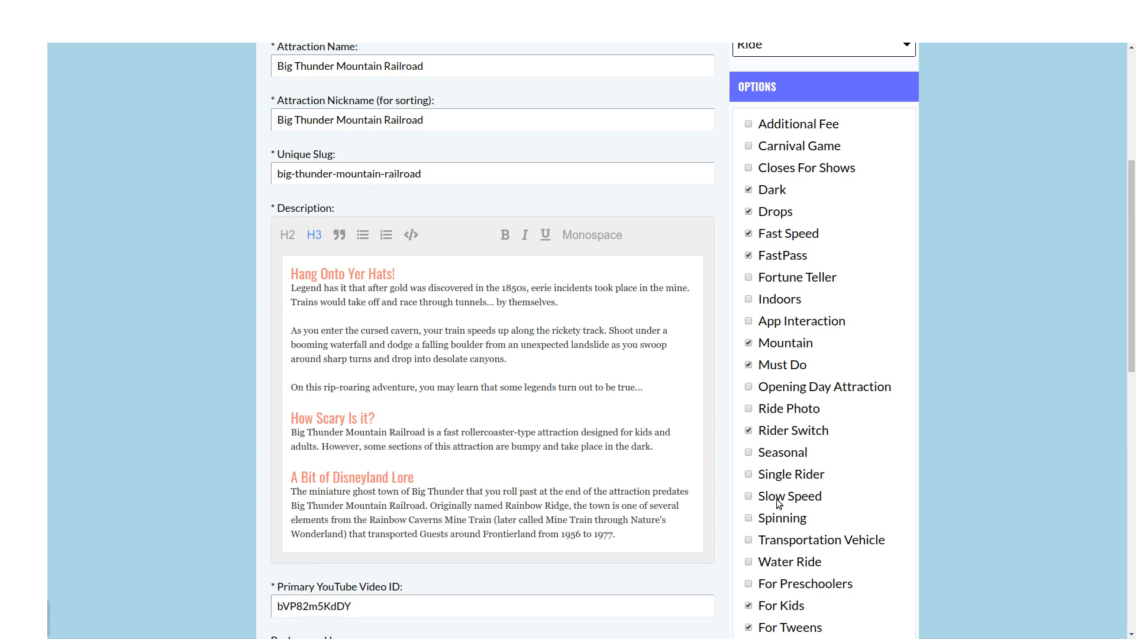
mouse_move(773, 262)
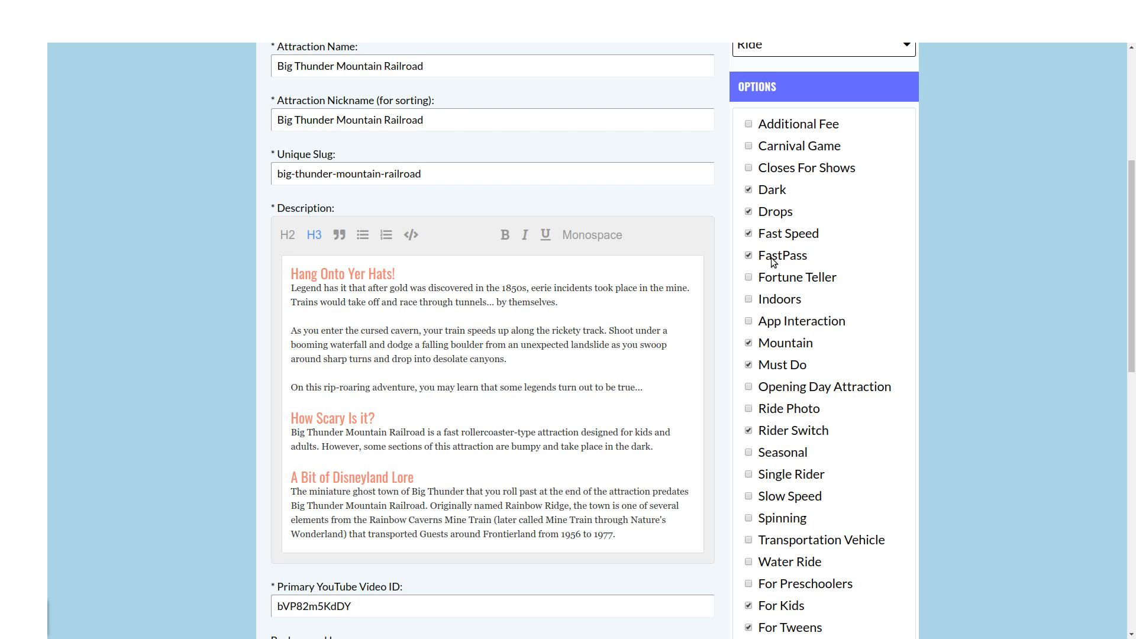
scroll(down, 3)
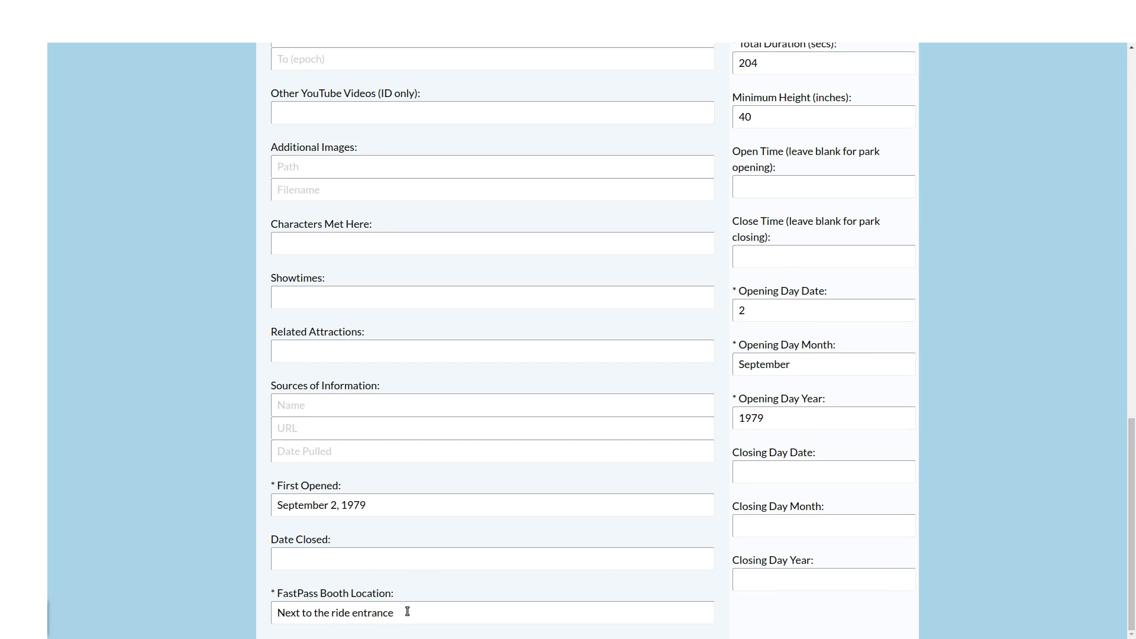
mouse_move(1041, 553)
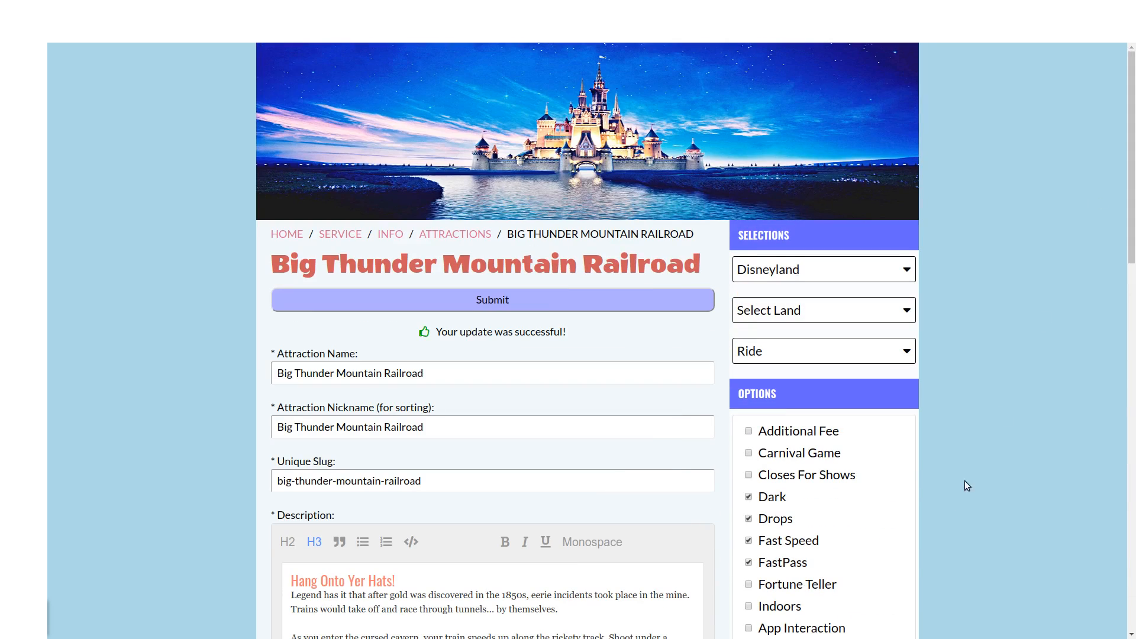
scroll(down, 3)
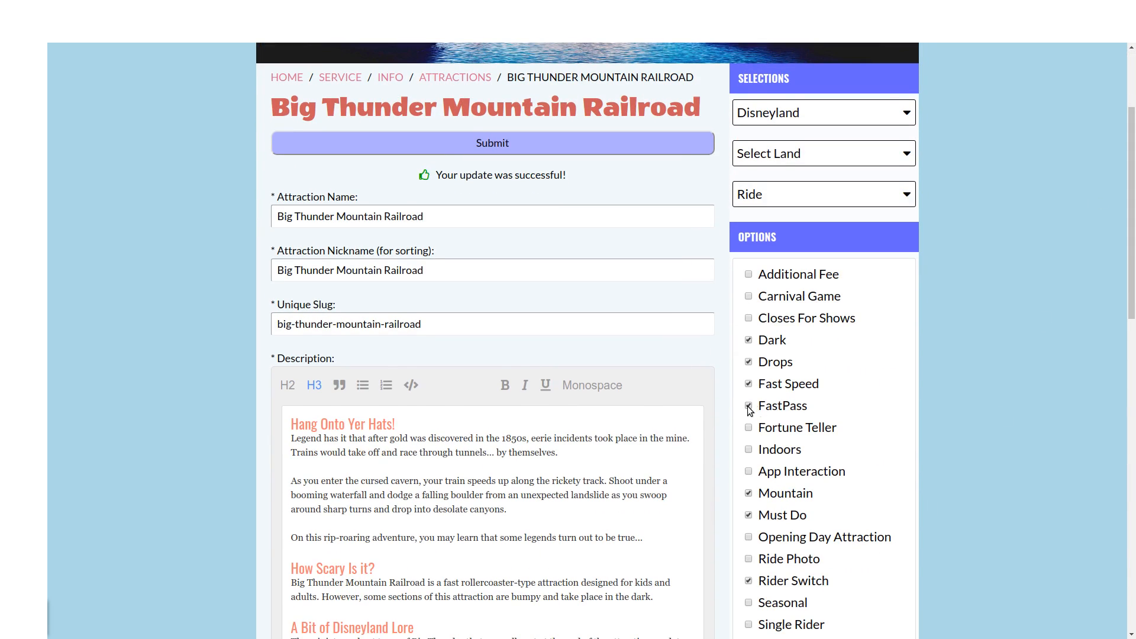
scroll(down, 3)
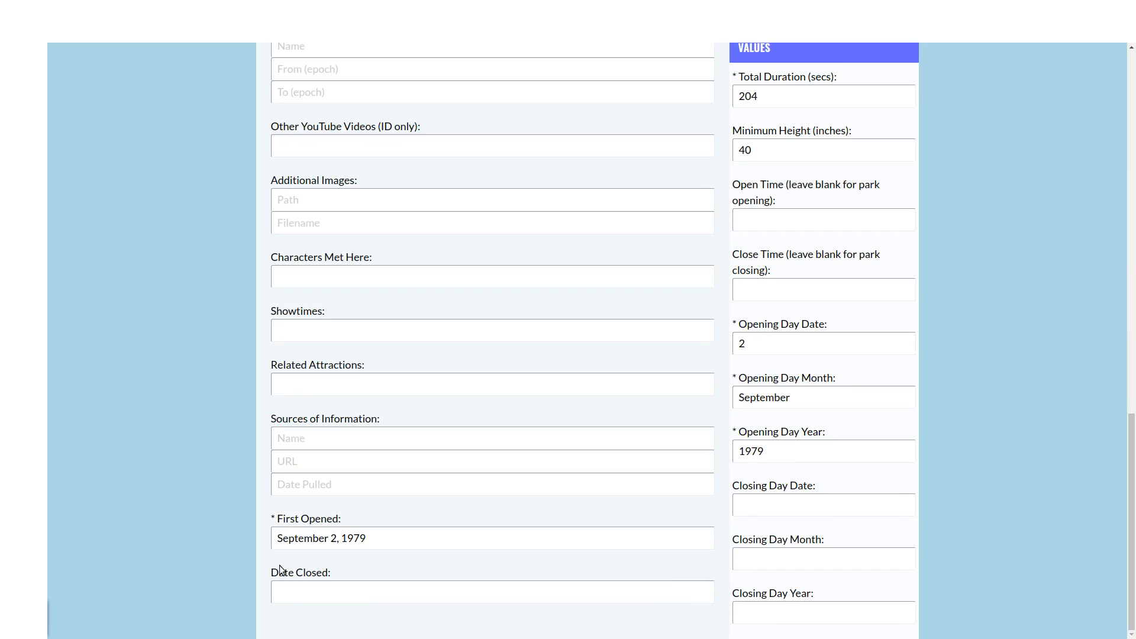
scroll(up, 3)
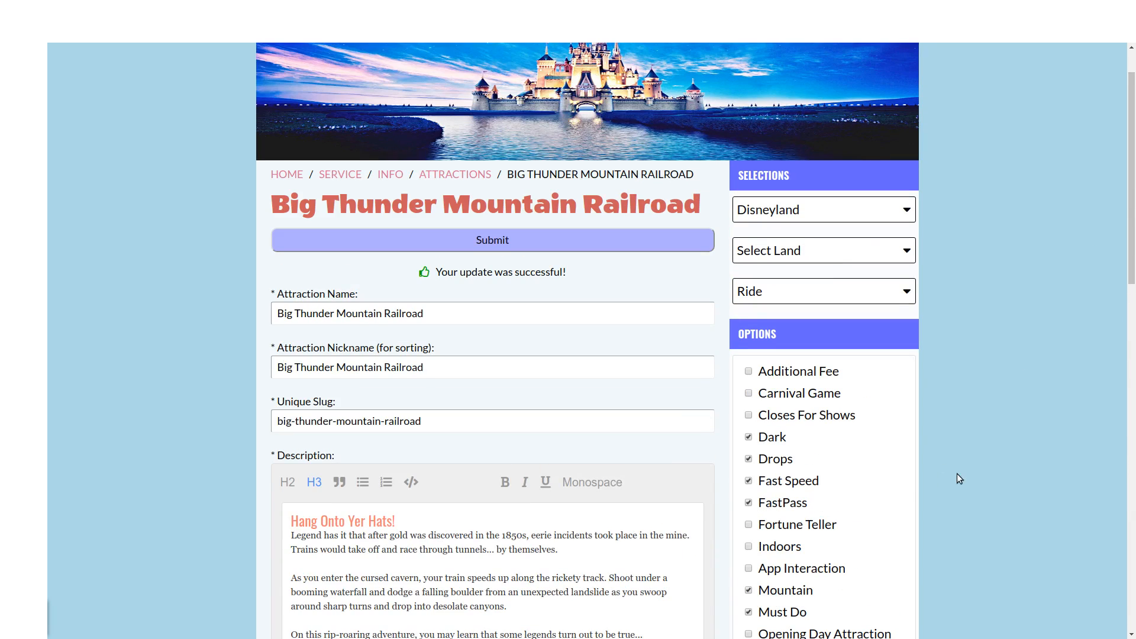
scroll(down, 3)
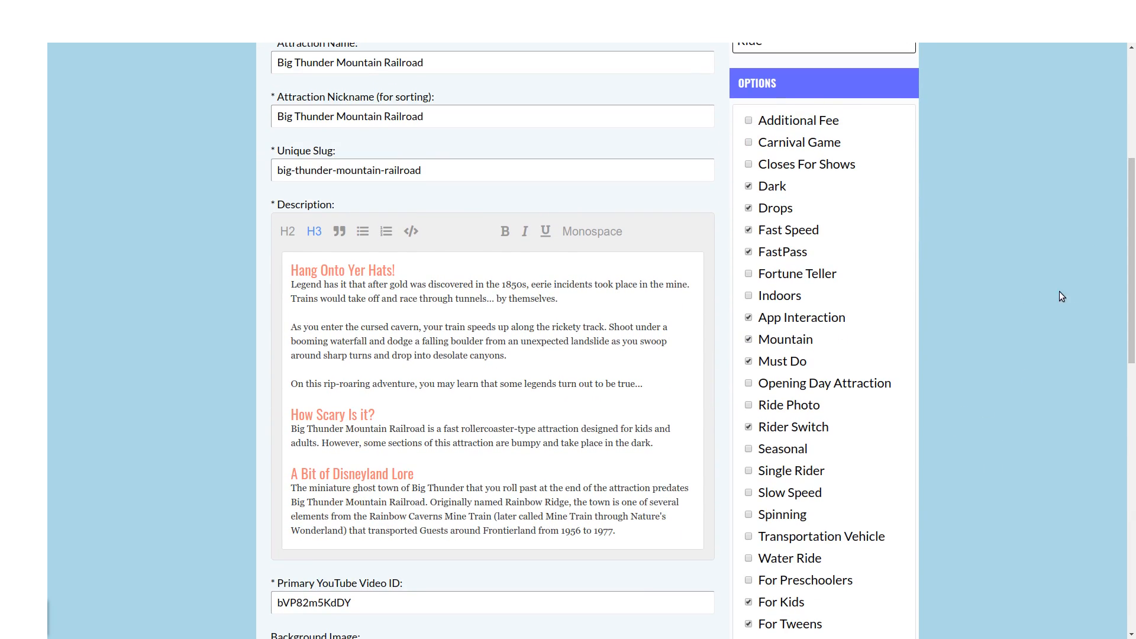
scroll(down, 3)
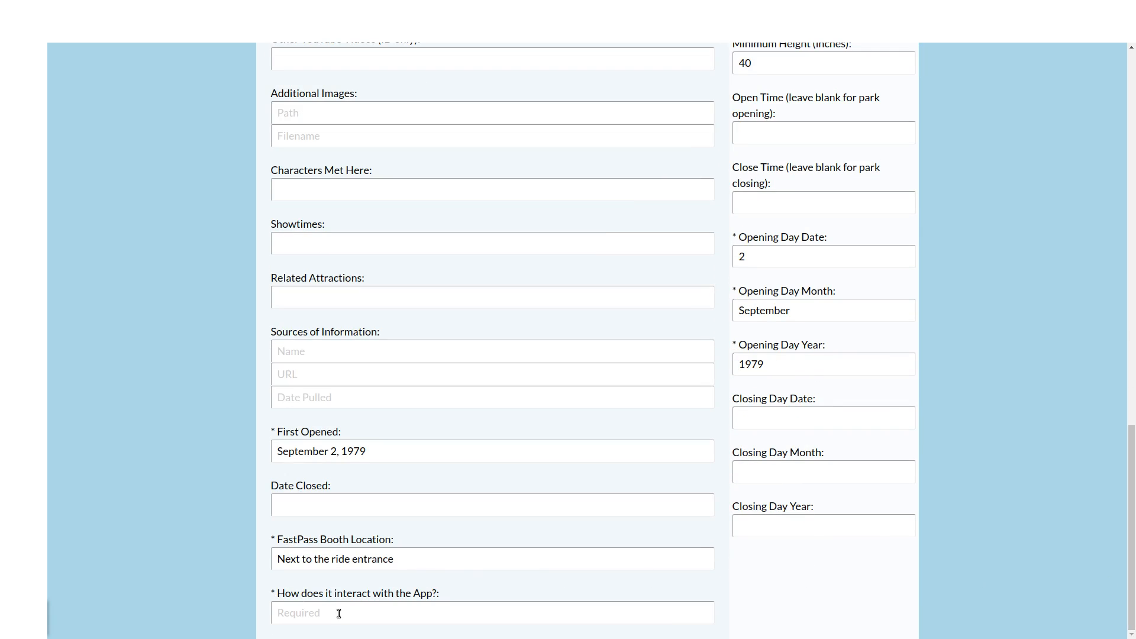
scroll(up, 3)
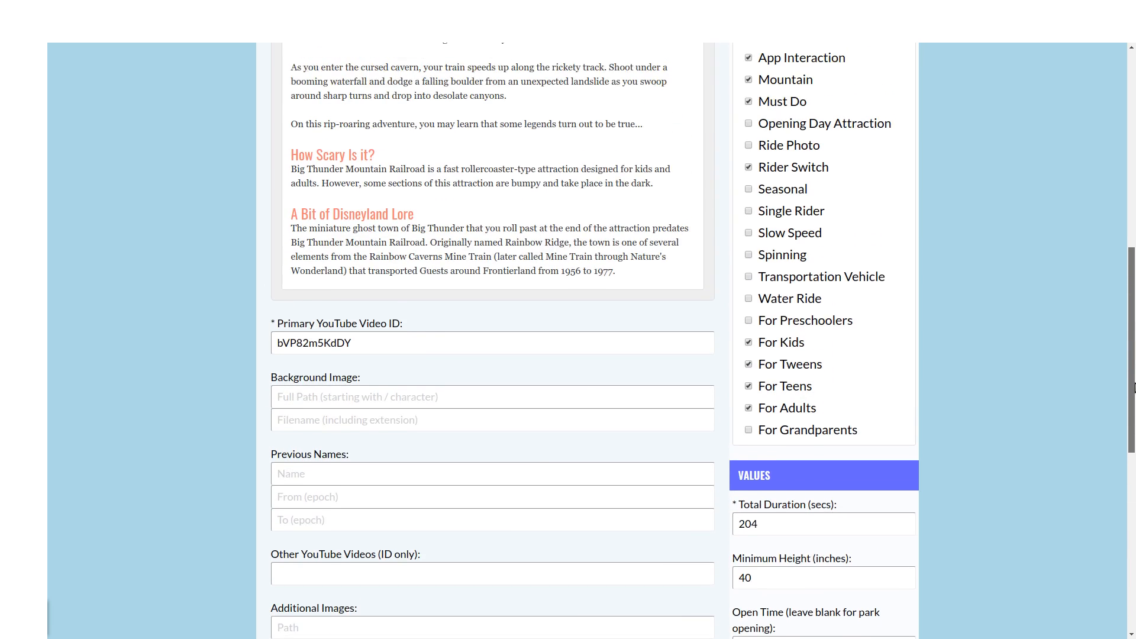
scroll(up, 3)
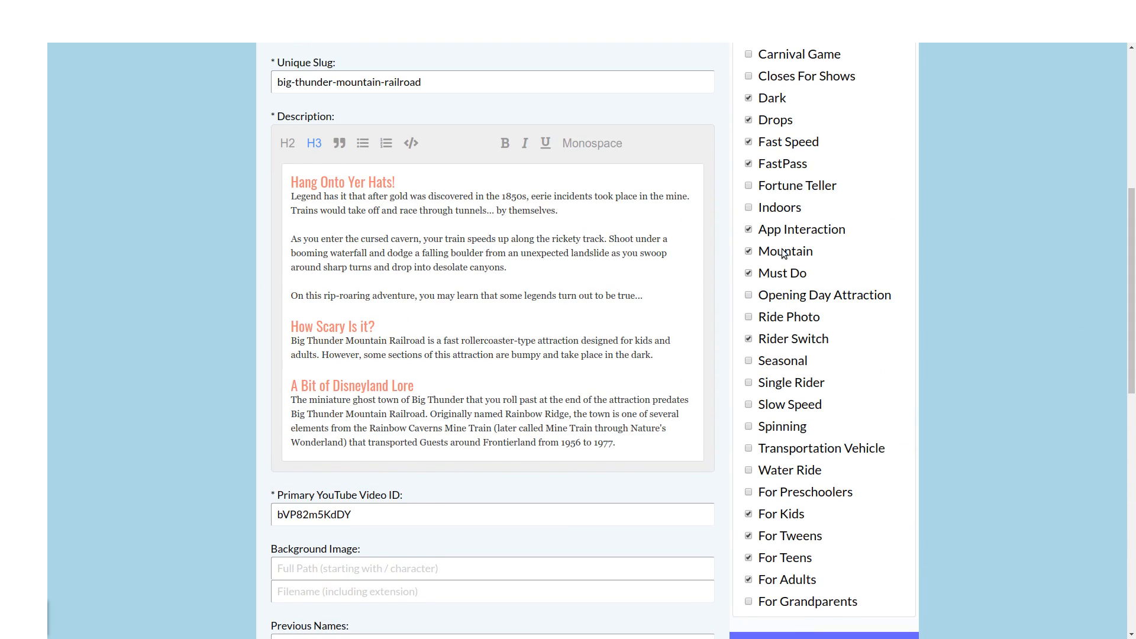
scroll(down, 3)
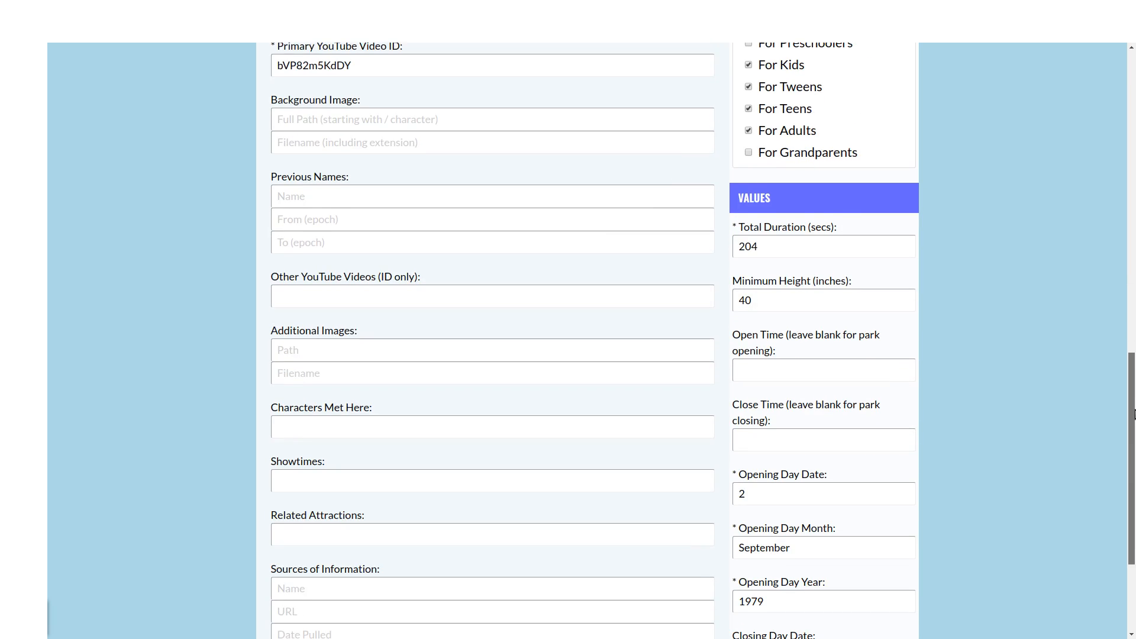
scroll(down, 3)
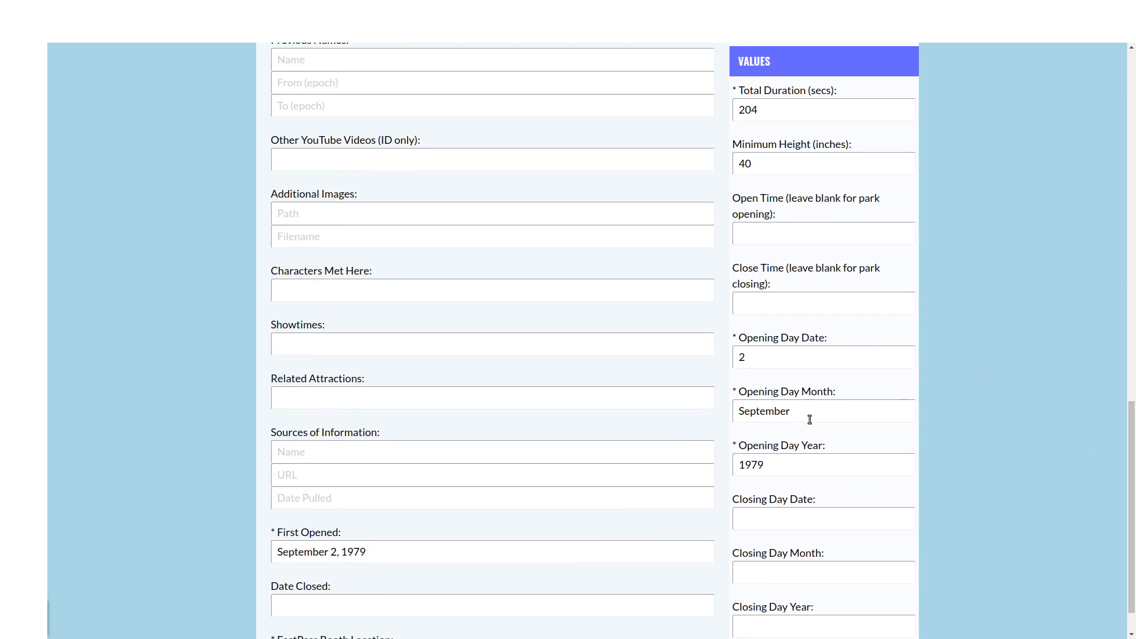
scroll(down, 3)
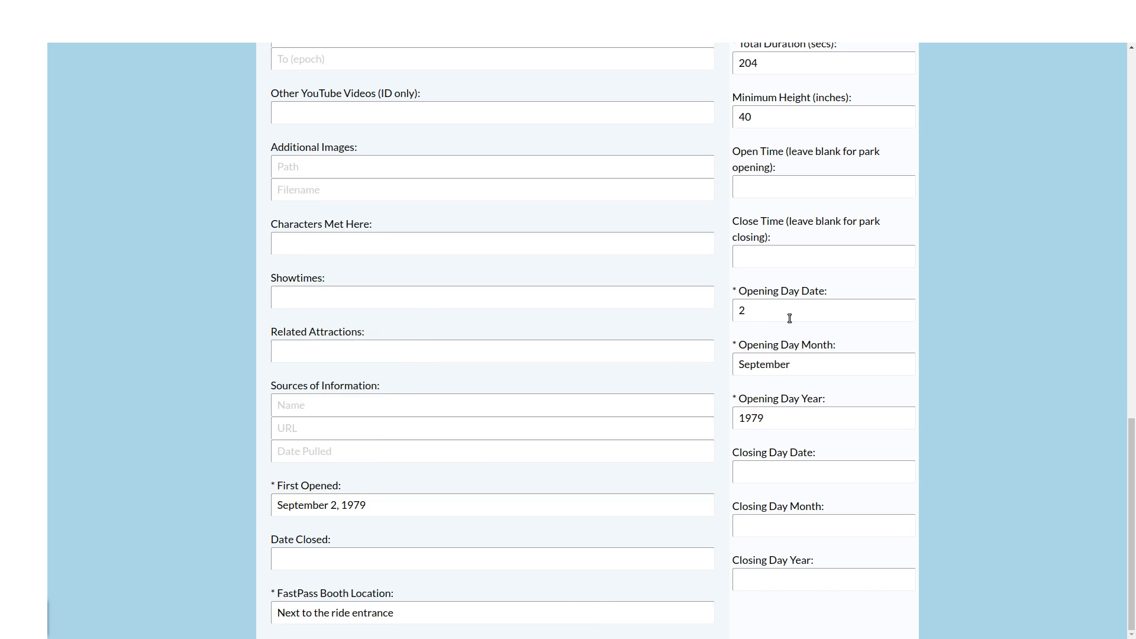
mouse_move(828, 419)
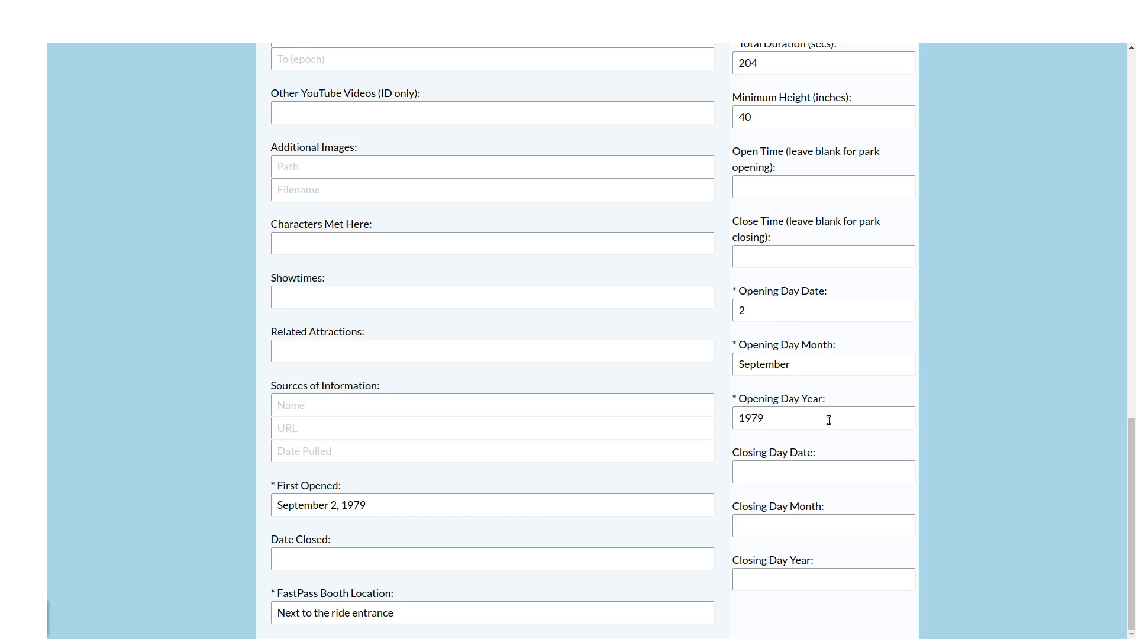
mouse_move(847, 417)
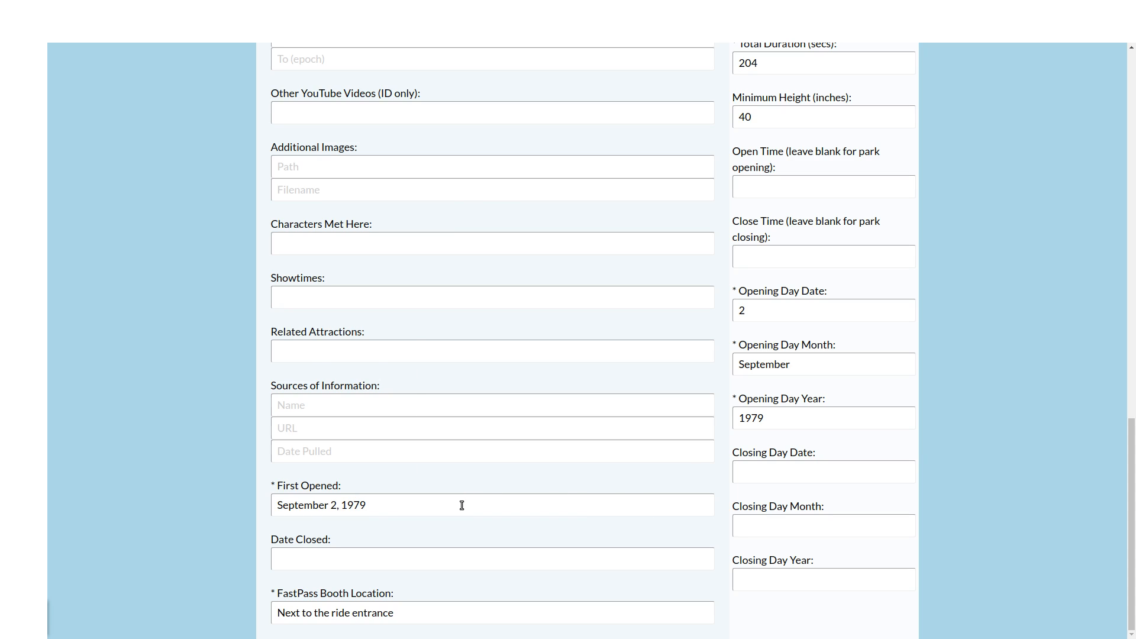
click(461, 506)
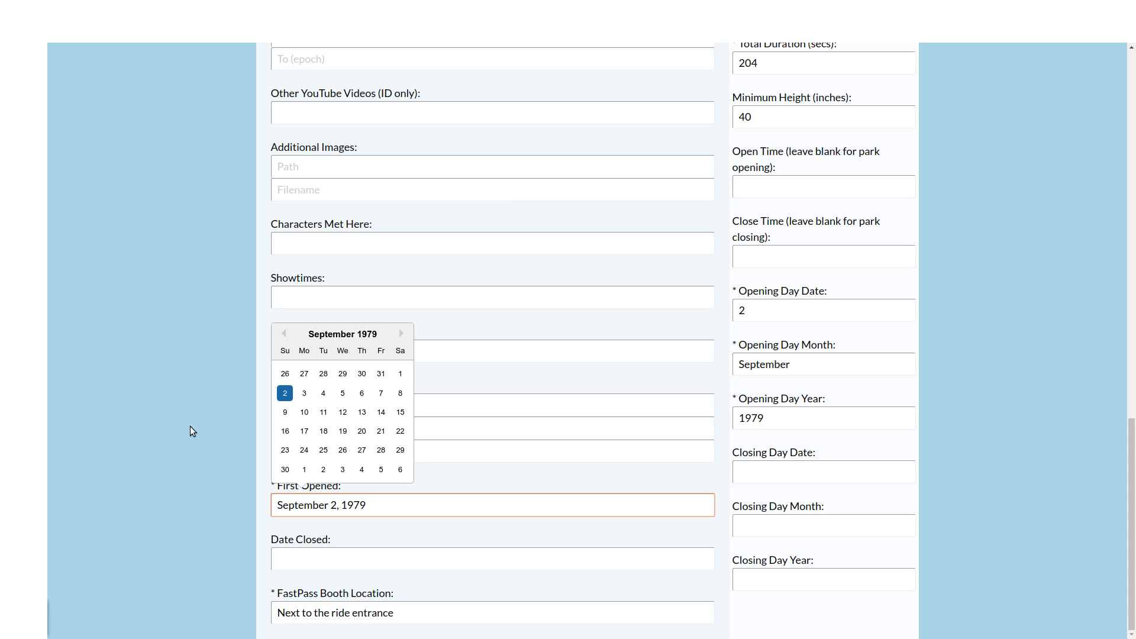
click(366, 505)
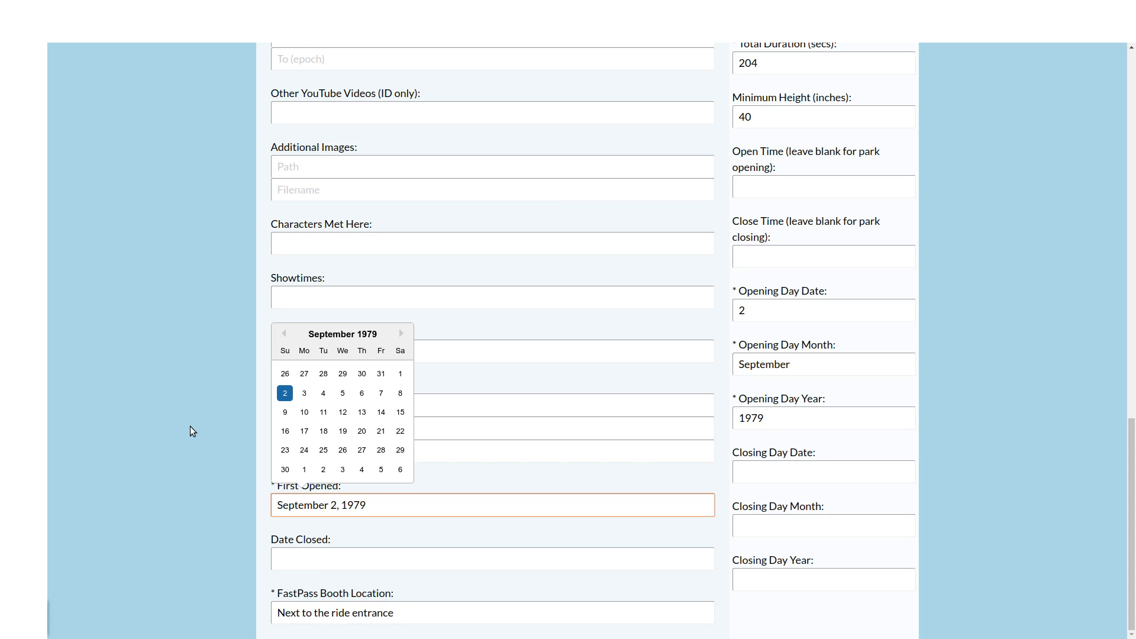
click(365, 505)
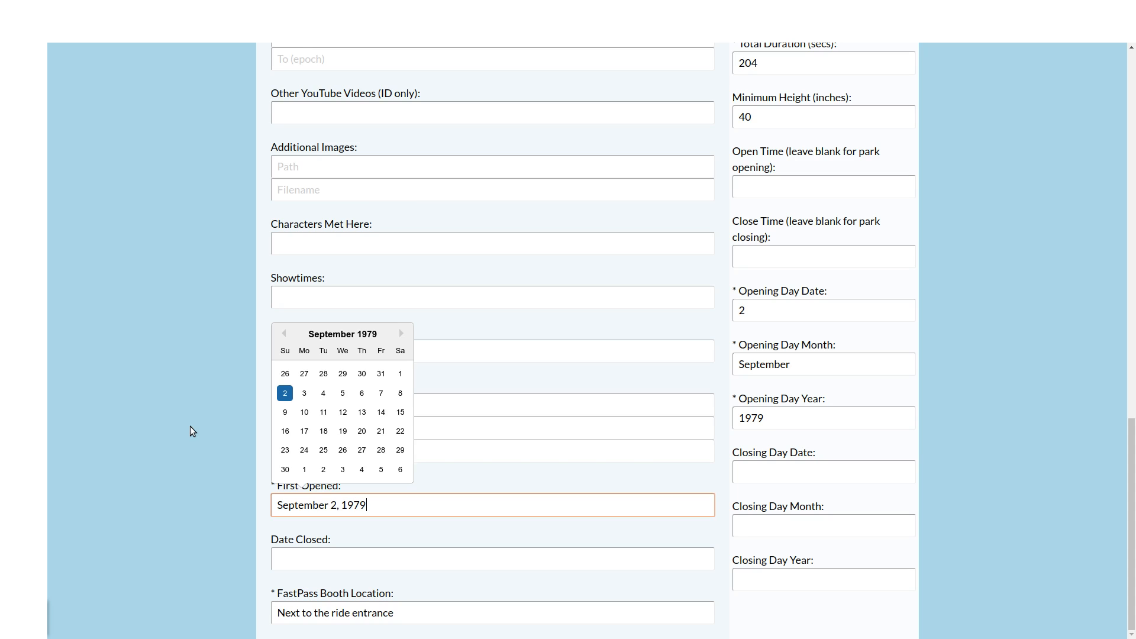
mouse_move(360, 425)
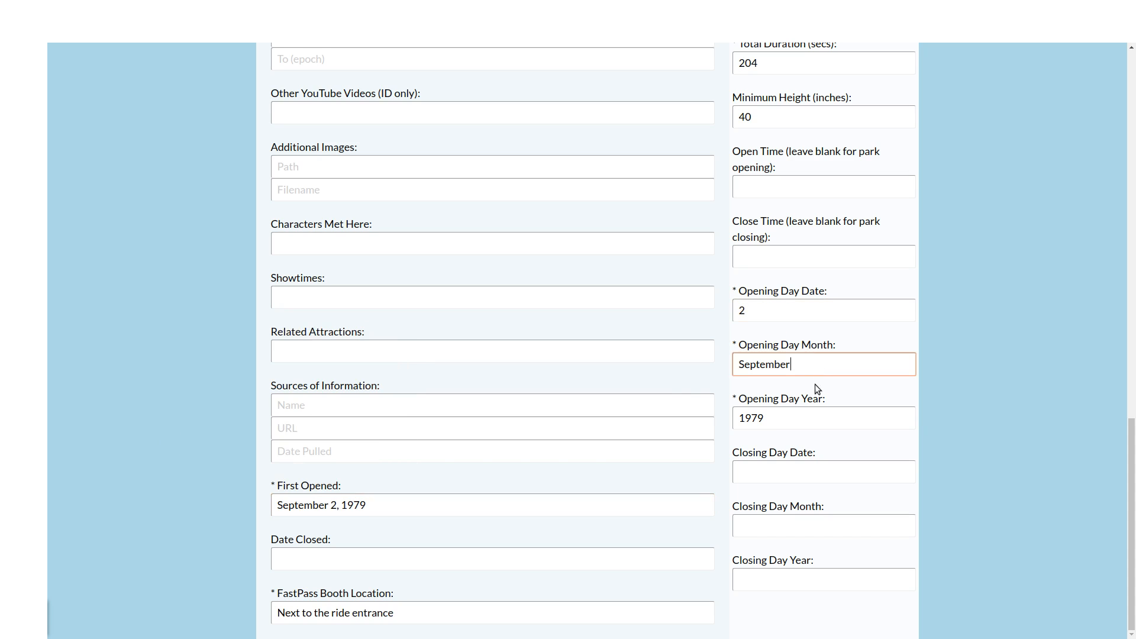
click(823, 418)
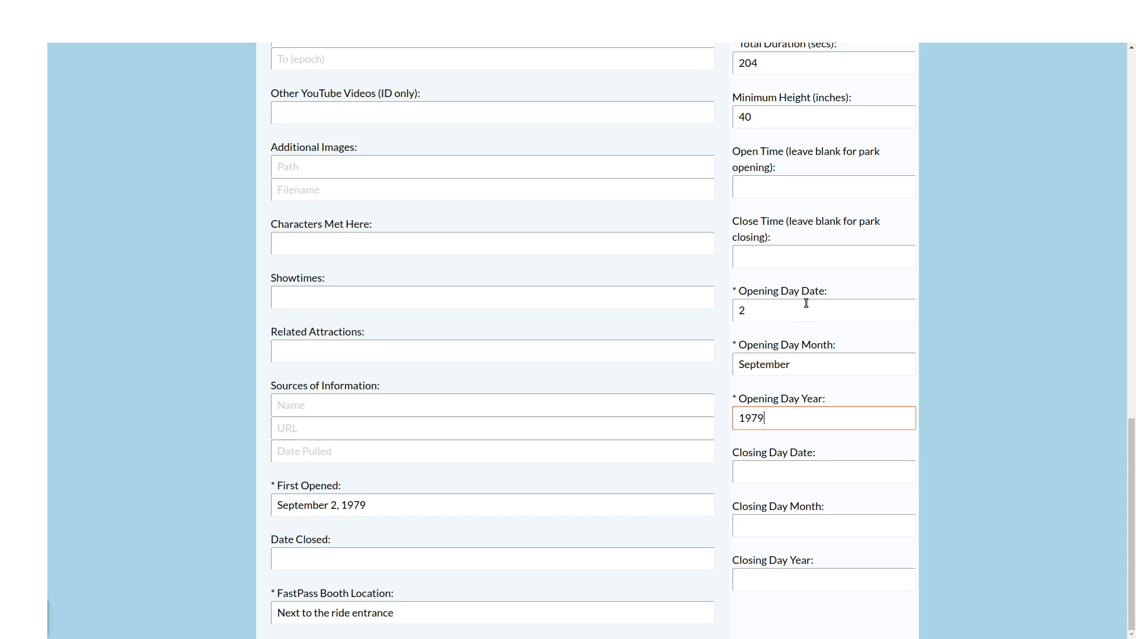
mouse_move(814, 380)
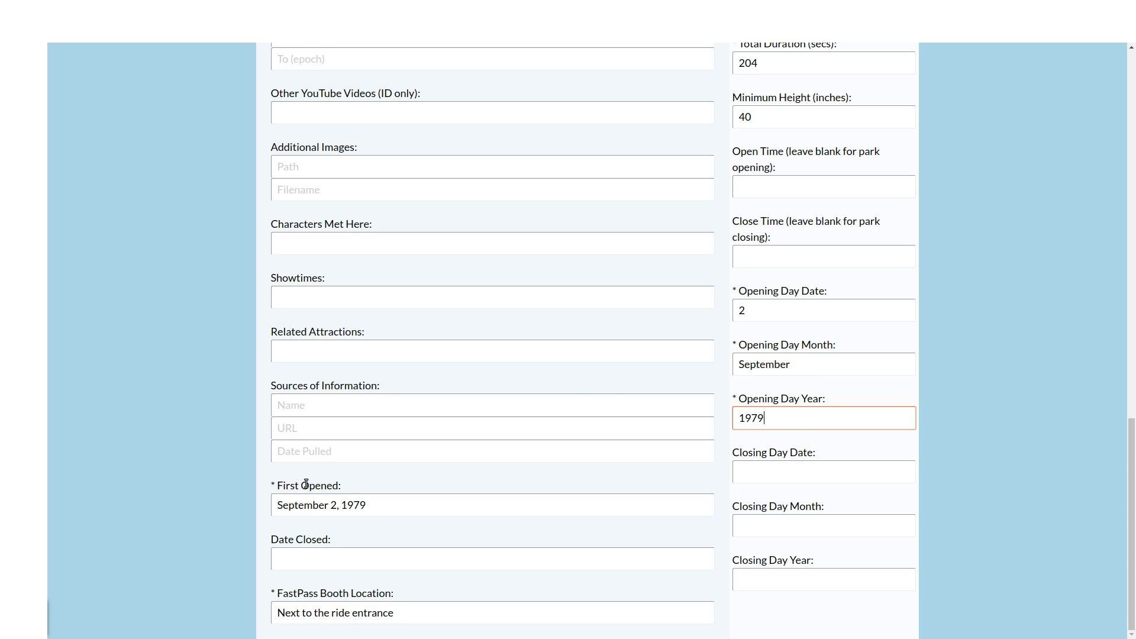
scroll(up, 3)
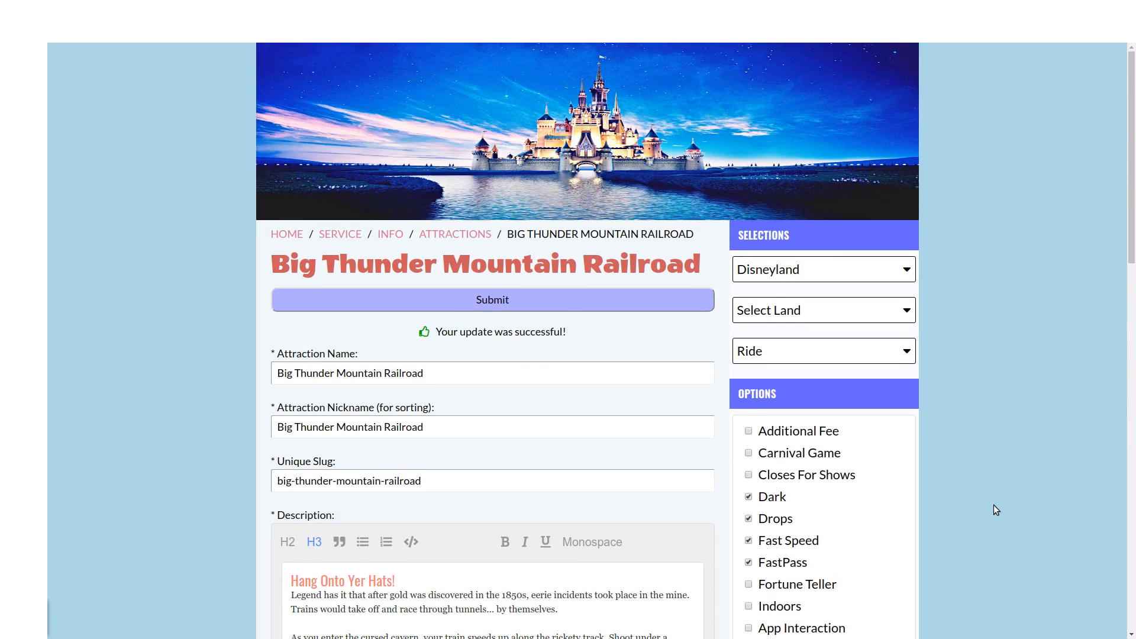
mouse_move(544, 263)
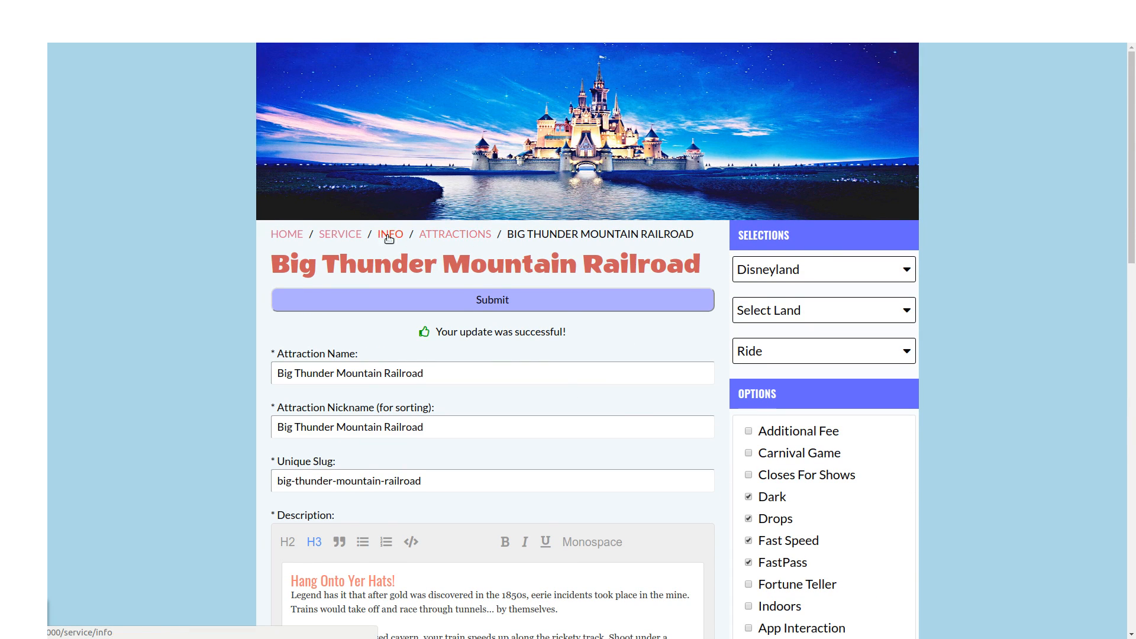
- Return to Park Info and view the Hotels list instead of attractions
click(455, 234)
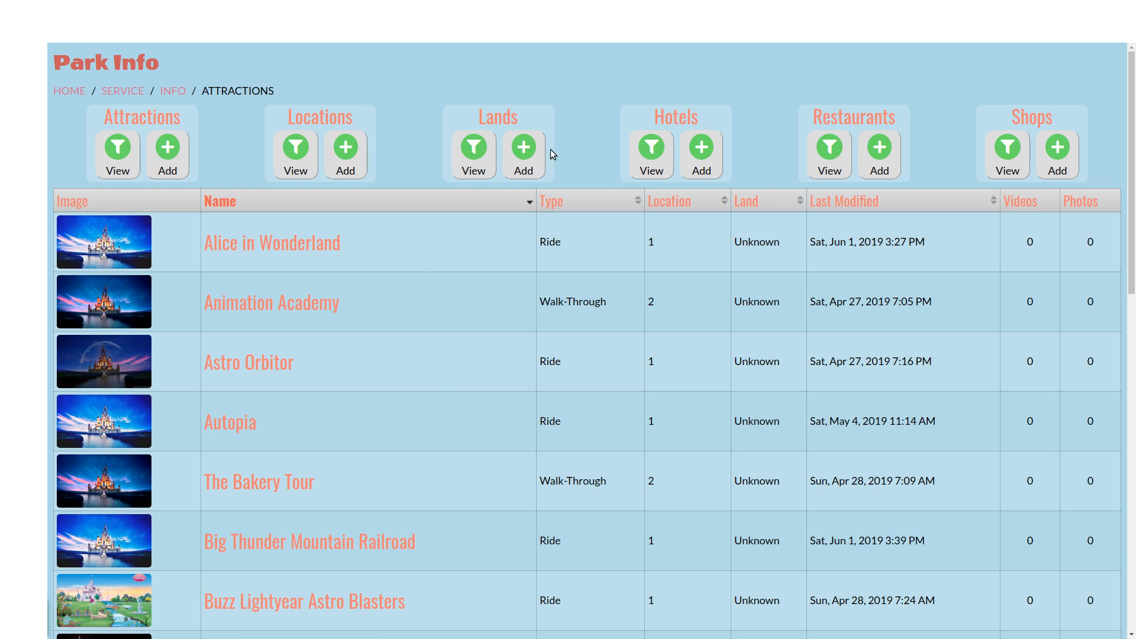
click(650, 148)
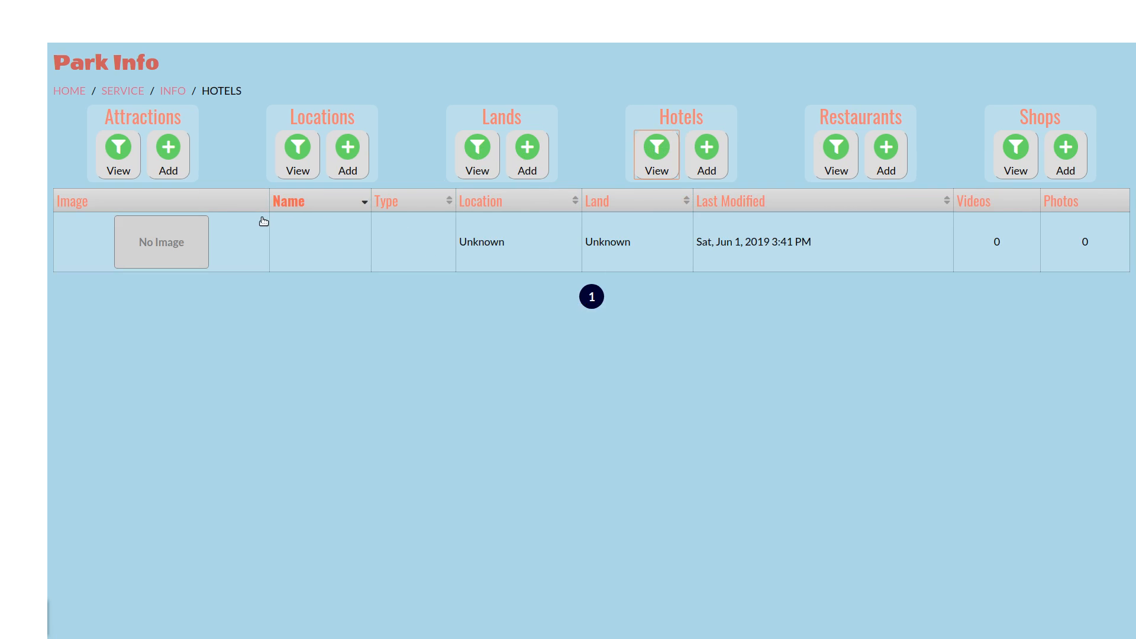
- Start a blank hotel entry and peek at the Transport To Parks choices without picking one
click(704, 149)
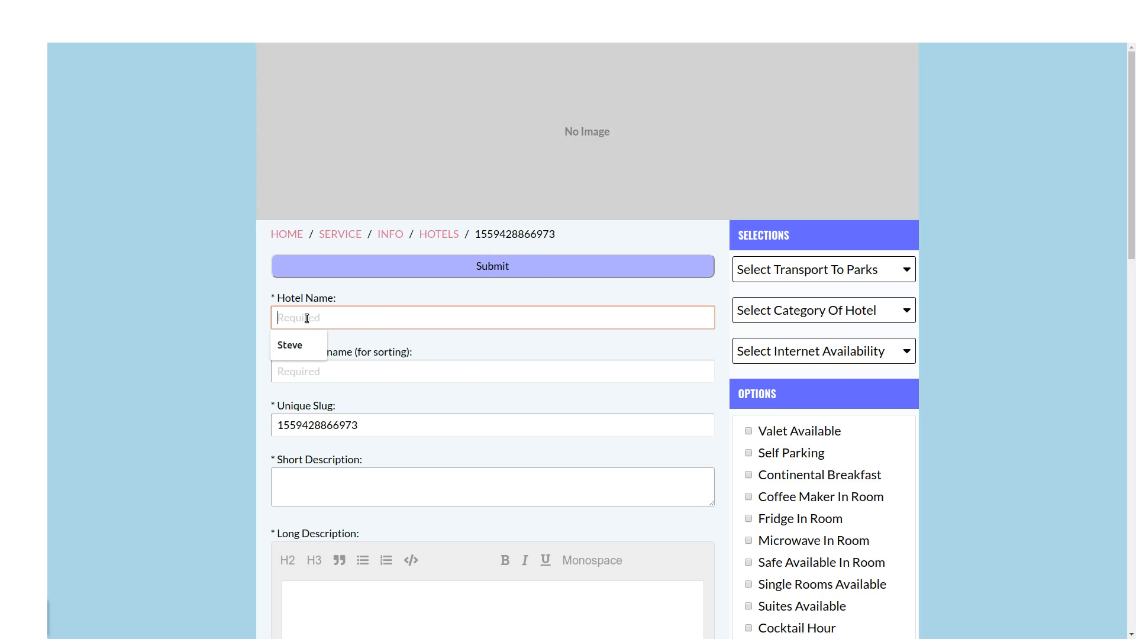
mouse_move(1011, 228)
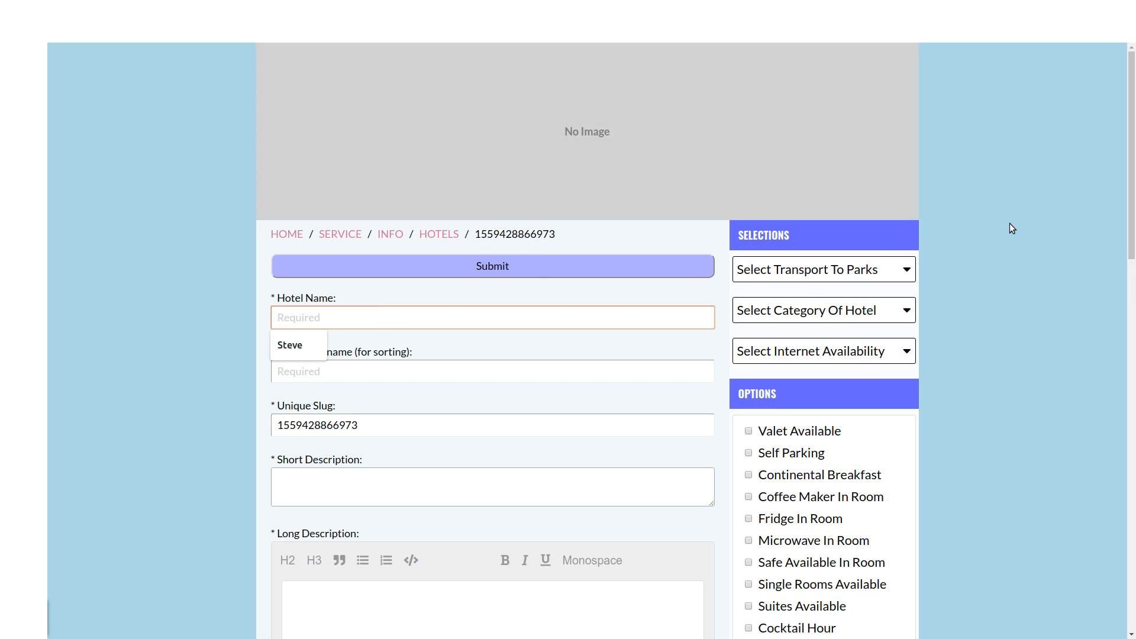
mouse_move(1032, 250)
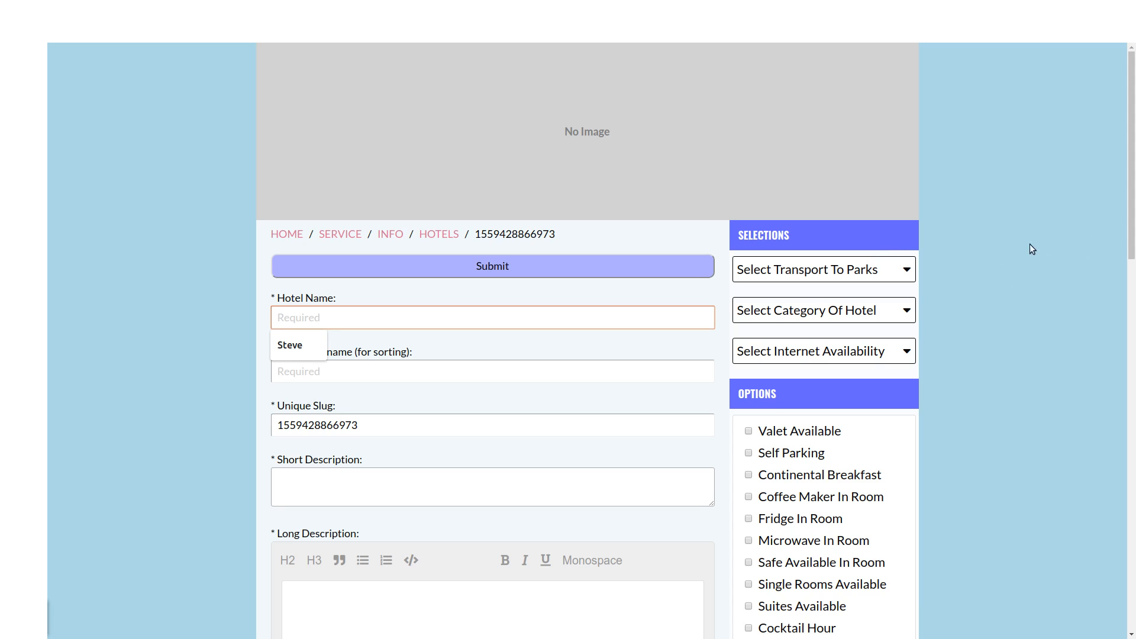
mouse_move(818, 275)
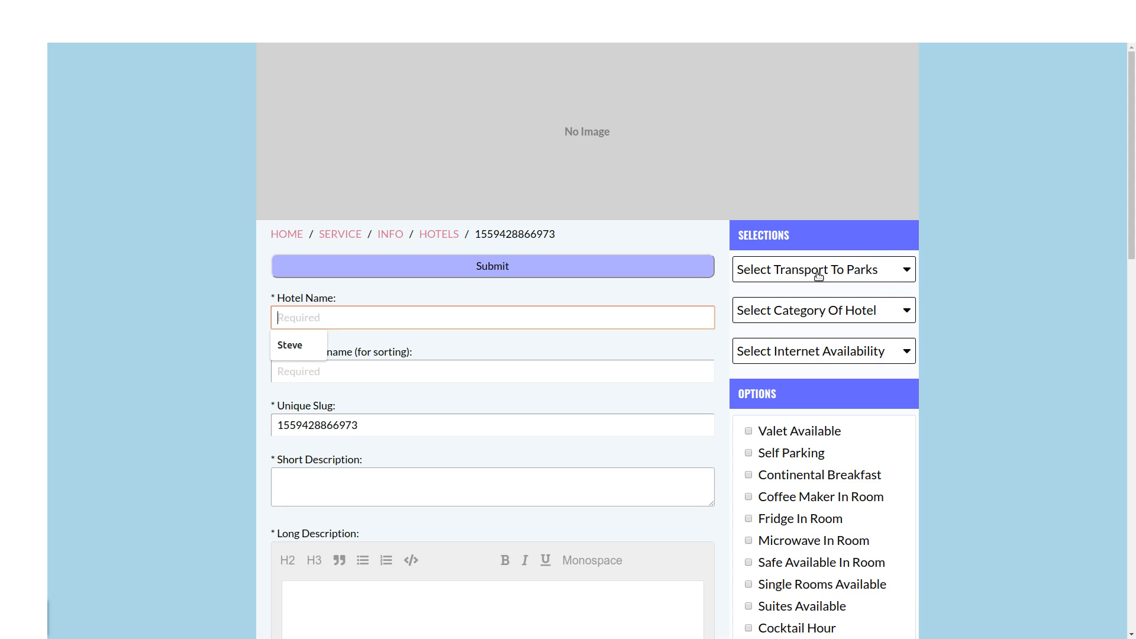
click(822, 269)
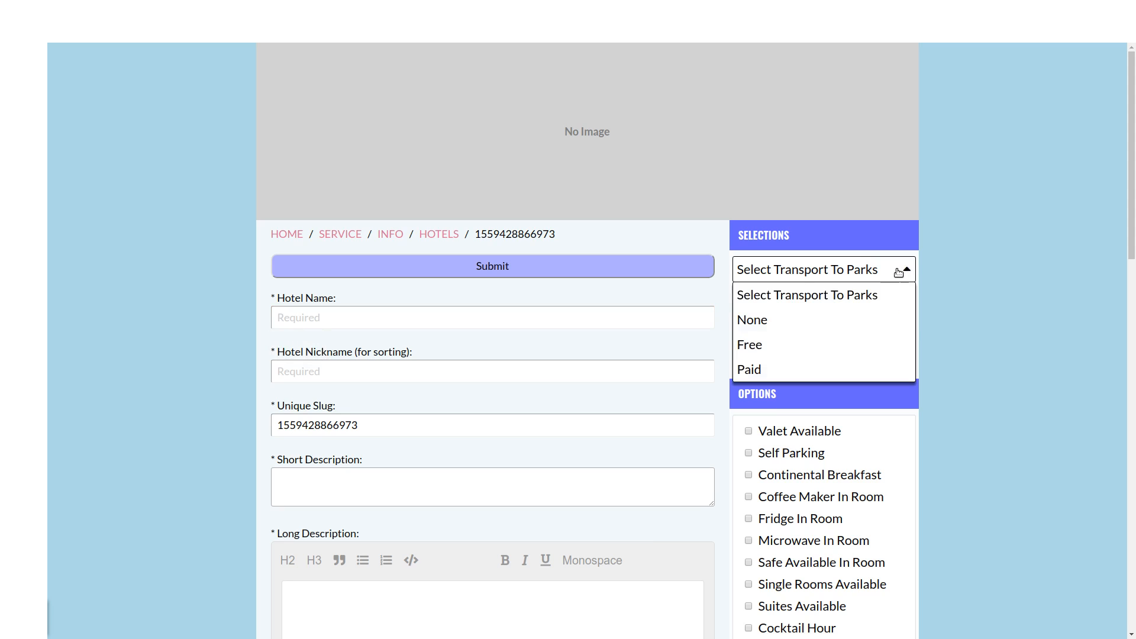
mouse_move(824, 344)
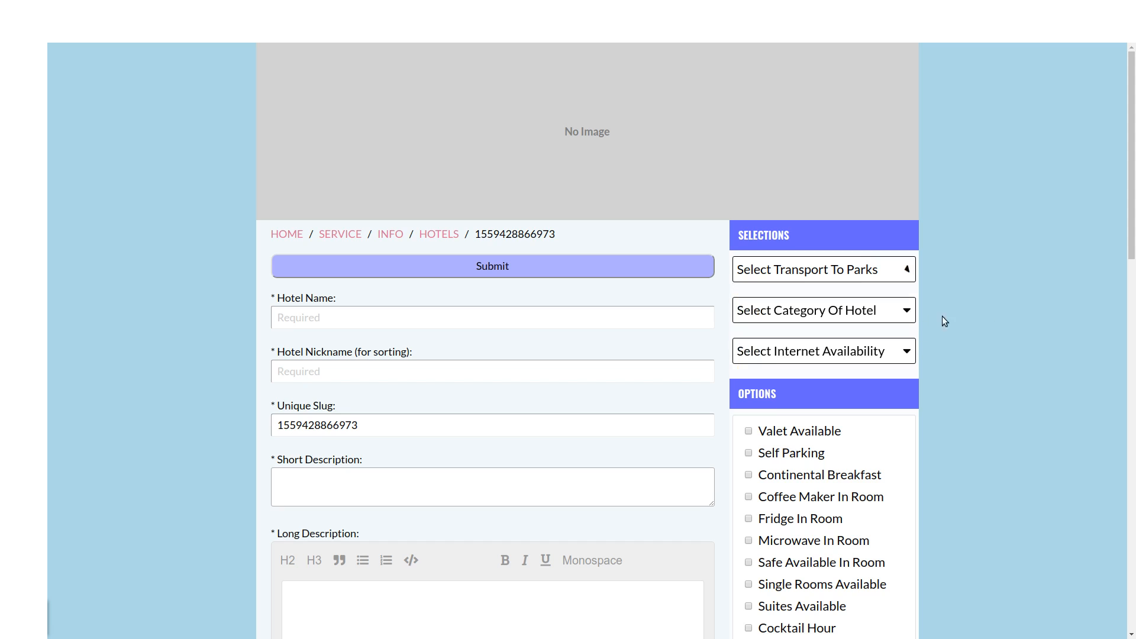
click(823, 310)
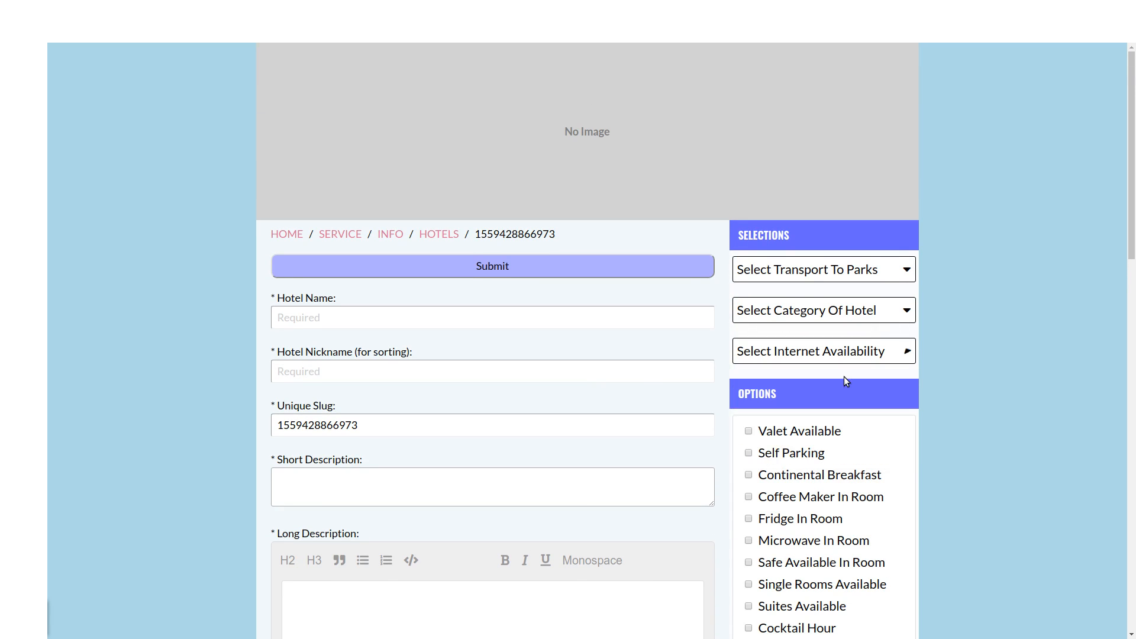
scroll(down, 3)
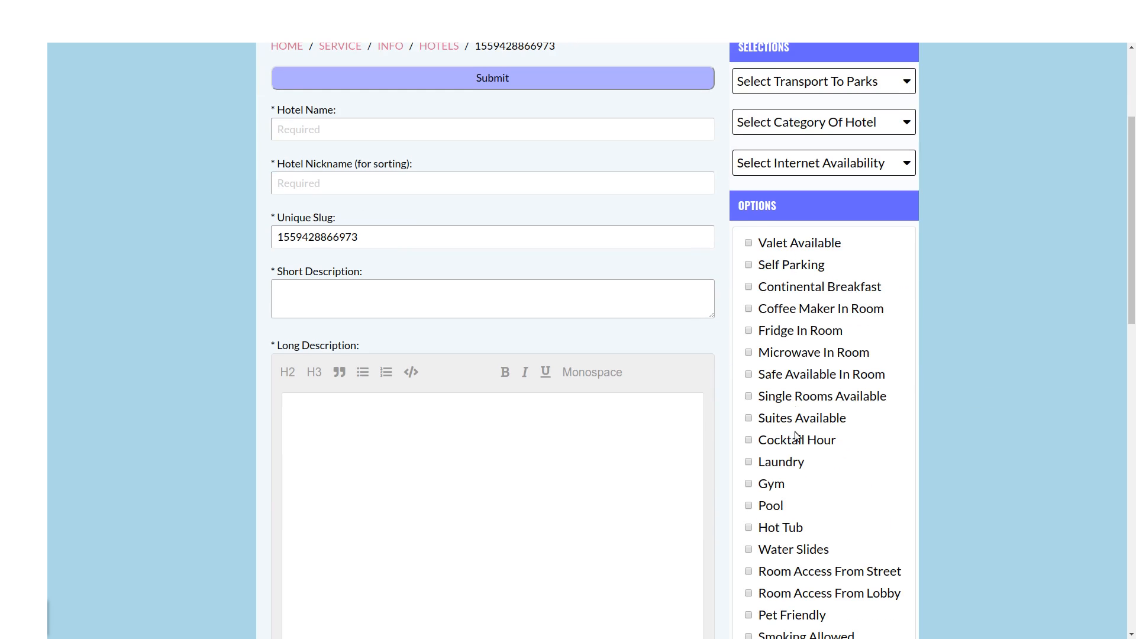
scroll(down, 3)
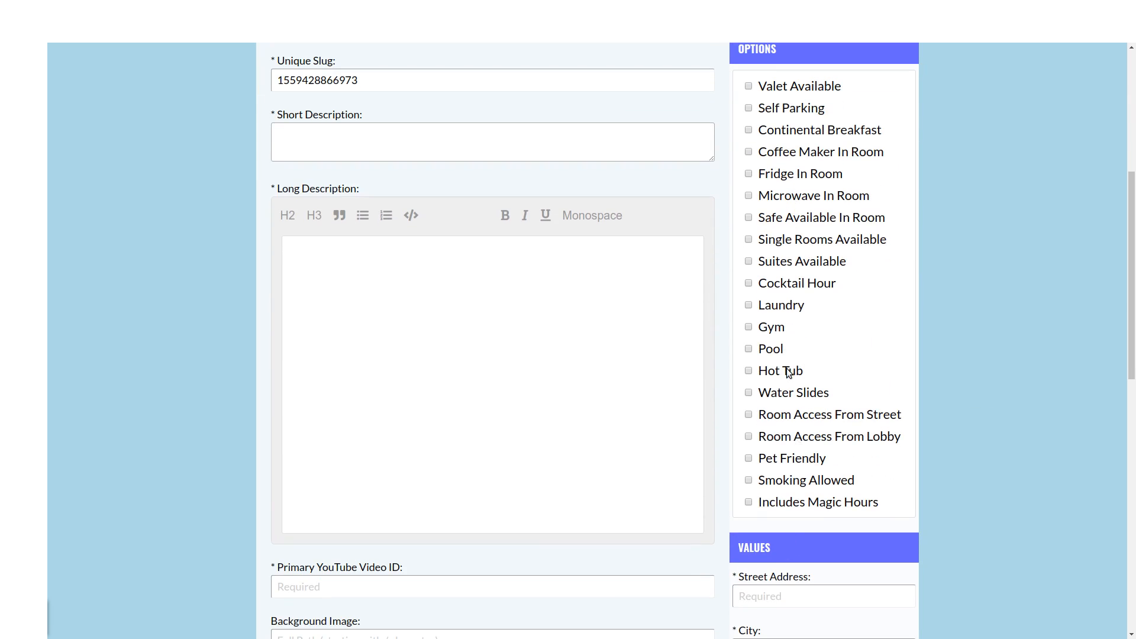
scroll(down, 3)
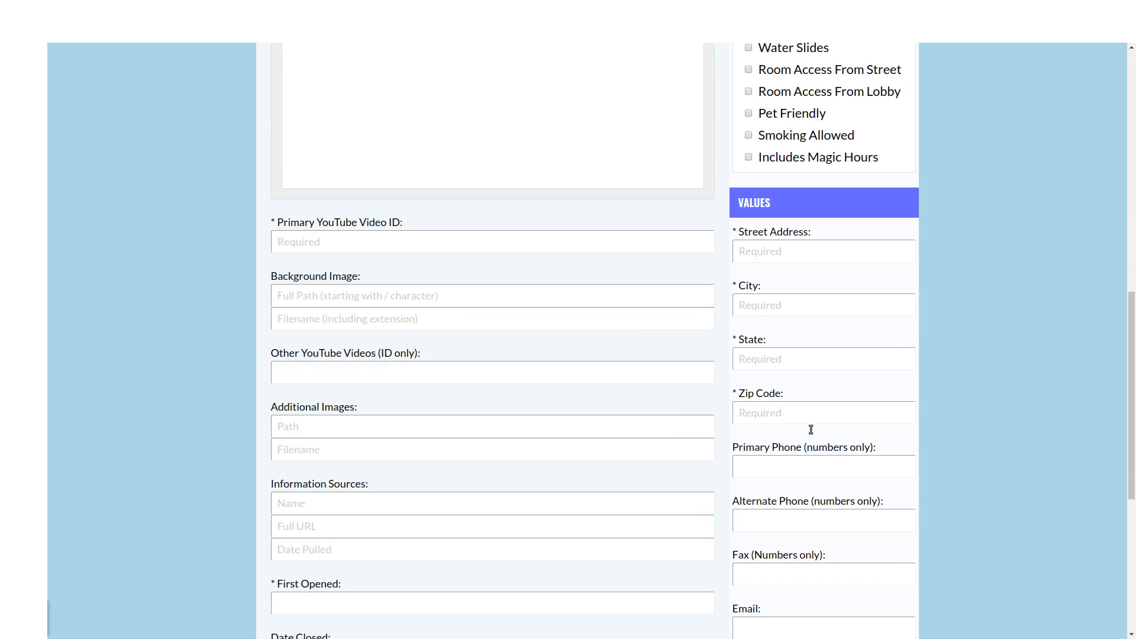
scroll(down, 3)
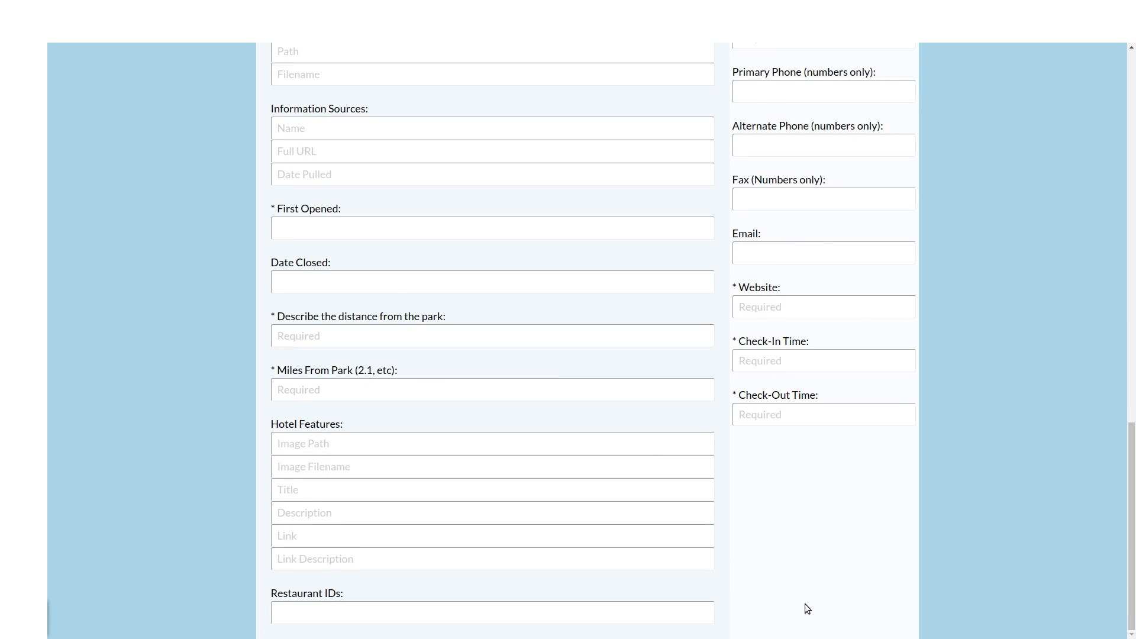
mouse_move(344, 554)
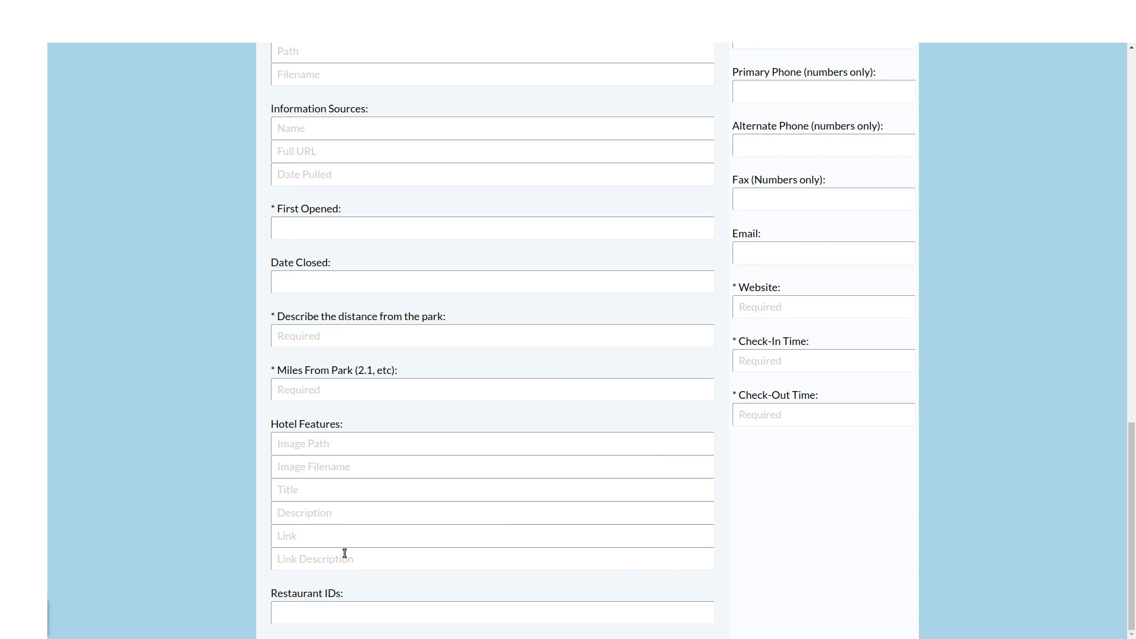
mouse_move(545, 399)
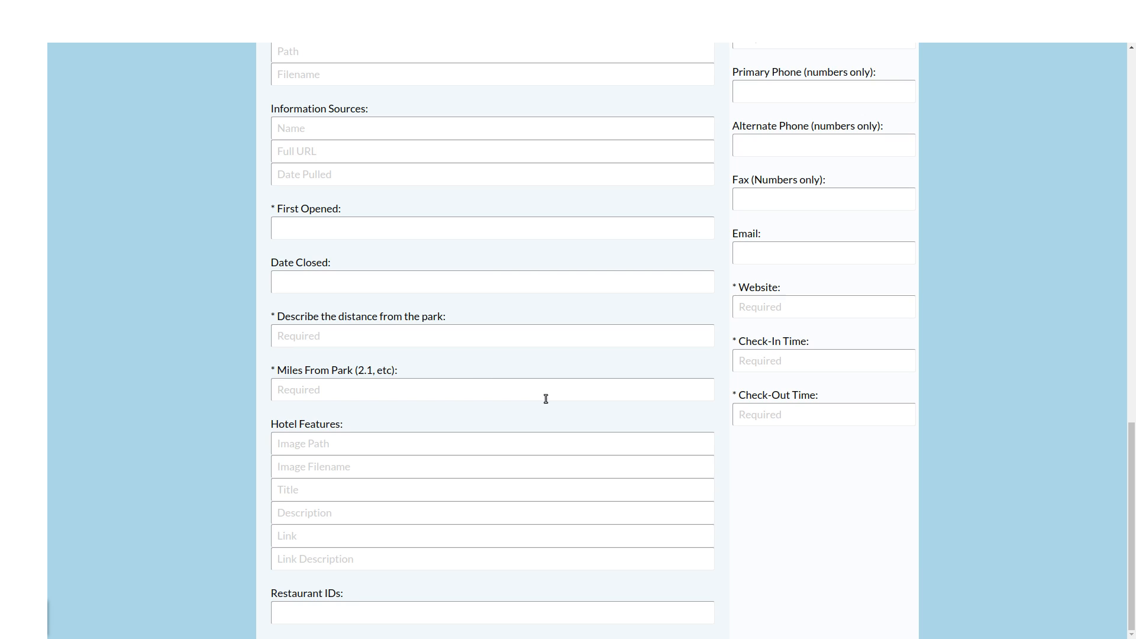
mouse_move(582, 433)
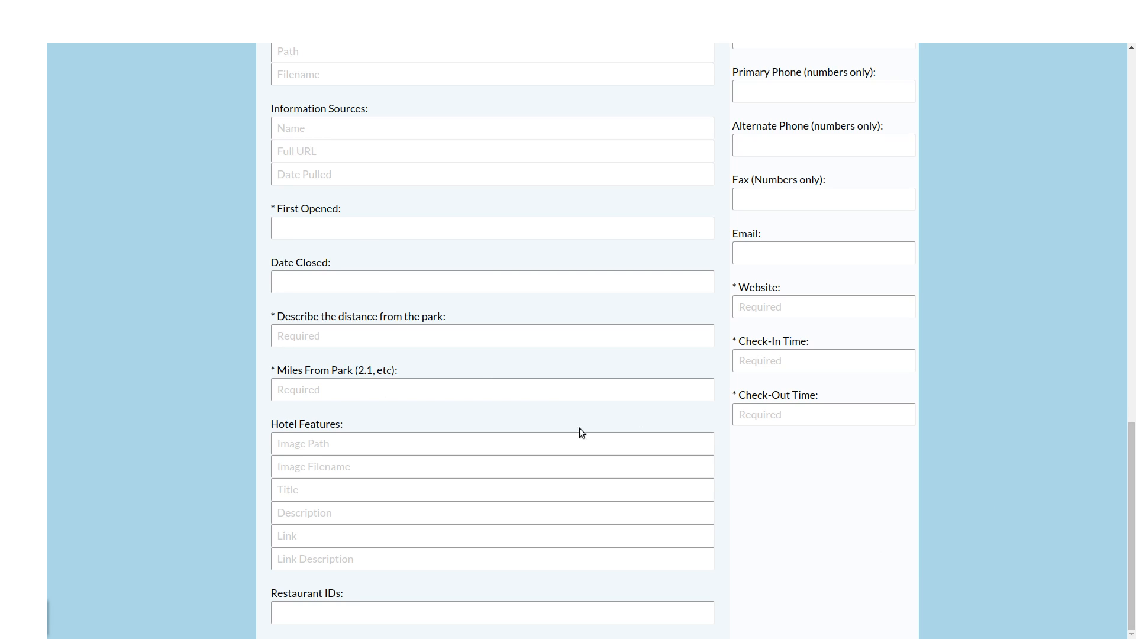
scroll(up, 3)
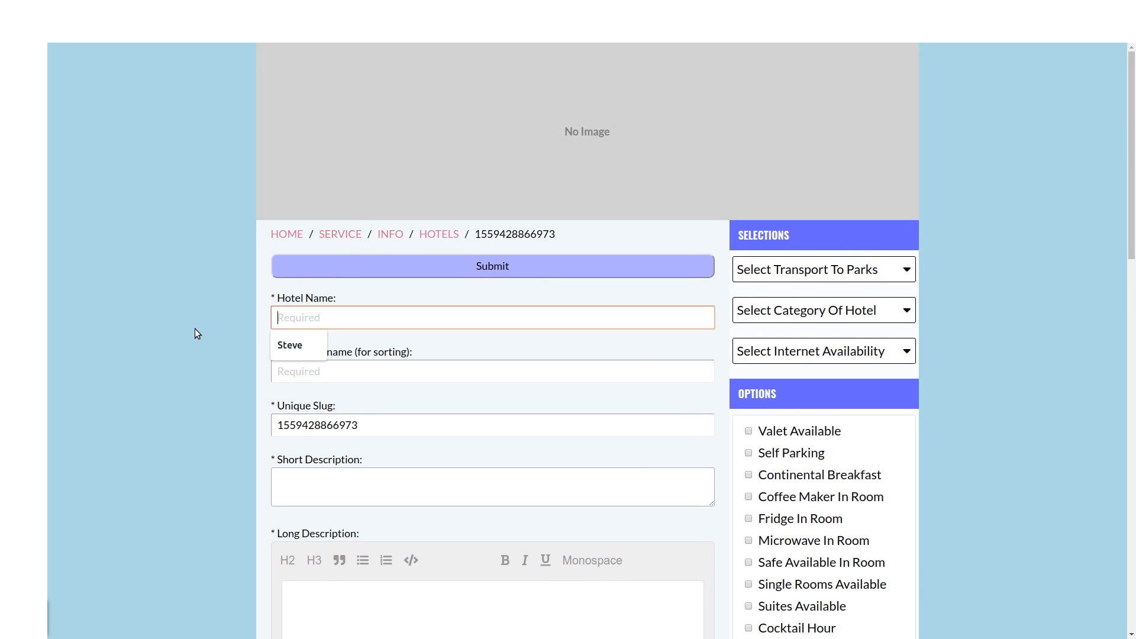
- Enter Hotel Name and Nickname 'Disneyland Hotel', slug 'disneyland-hotel', and begin the short description 'This is the firs'
text(Disneyl)
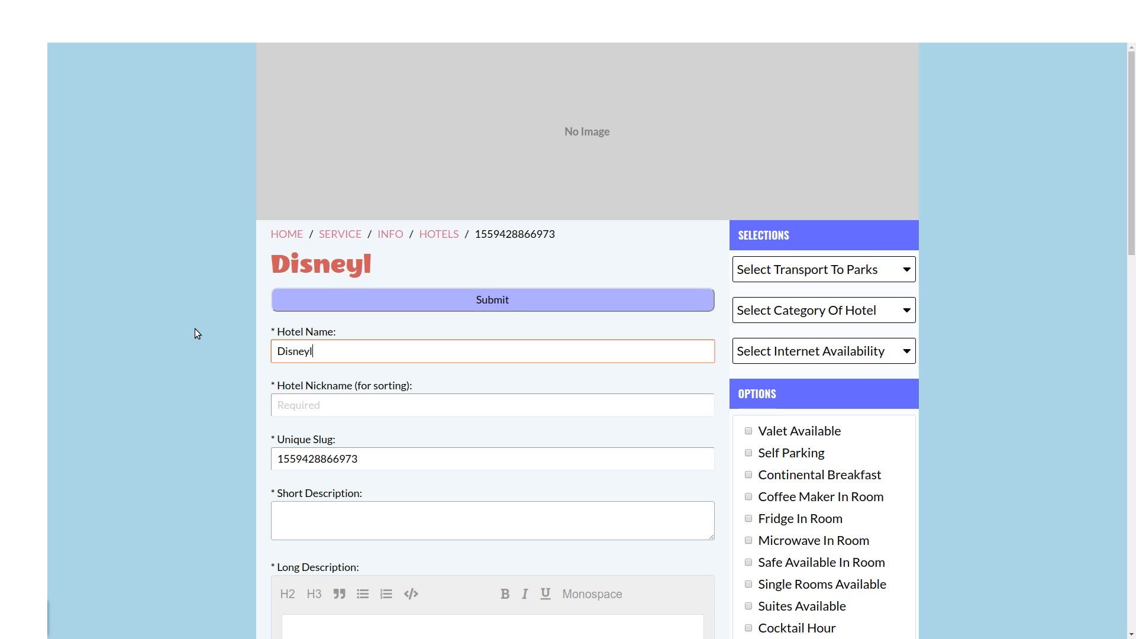
text(and Hotel)
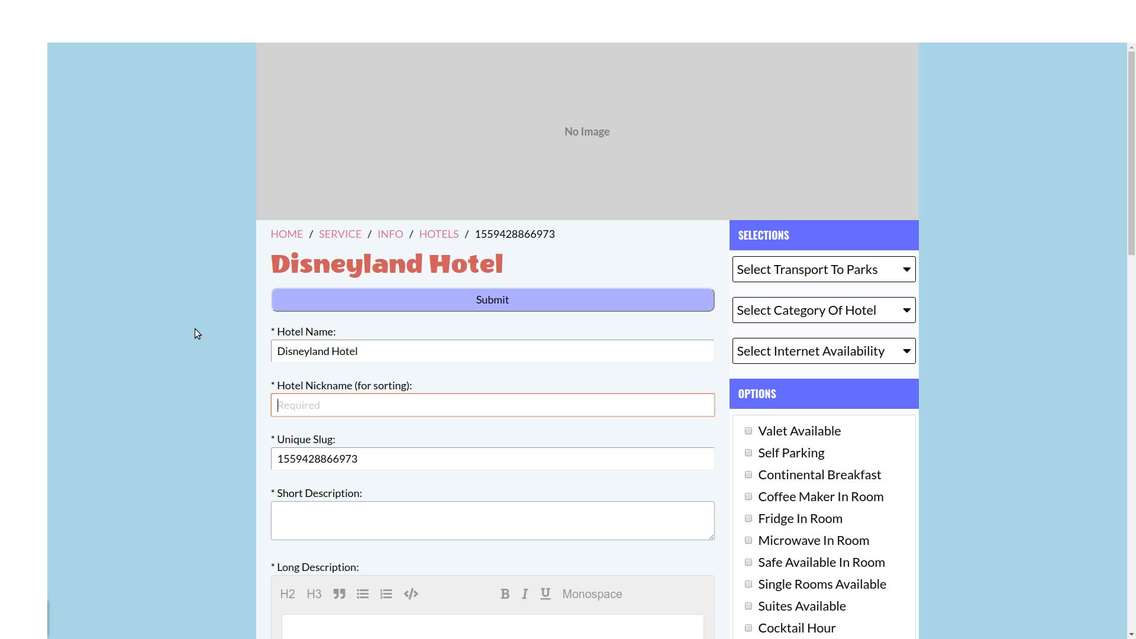
text(Disneyland Hotel)
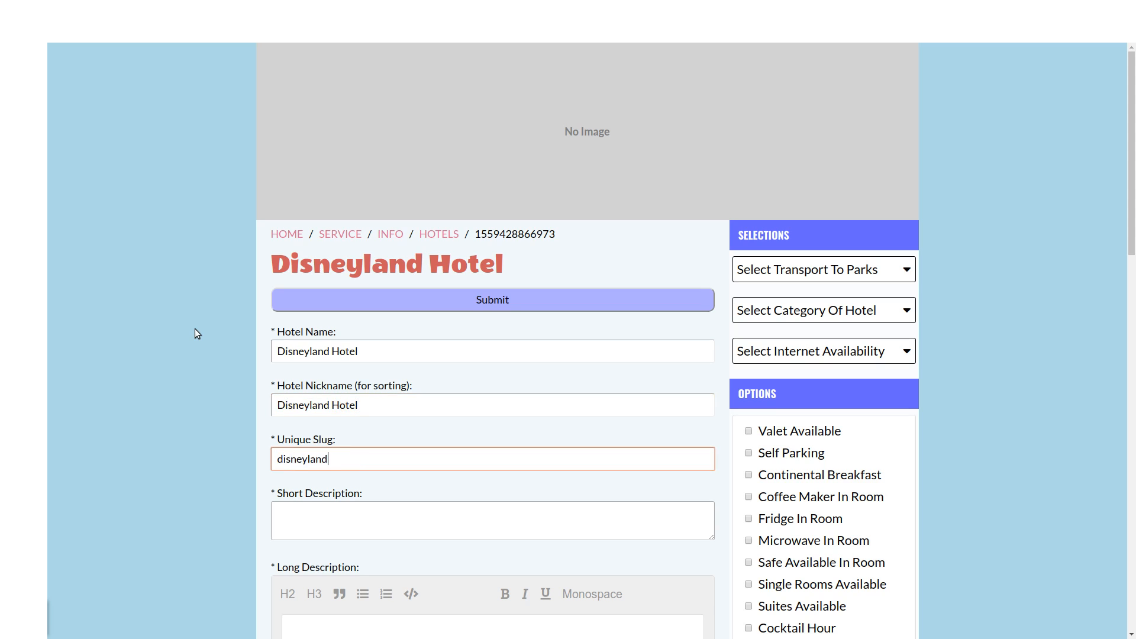
text(-hotel)
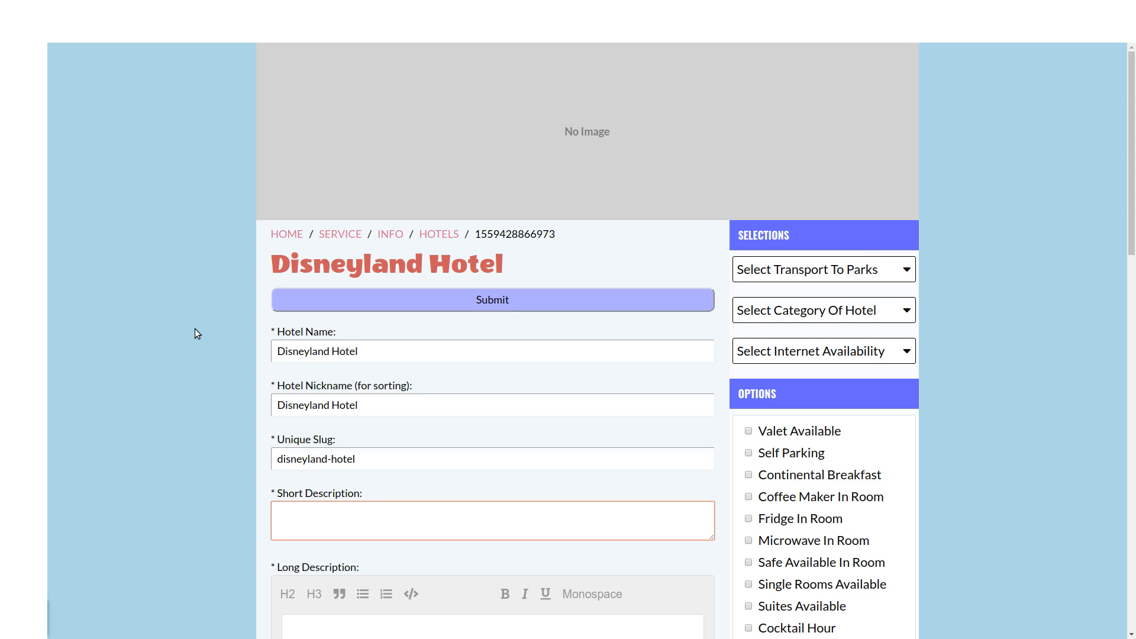
text(This is the firs)
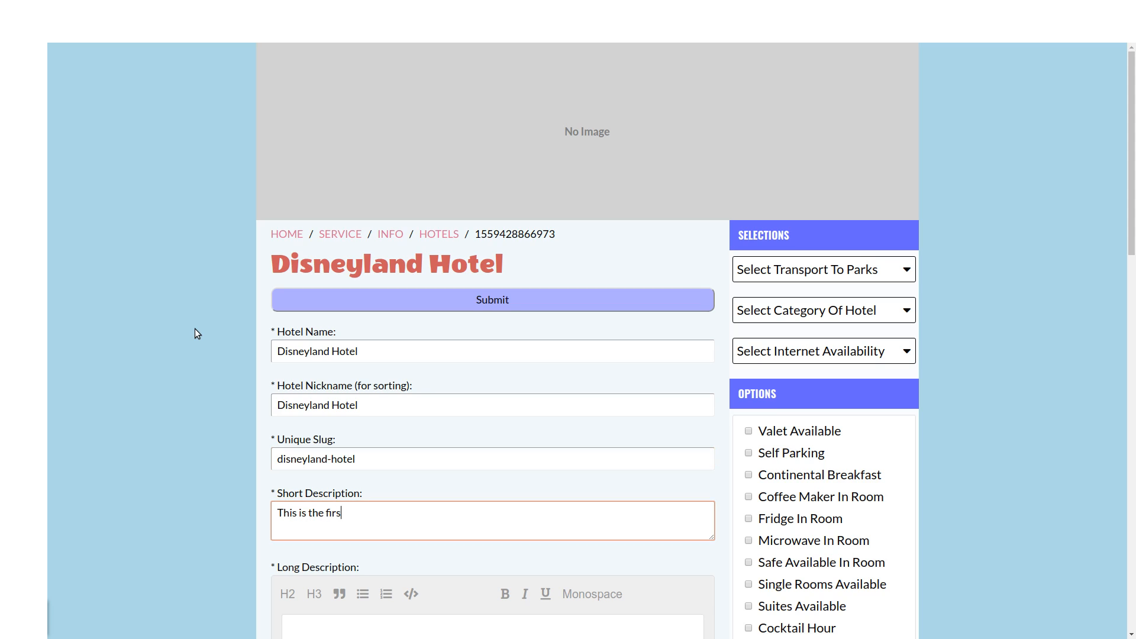
- Write the long description: Disney didn't originally own this hotel, ran out of money, another company built it, bought back by Disney
scroll(down, 3)
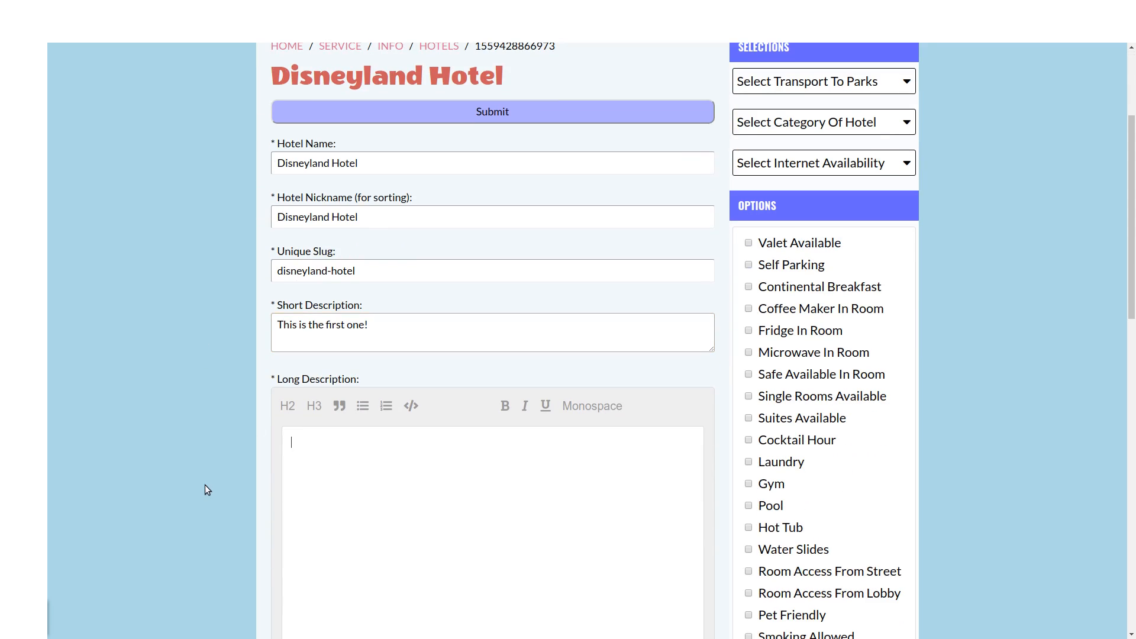
text(Disney)
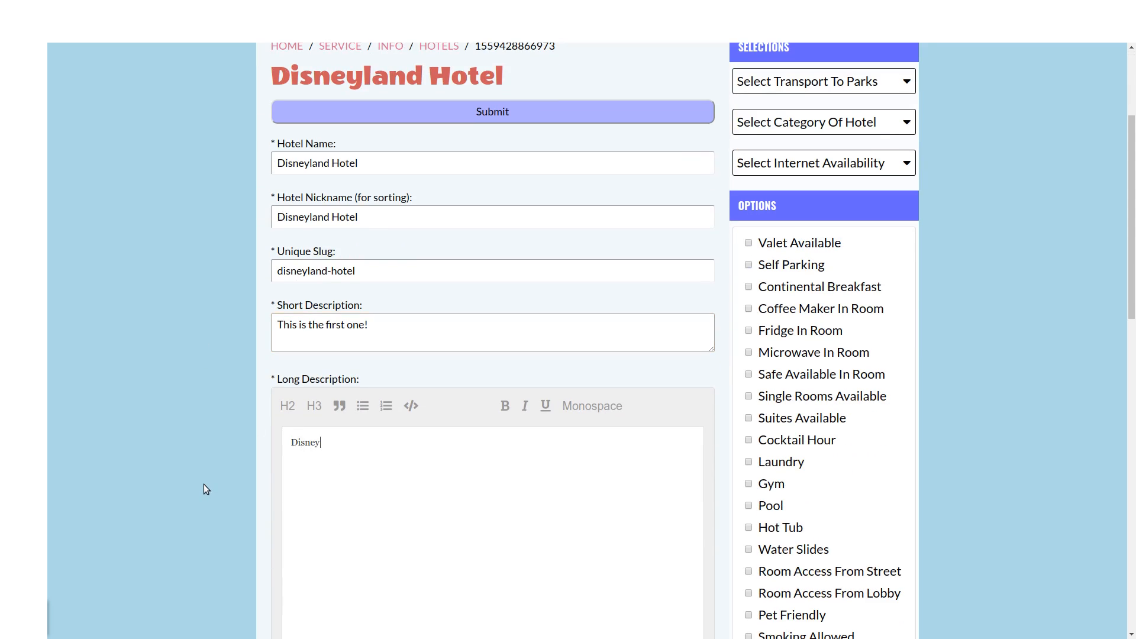
text(Stat)
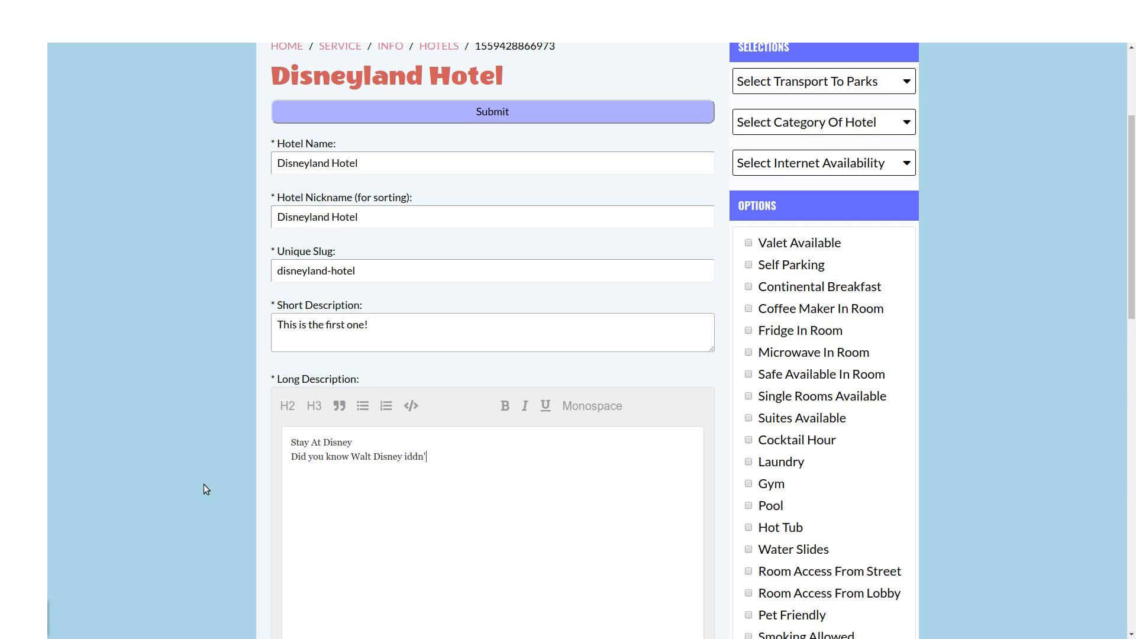
text(didn't origina)
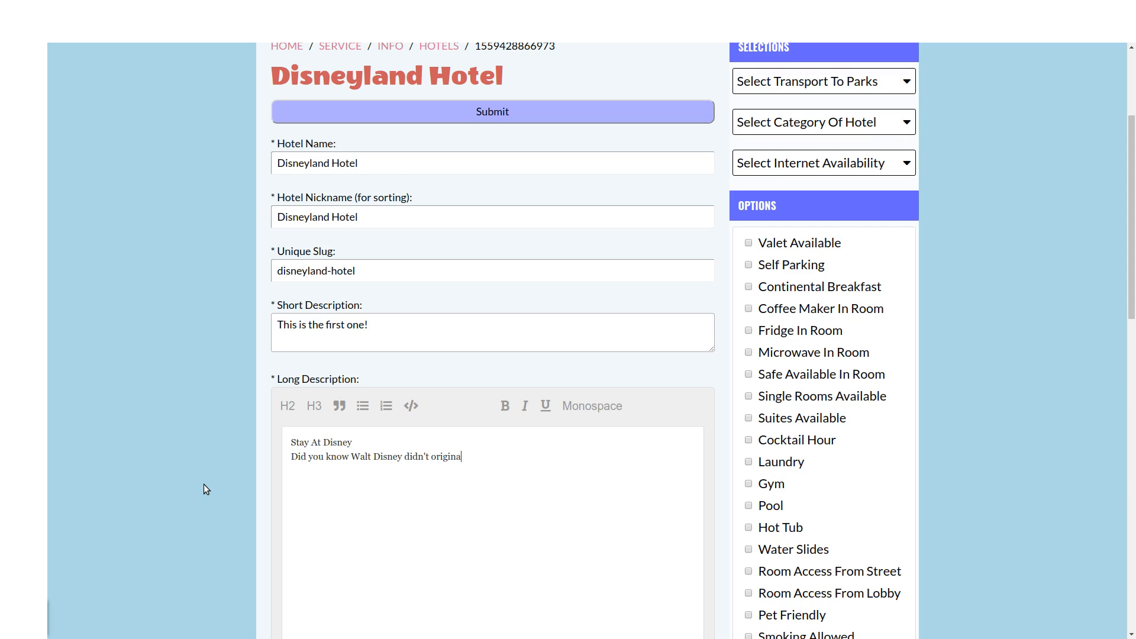
text(lly own this hotel? H)
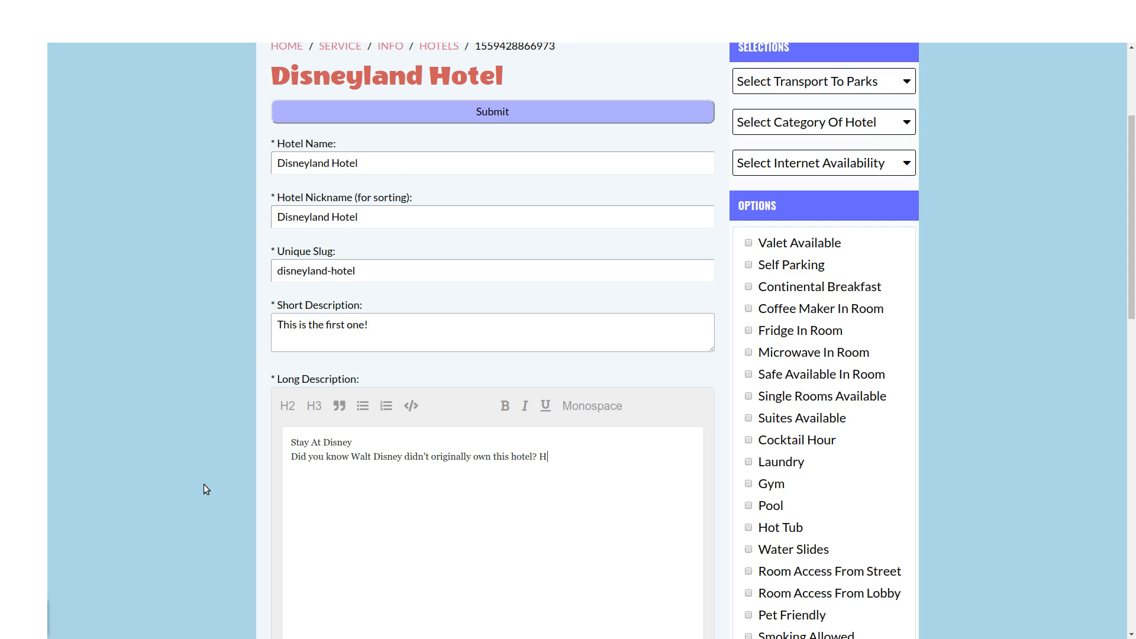
text(e)
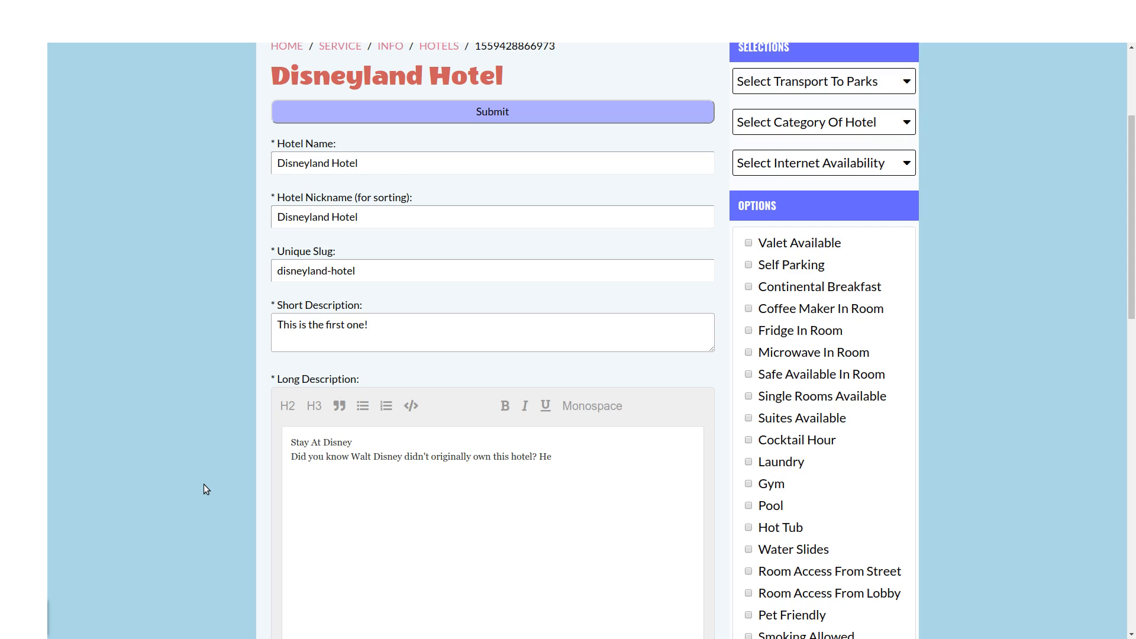
text(ran out of money)
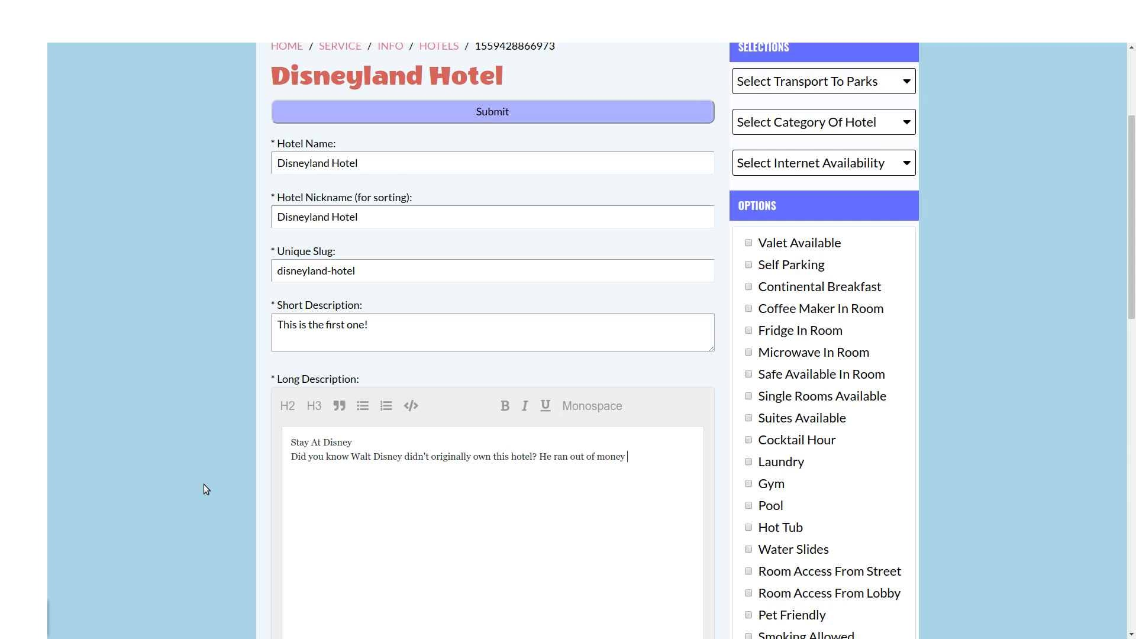
text(building the park)
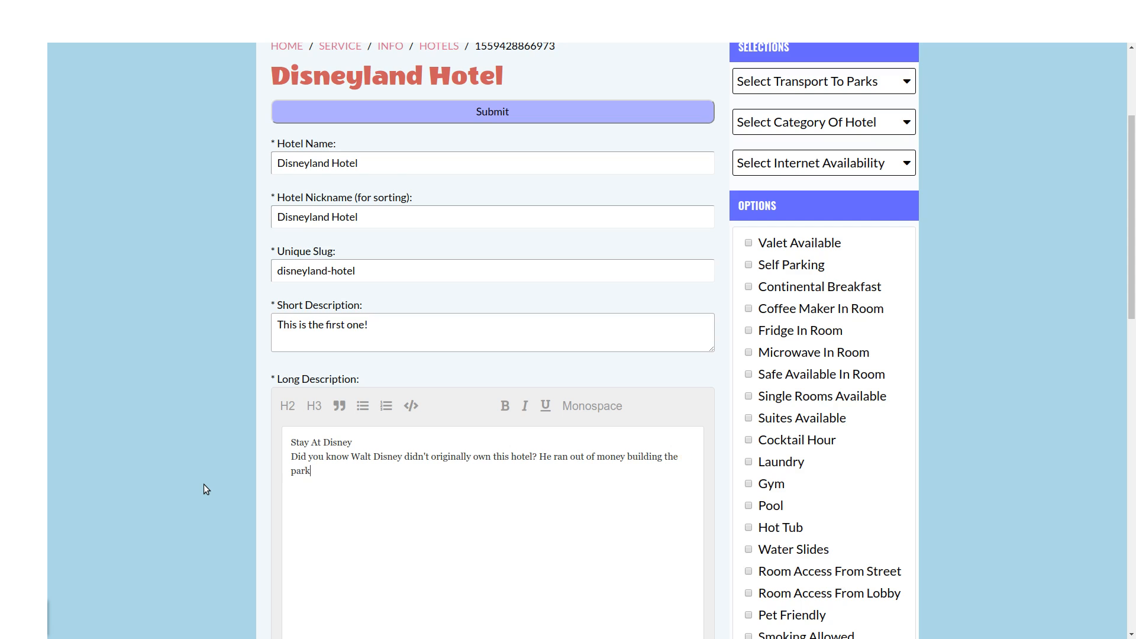
text(and had another comp)
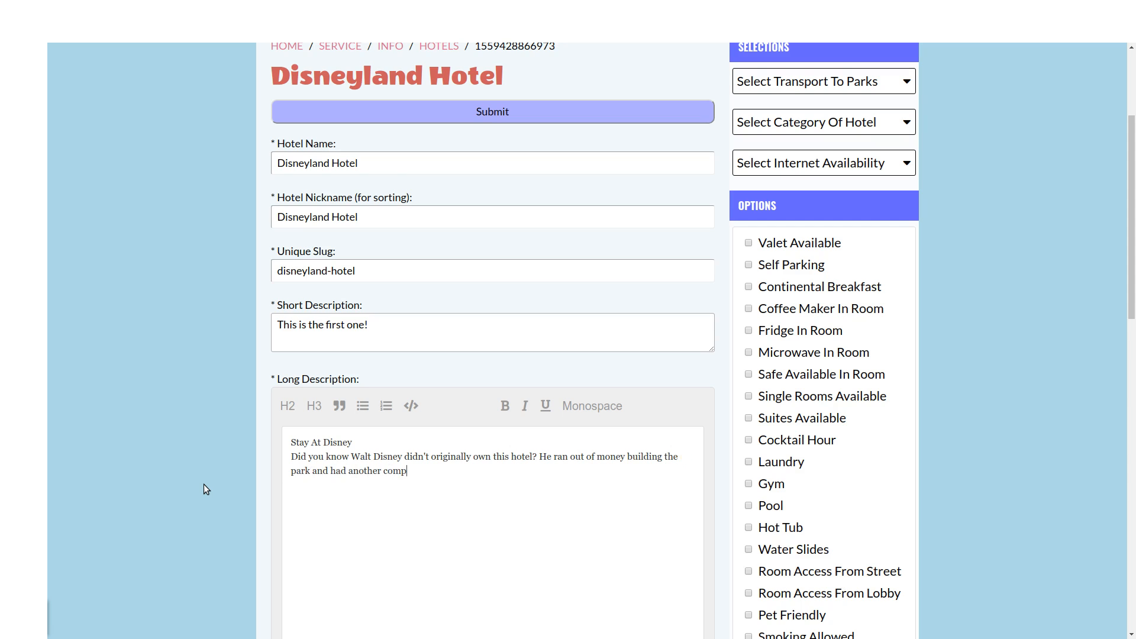
text(any build the ori)
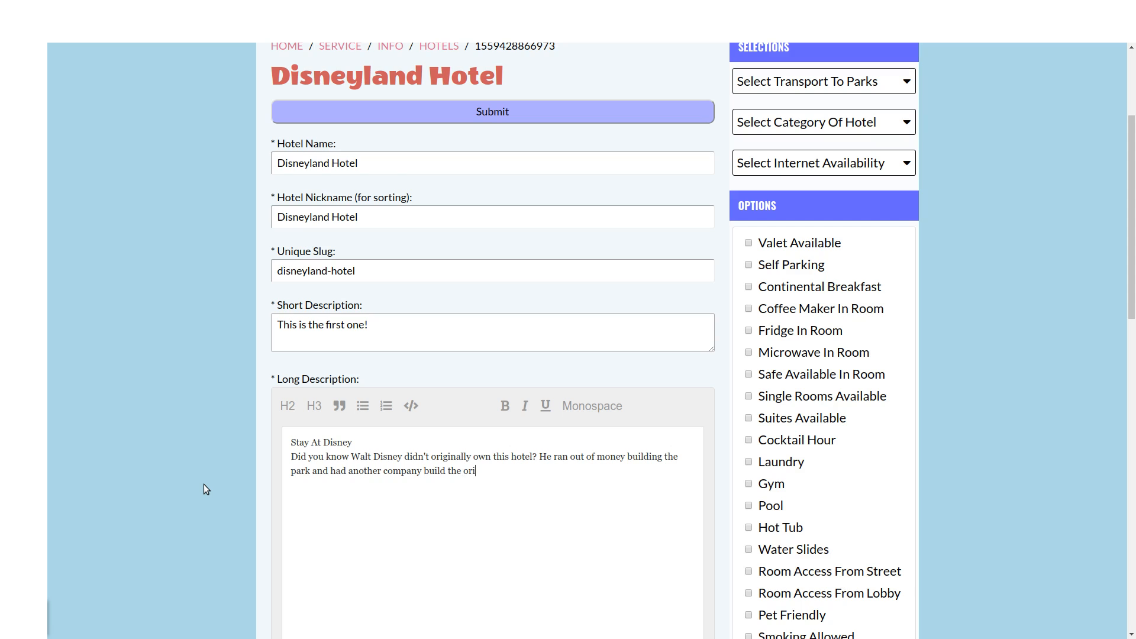
text(ginal hotel. I)
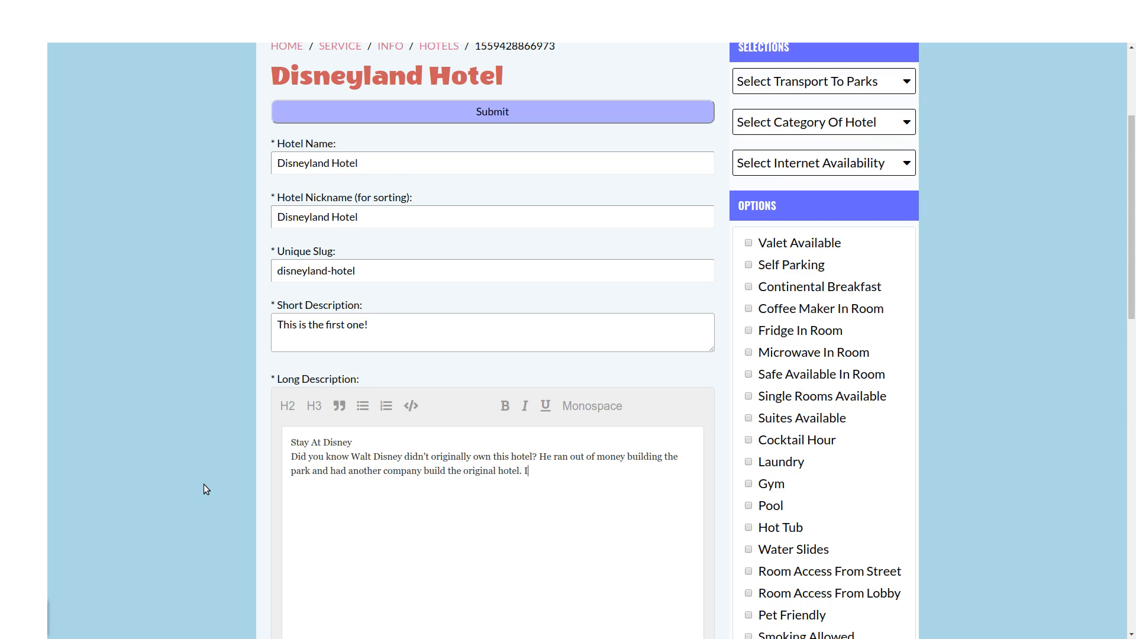
text(t was bought back)
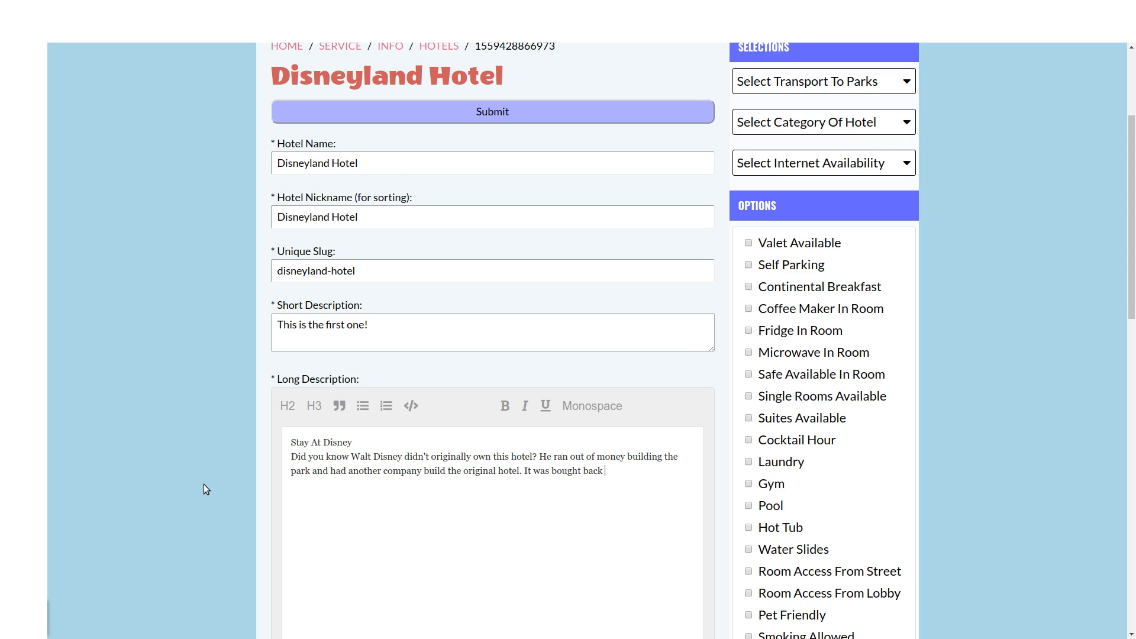
text(by Disney many years later!)
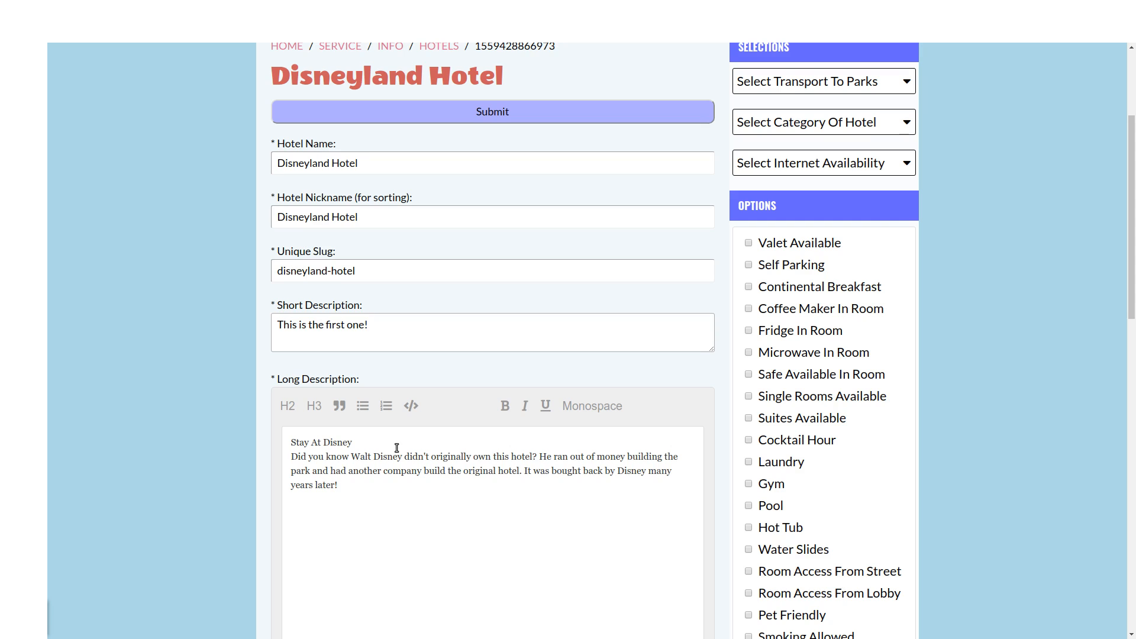
- Make 'Stay At Disney' an H2 heading in the long description
click(286, 404)
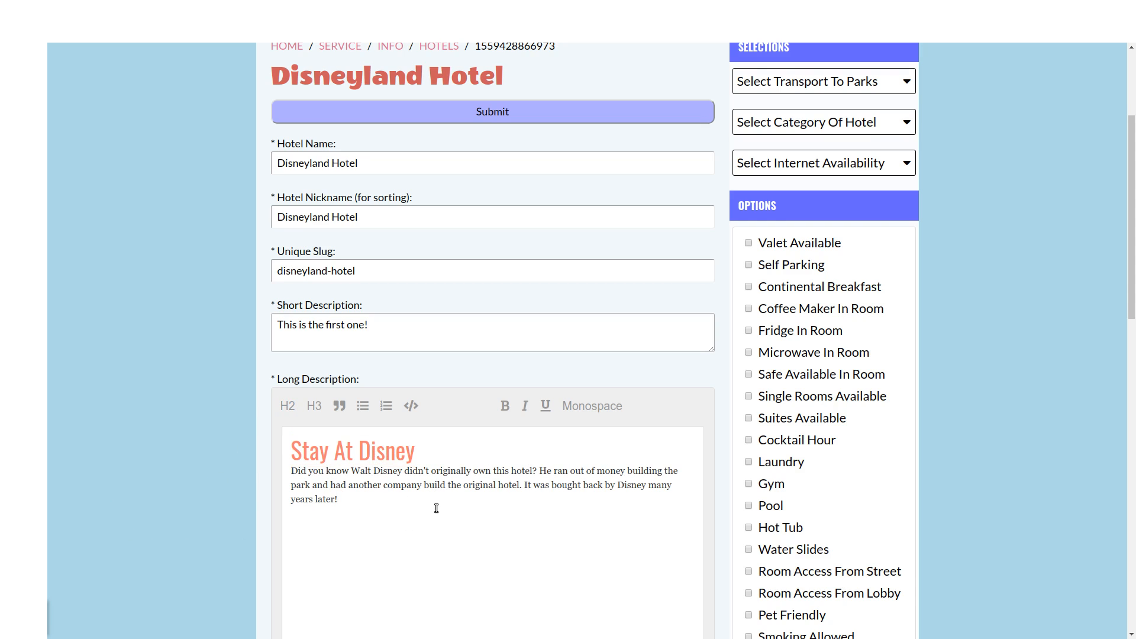
- Tick the Self Parking option for the Disneyland Hotel and review the rest of the form
scroll(down, 3)
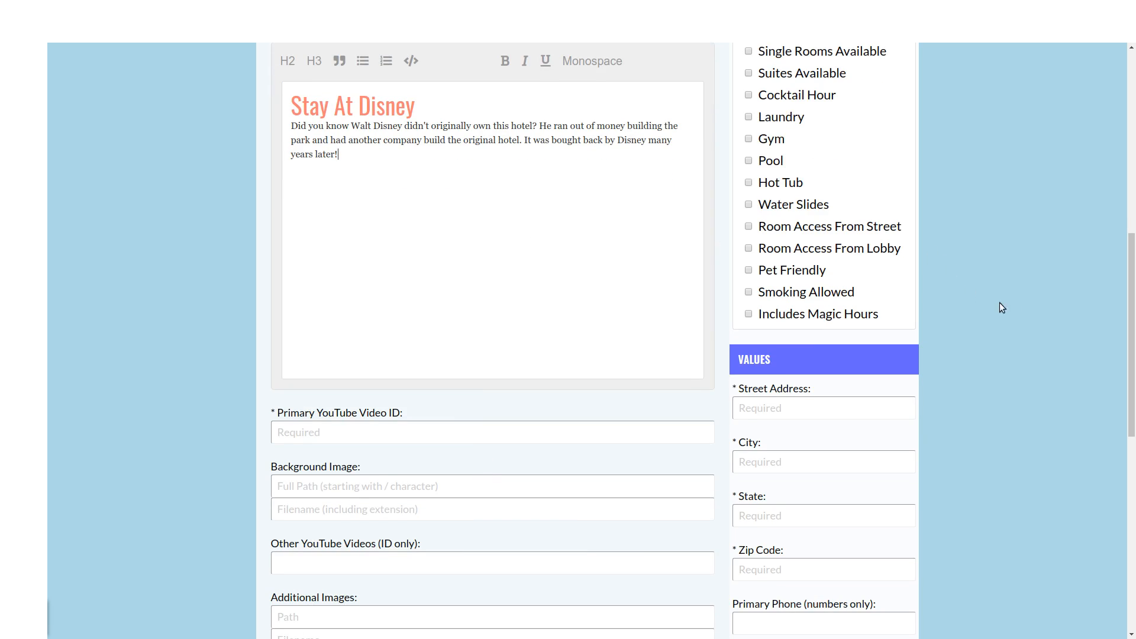
scroll(up, 3)
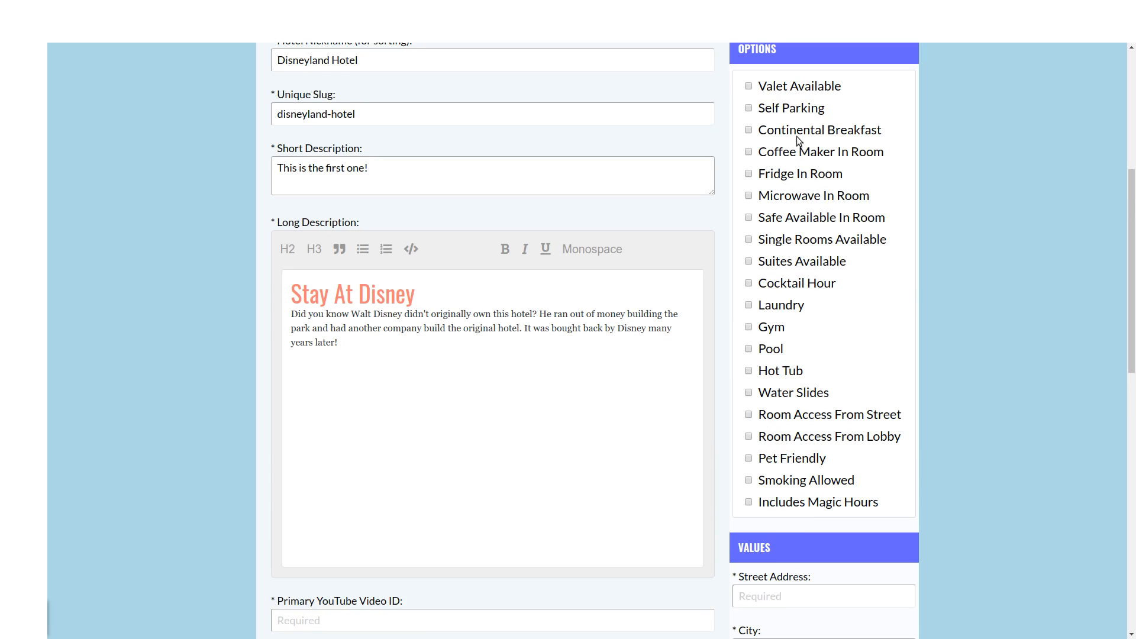
click(748, 107)
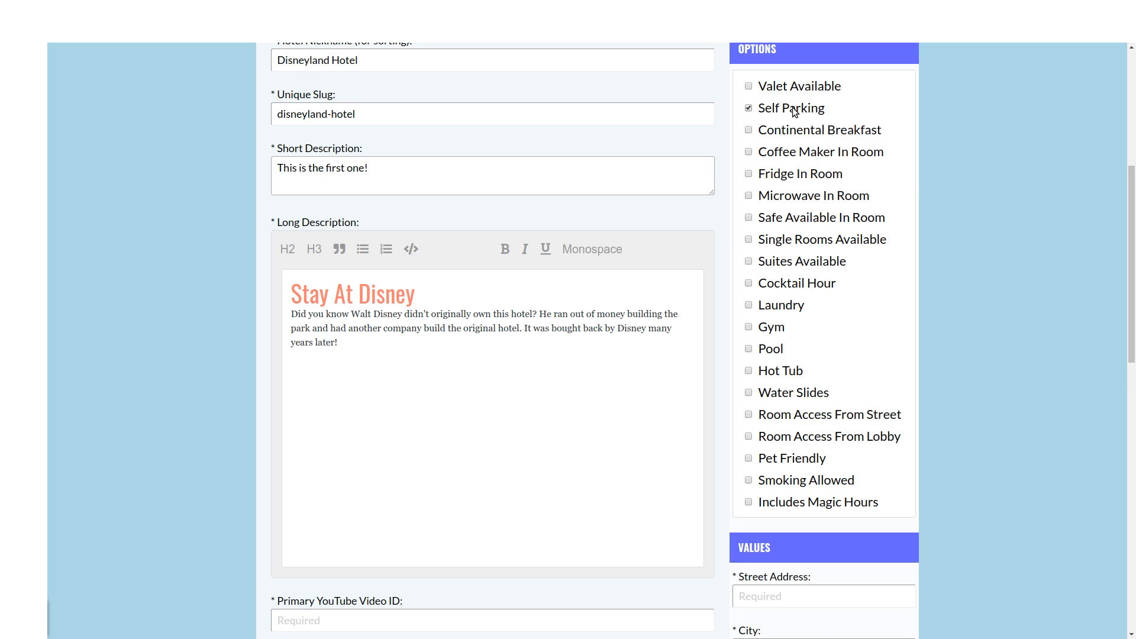
scroll(down, 3)
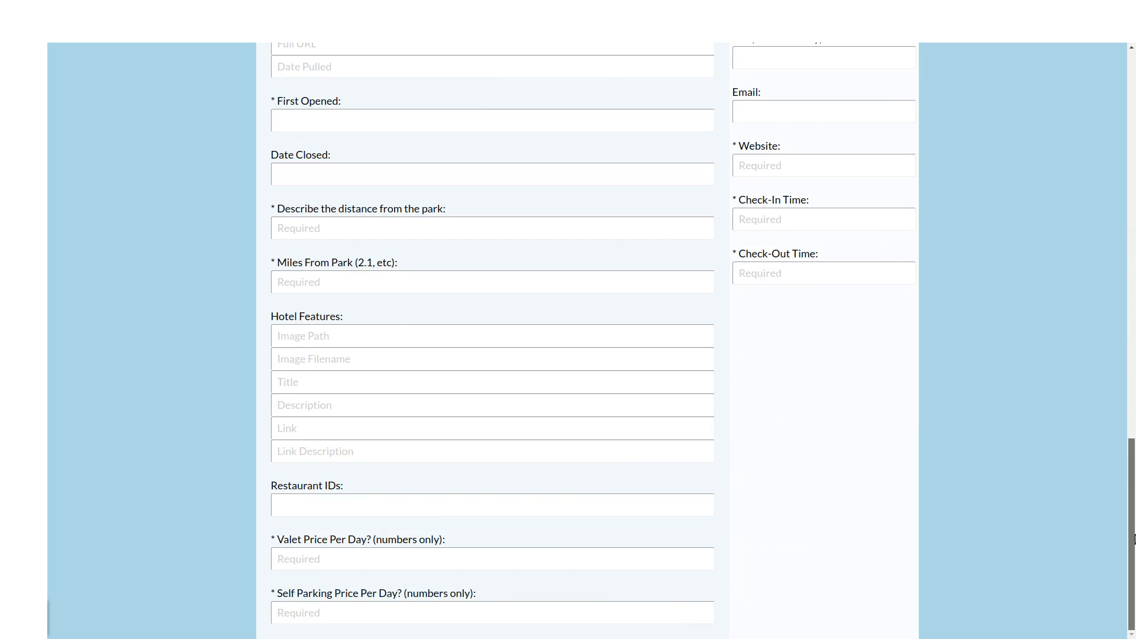
mouse_move(936, 553)
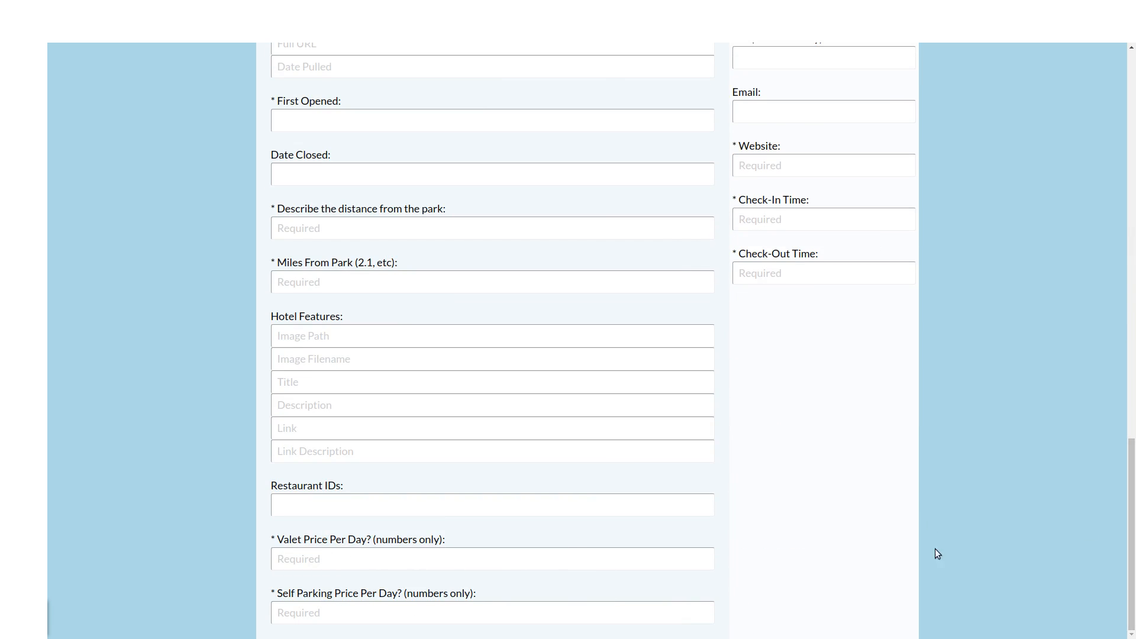
scroll(up, 3)
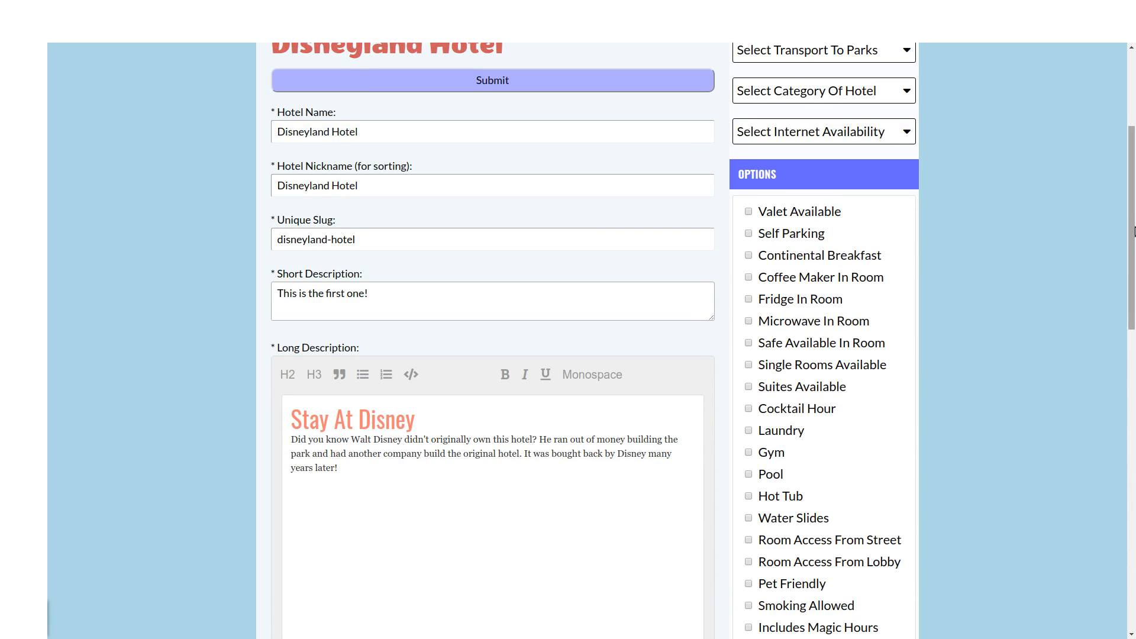
scroll(down, 3)
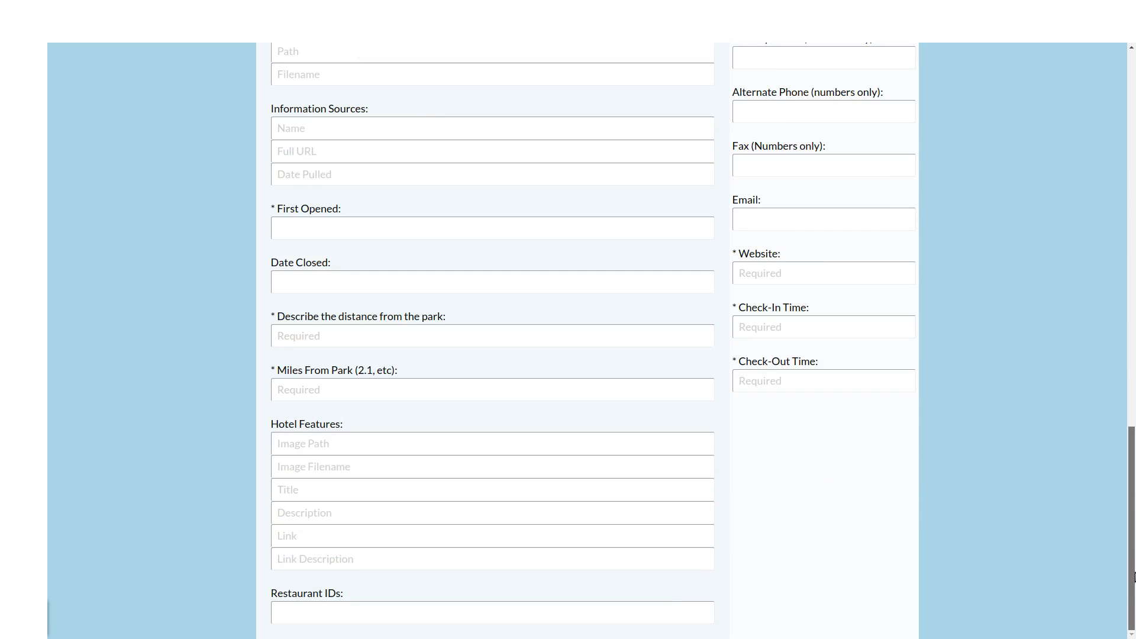
scroll(up, 3)
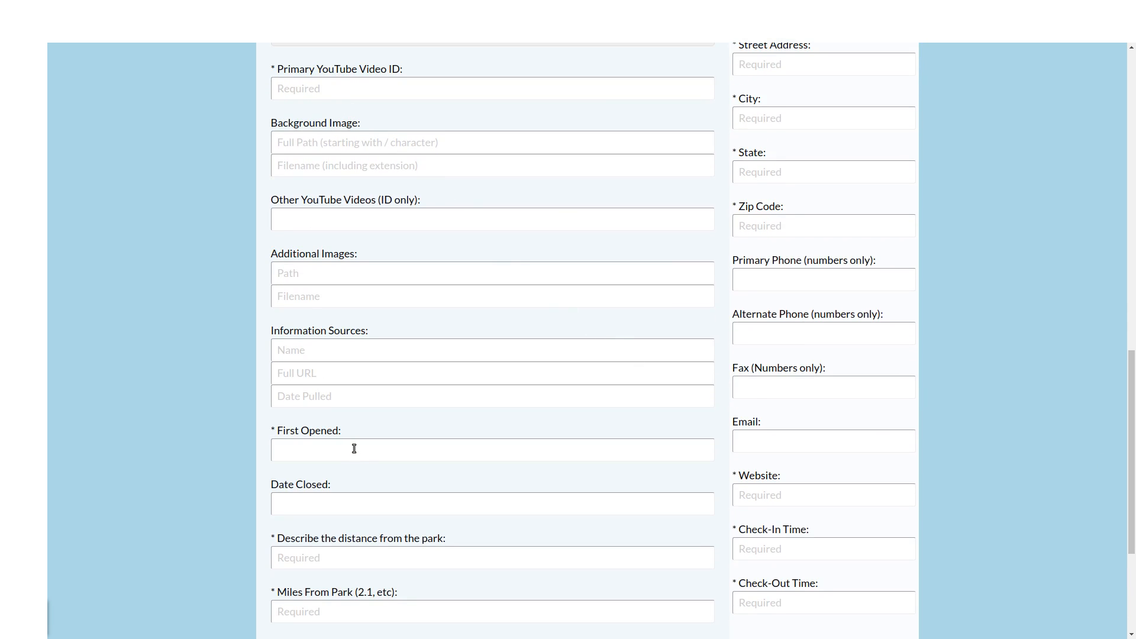
scroll(up, 3)
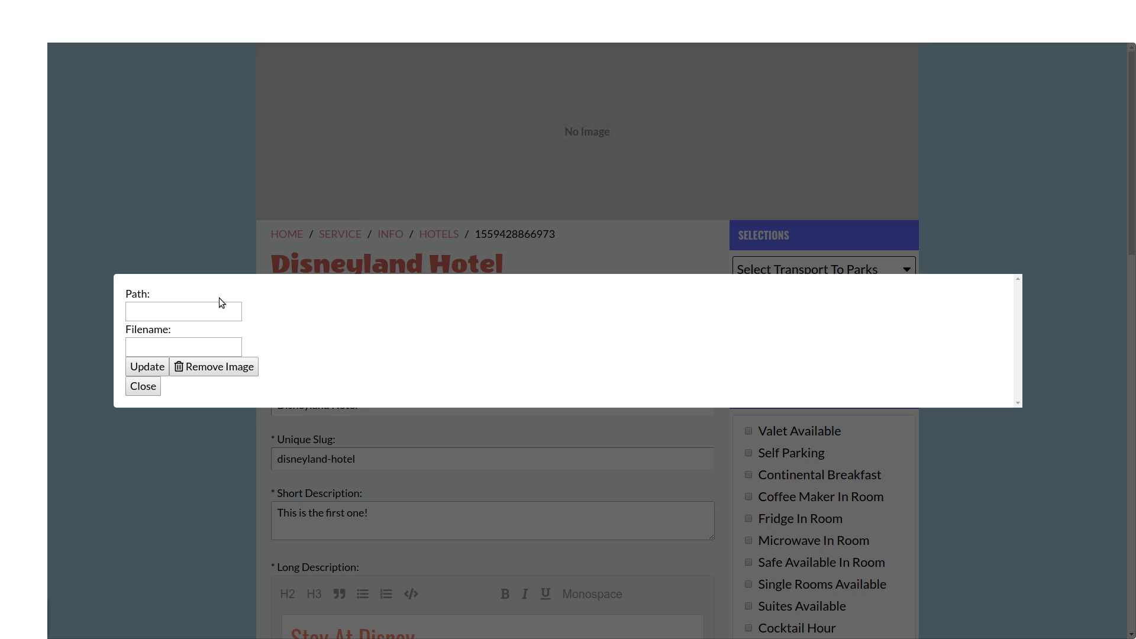
- Set the hotel's banner image to jungle.jpg from the primary-images path and apply it
click(182, 311)
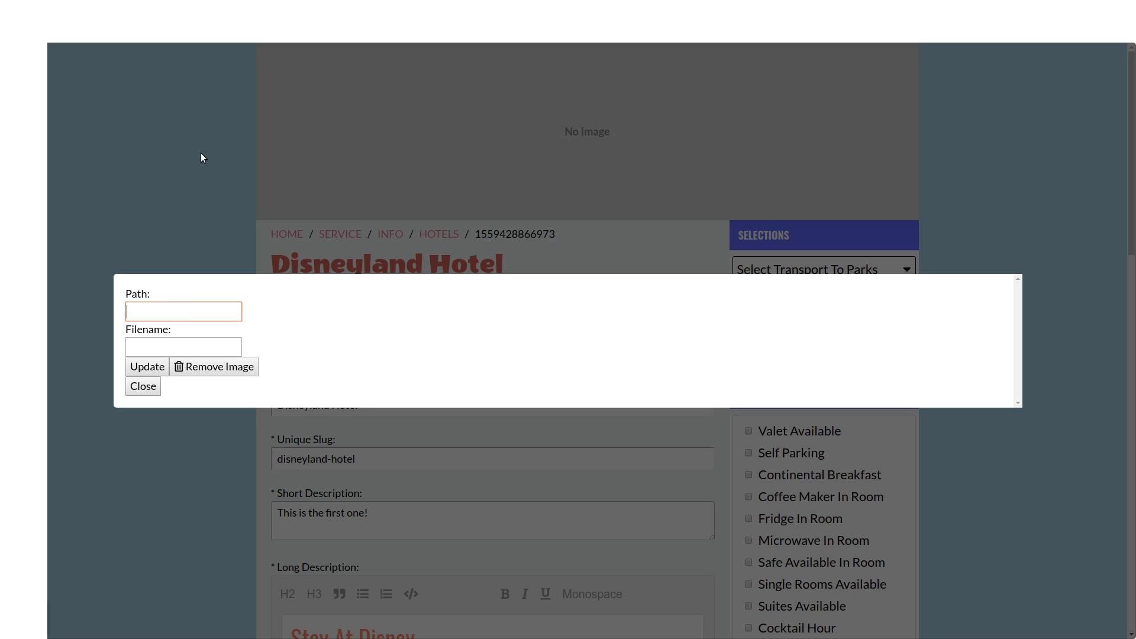
text(primary-images)
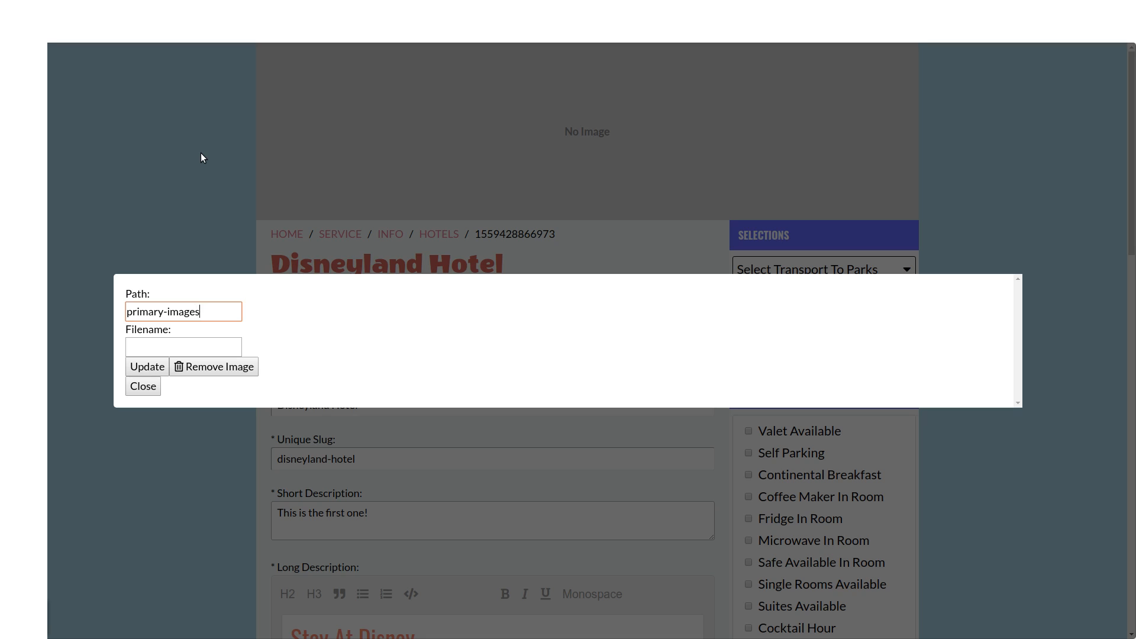
text(jungle.jpg)
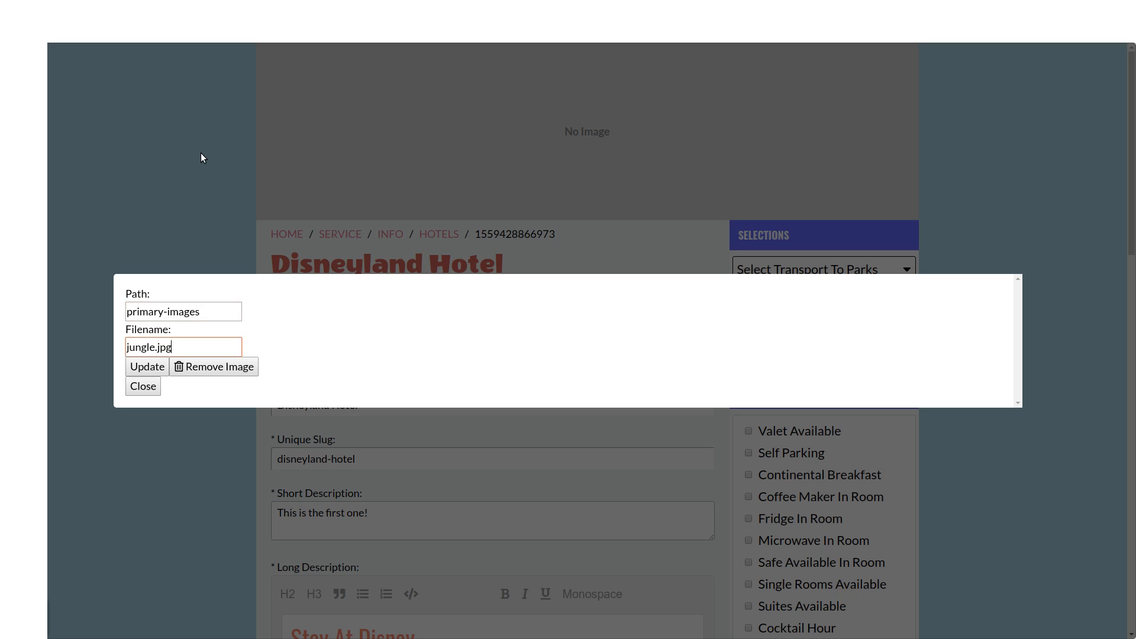
click(147, 366)
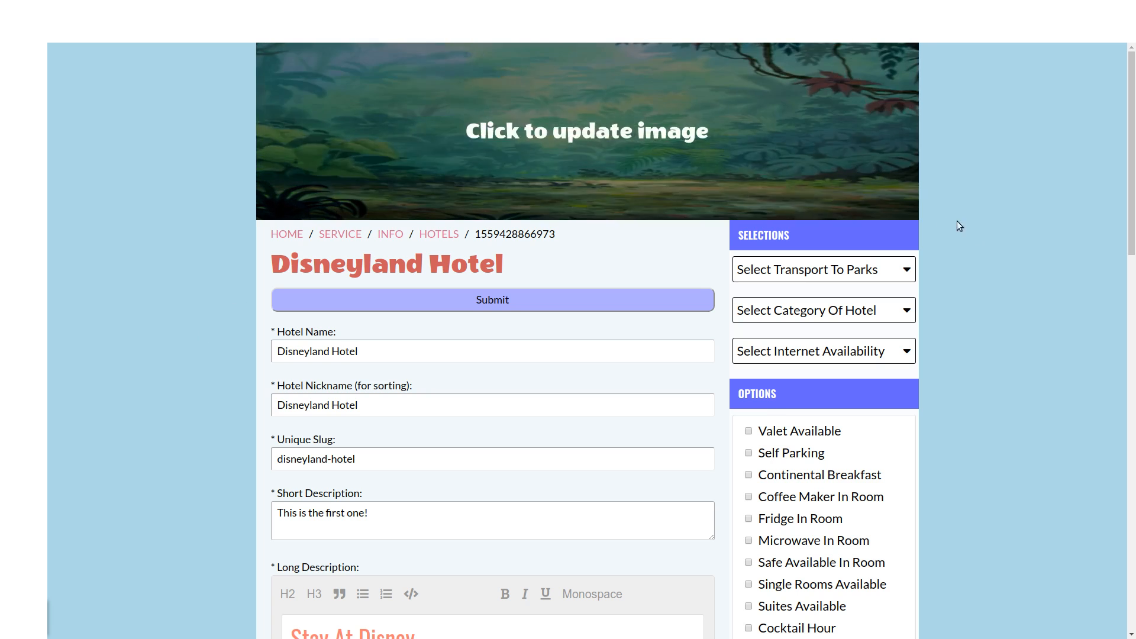
- Submit the hotel, see transport, category and internet flagged as required, then return to Park Info
scroll(down, 3)
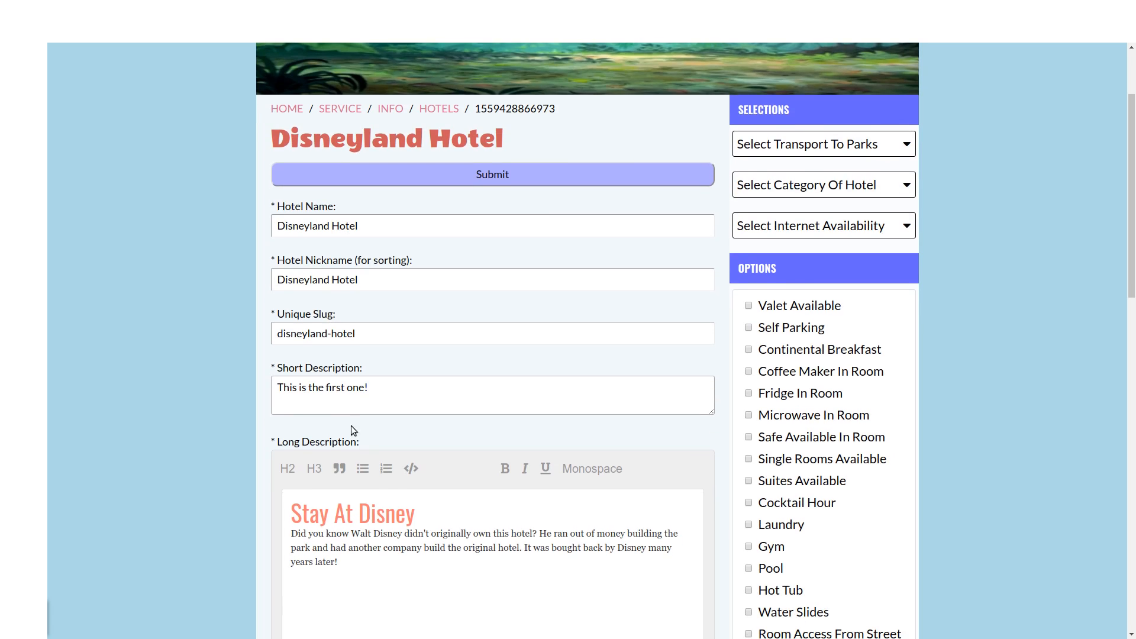
mouse_move(426, 305)
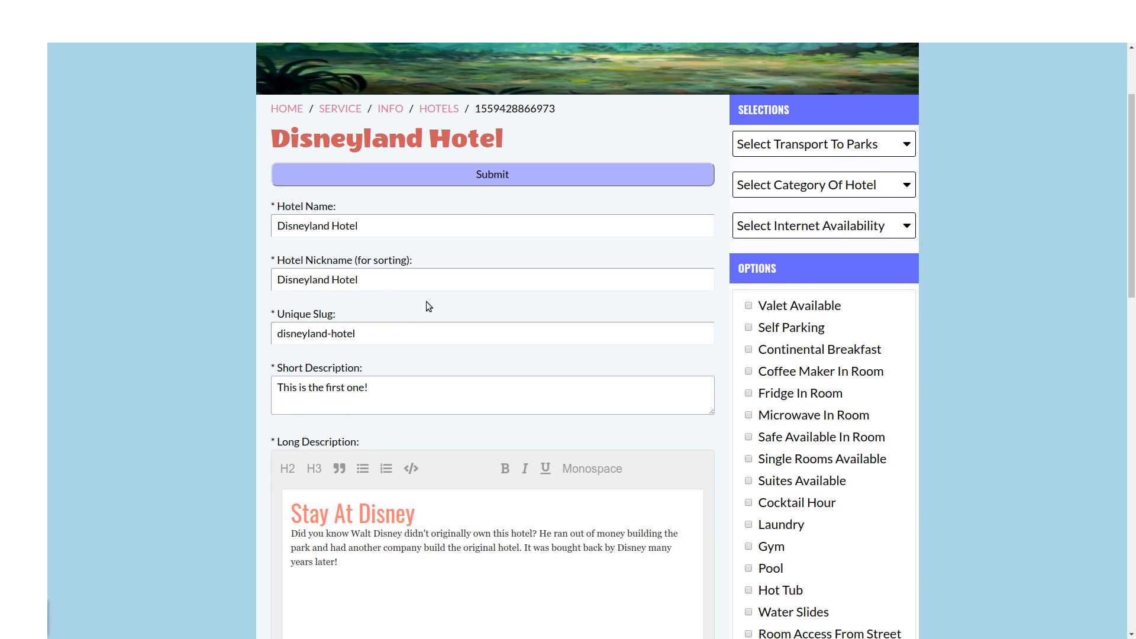
click(492, 174)
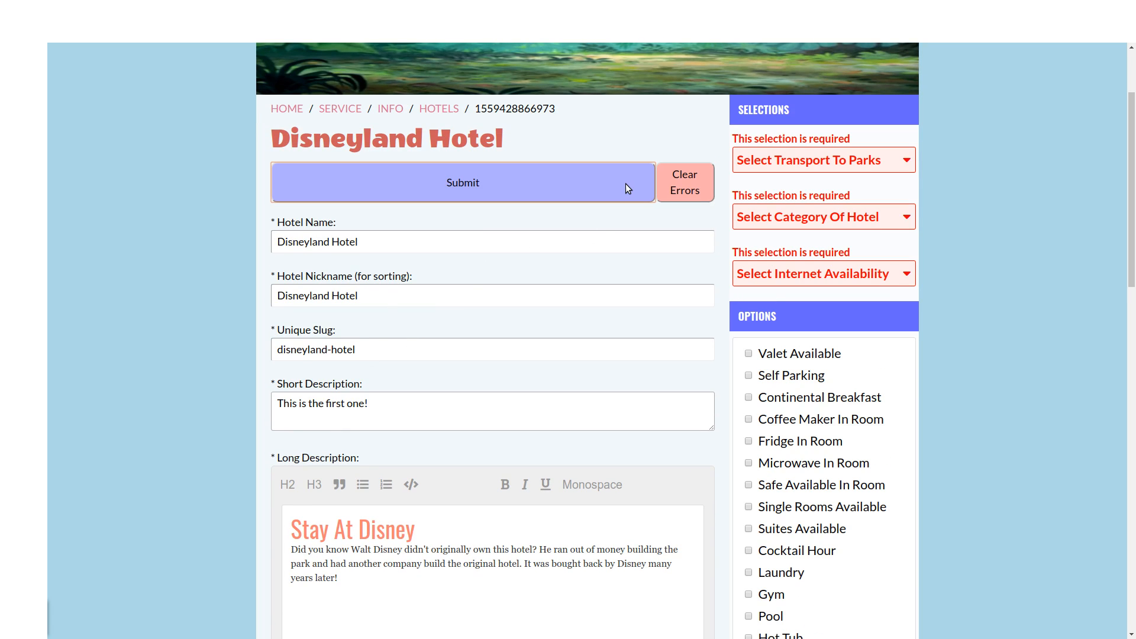
mouse_move(964, 303)
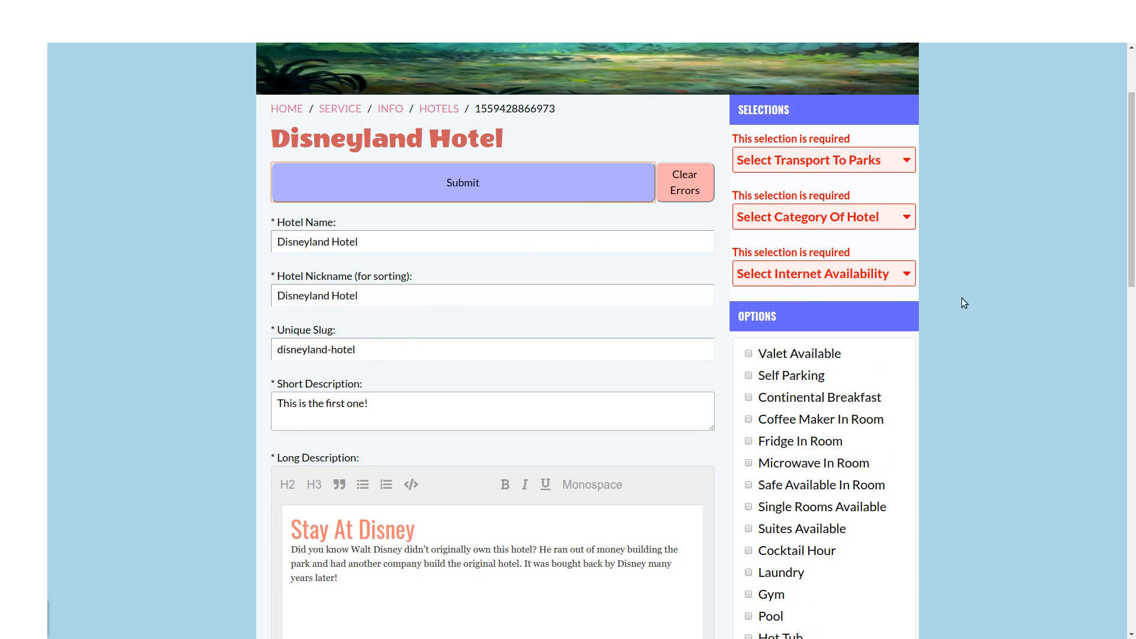
scroll(up, 3)
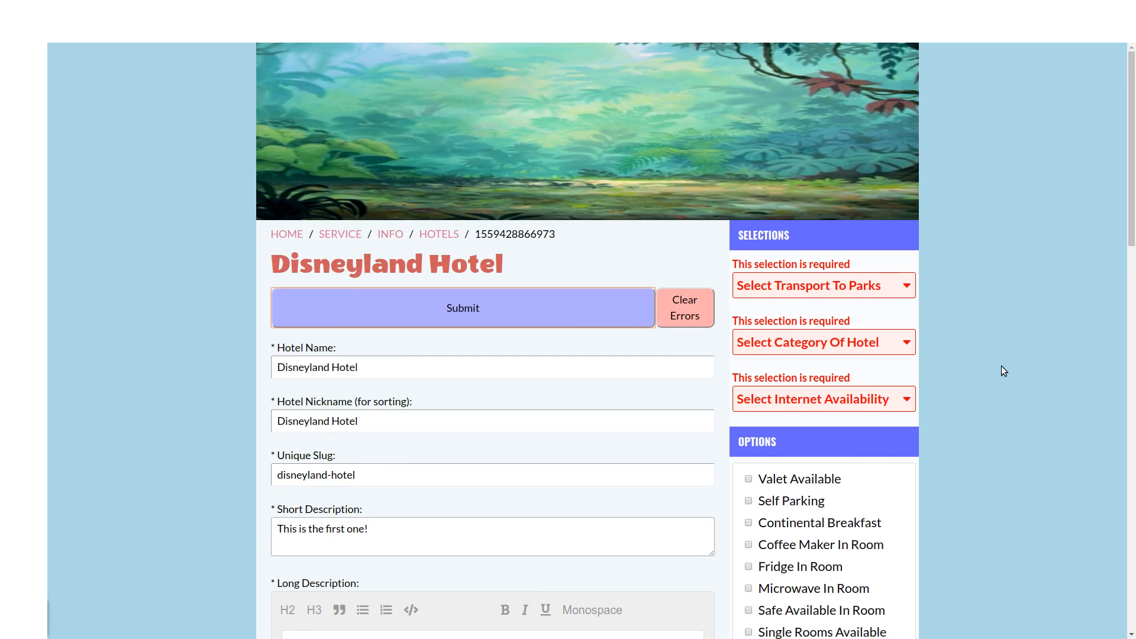
mouse_move(428, 246)
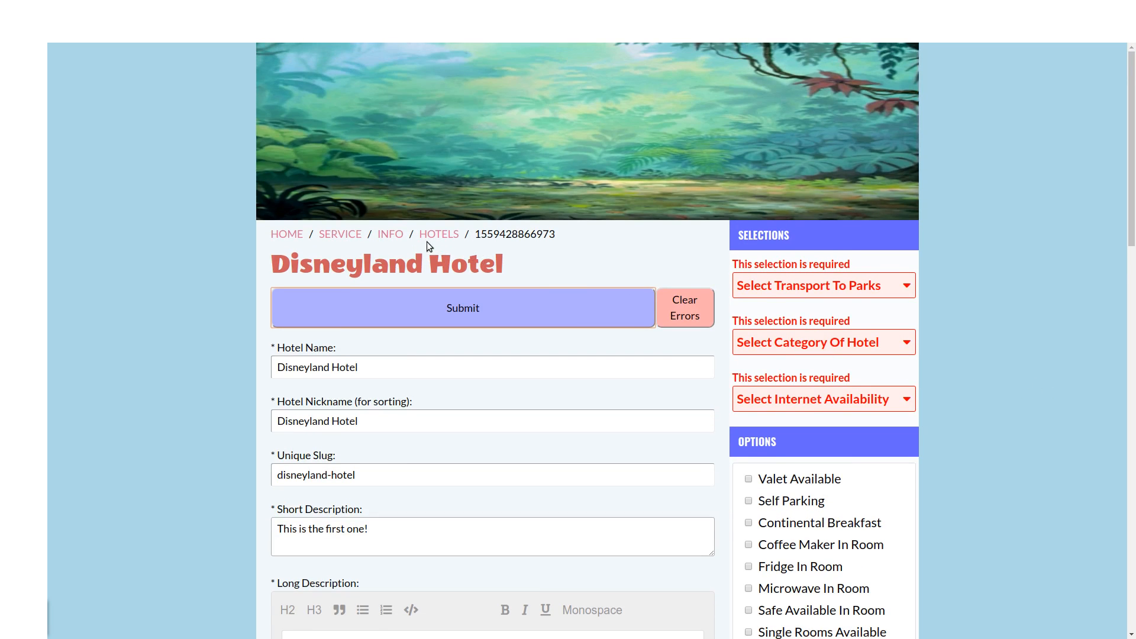
click(389, 234)
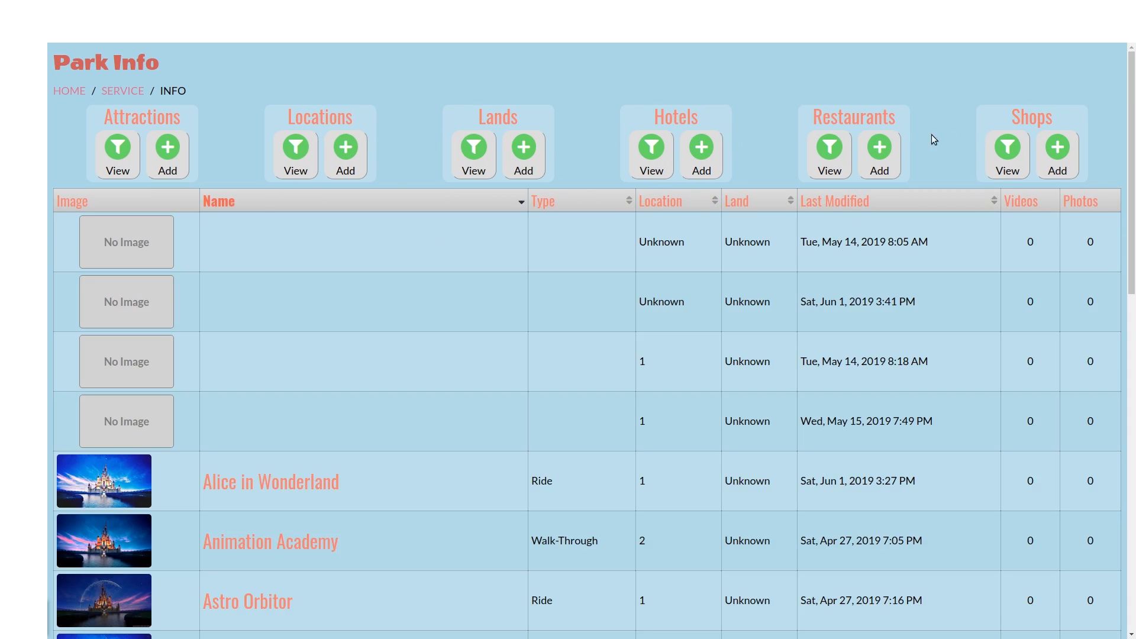
mouse_move(580, 110)
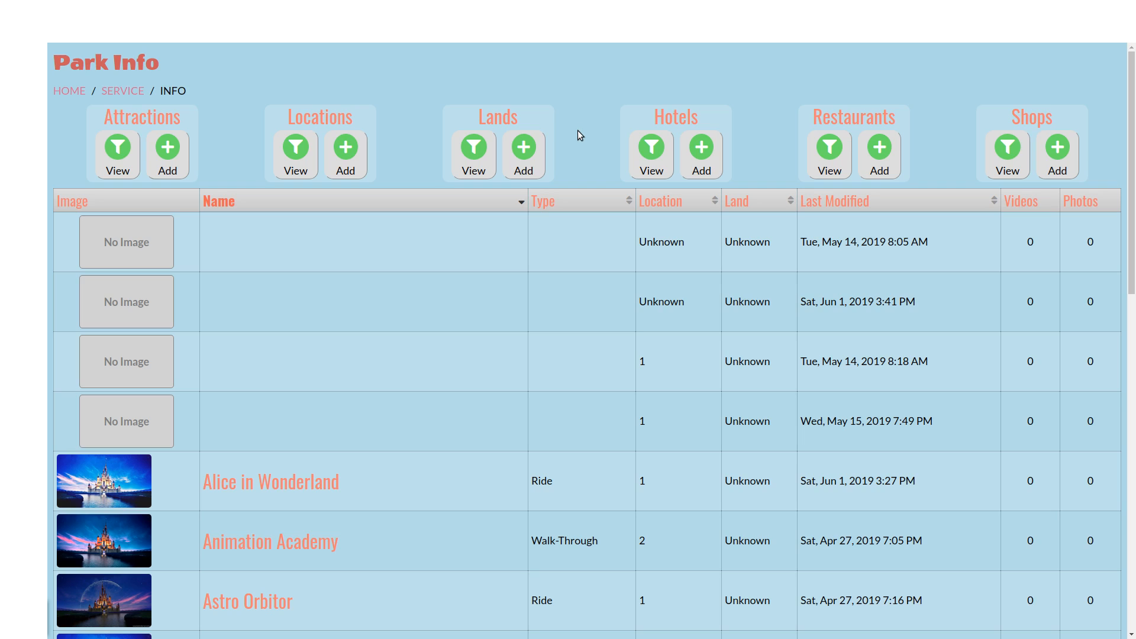
mouse_move(447, 122)
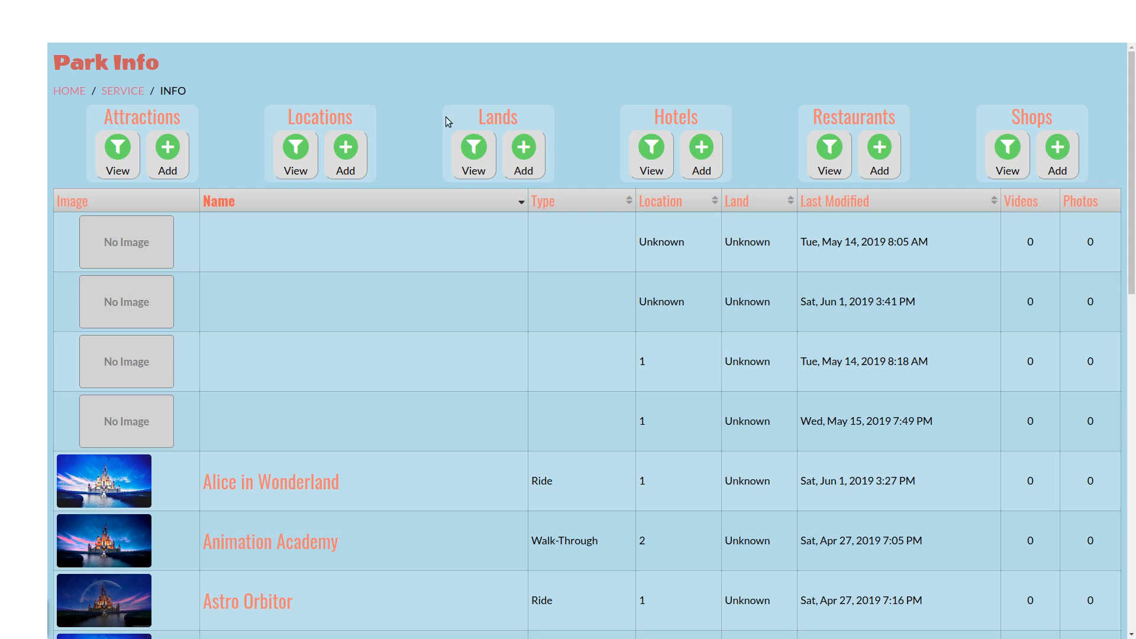
mouse_move(234, 142)
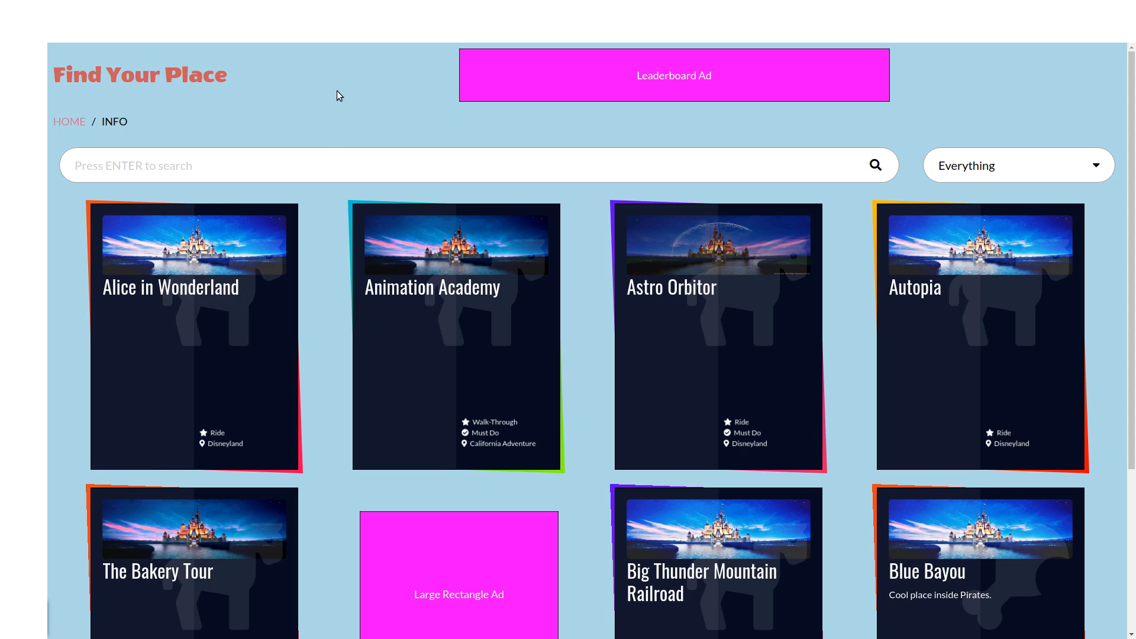
mouse_move(597, 334)
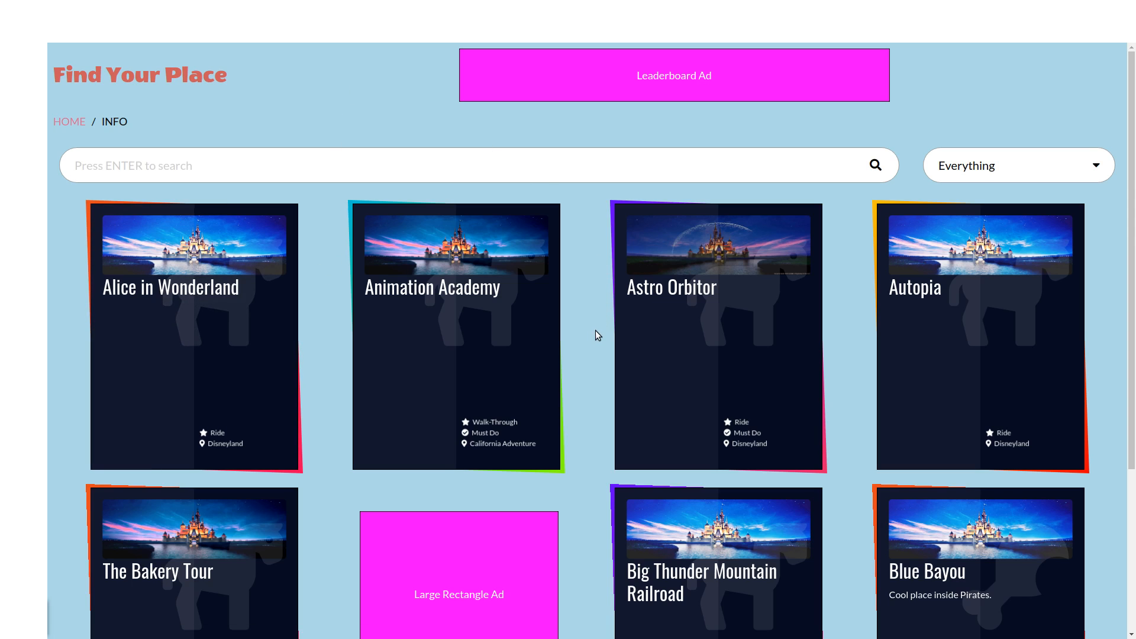
- Filter the Find Your Place tiles by type: Lands, then Locations showing California Adventure, Disneyland and Downtown Disney
scroll(down, 3)
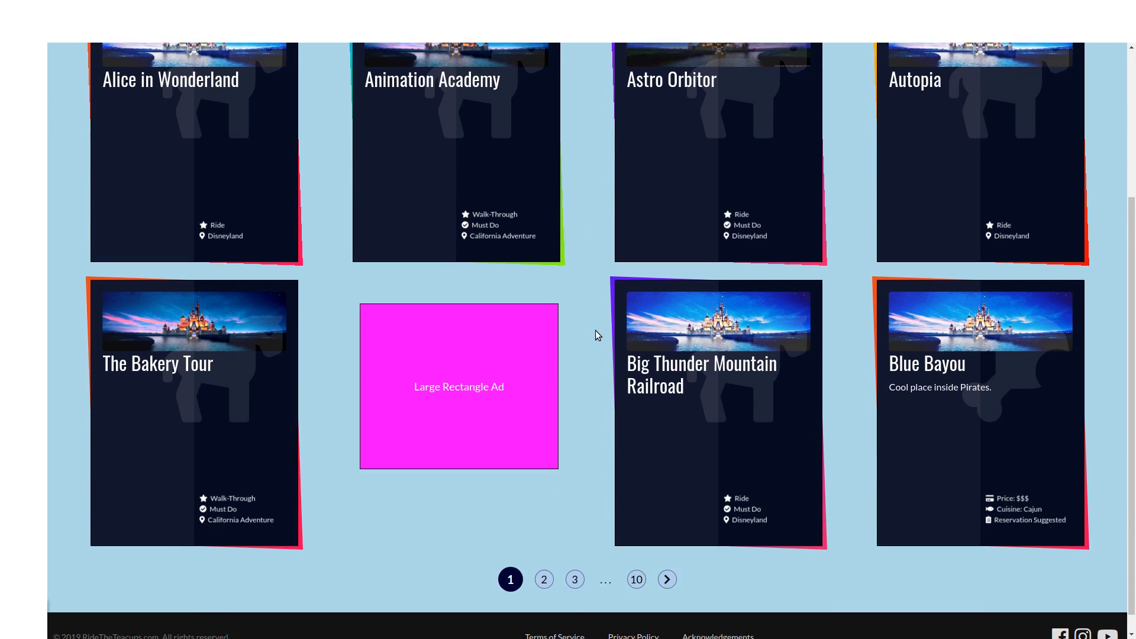
scroll(up, 3)
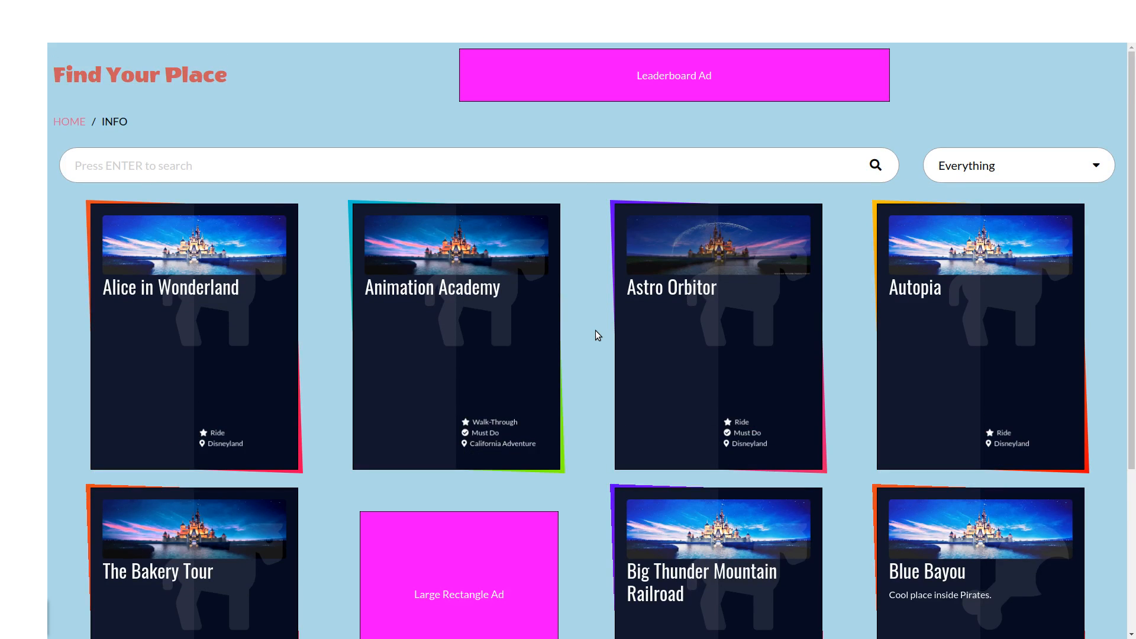
mouse_move(593, 313)
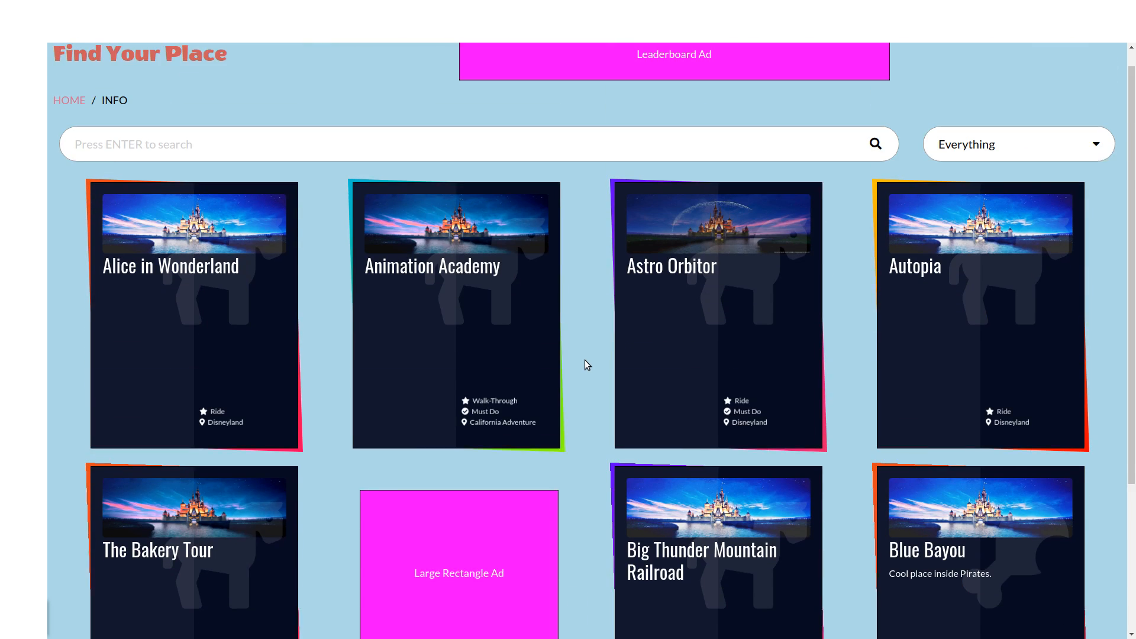
click(1017, 143)
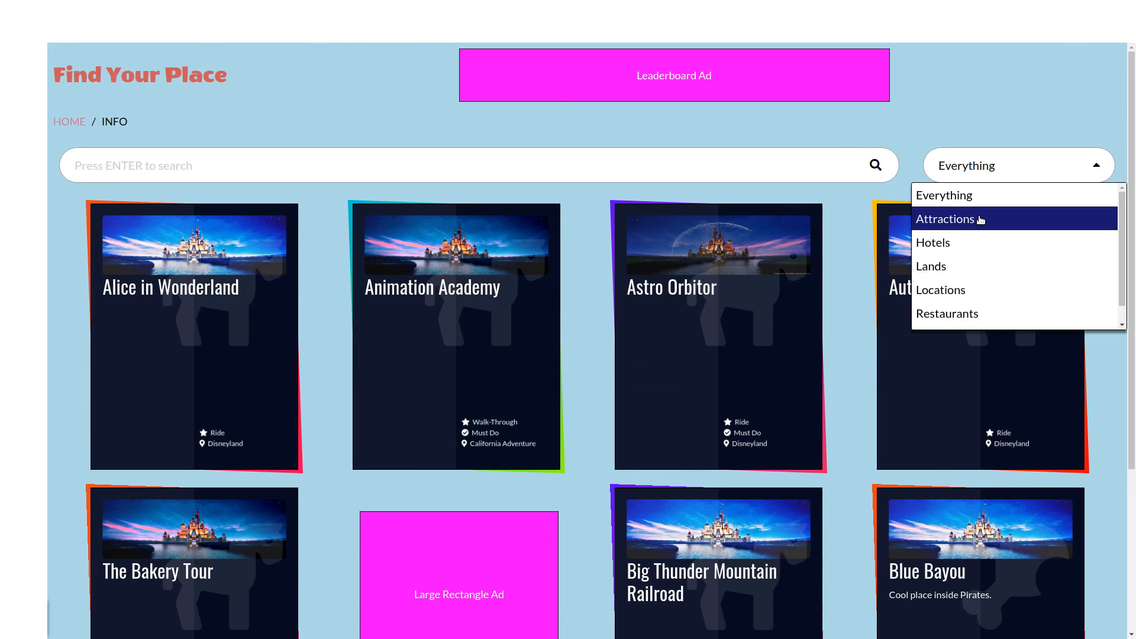
click(944, 218)
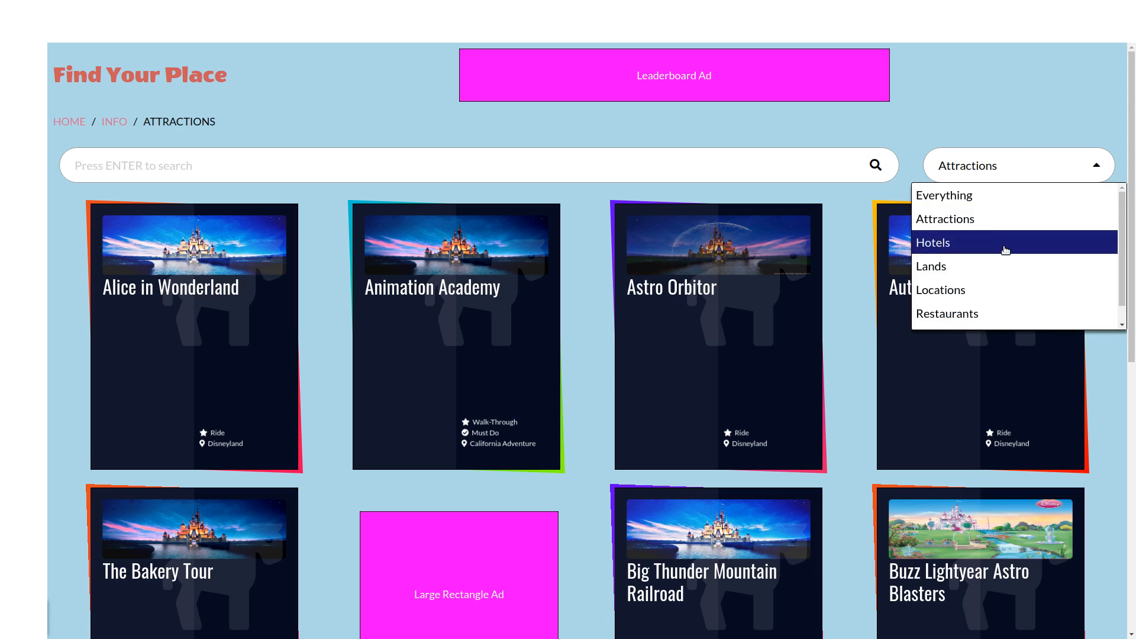
click(933, 241)
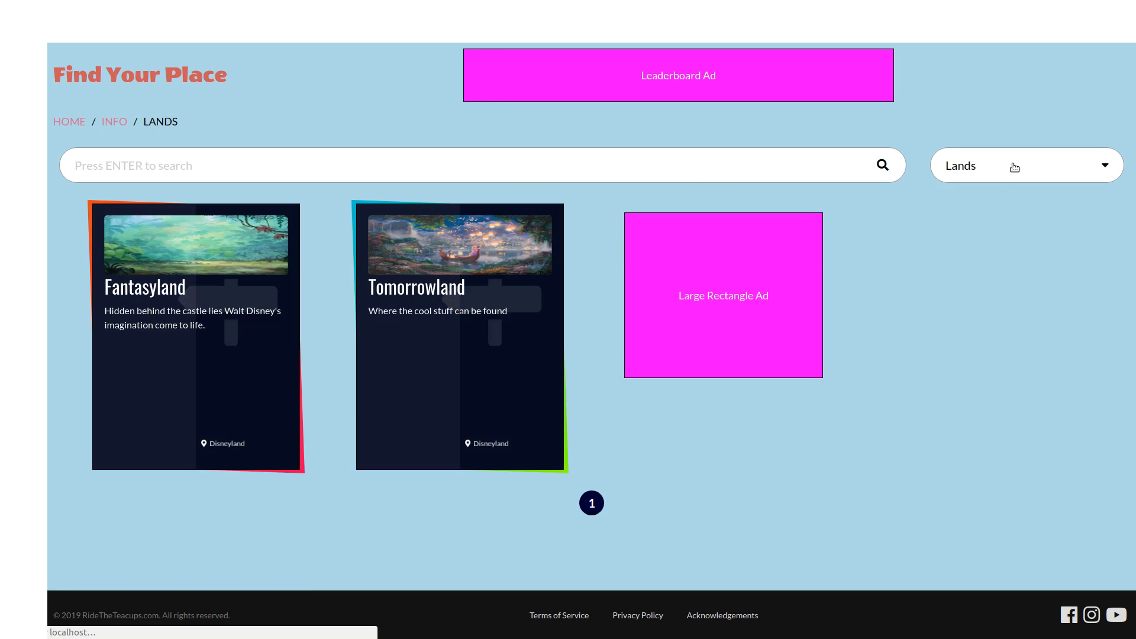
click(1024, 166)
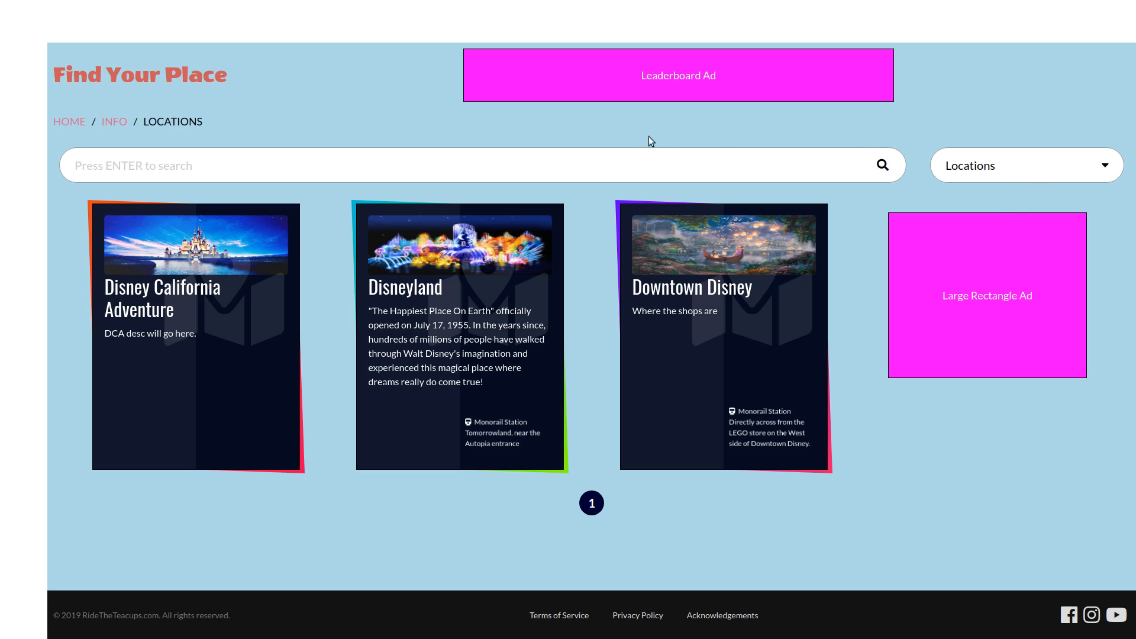
mouse_move(371, 100)
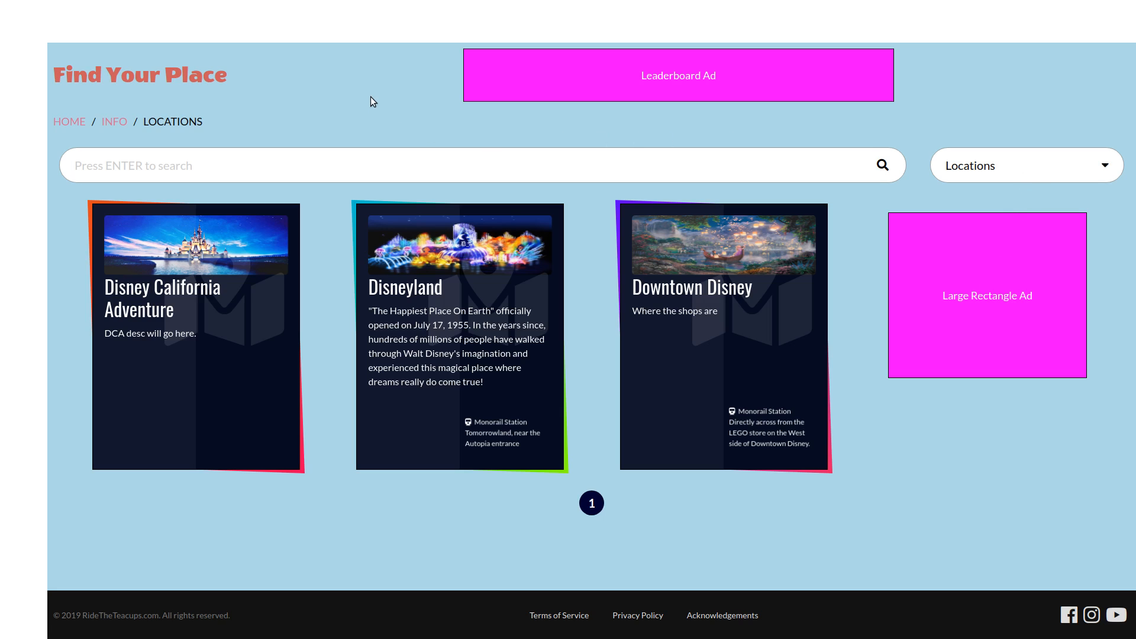
mouse_move(331, 251)
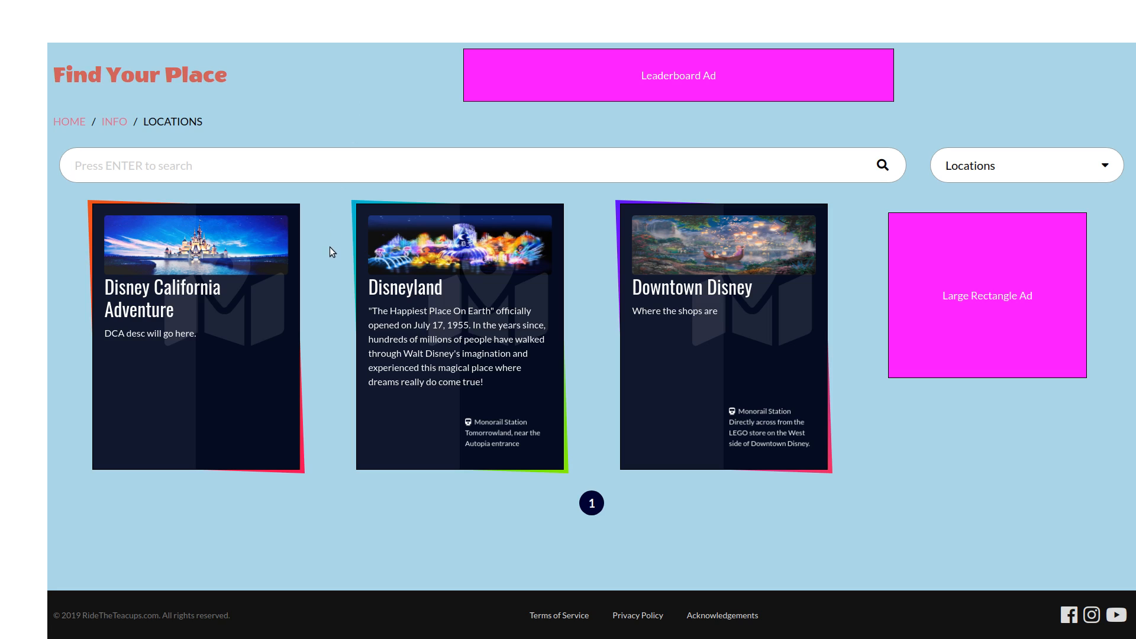
mouse_move(344, 435)
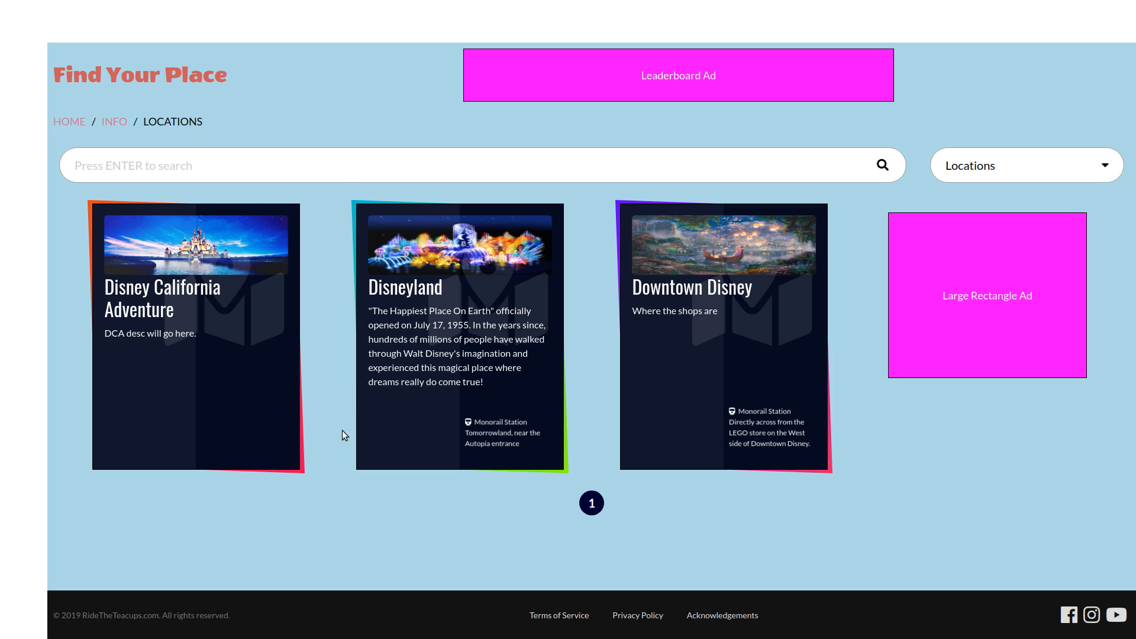
mouse_move(382, 218)
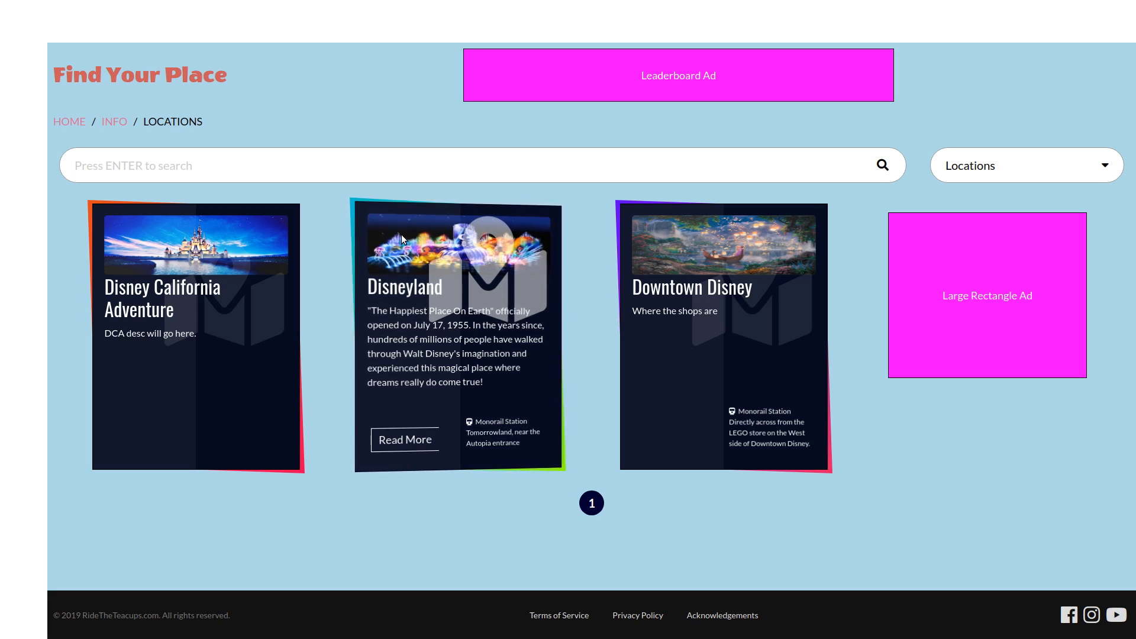
mouse_move(335, 308)
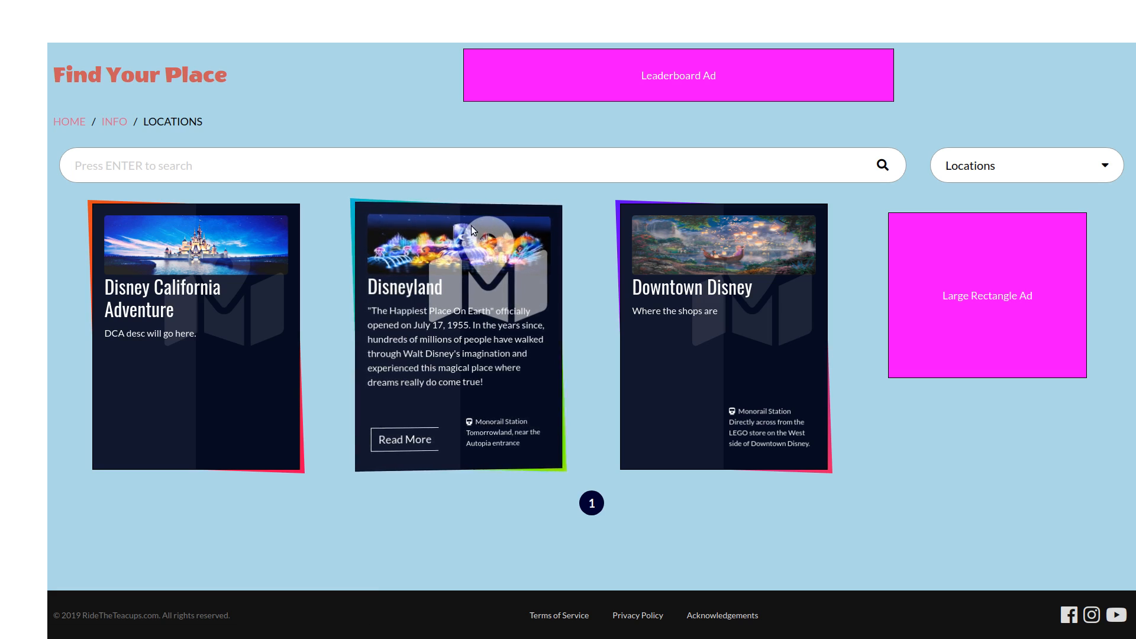
mouse_move(475, 294)
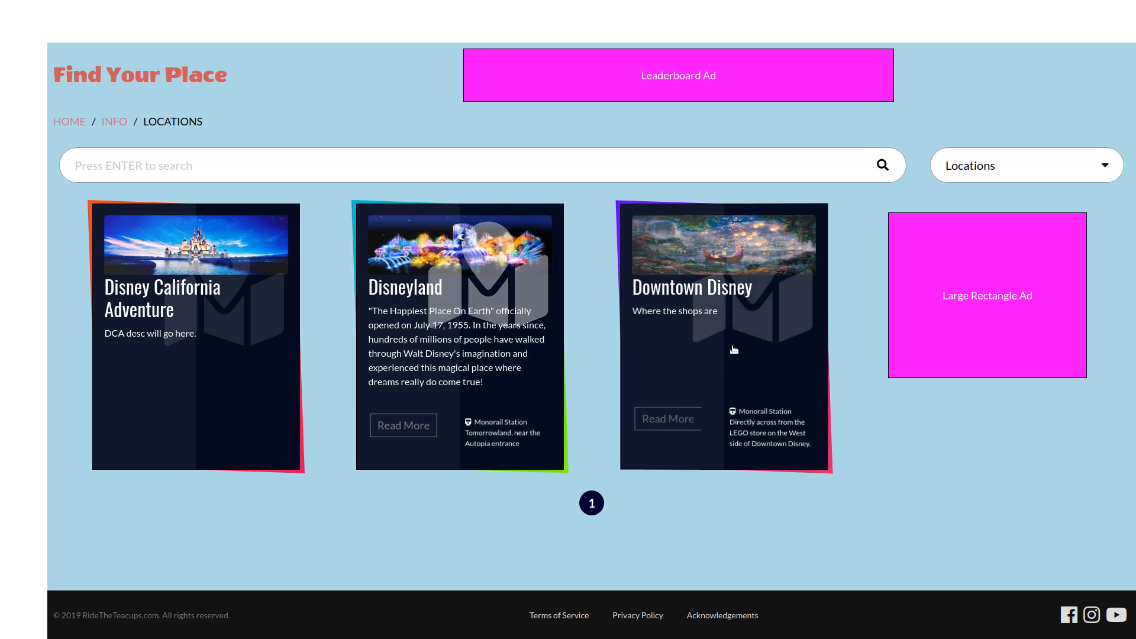
mouse_move(688, 356)
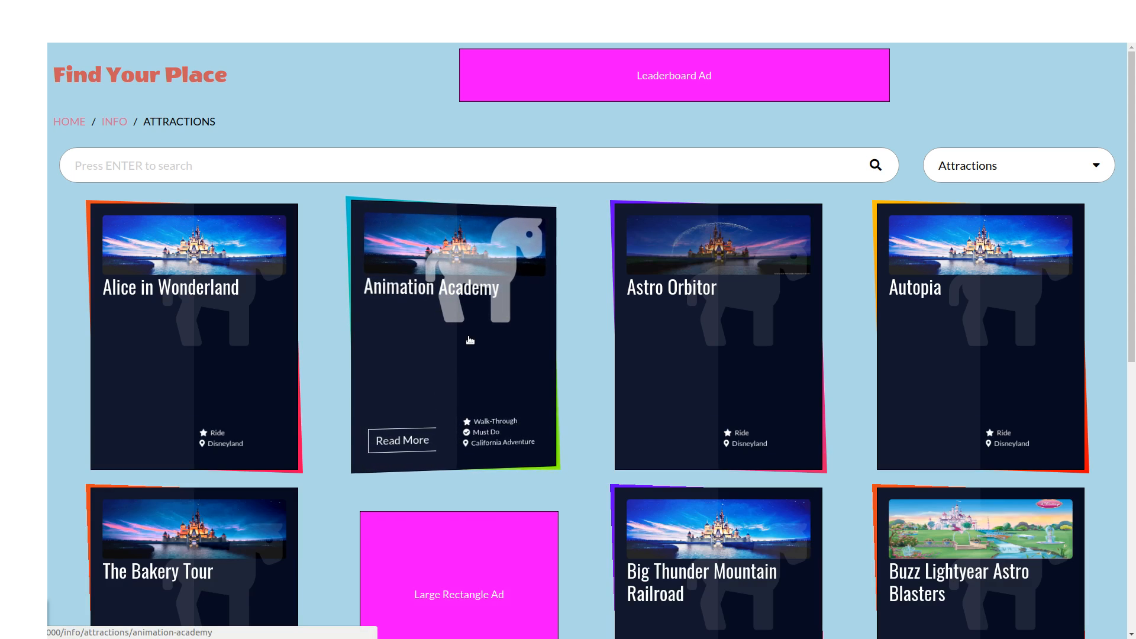
click(1017, 166)
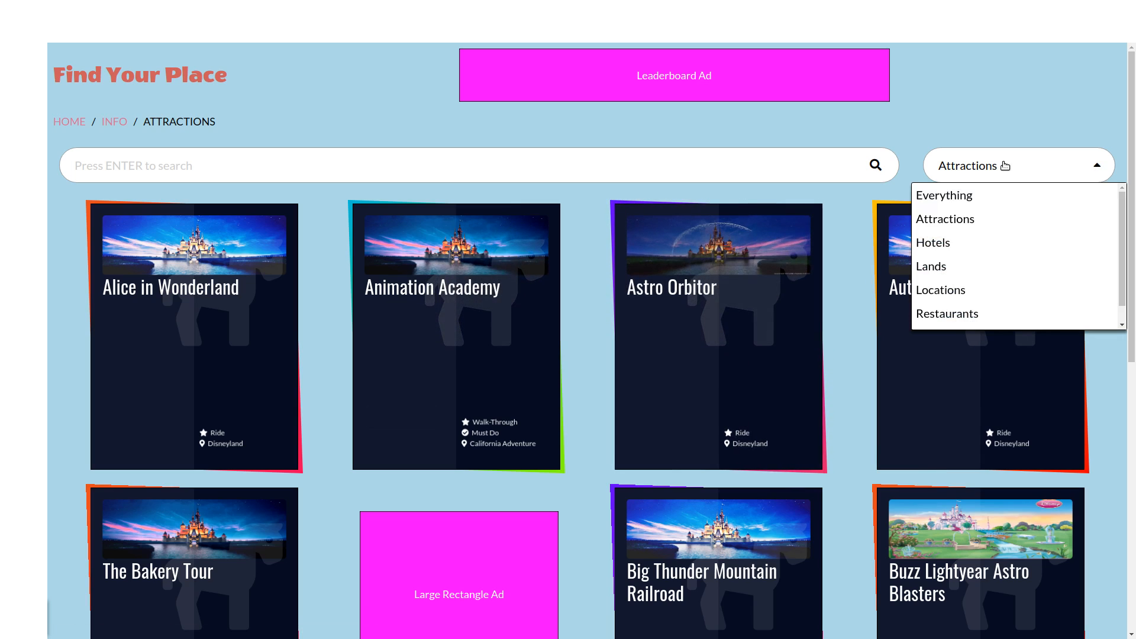
mouse_move(1004, 243)
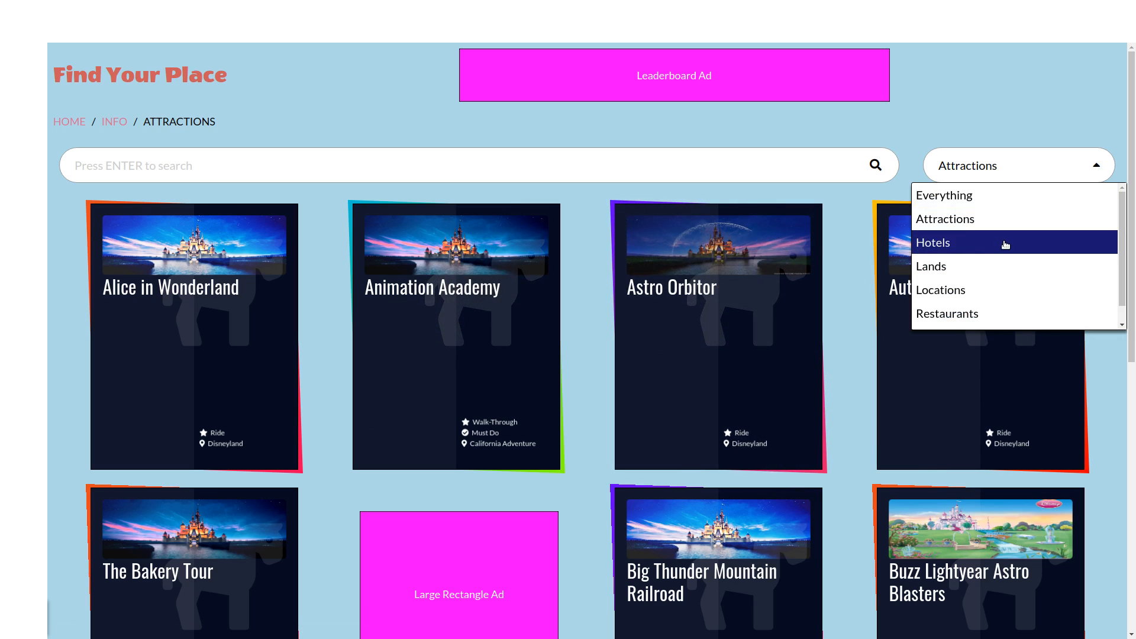
mouse_move(999, 266)
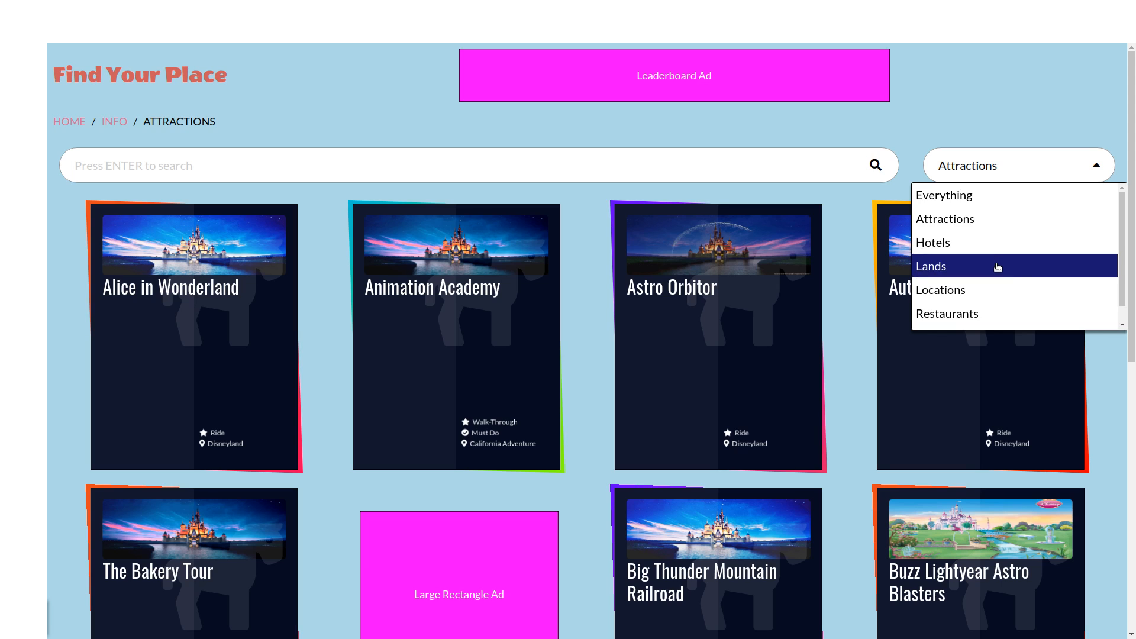
click(929, 266)
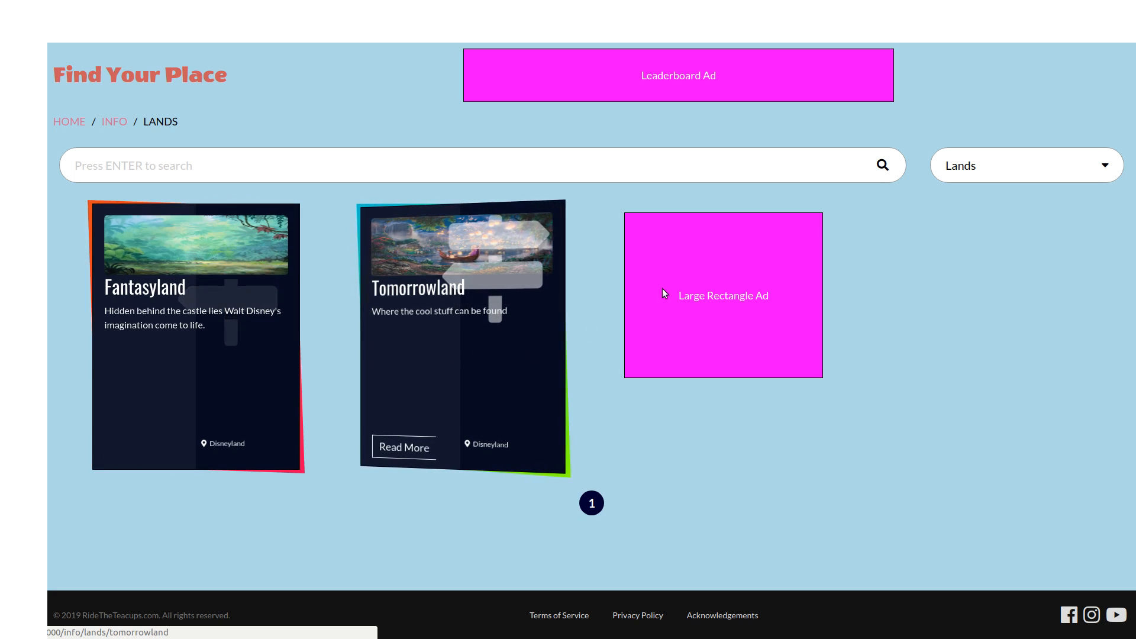
click(1024, 165)
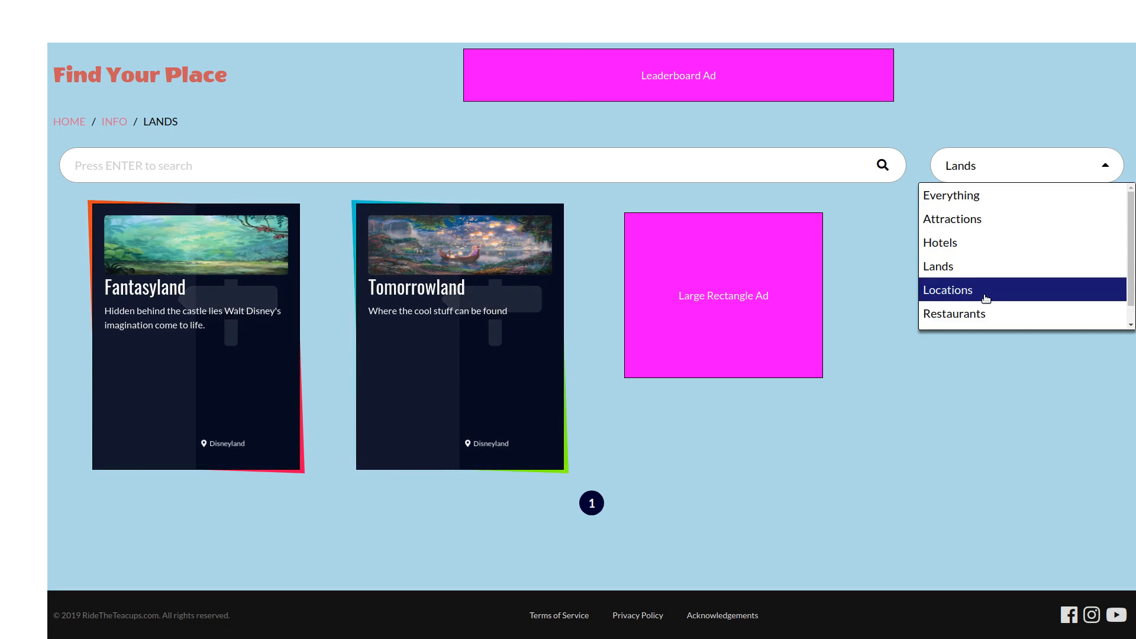
click(947, 290)
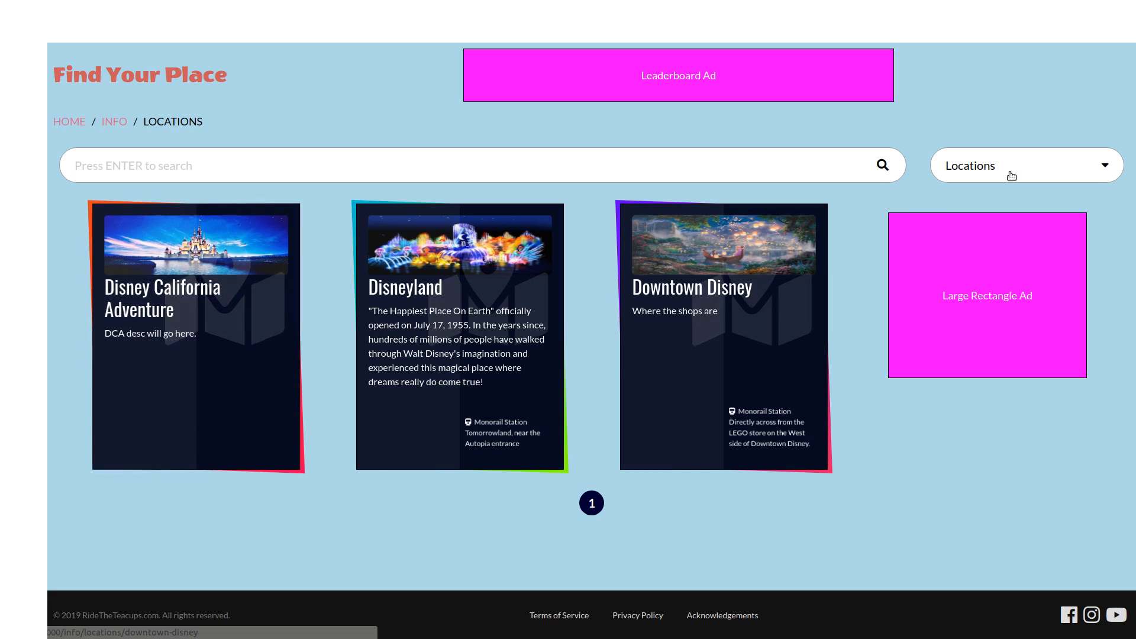
click(1025, 166)
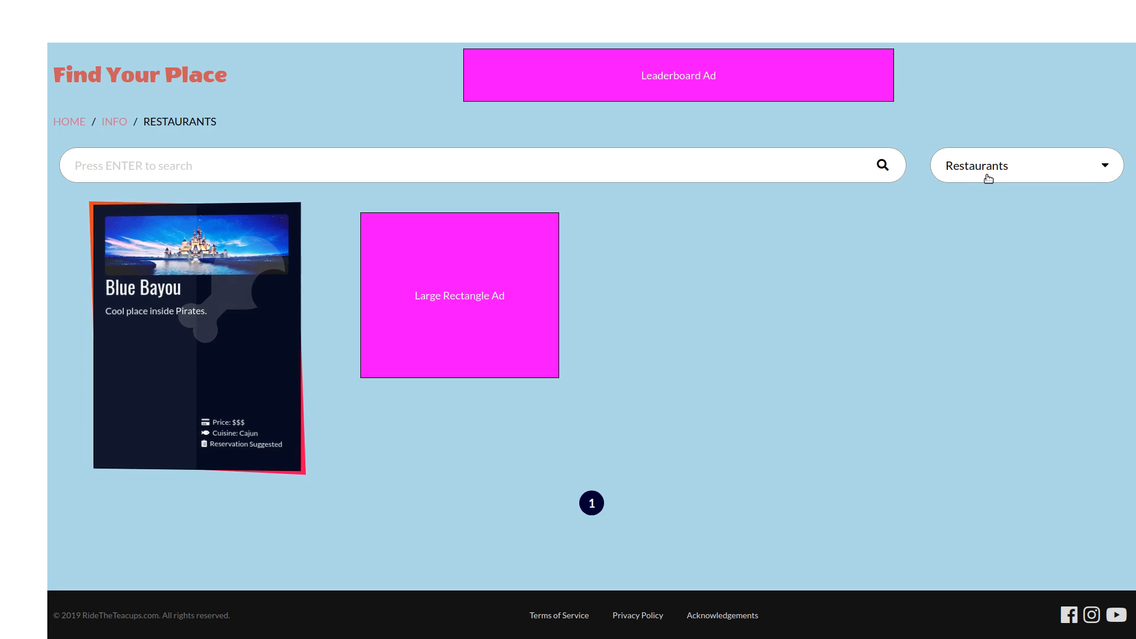
click(1024, 164)
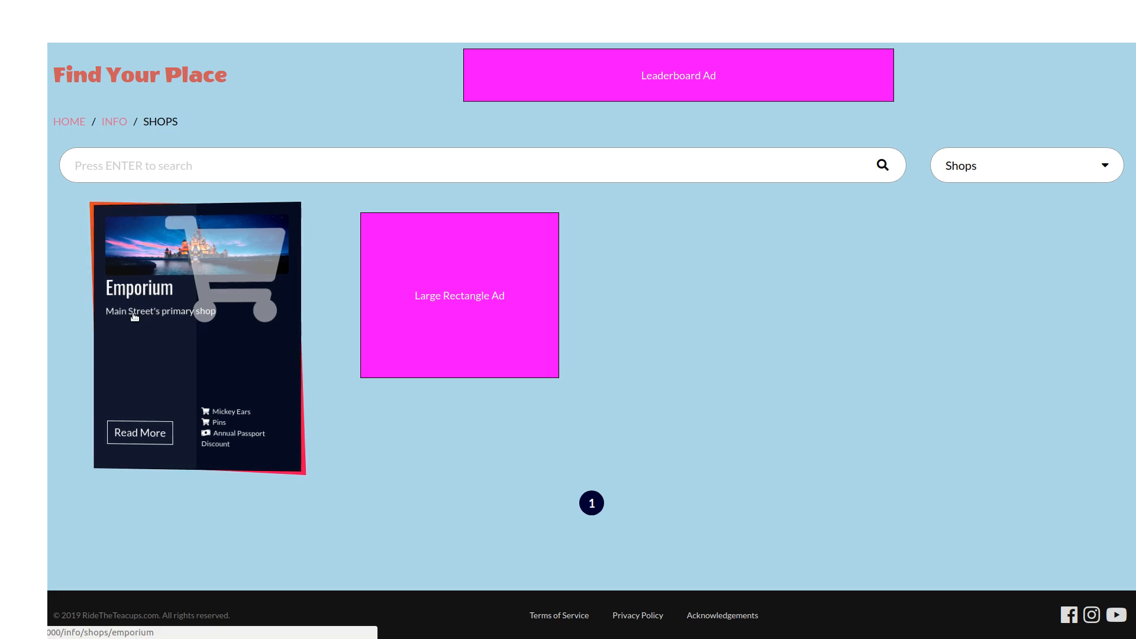
mouse_move(867, 215)
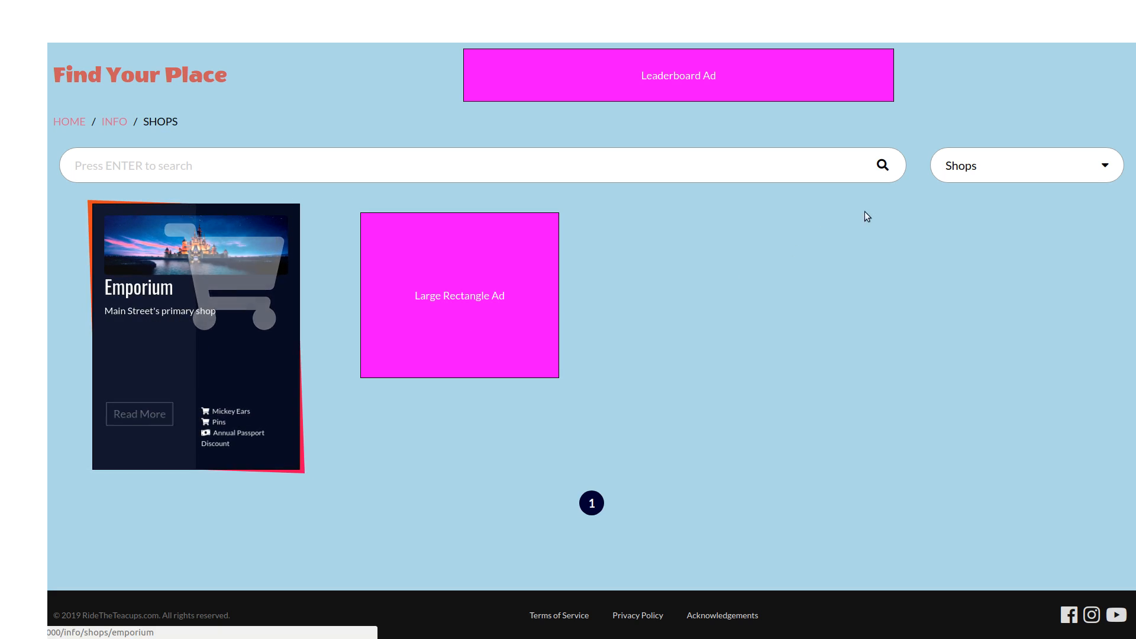
click(1024, 166)
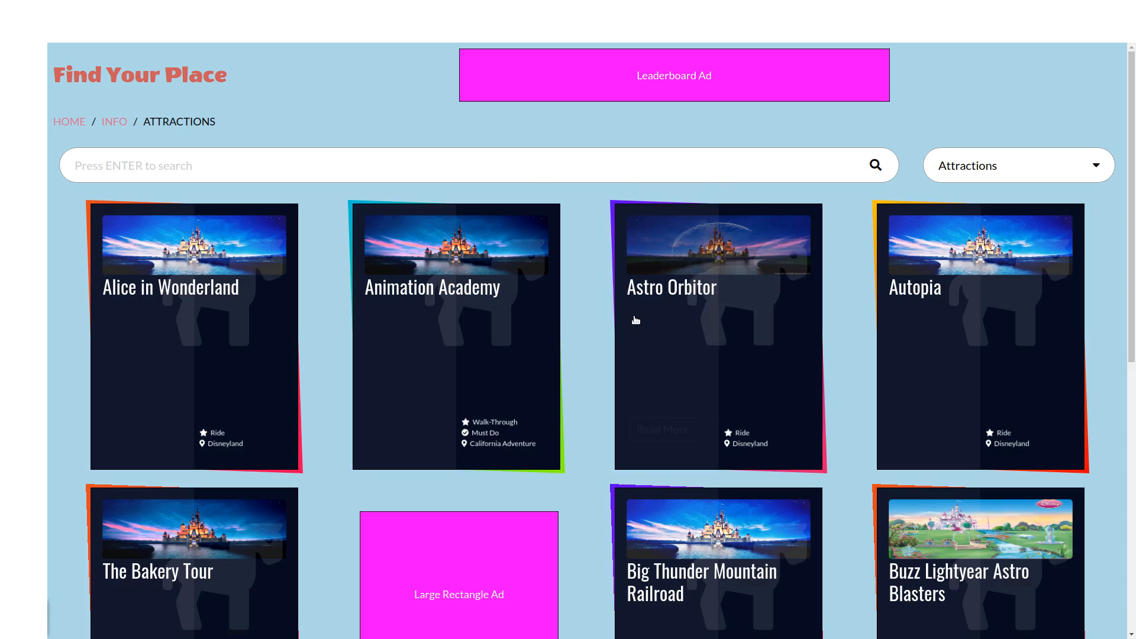
scroll(down, 3)
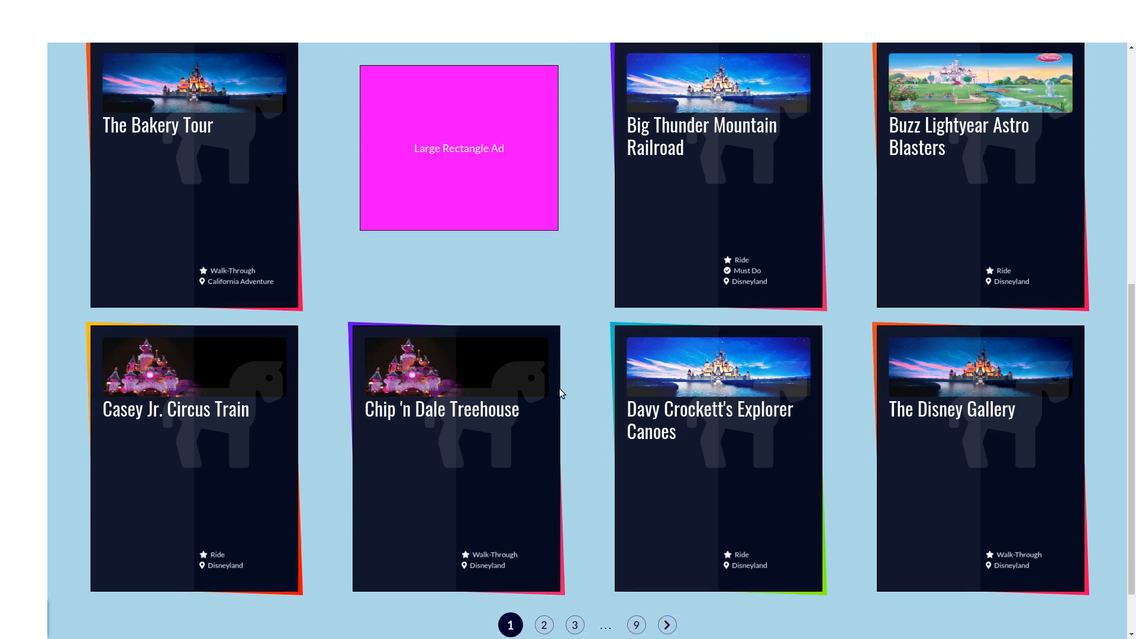
scroll(down, 3)
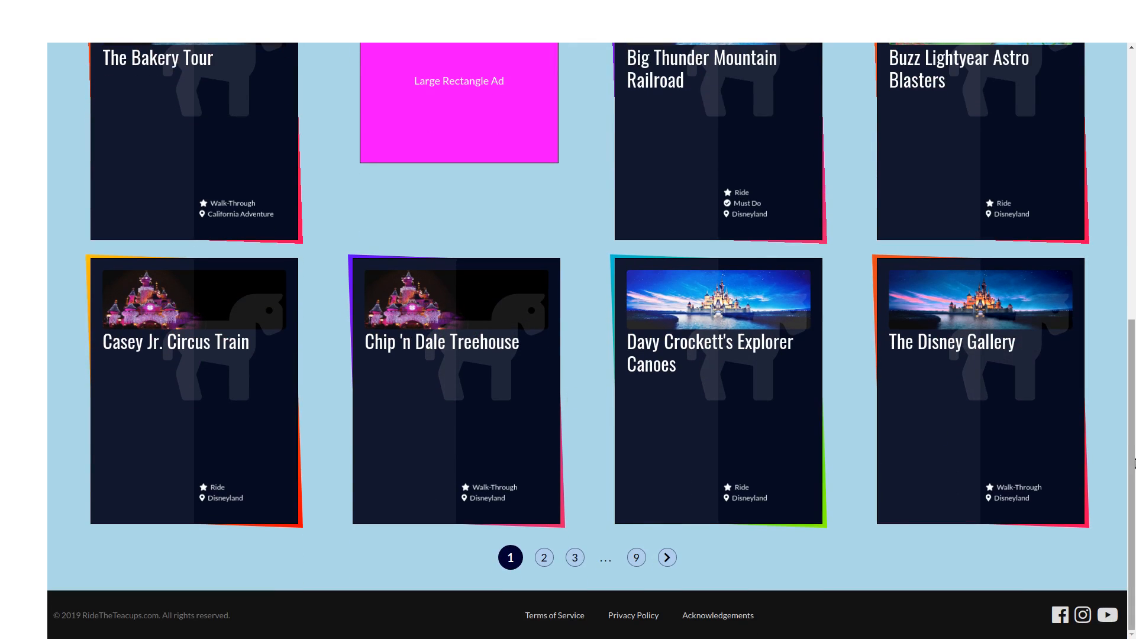
scroll(up, 3)
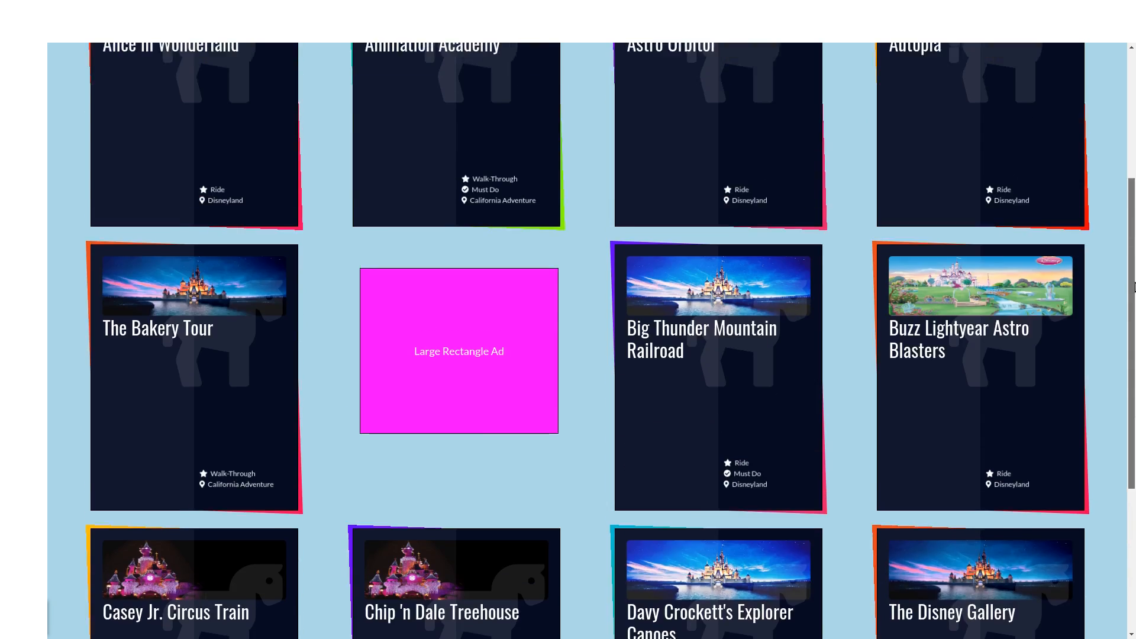
scroll(down, 3)
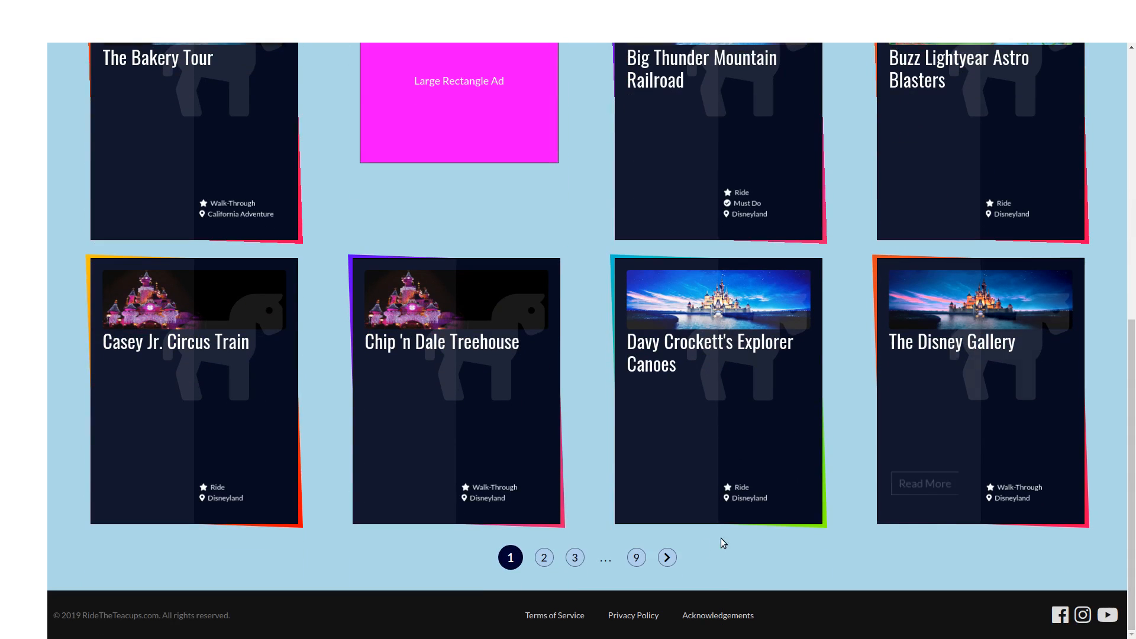
mouse_move(505, 424)
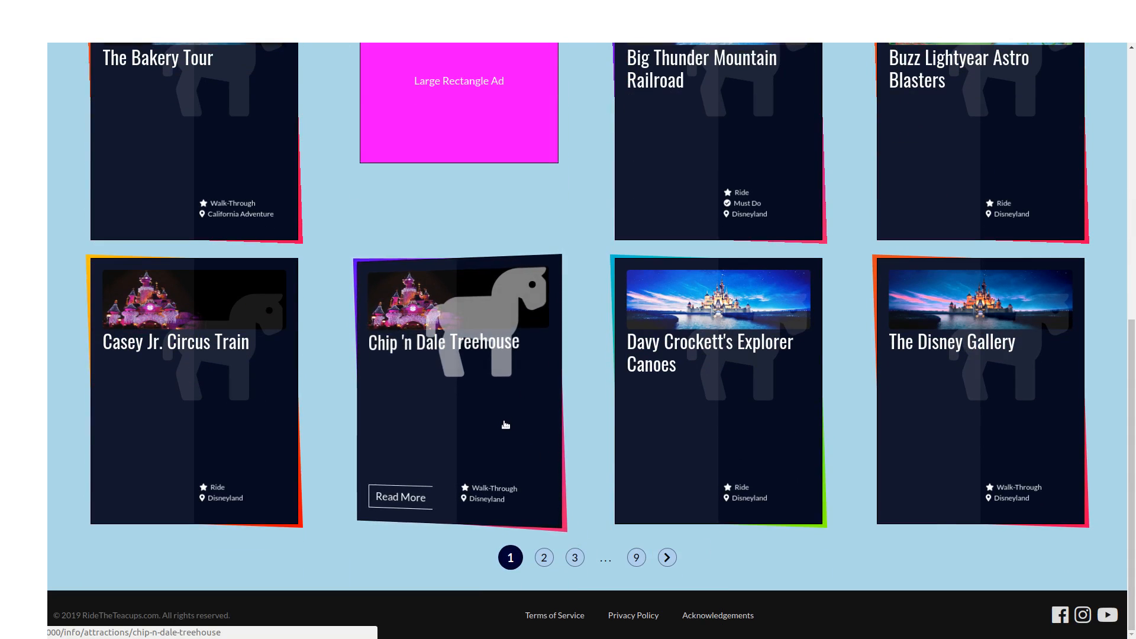
mouse_move(215, 383)
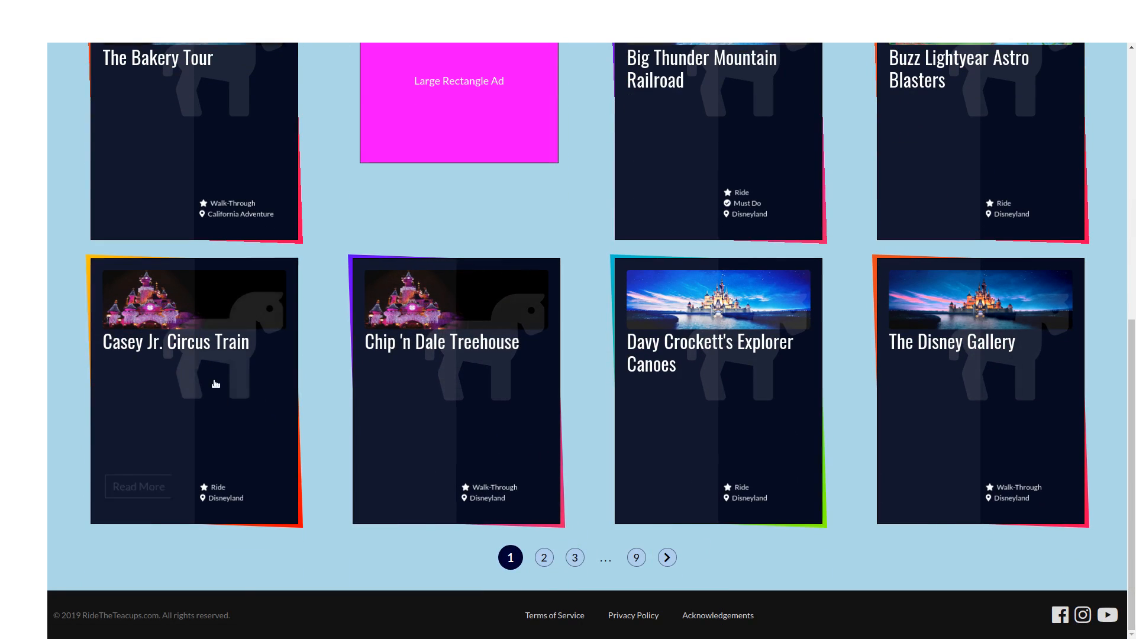
scroll(up, 3)
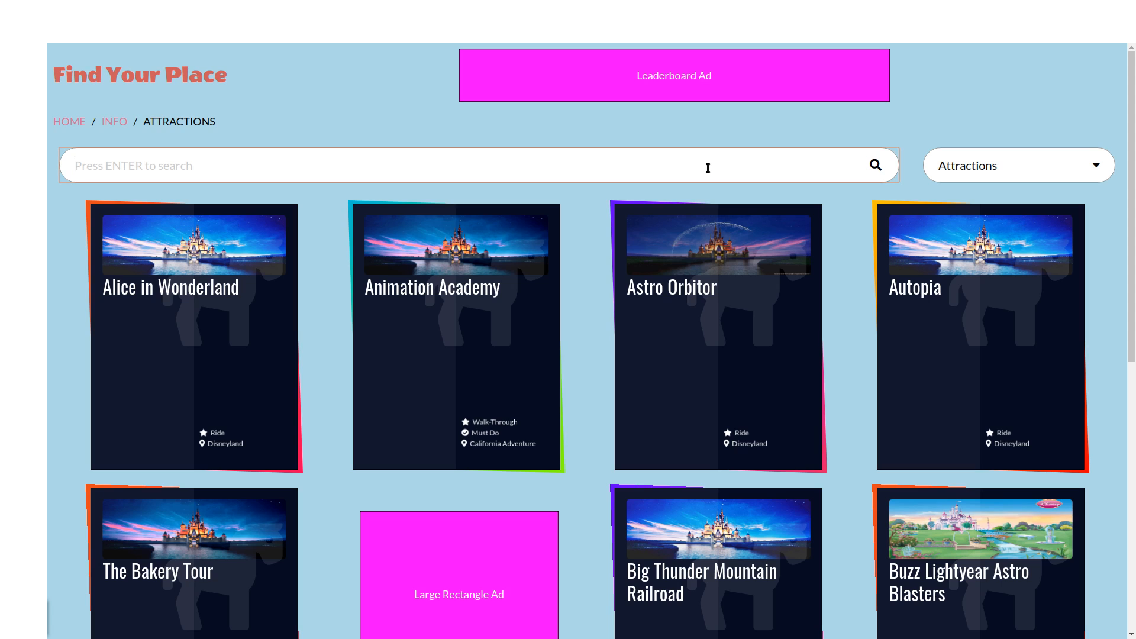
- Search the attractions for 'circus', returning Casey Jr. Circus Train and Dumbo the Flying Elephant
text(c)
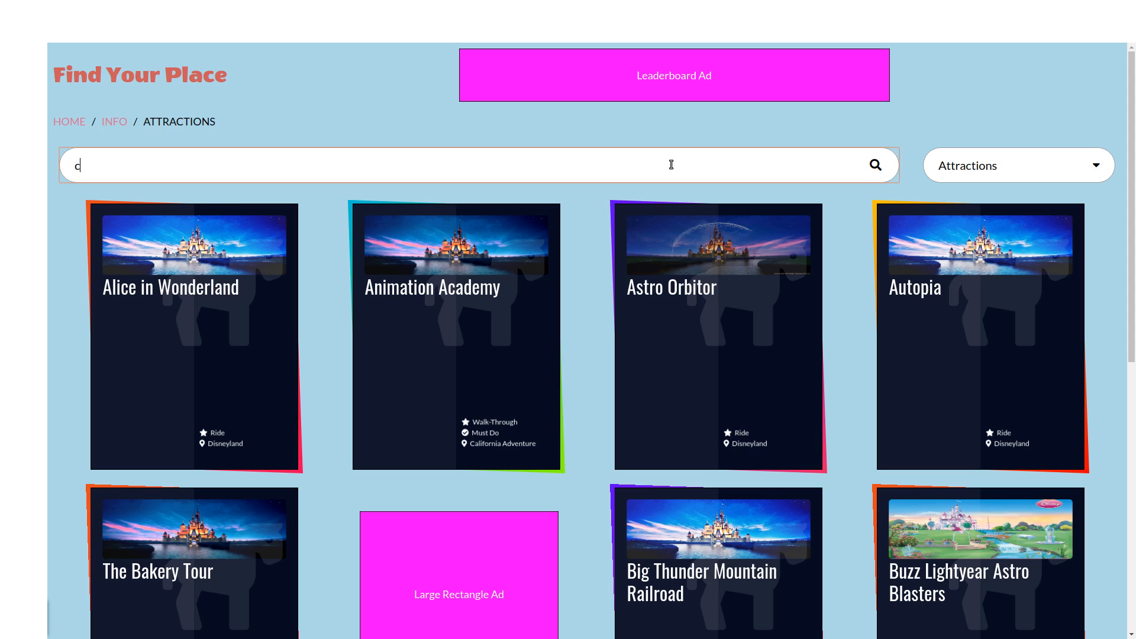
text(ircus)
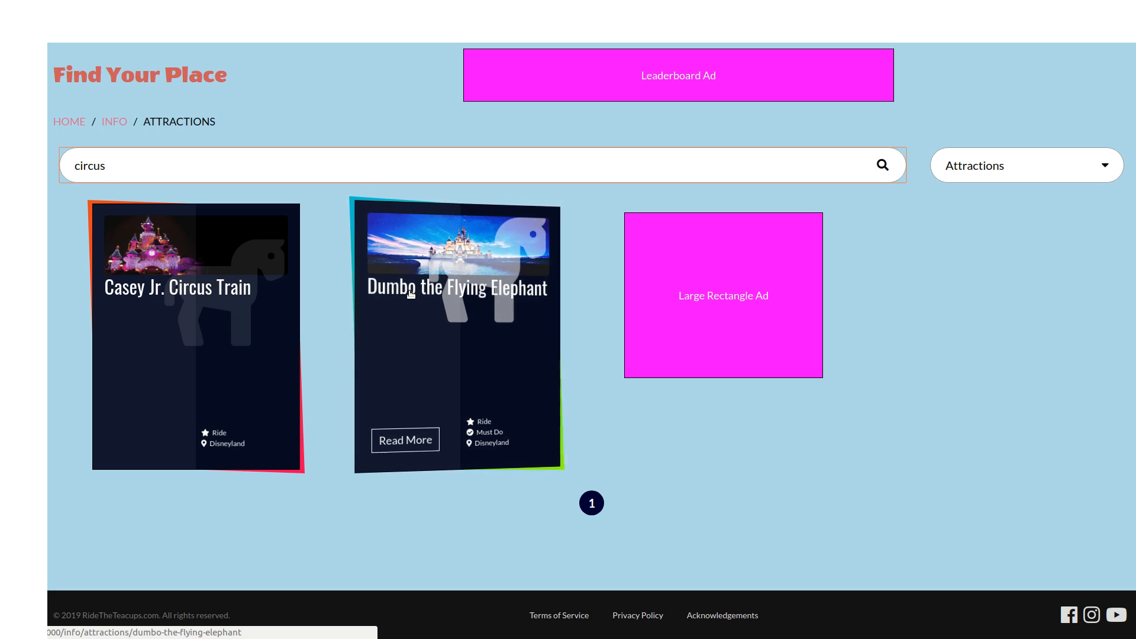
click(404, 440)
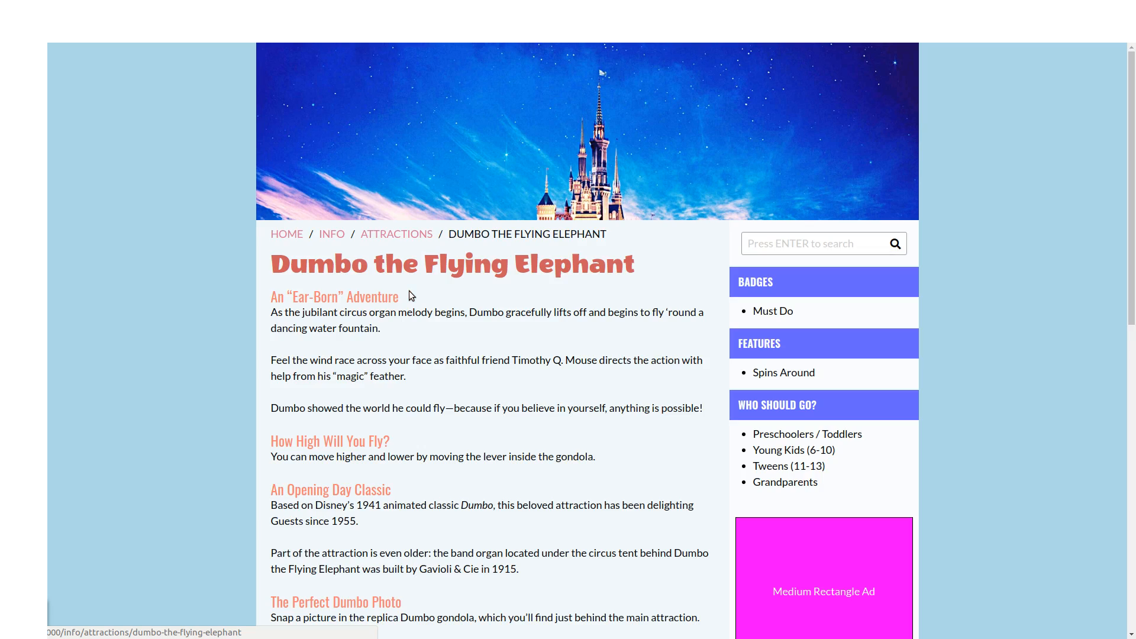
mouse_move(502, 331)
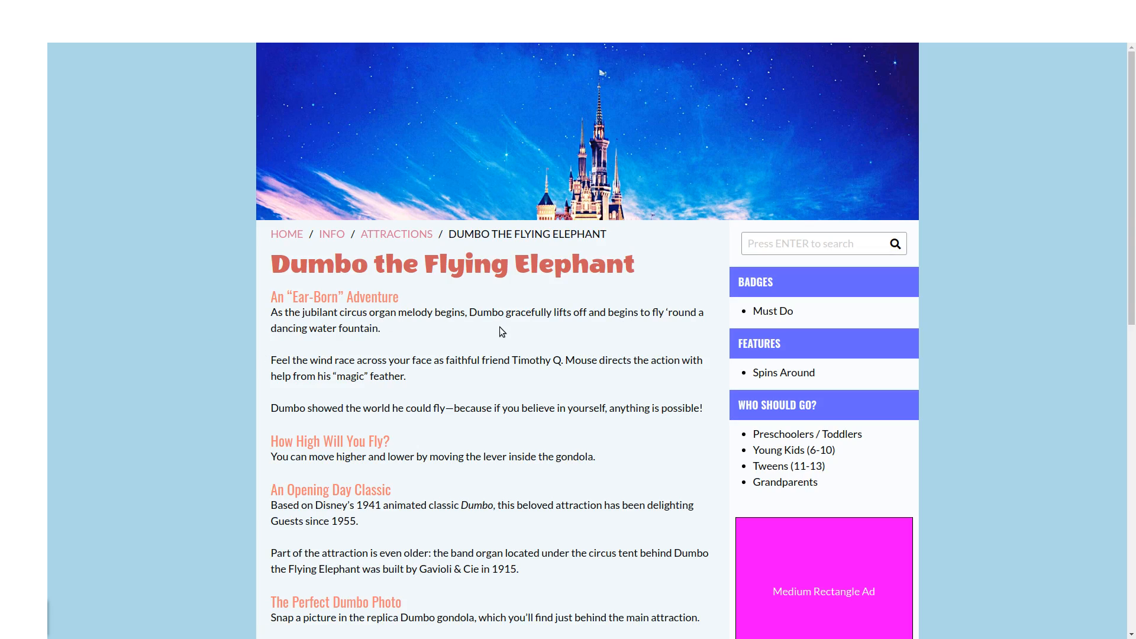
scroll(down, 3)
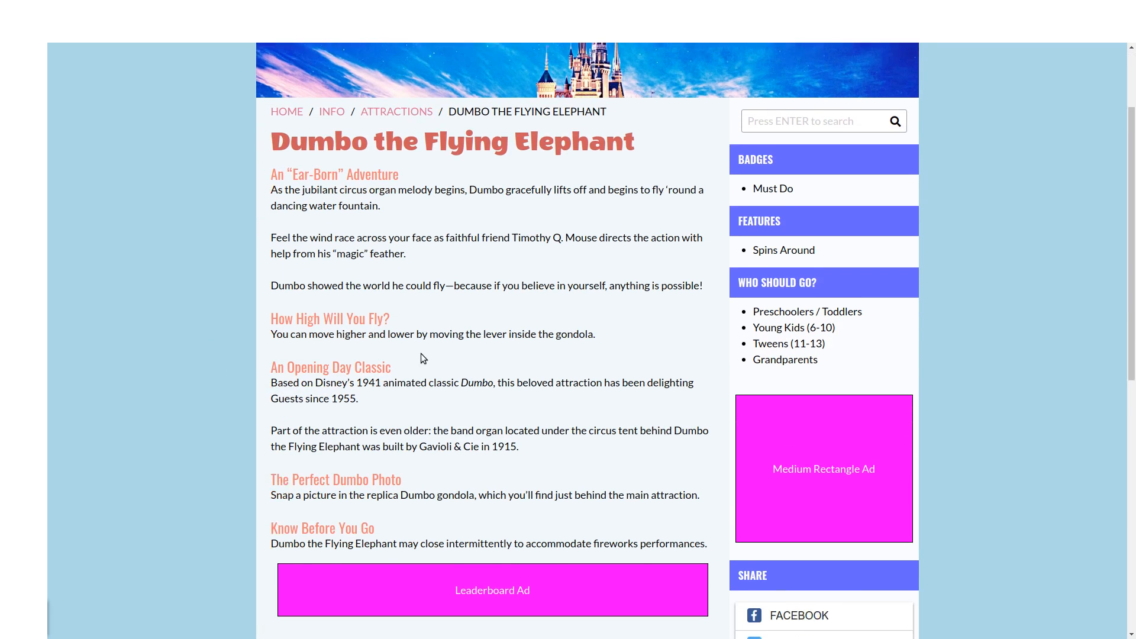
scroll(down, 3)
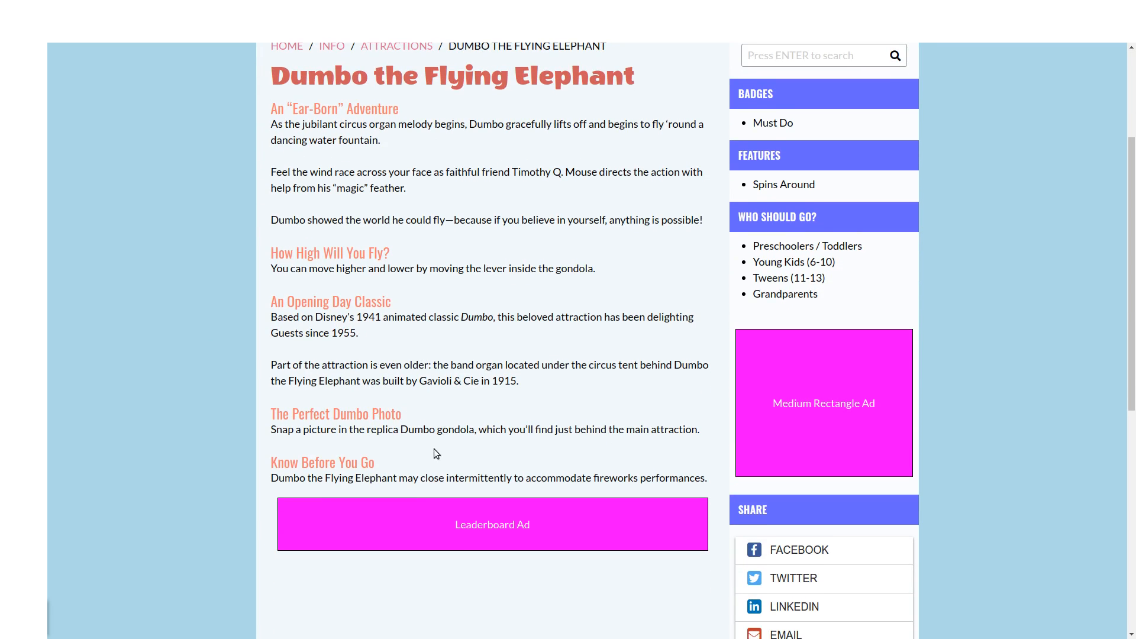
scroll(down, 3)
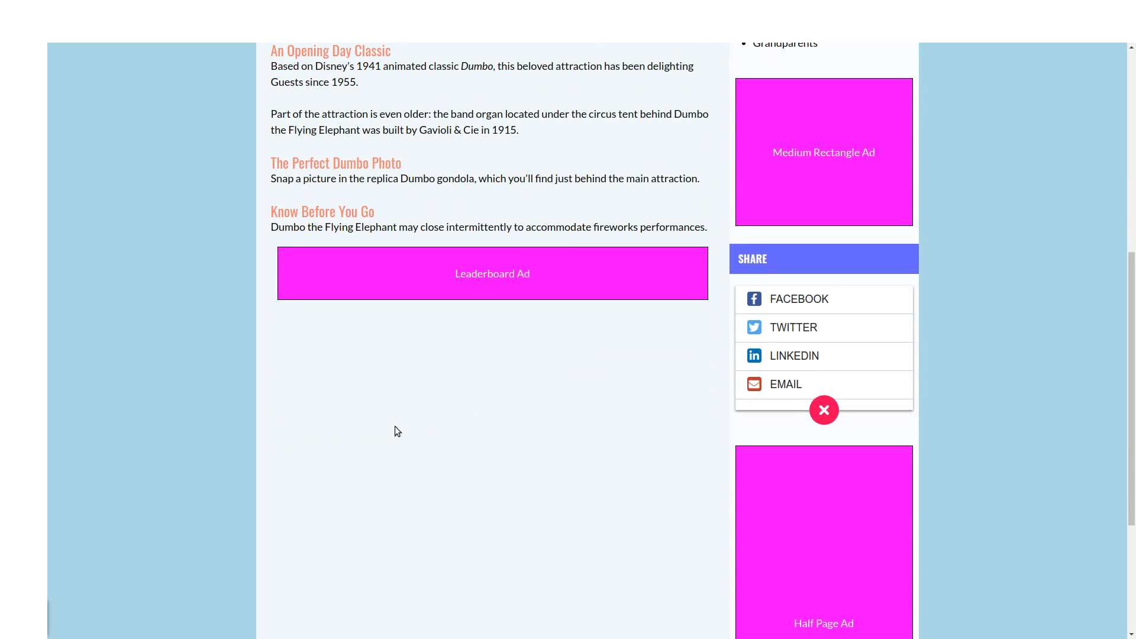
mouse_move(540, 491)
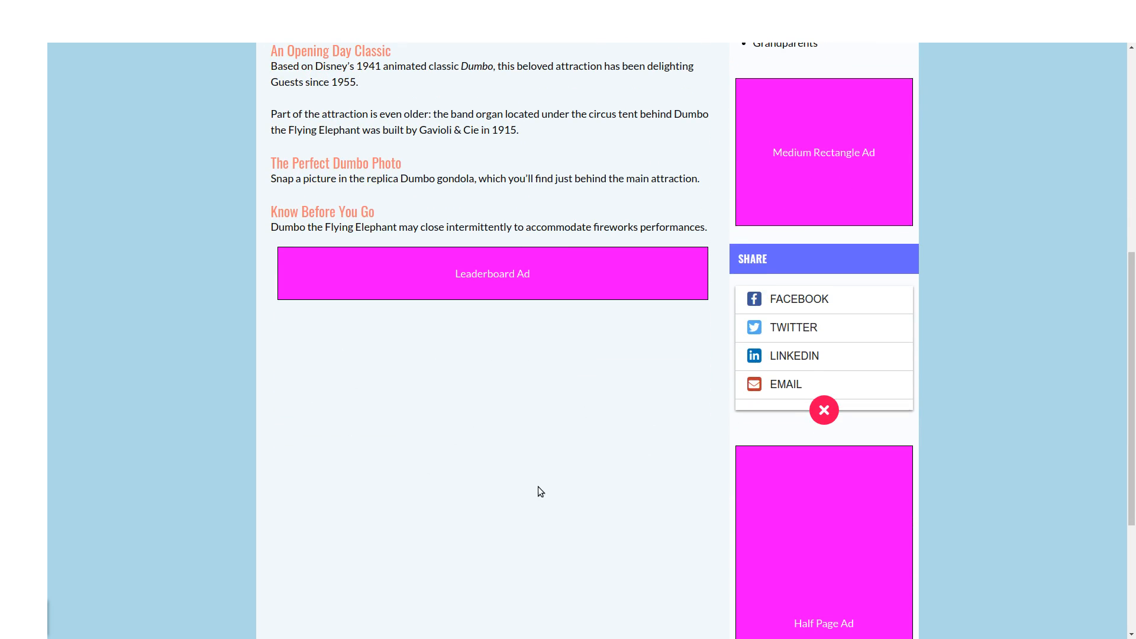
mouse_move(546, 489)
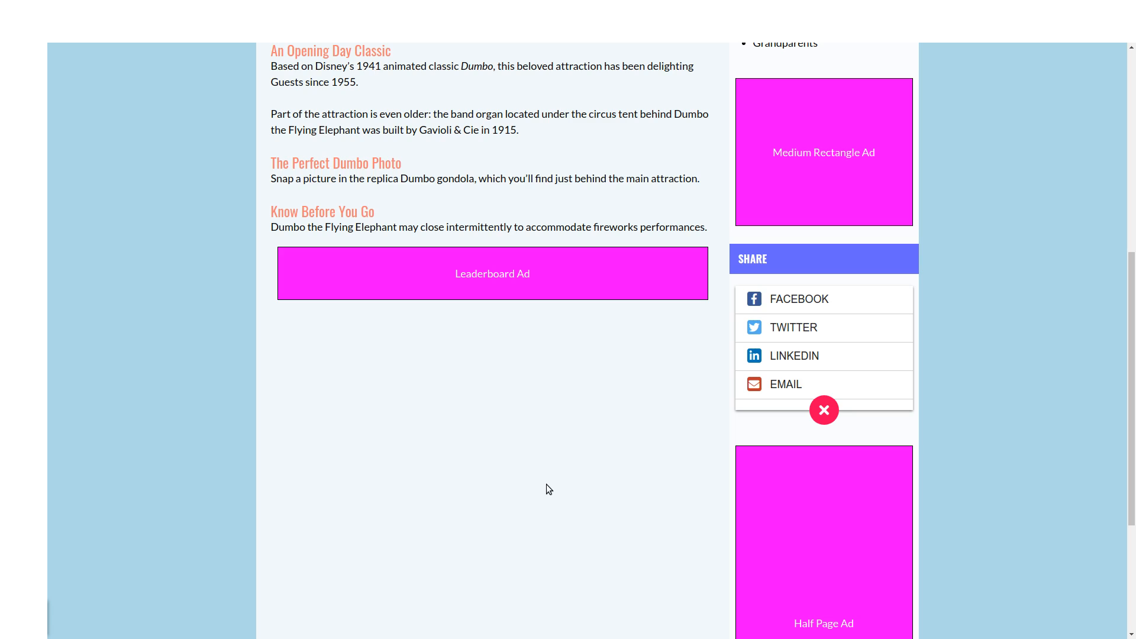
mouse_move(464, 478)
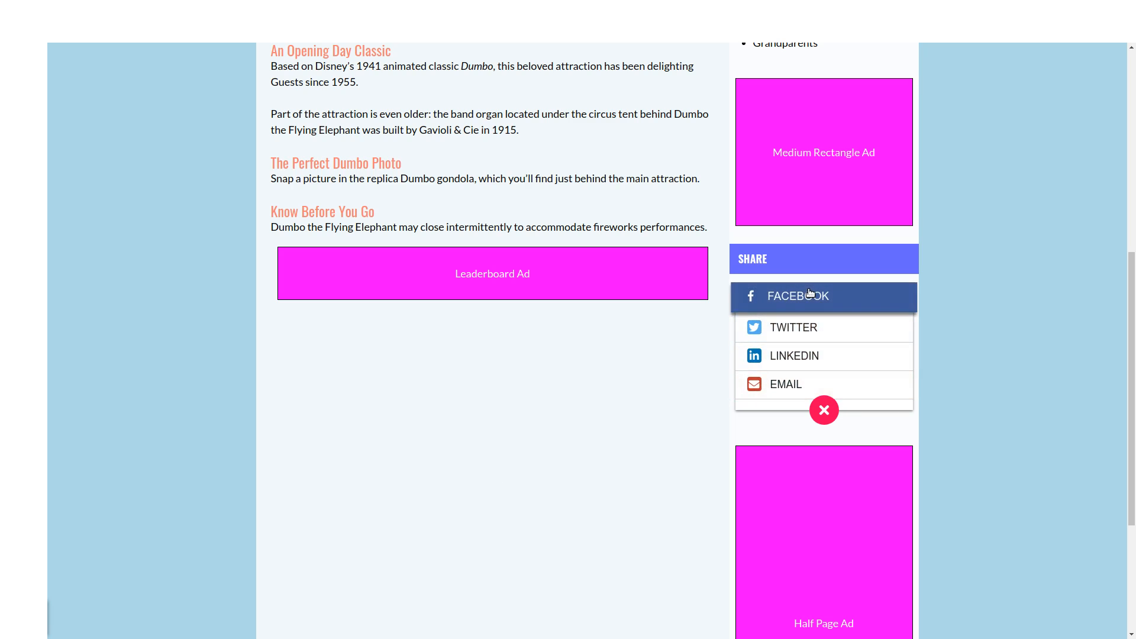
- Share the Dumbo the Flying Elephant page to Twitter, then close the share window
click(793, 327)
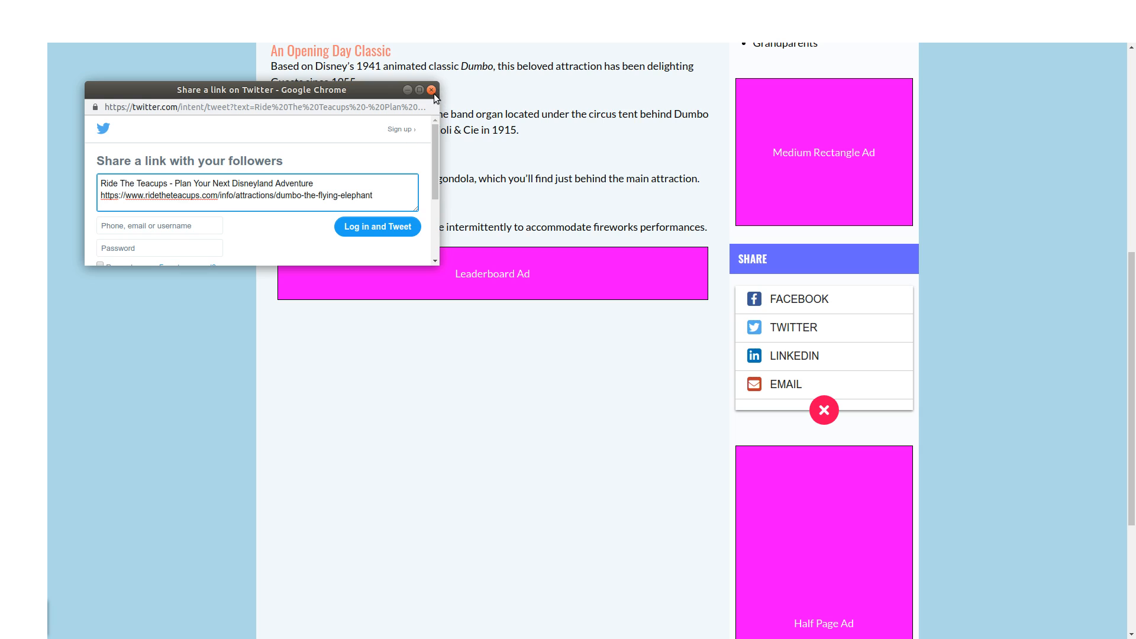
click(432, 90)
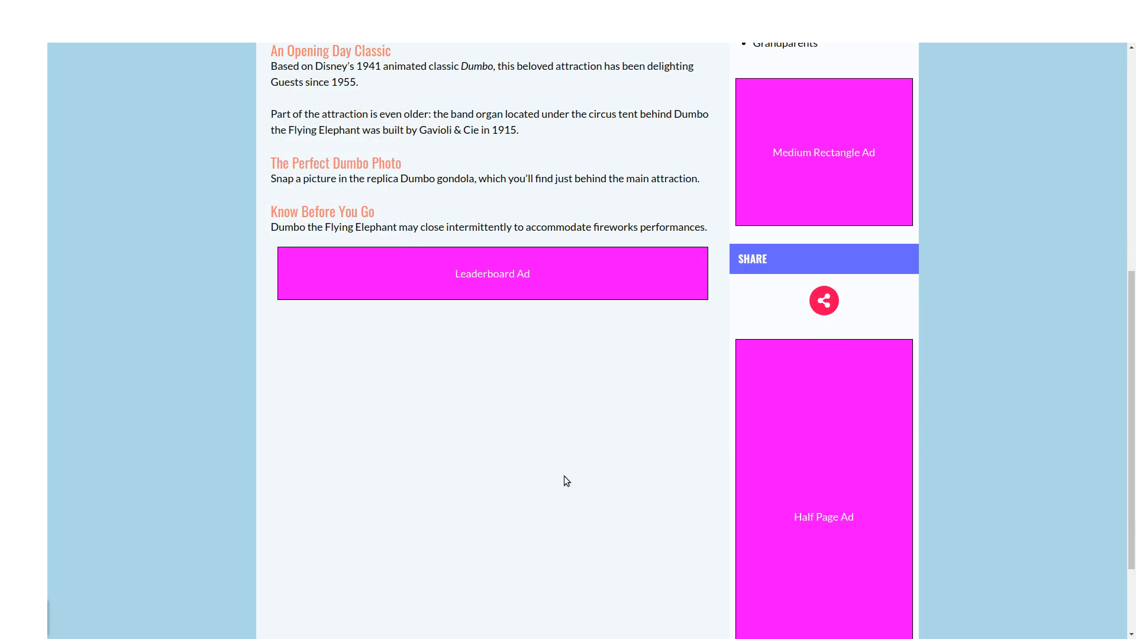
scroll(down, 3)
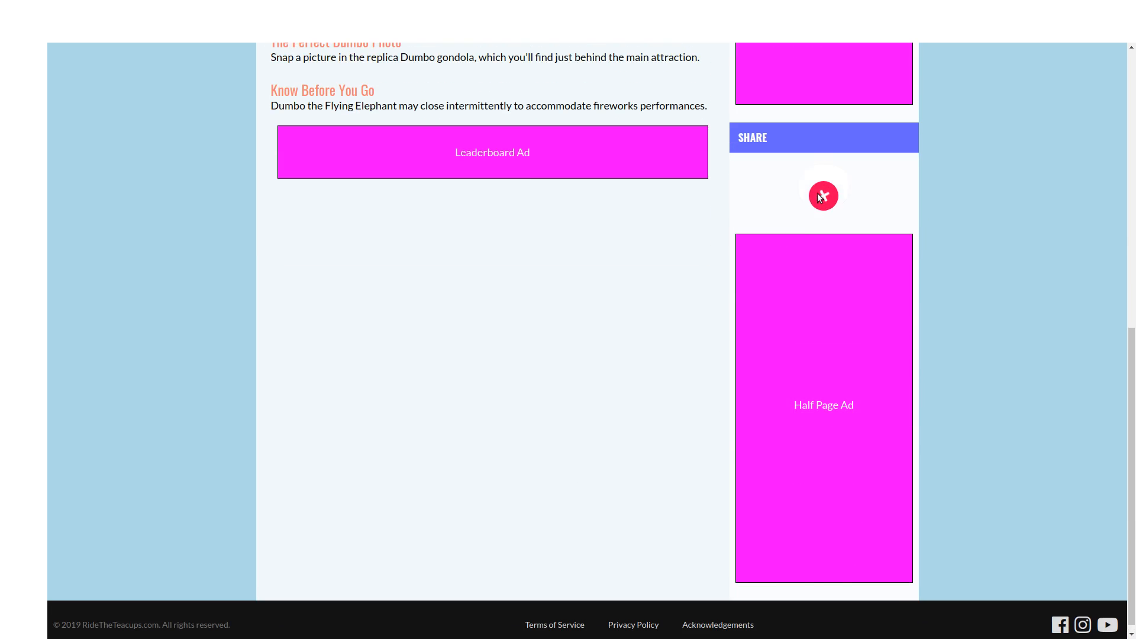
scroll(up, 3)
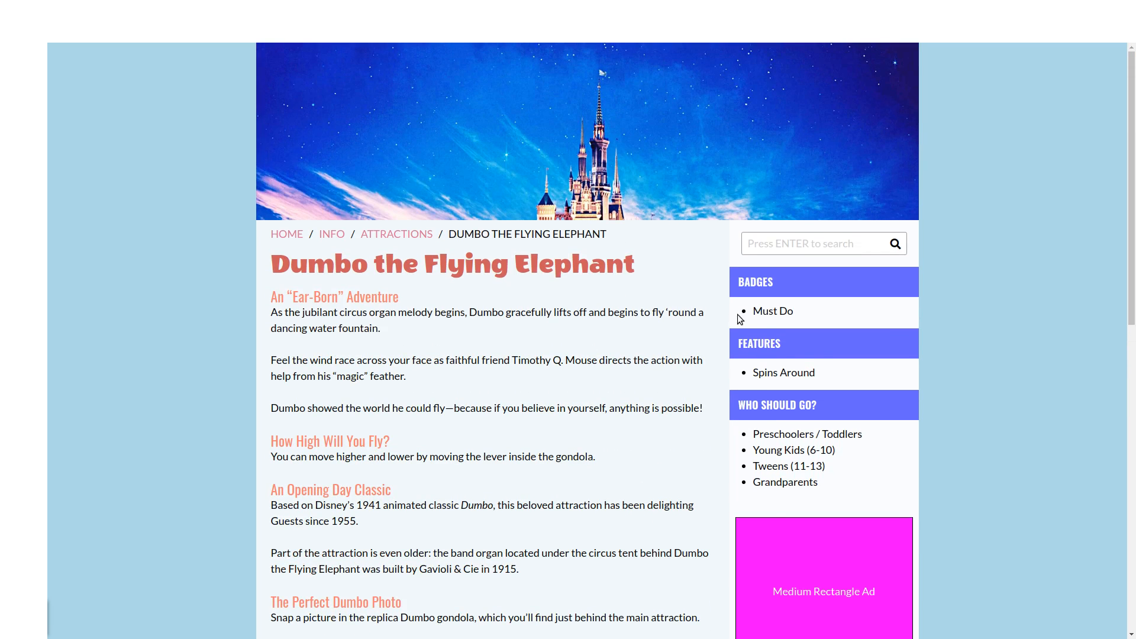
mouse_move(768, 337)
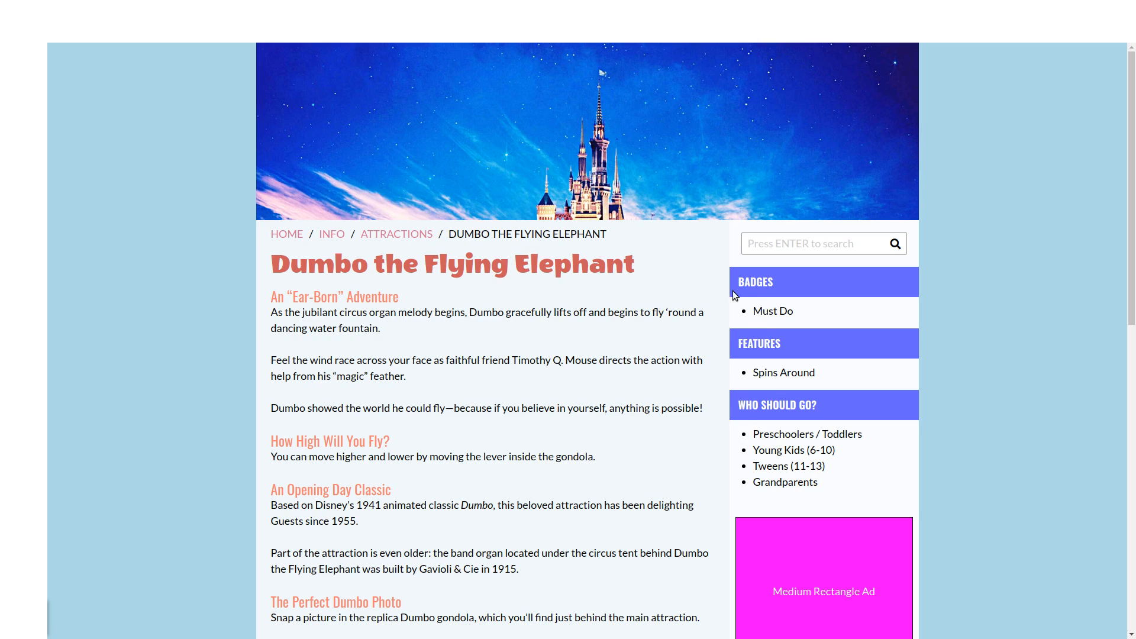
mouse_move(776, 350)
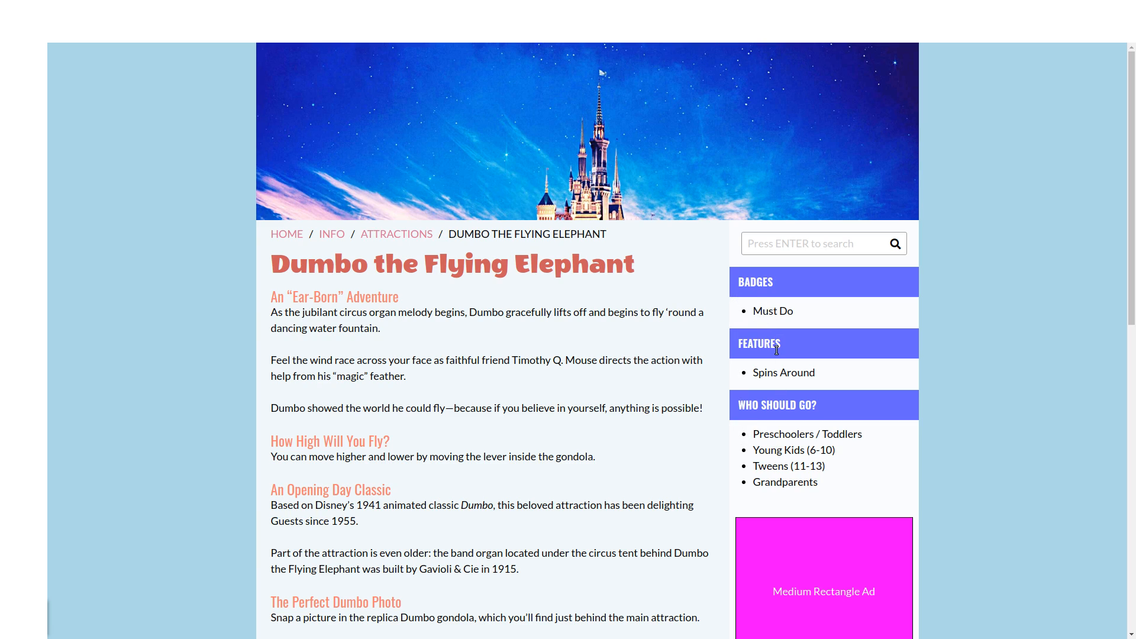
mouse_move(801, 323)
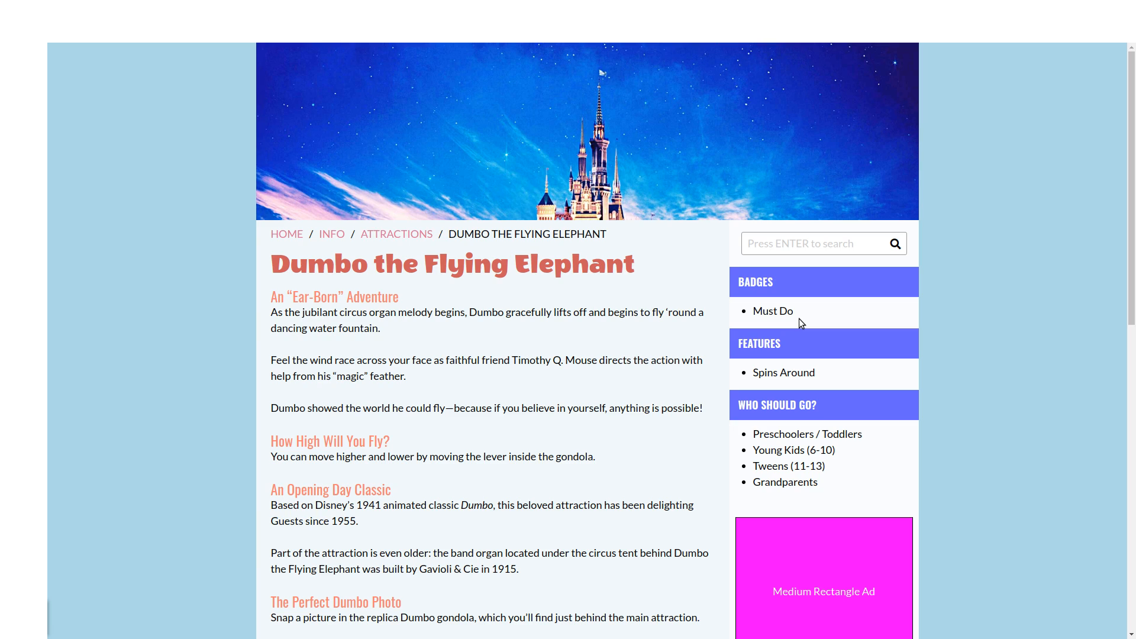
mouse_move(745, 316)
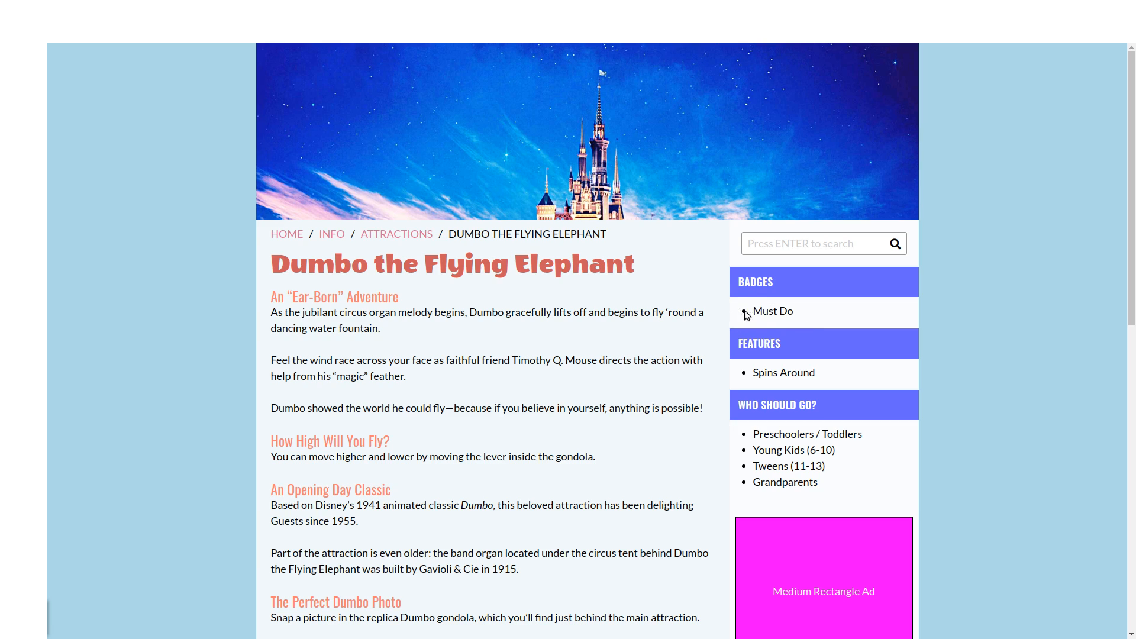
mouse_move(732, 330)
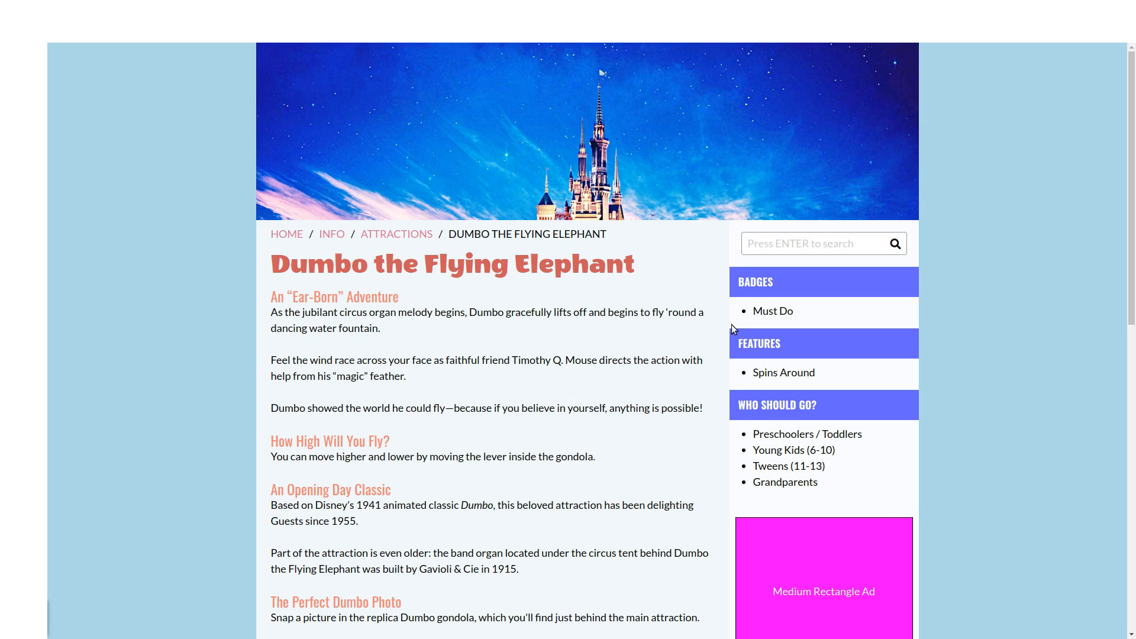
mouse_move(685, 391)
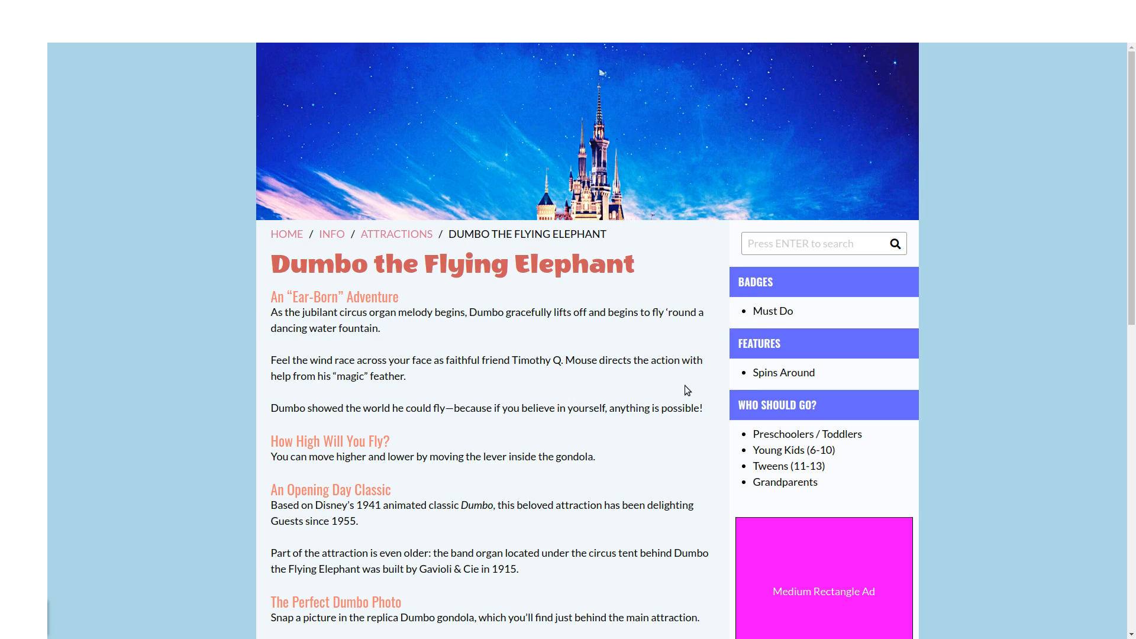
mouse_move(758, 373)
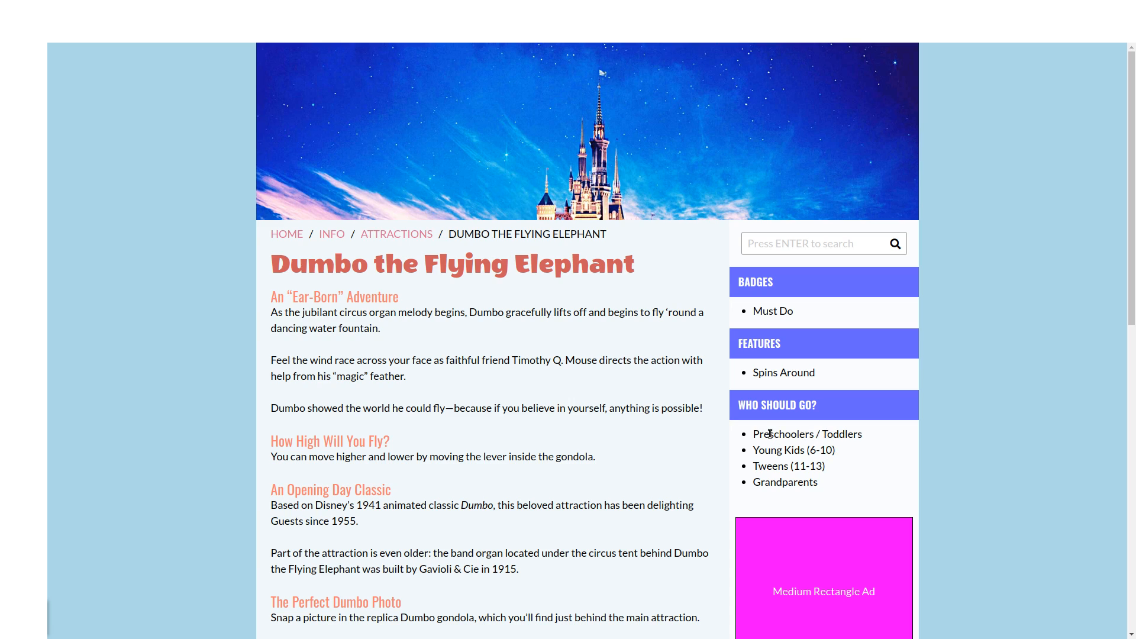
mouse_move(722, 441)
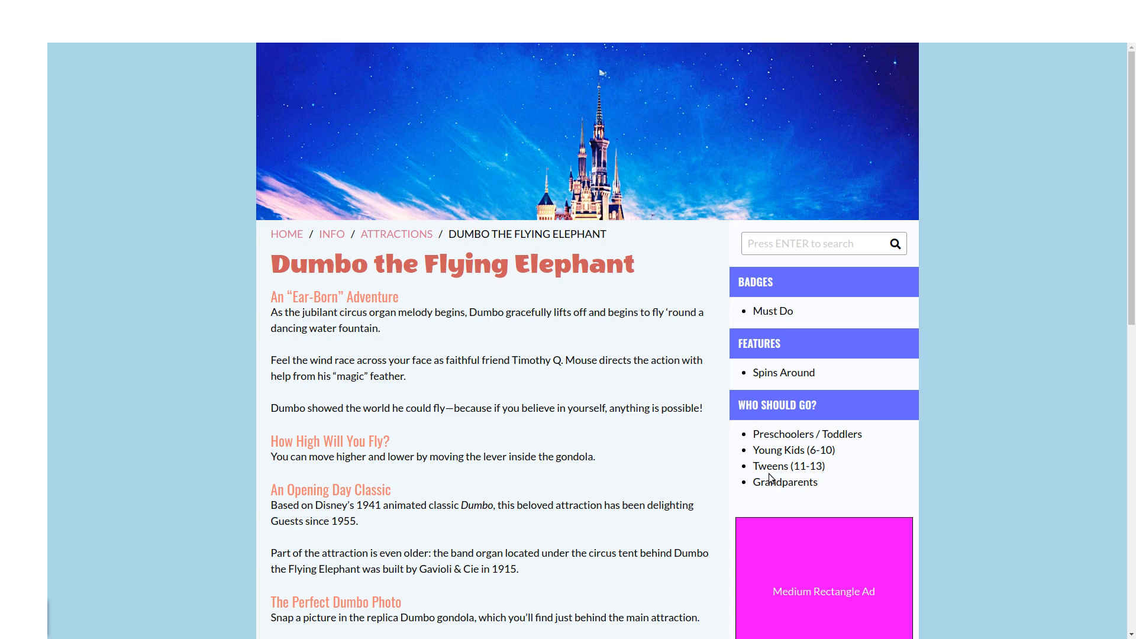
mouse_move(850, 485)
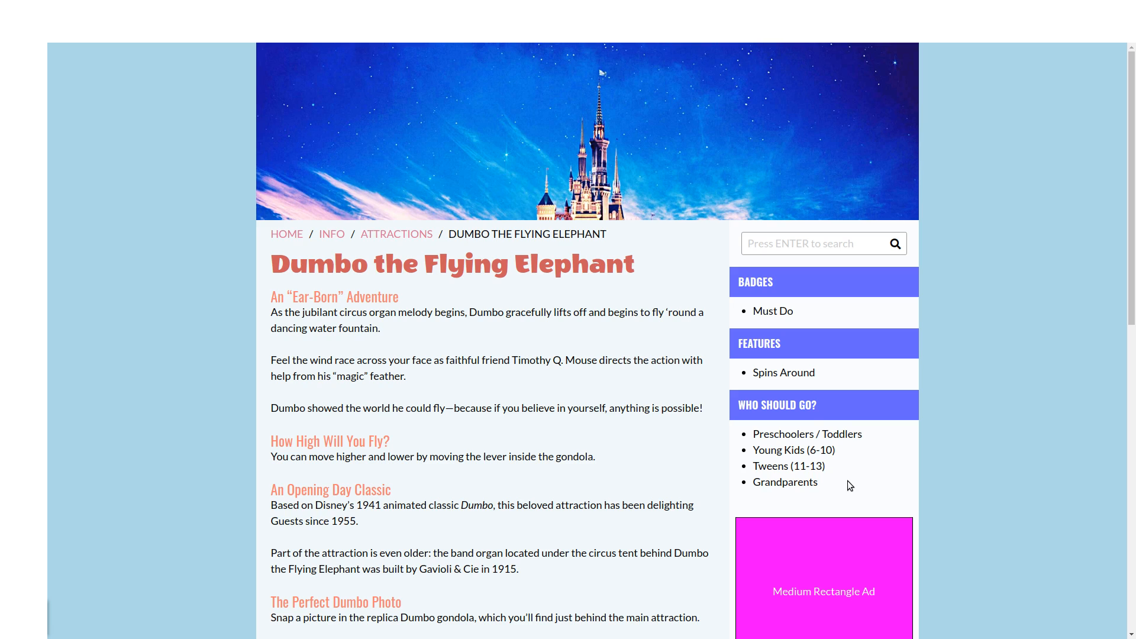
mouse_move(833, 454)
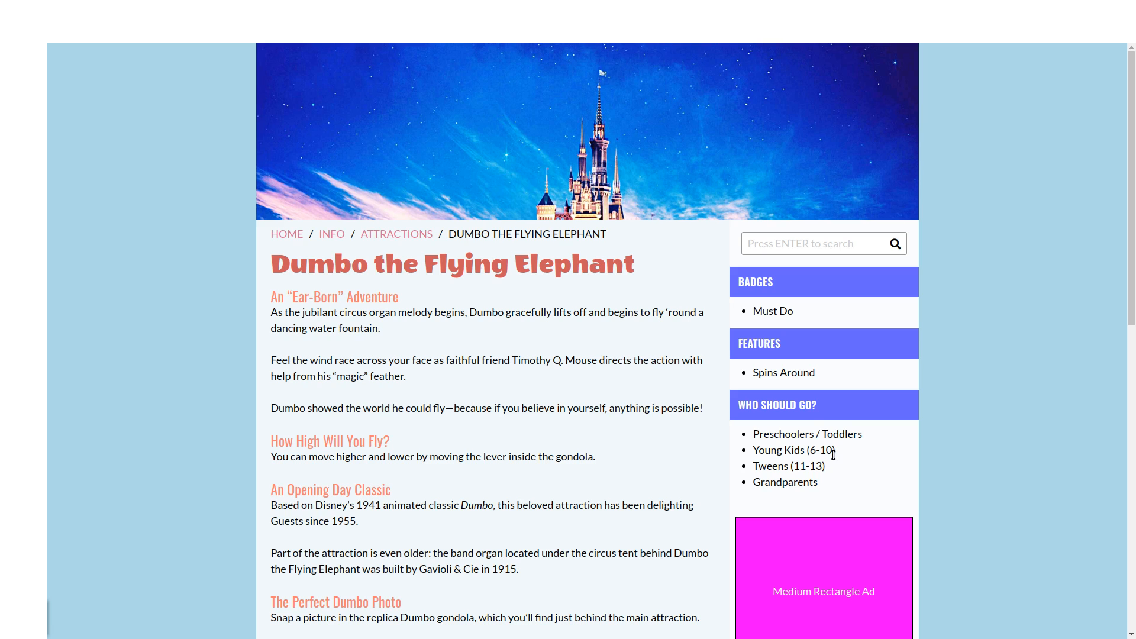
scroll(down, 3)
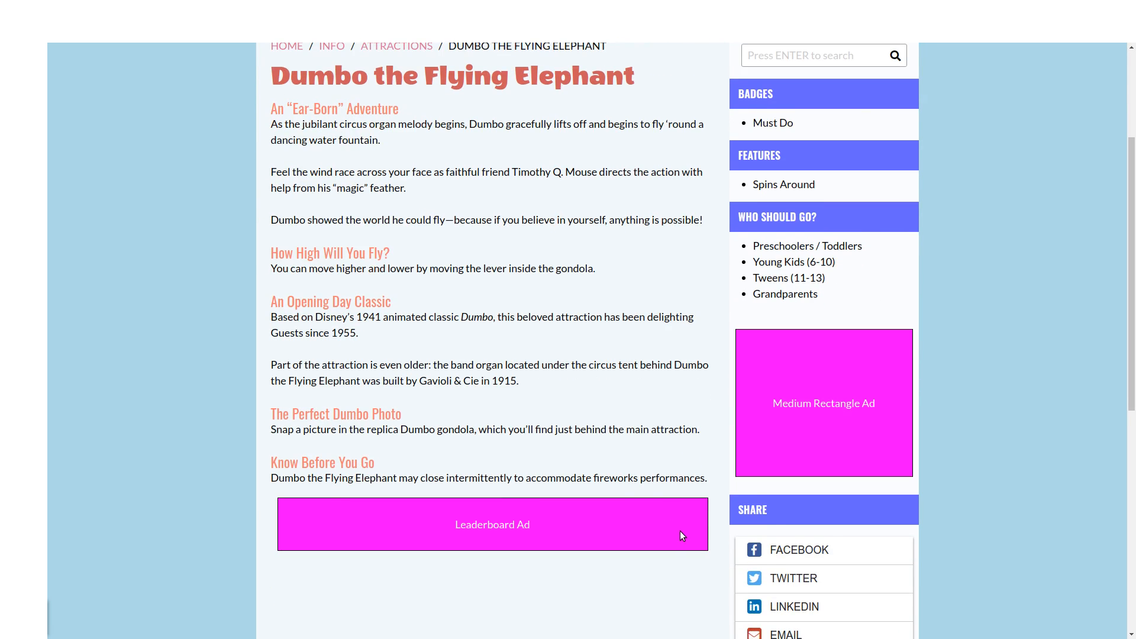
- Go back to the Attractions grid and view the Alice in Wonderland page, including its fireworks closure note
click(397, 46)
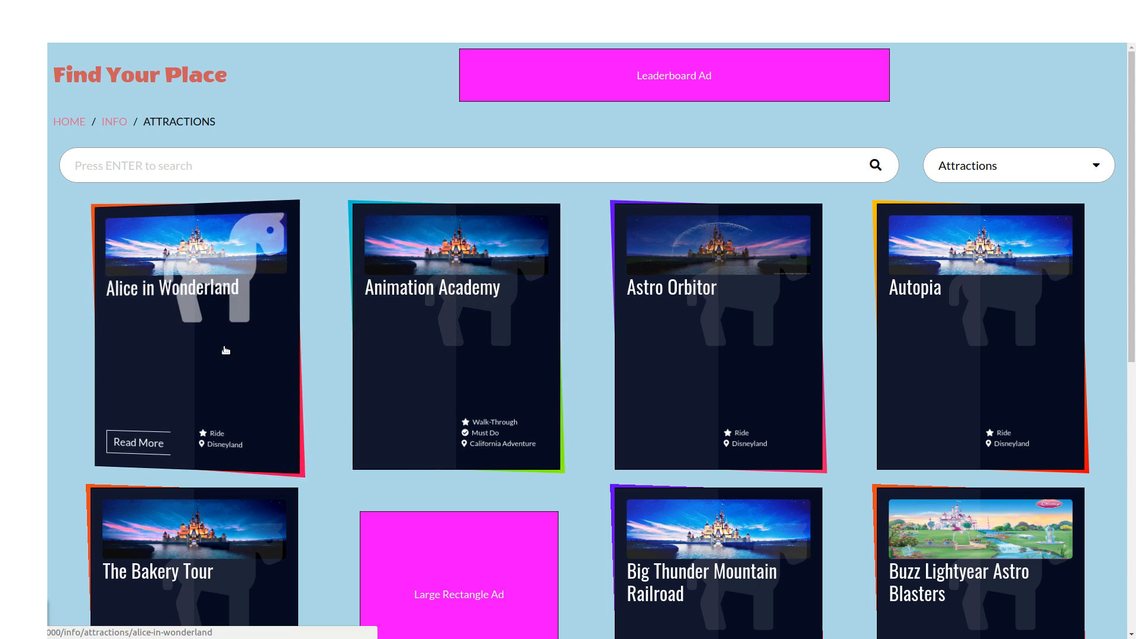
mouse_move(324, 369)
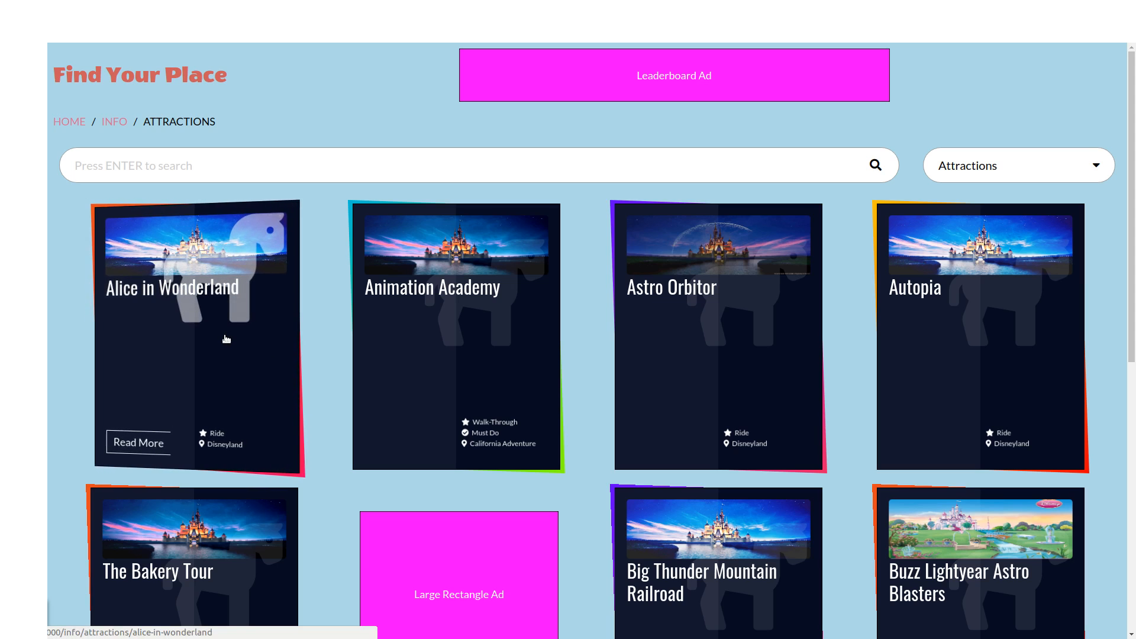
click(137, 441)
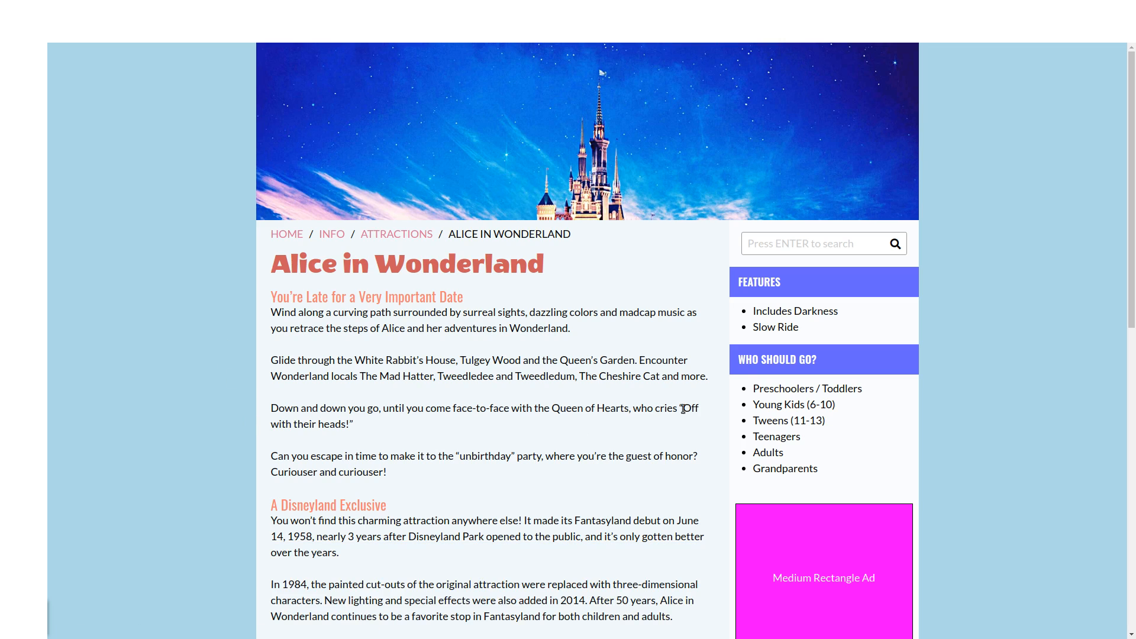
mouse_move(817, 310)
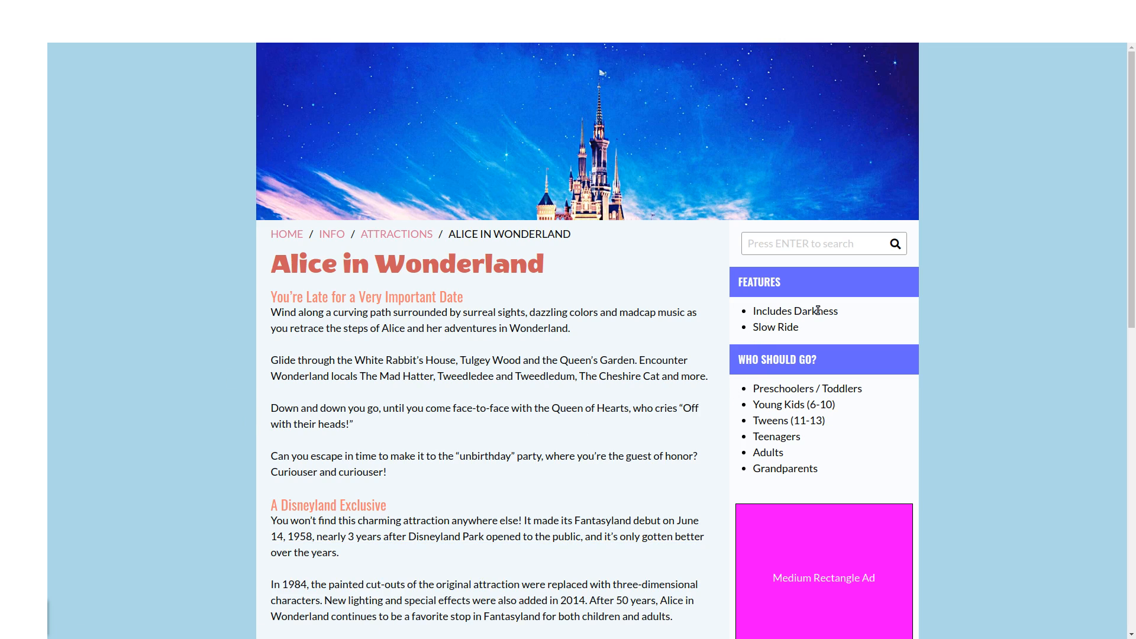
scroll(down, 3)
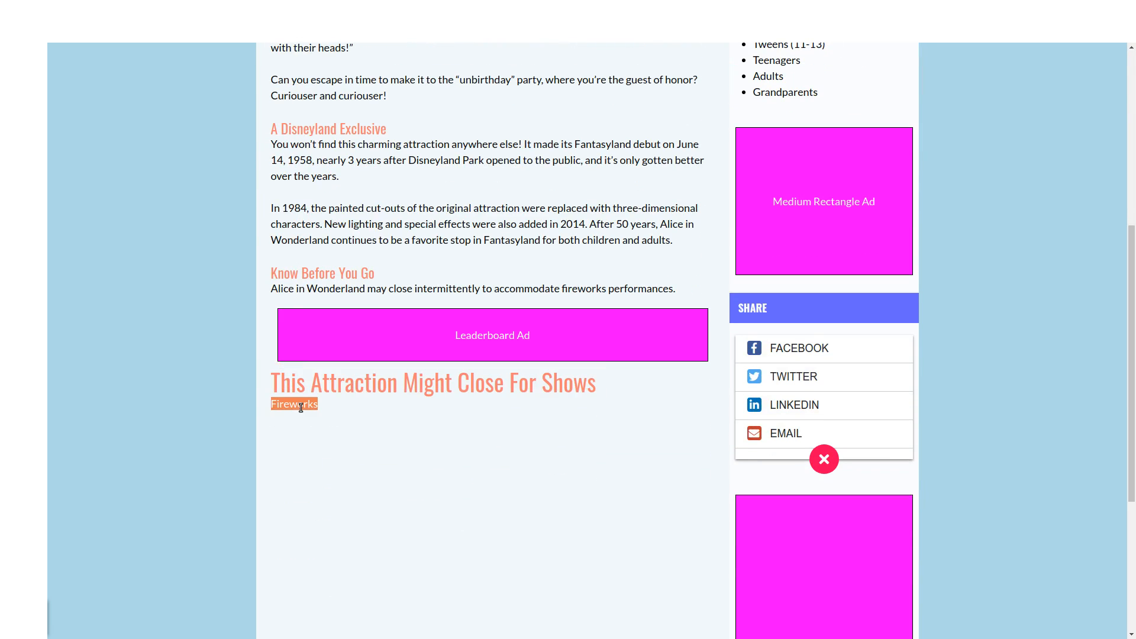
scroll(up, 3)
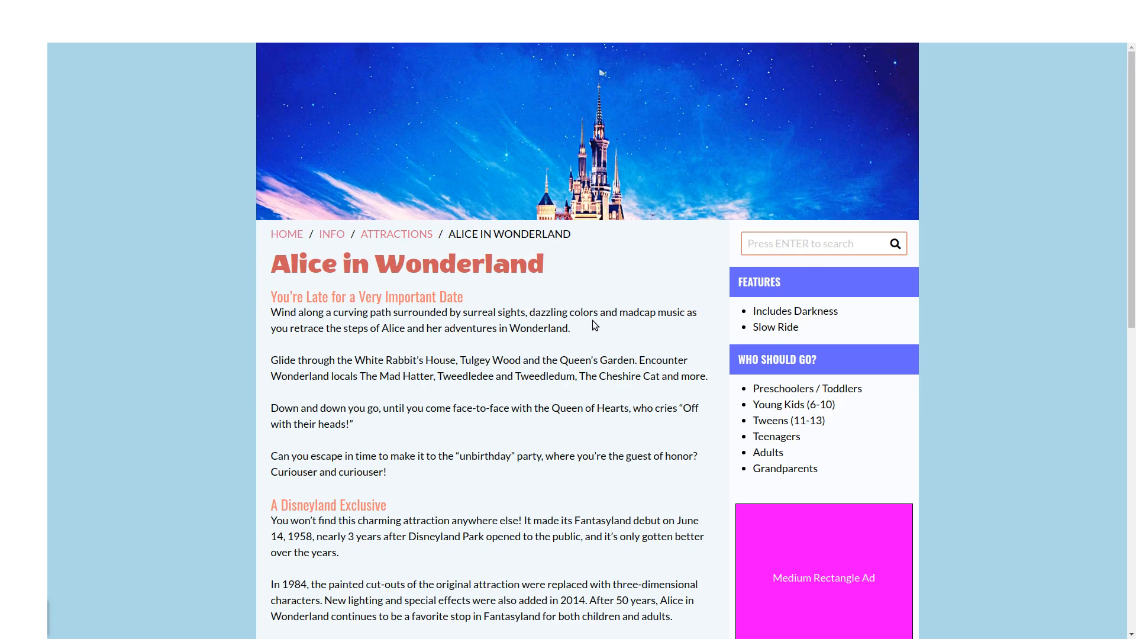
text(space mountain)
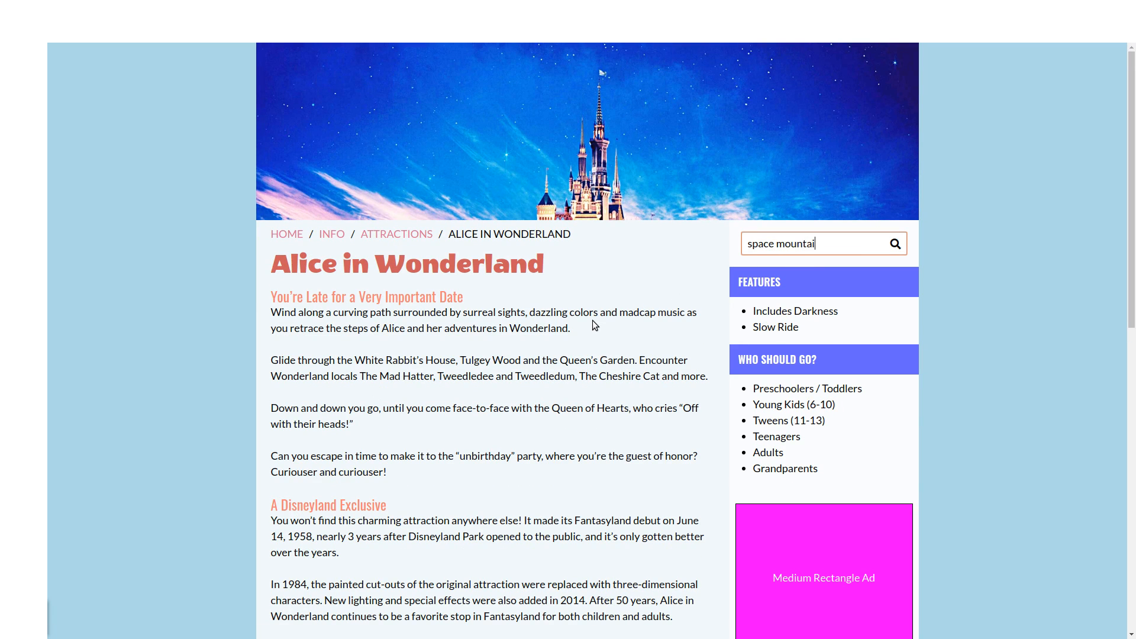
click(894, 242)
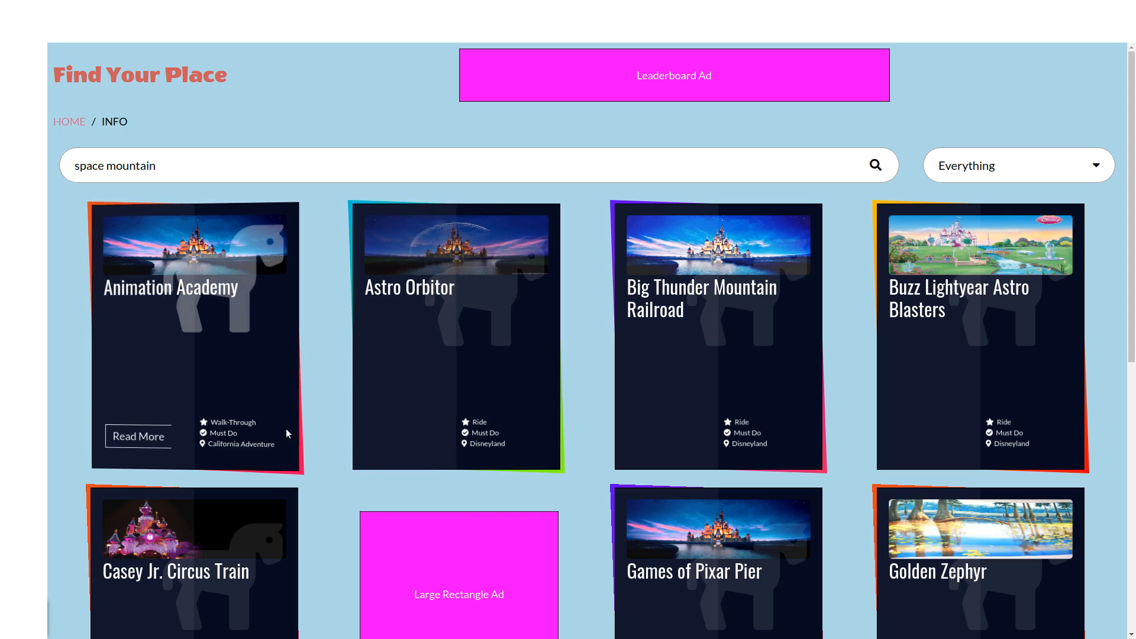
scroll(down, 3)
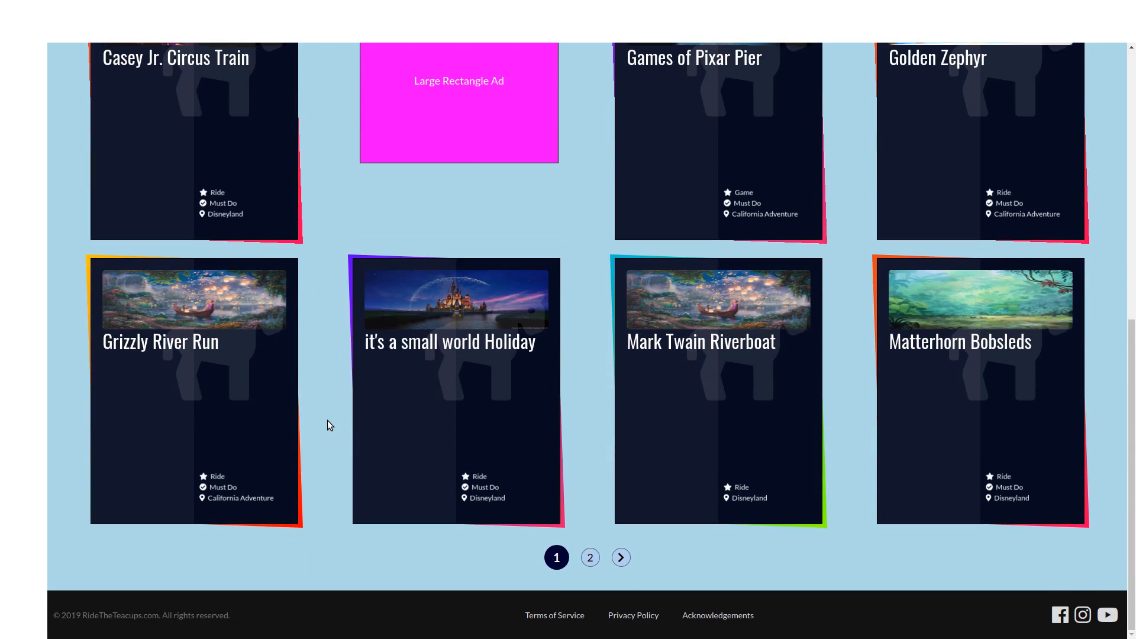
mouse_move(580, 399)
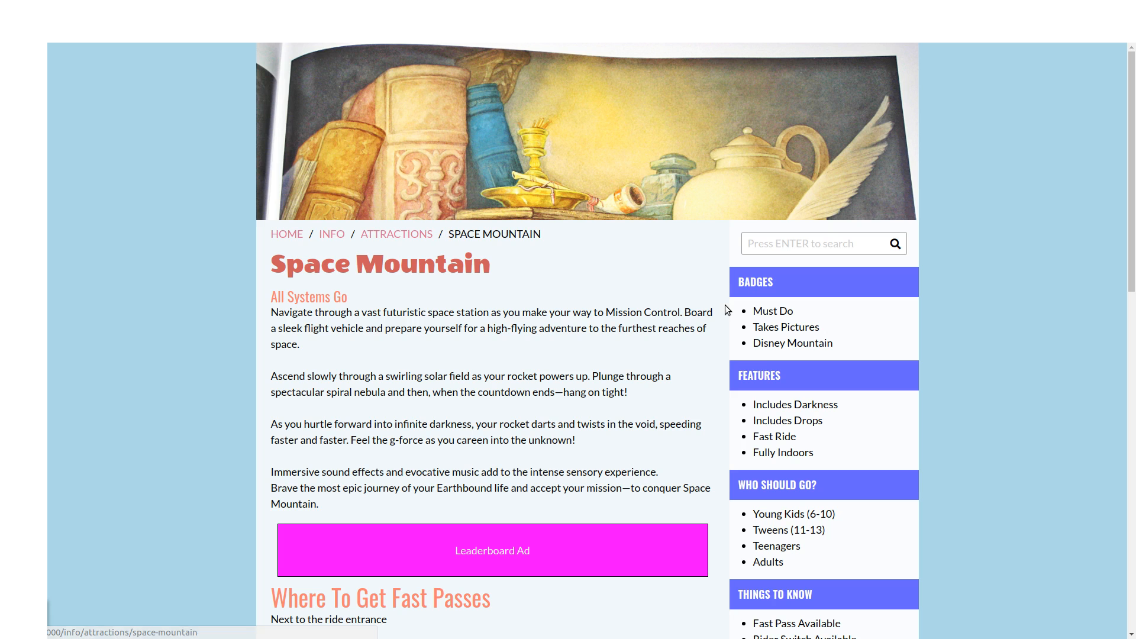
mouse_move(779, 318)
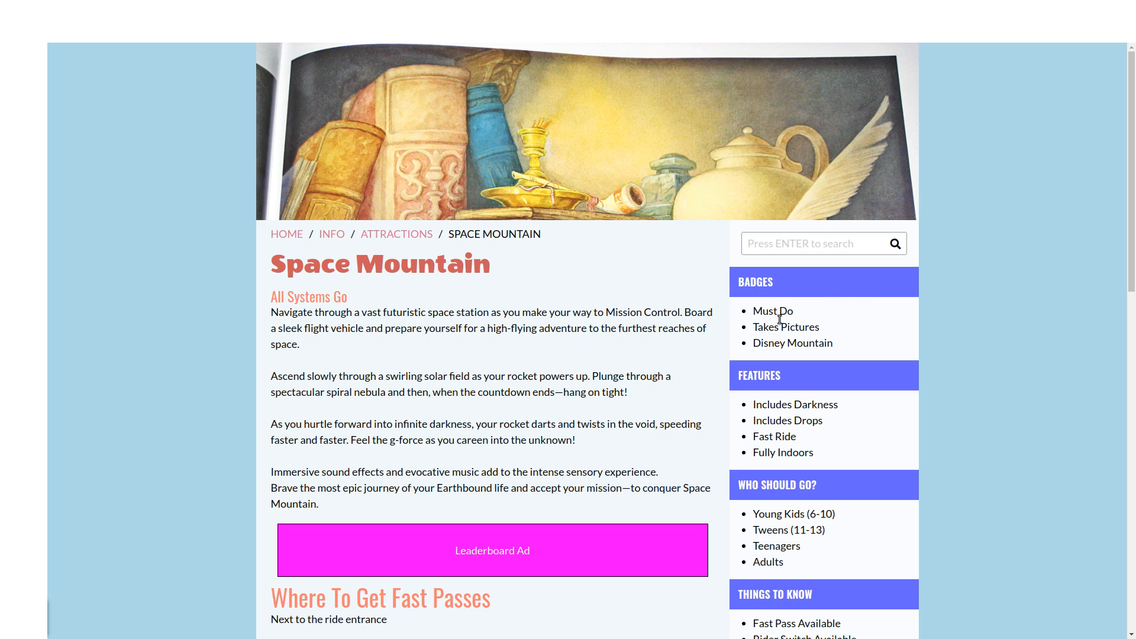
mouse_move(807, 341)
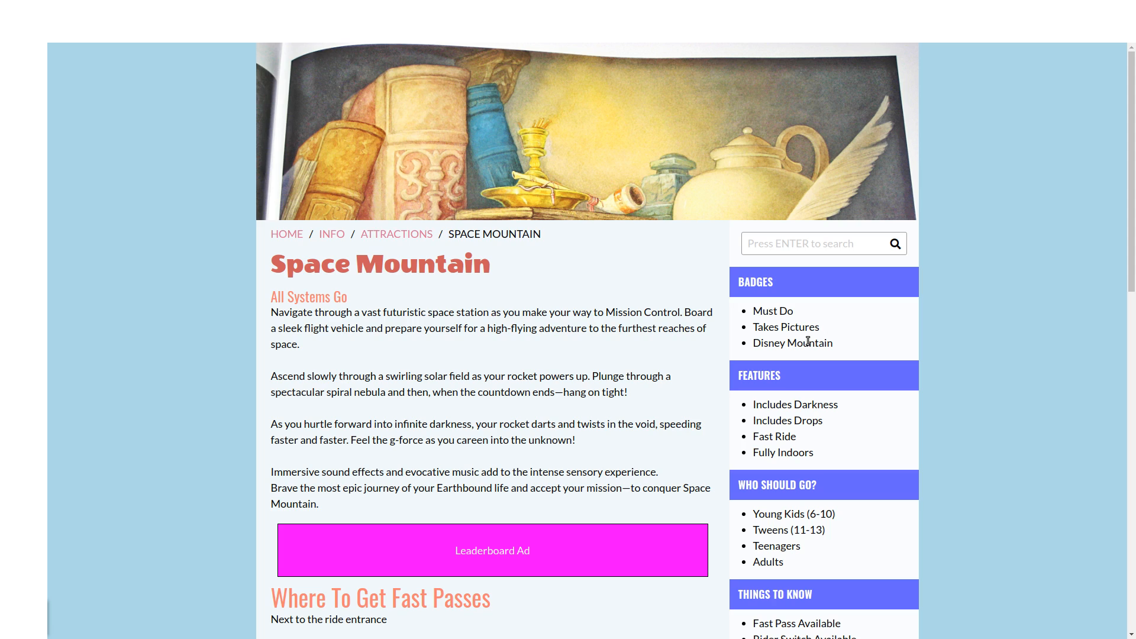
mouse_move(771, 430)
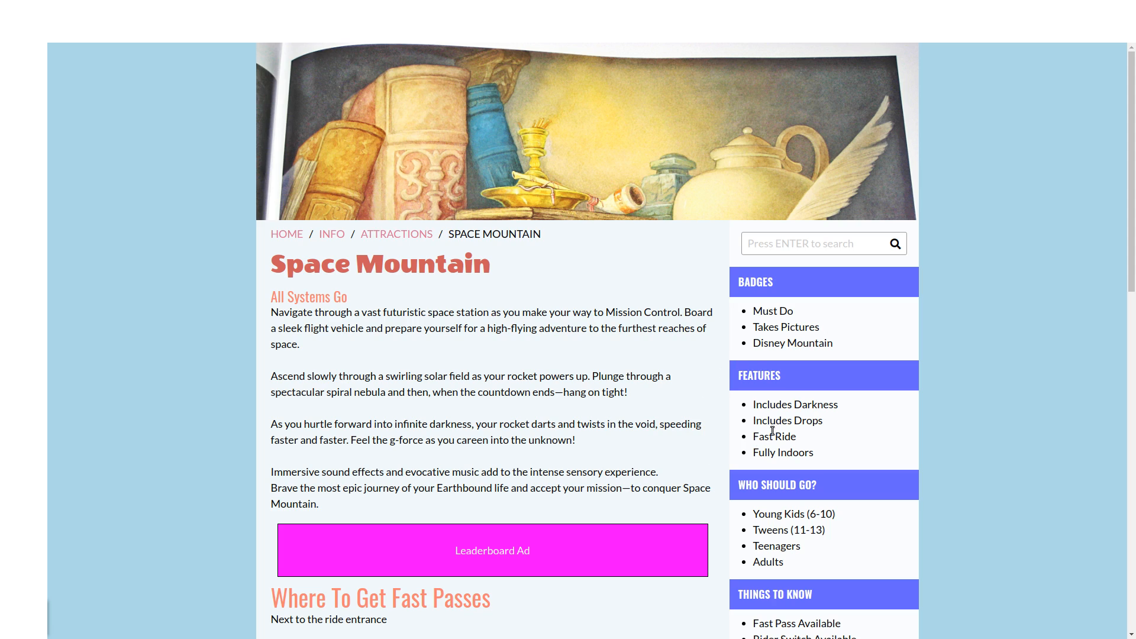
scroll(down, 3)
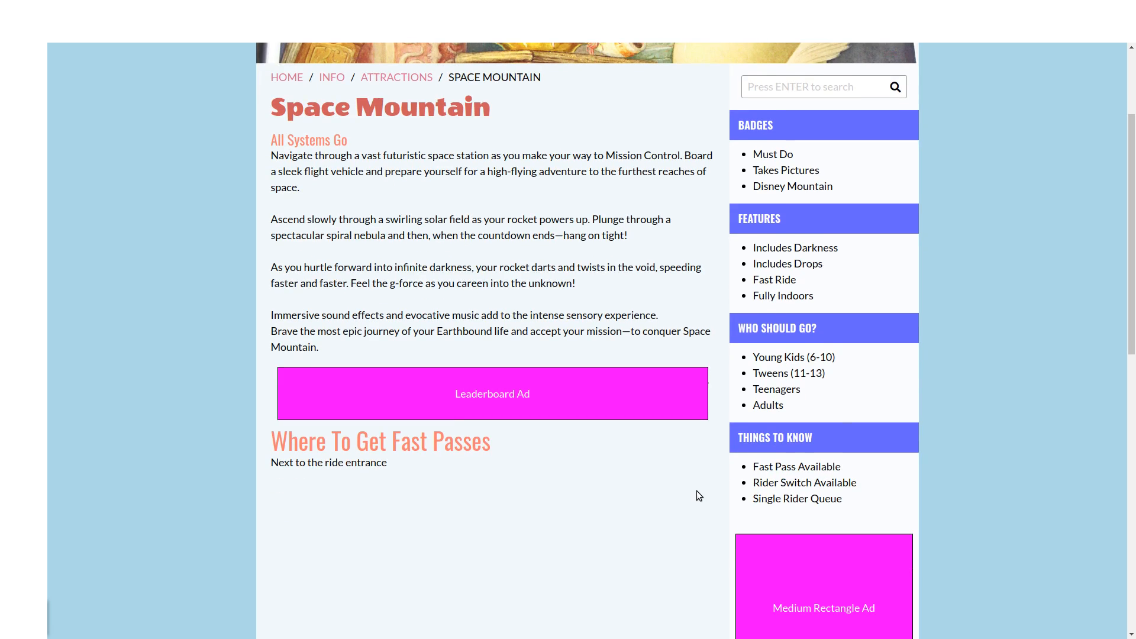
scroll(down, 3)
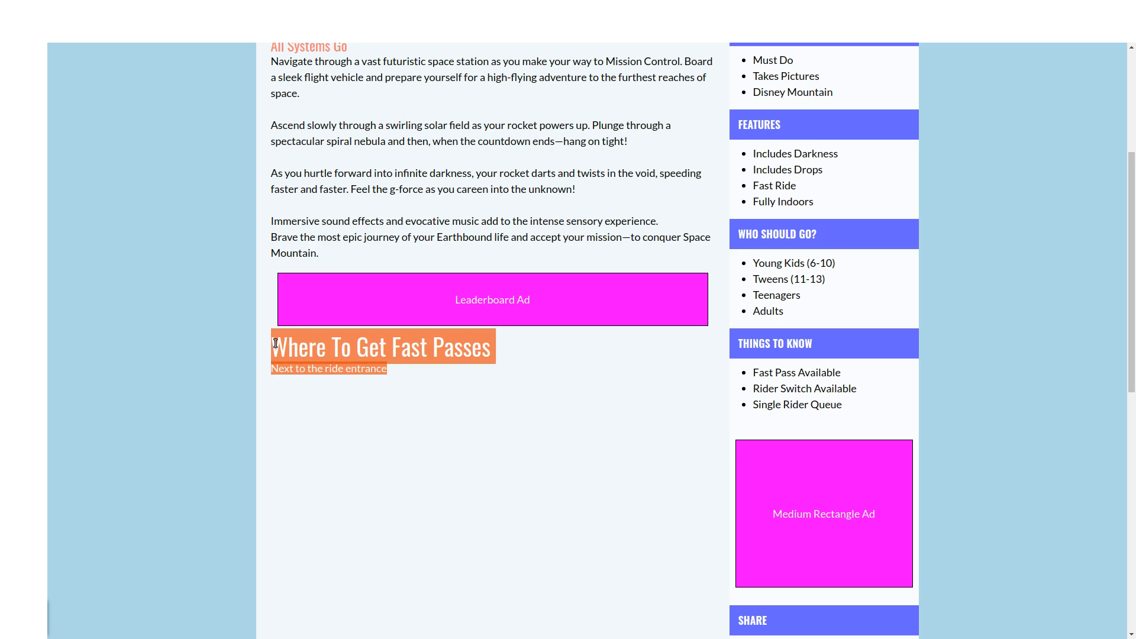
scroll(down, 3)
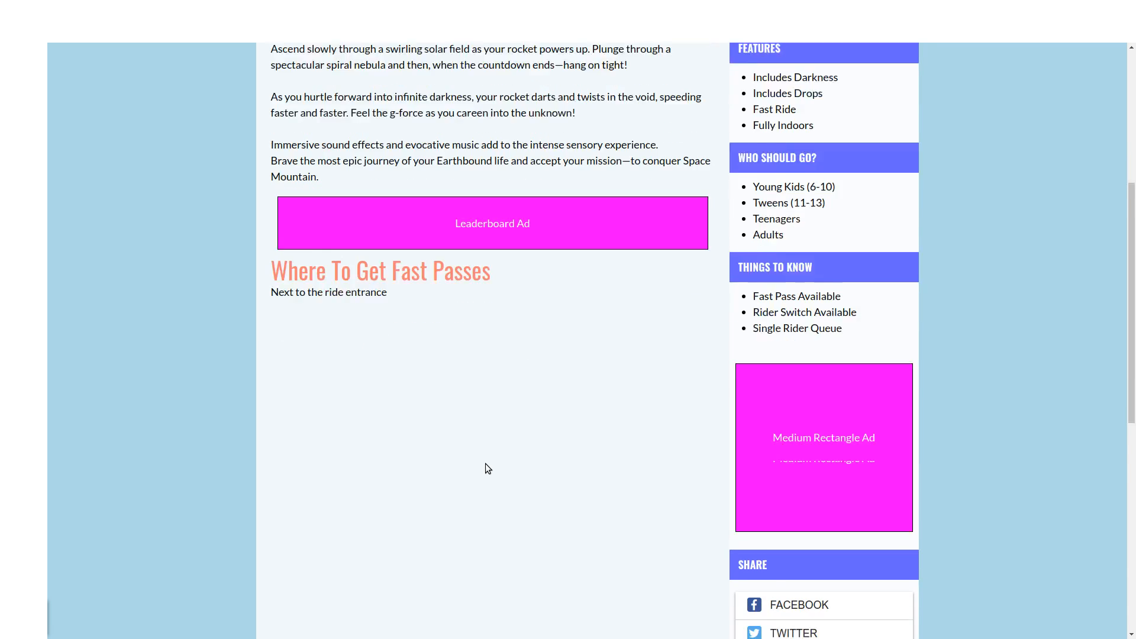
scroll(down, 3)
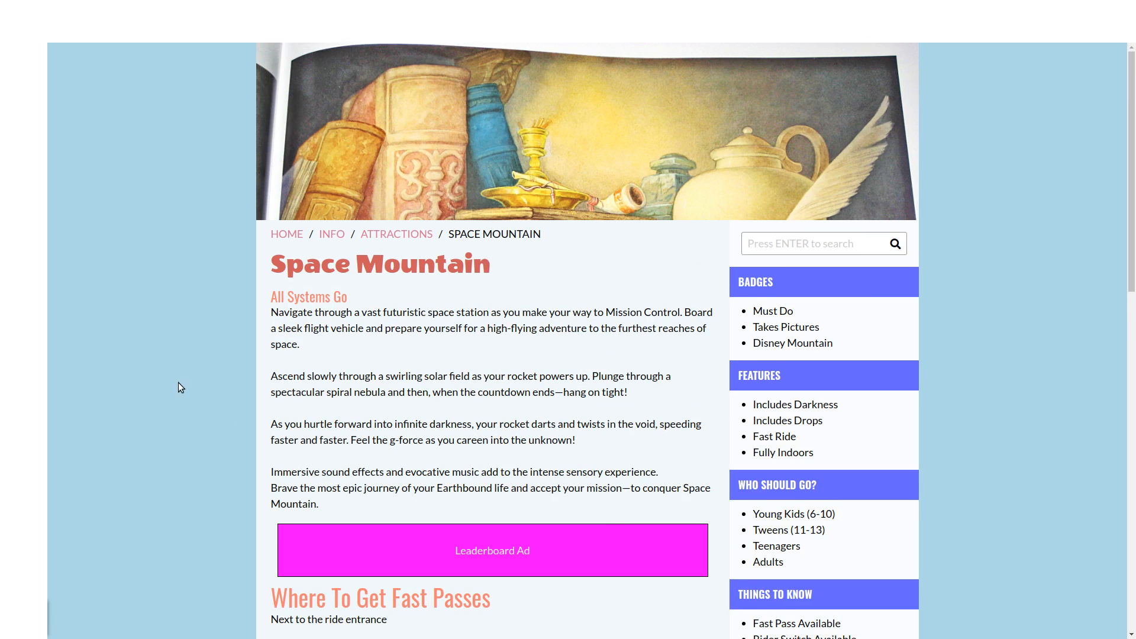
mouse_move(597, 413)
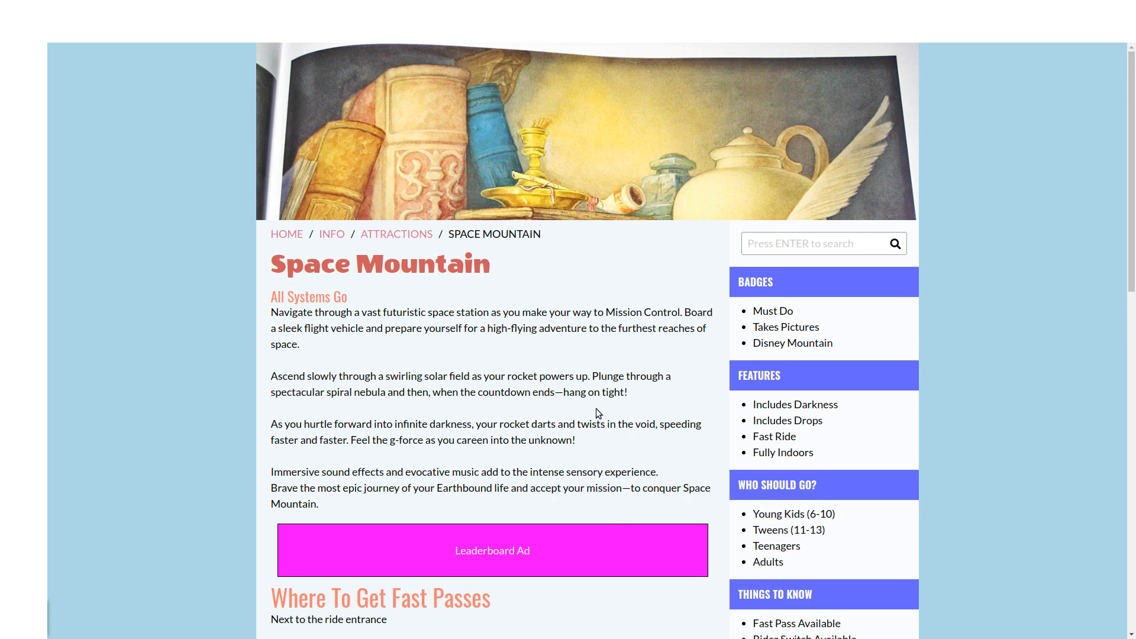
mouse_move(437, 396)
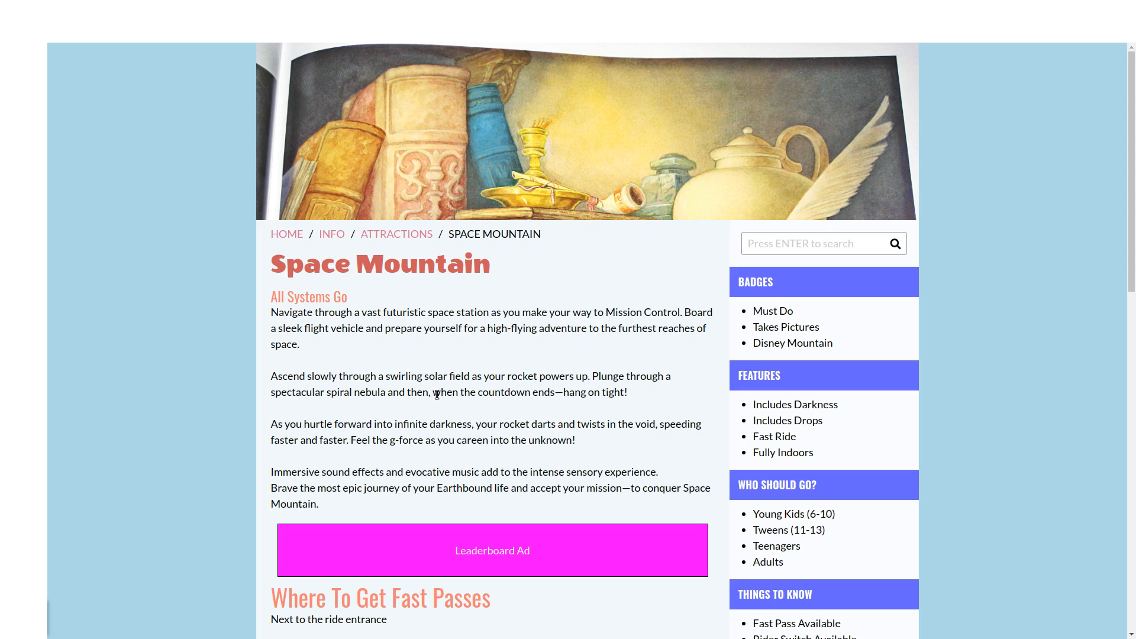
scroll(down, 3)
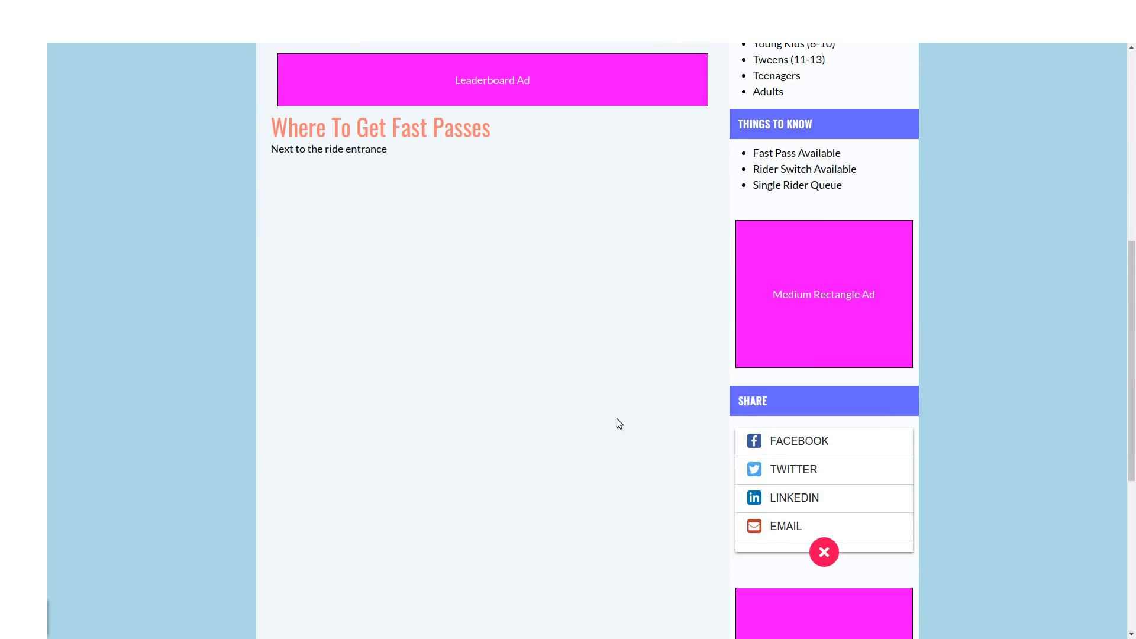
scroll(up, 3)
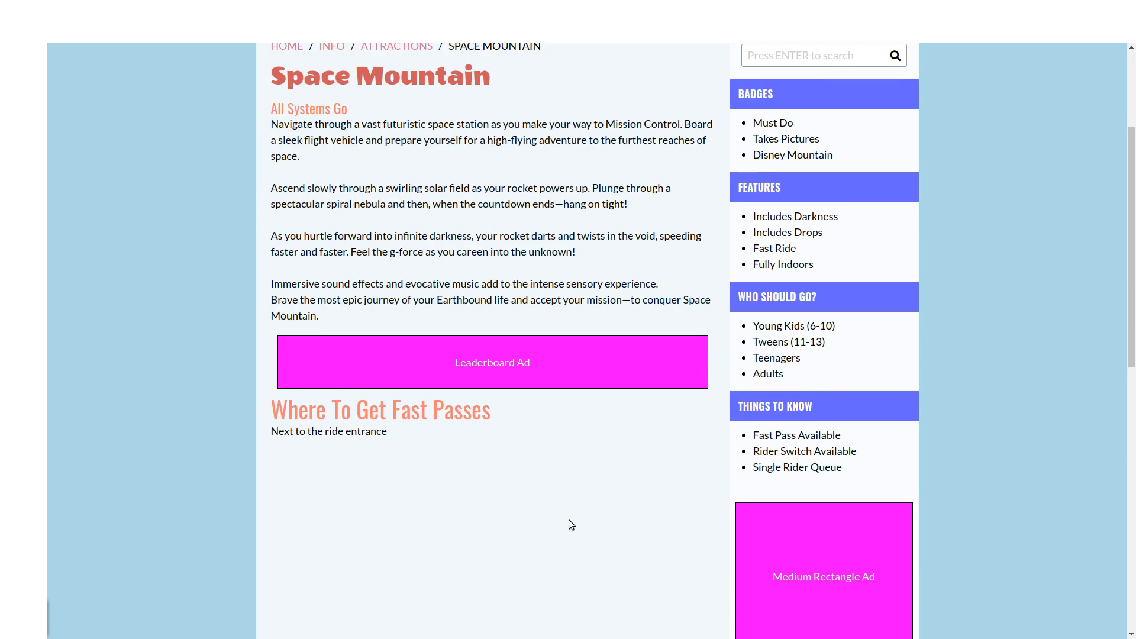
scroll(down, 3)
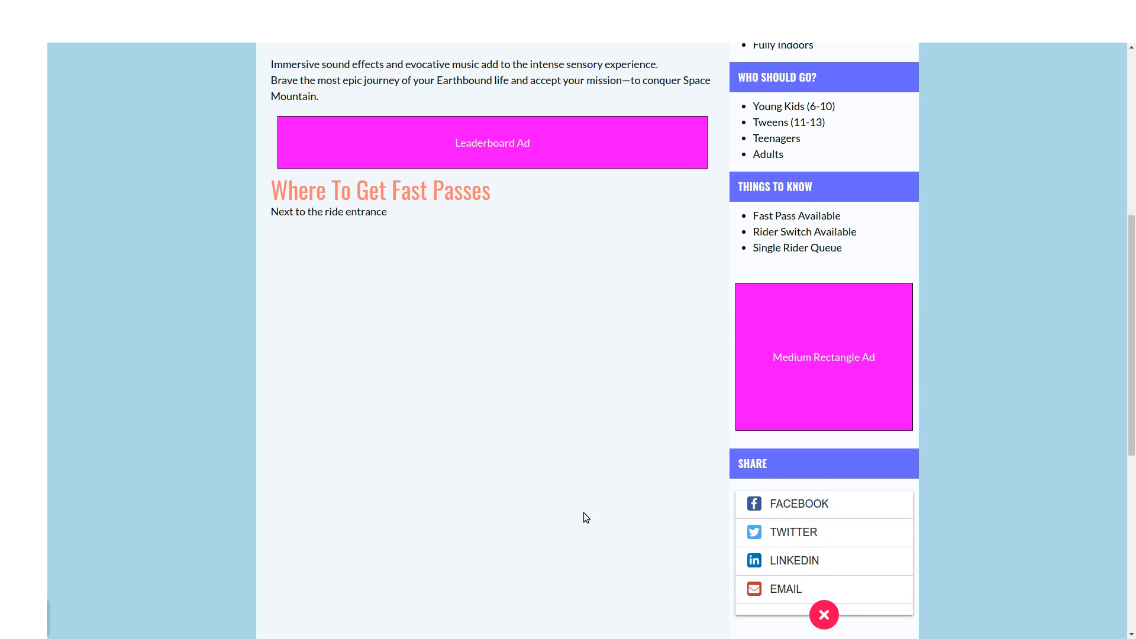
scroll(up, 3)
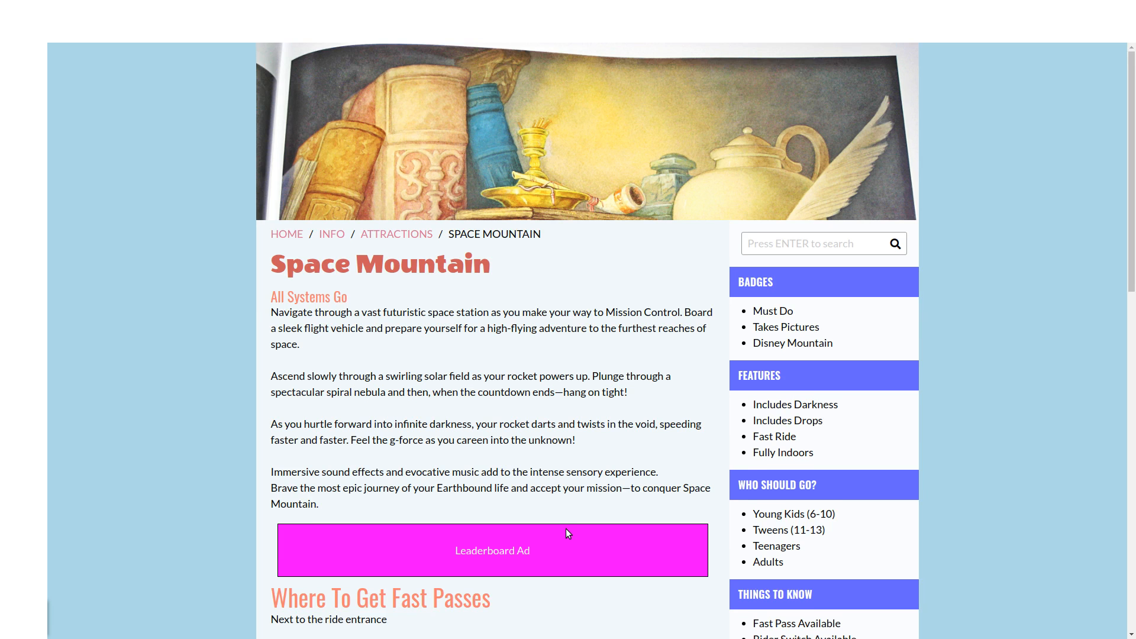
mouse_move(201, 317)
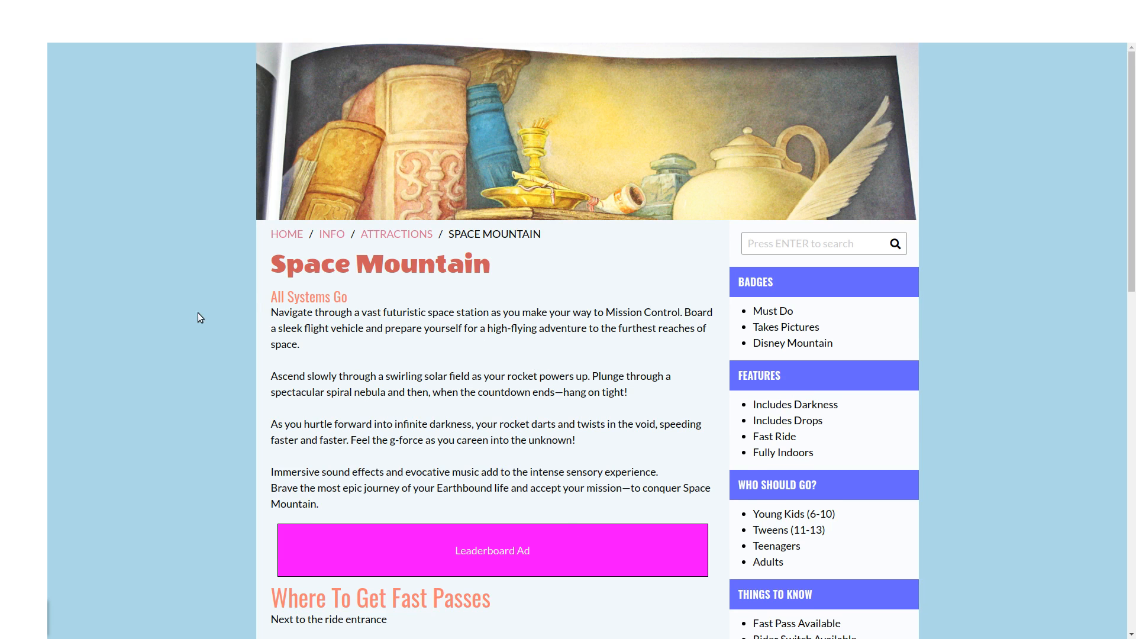
mouse_move(364, 330)
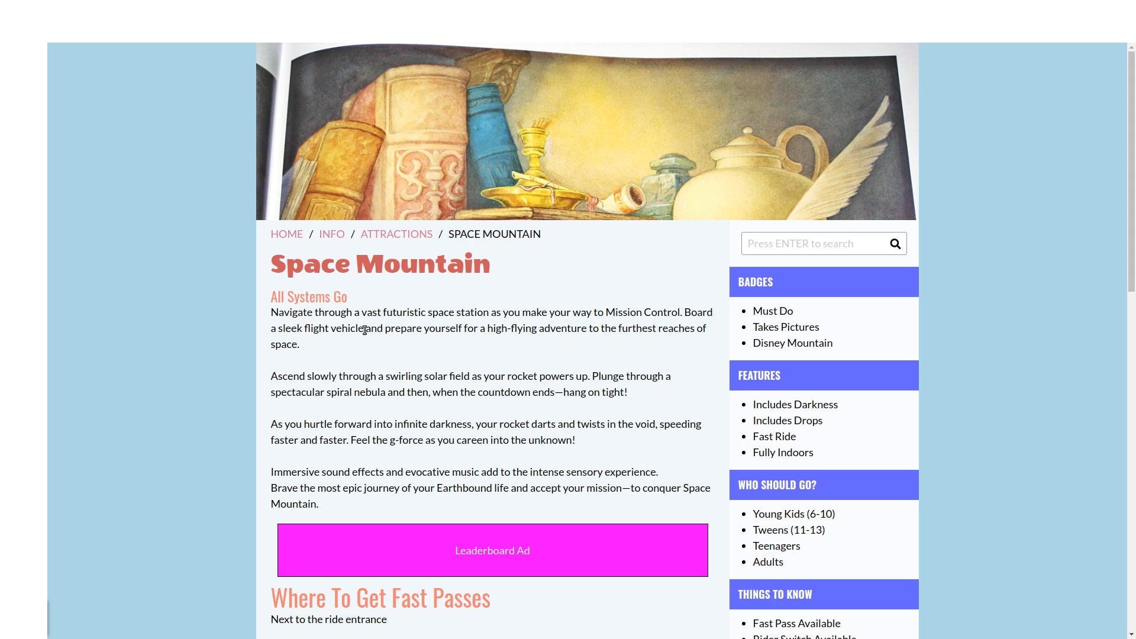
mouse_move(396, 239)
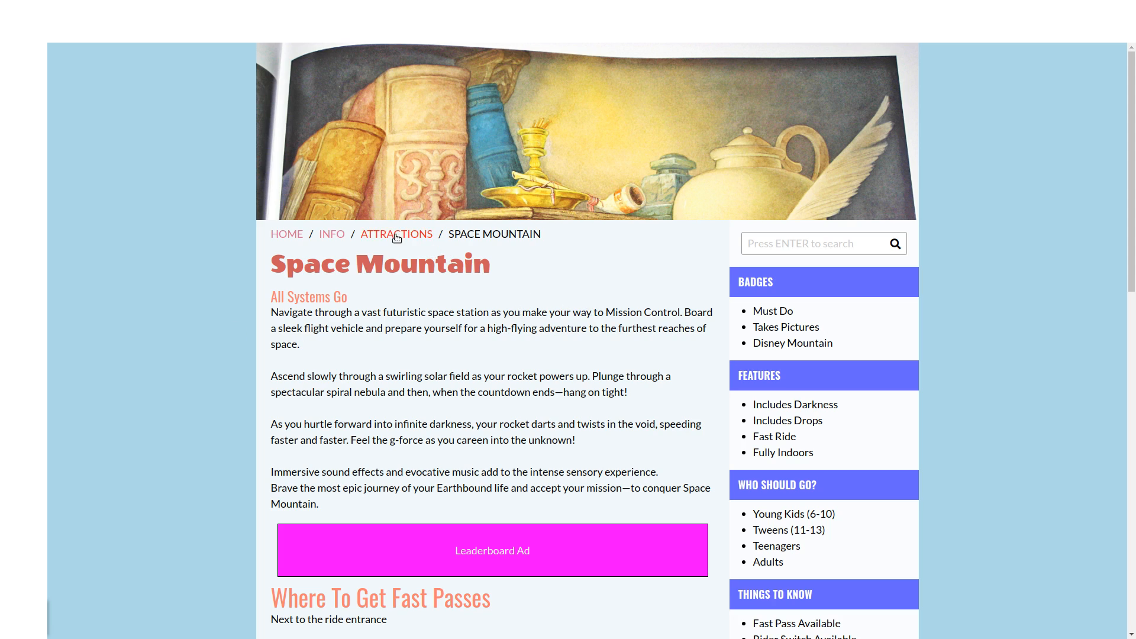
- Go back to the attractions list via the breadcrumb, then filter by Everything and by Hotels
click(397, 234)
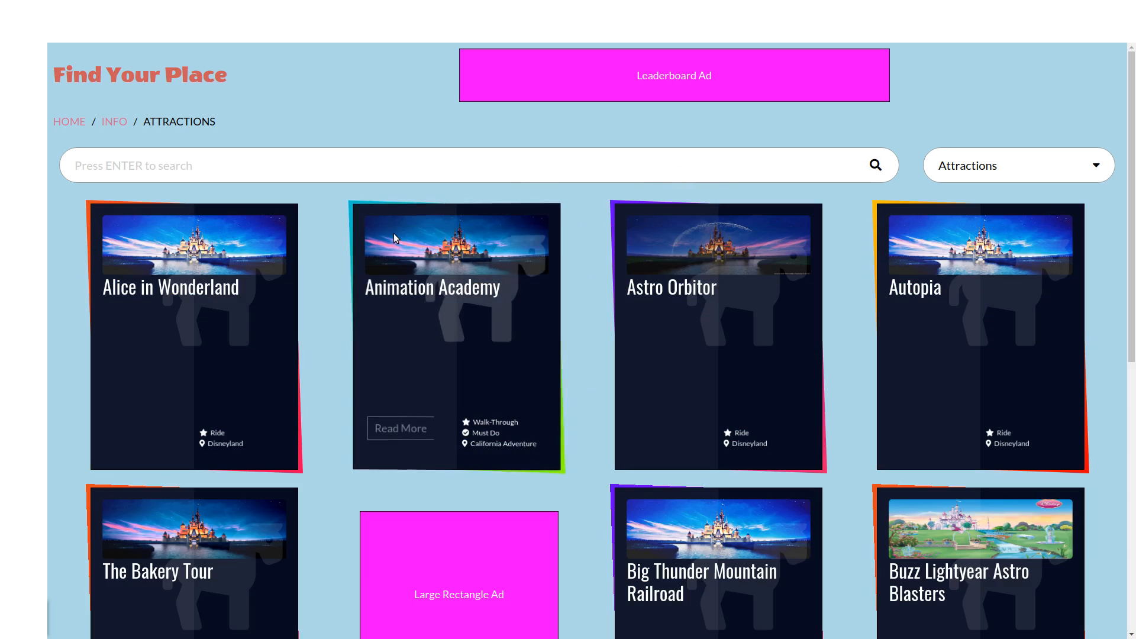
mouse_move(973, 179)
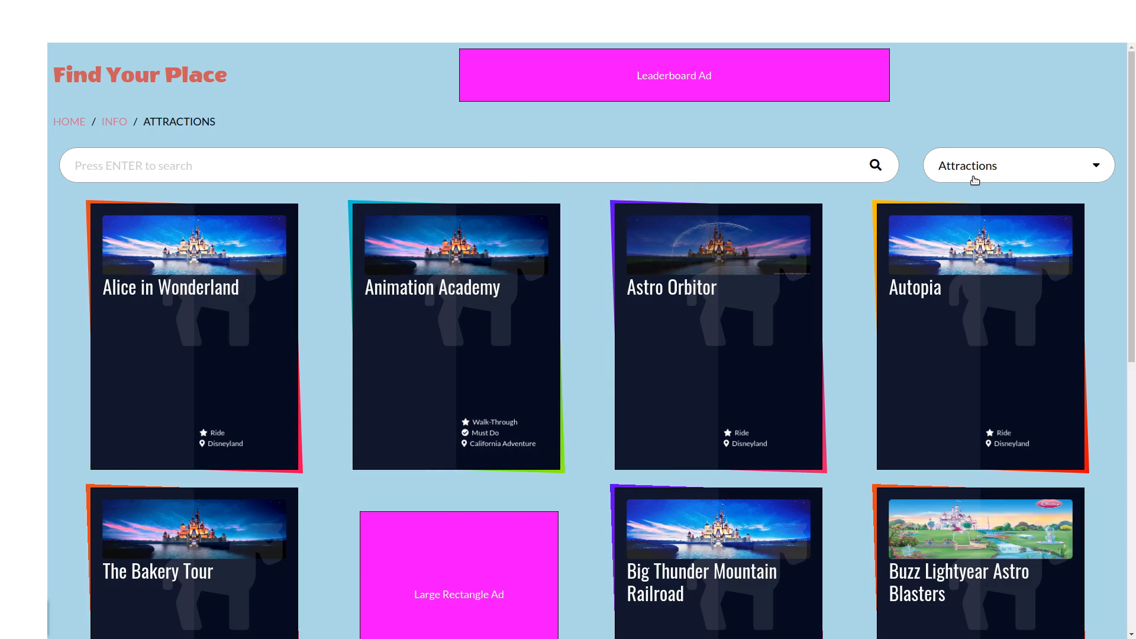
click(1017, 165)
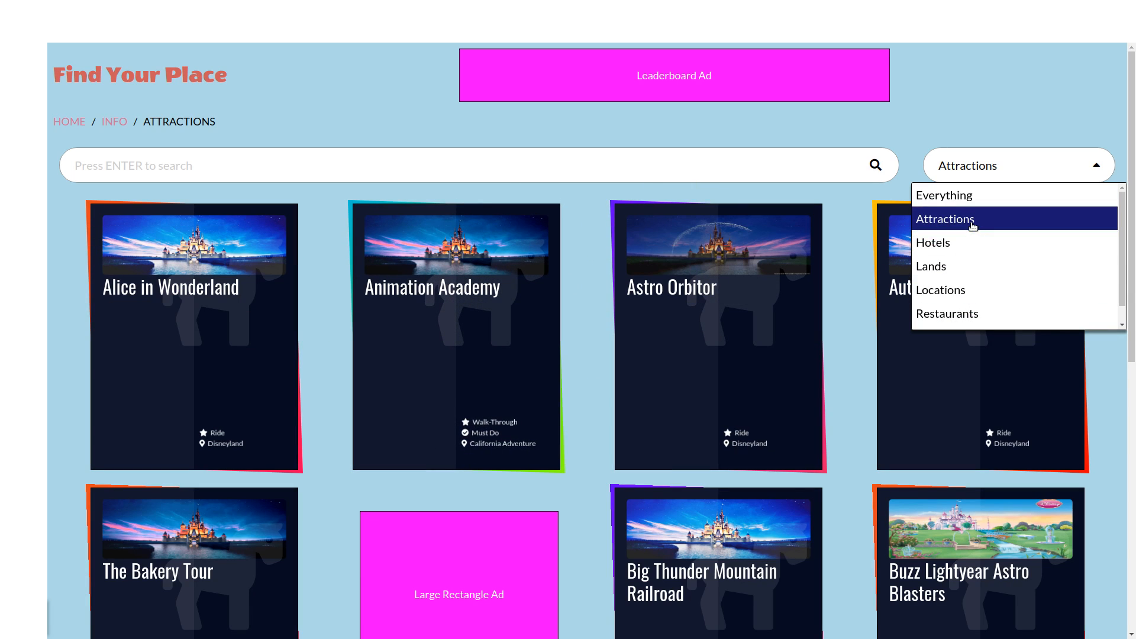
click(943, 194)
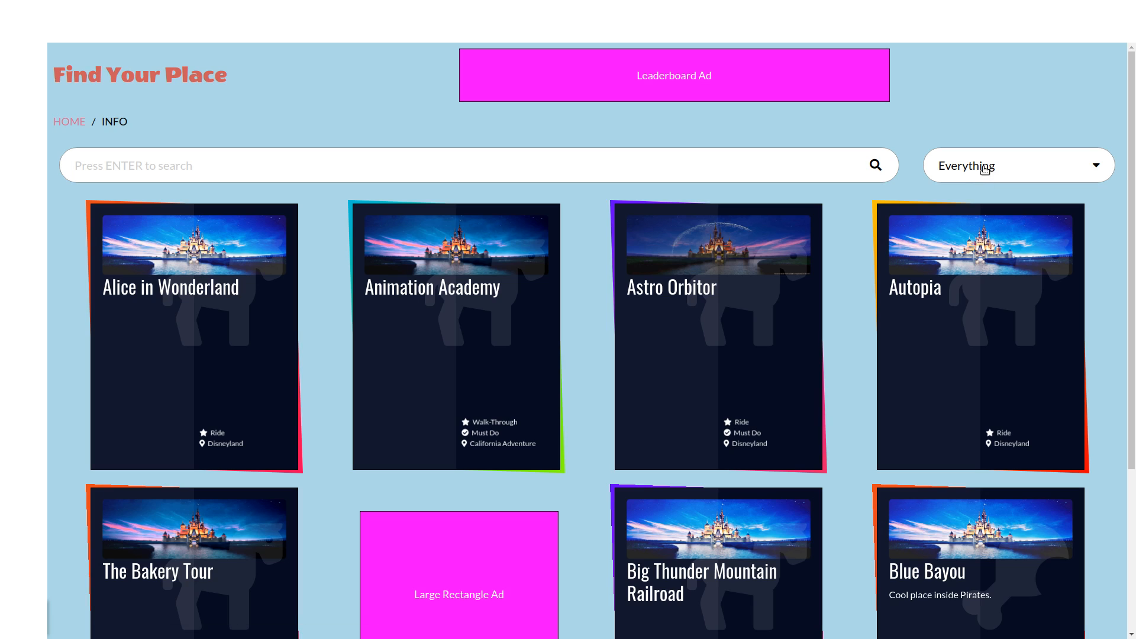
click(1017, 166)
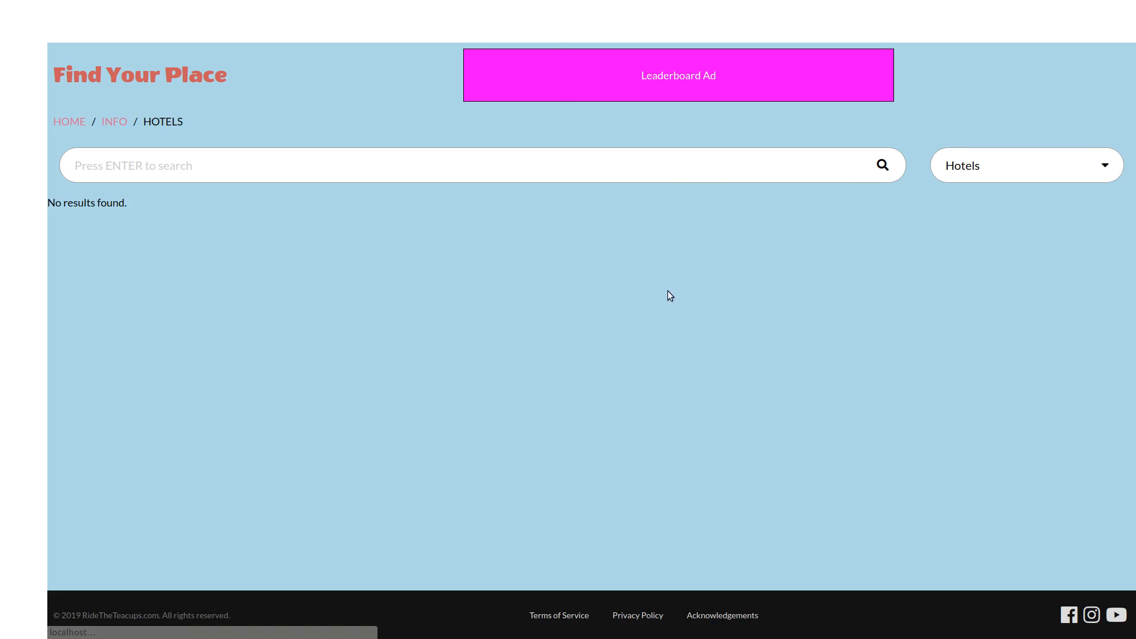
click(1025, 165)
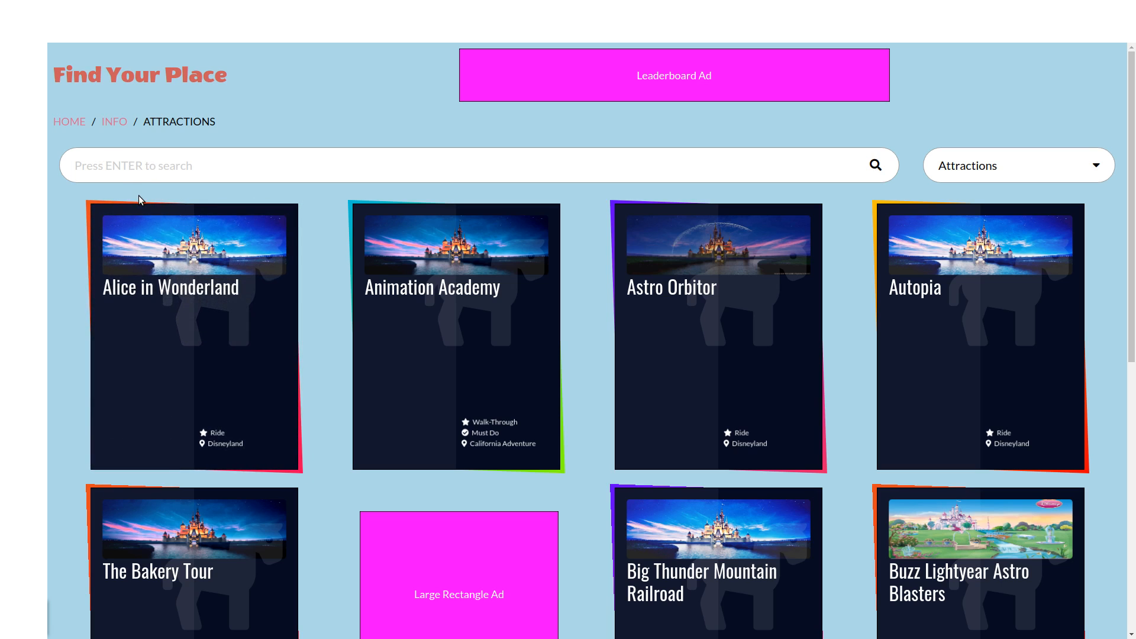
mouse_move(386, 205)
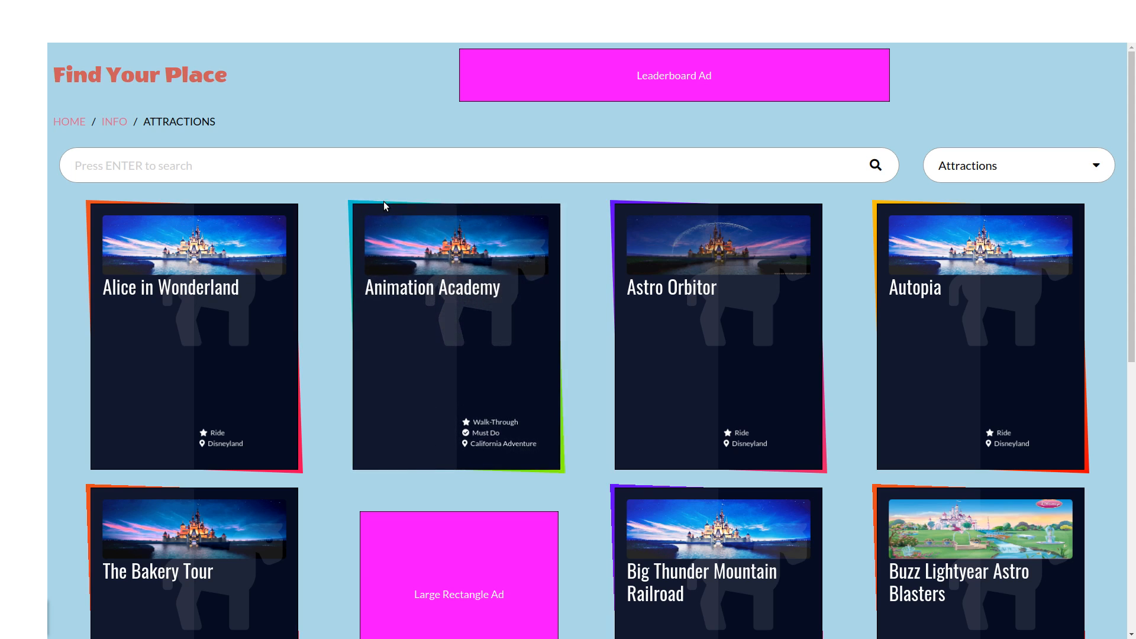
mouse_move(619, 210)
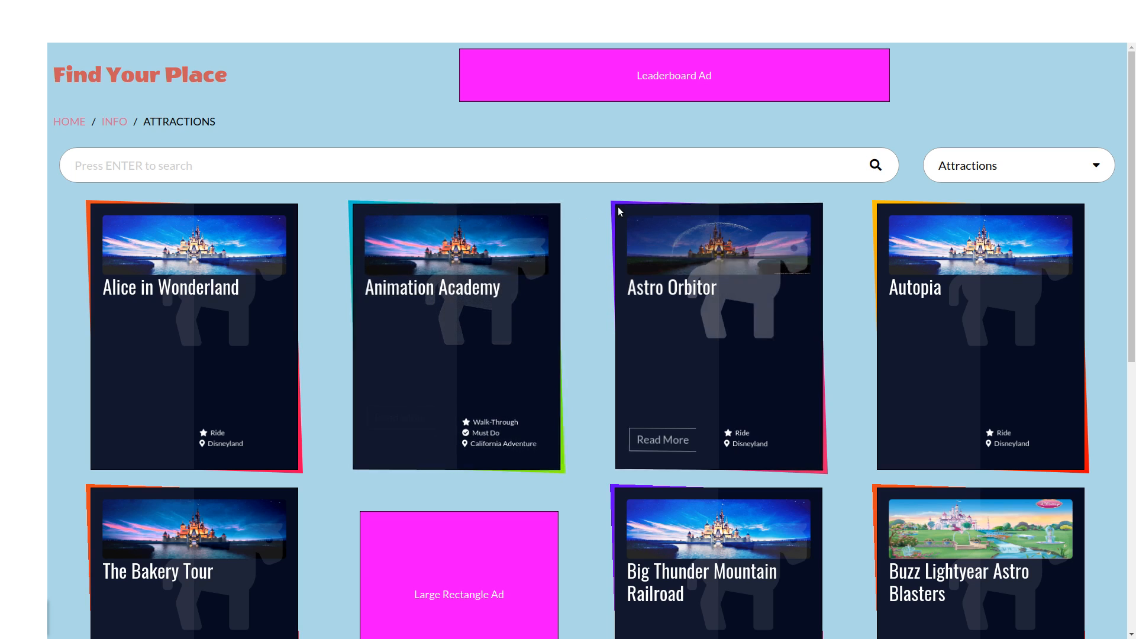
mouse_move(734, 191)
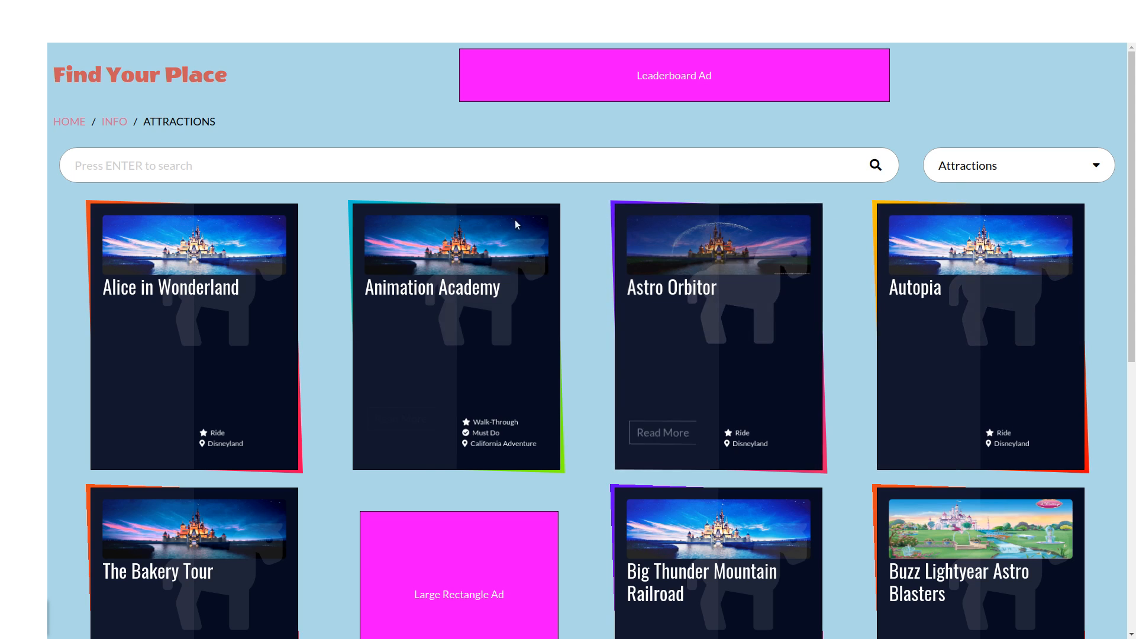
mouse_move(557, 196)
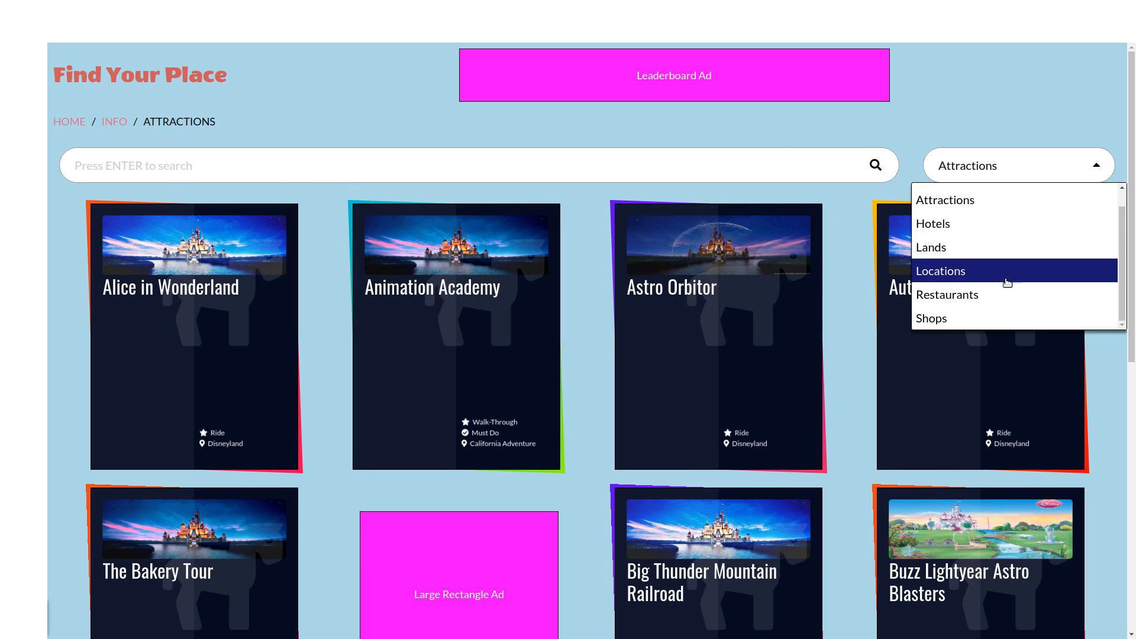
mouse_move(969, 247)
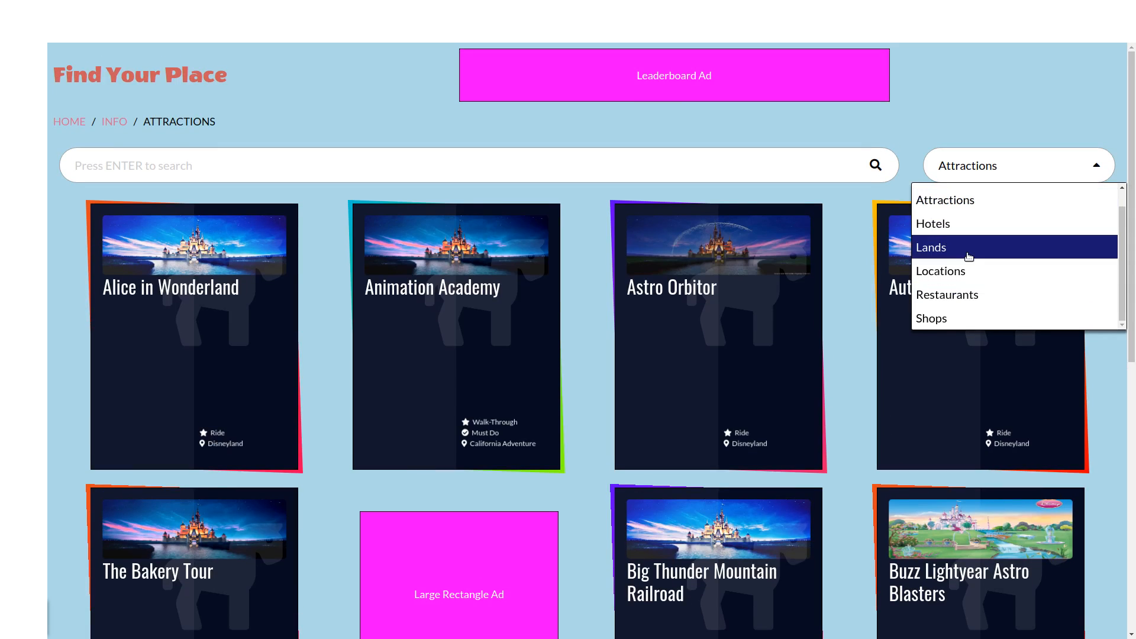
mouse_move(1008, 305)
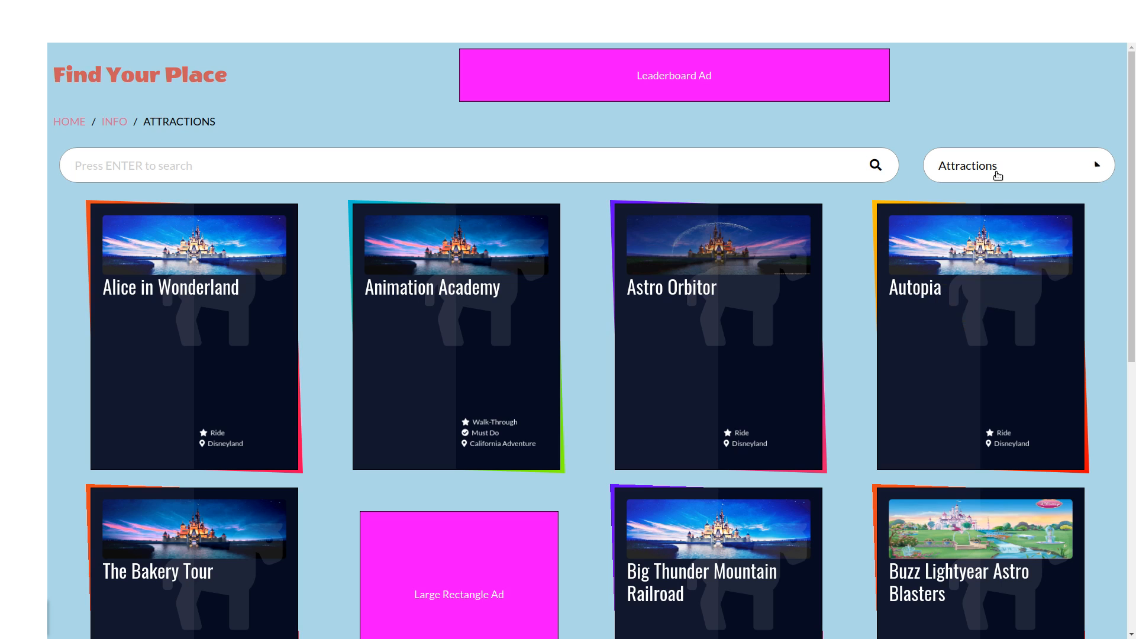
- Switch the place type filter once more, choosing Restaurants from the dropdown
click(1014, 166)
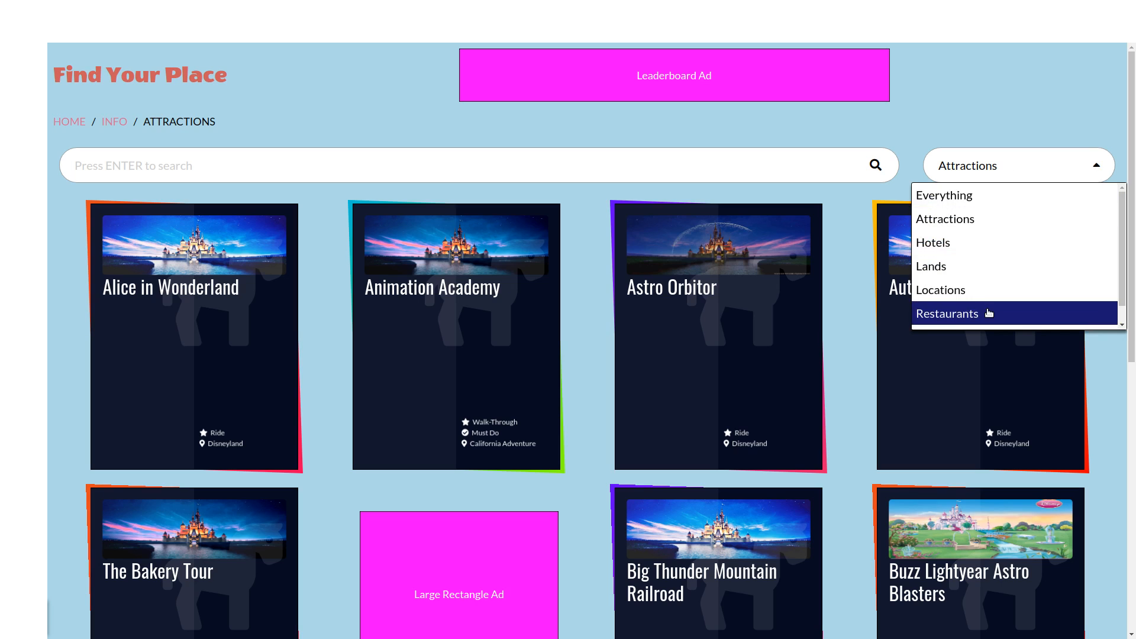
click(941, 288)
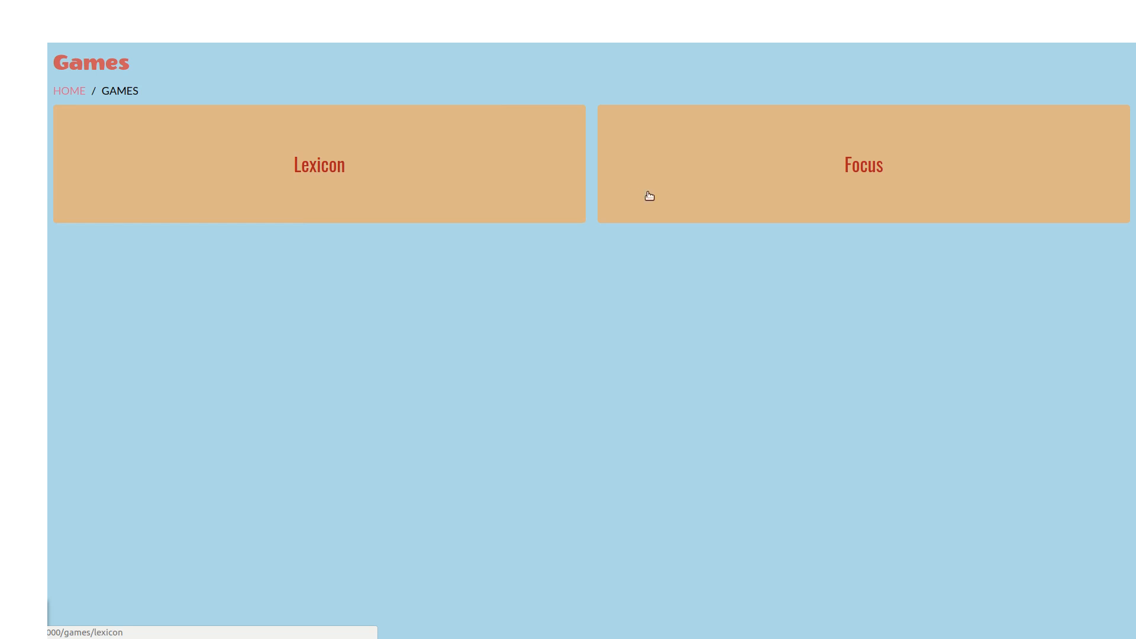
mouse_move(520, 188)
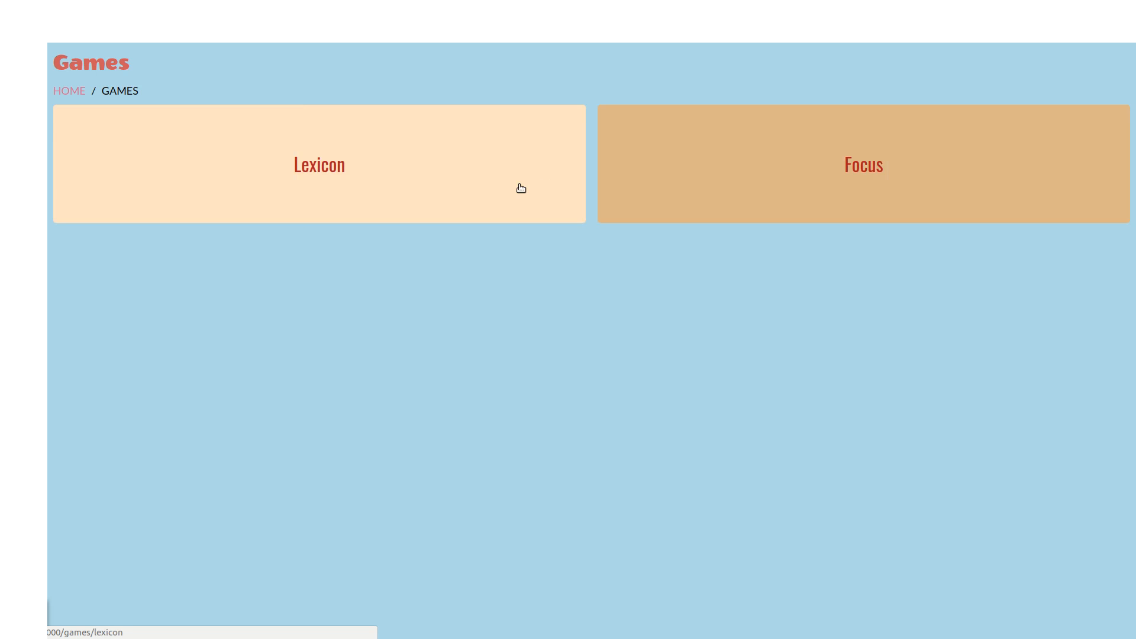